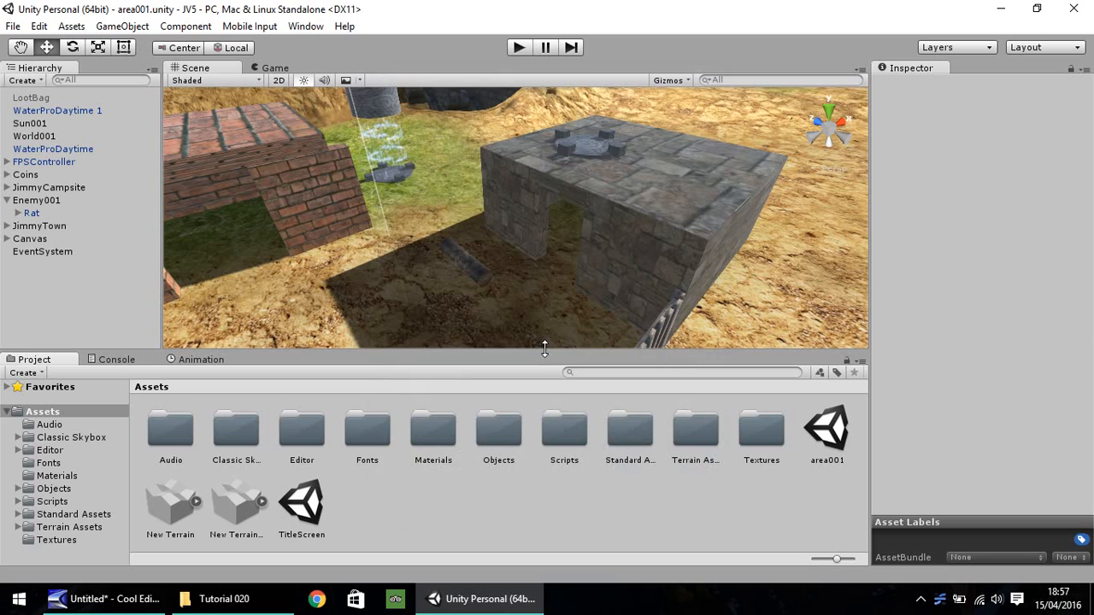
mouse_move(601, 200)
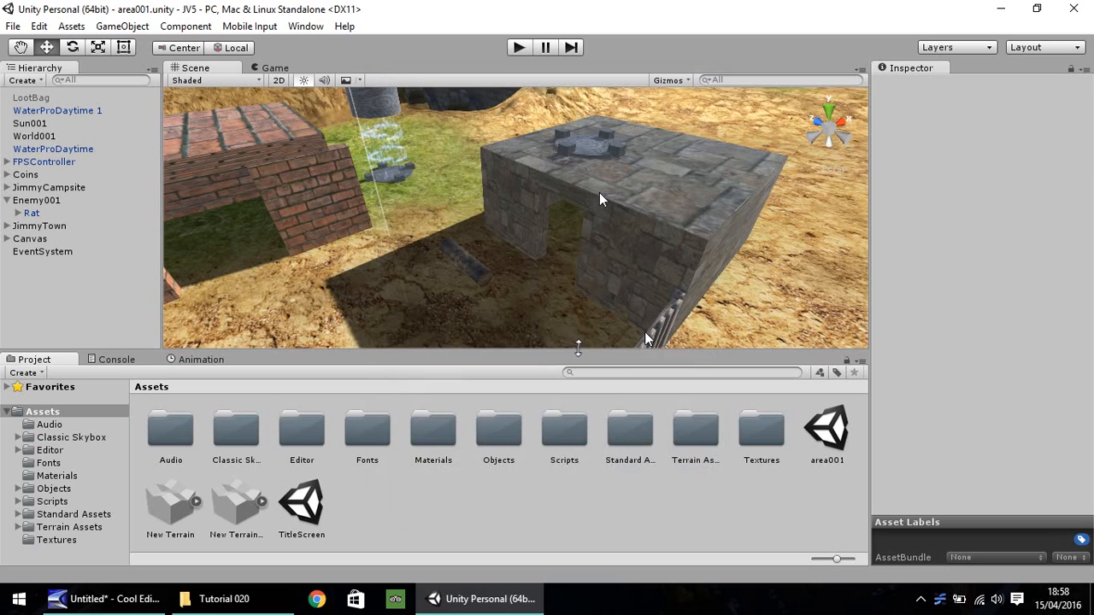
mouse_move(423, 216)
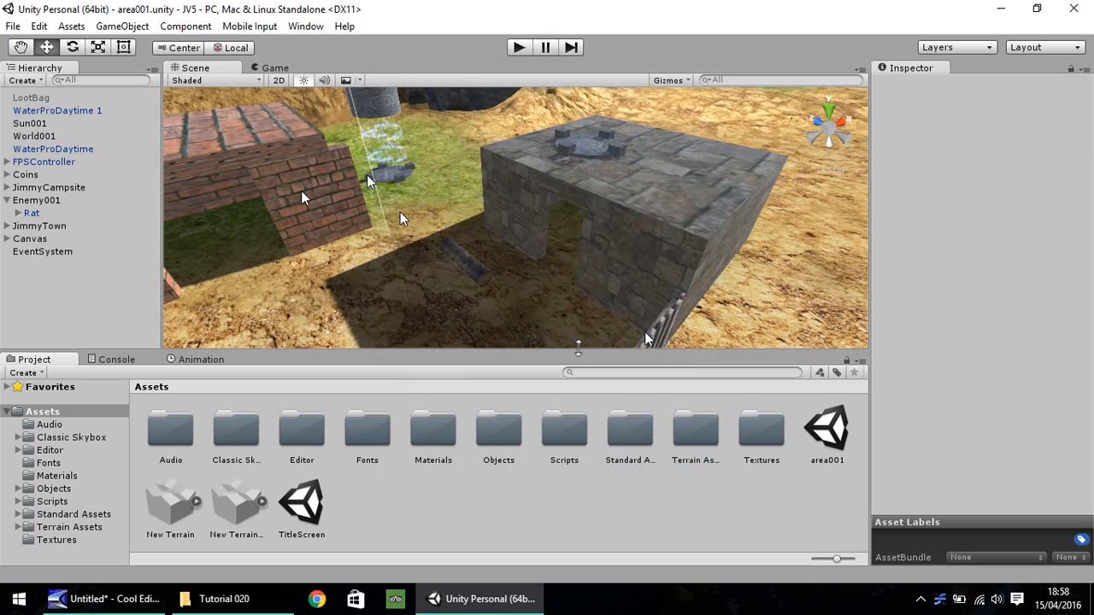
mouse_move(419, 205)
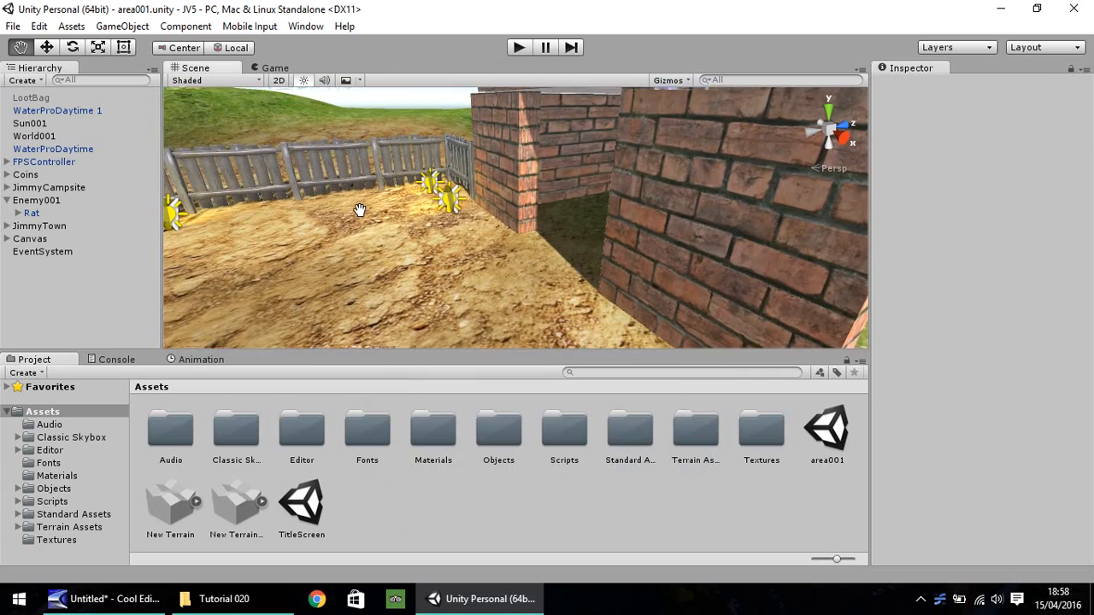
Orbit around the brick building and stone wall, and briefly run the game to test.
drag(359, 210, 363, 229)
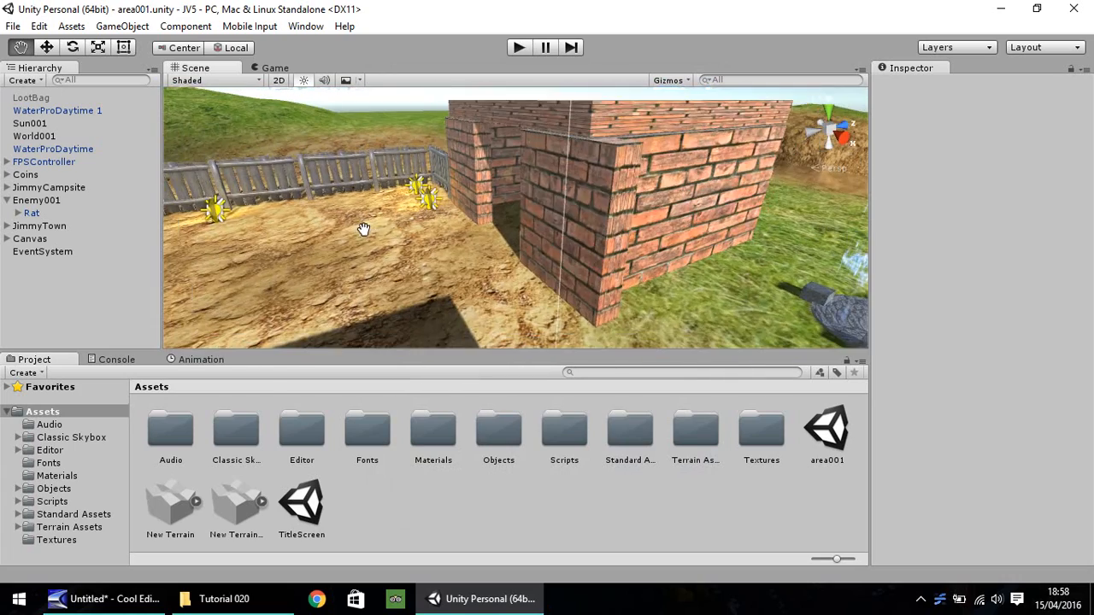
drag(363, 229, 385, 278)
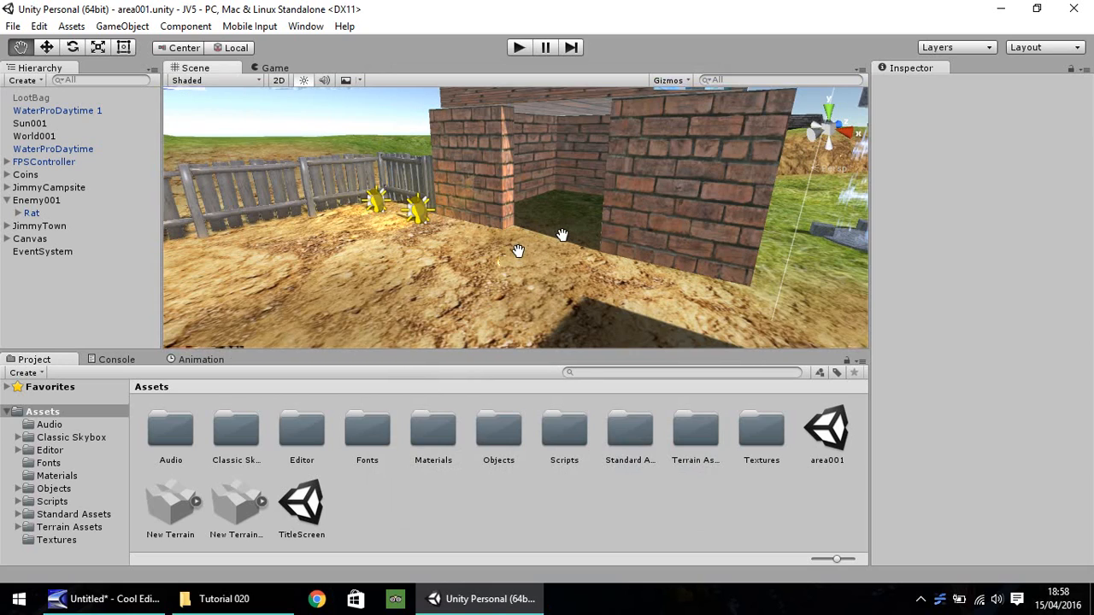
drag(562, 235, 619, 228)
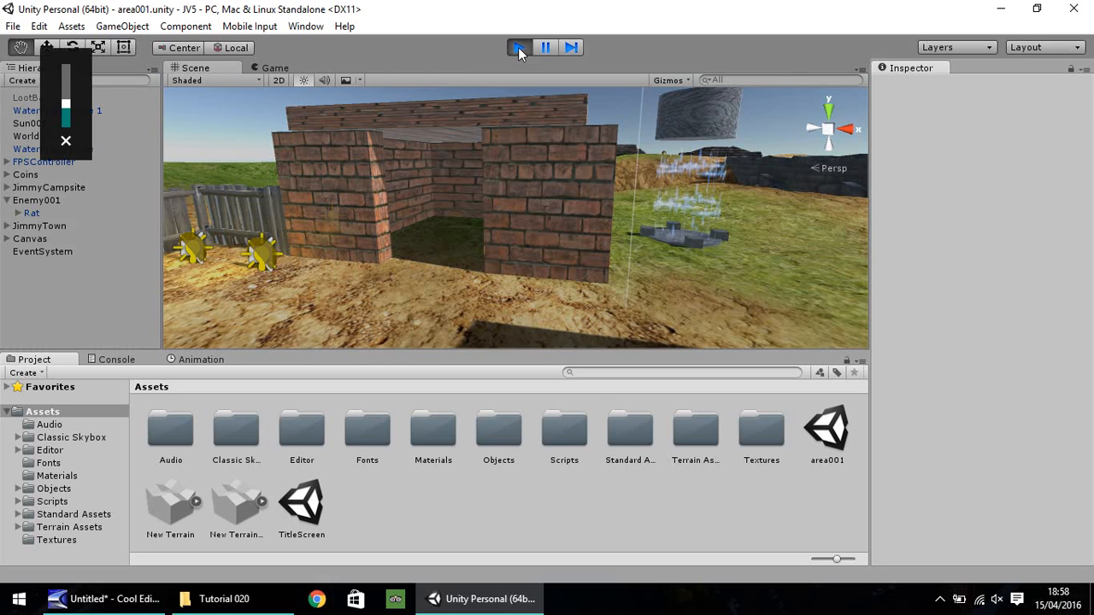
click(519, 47)
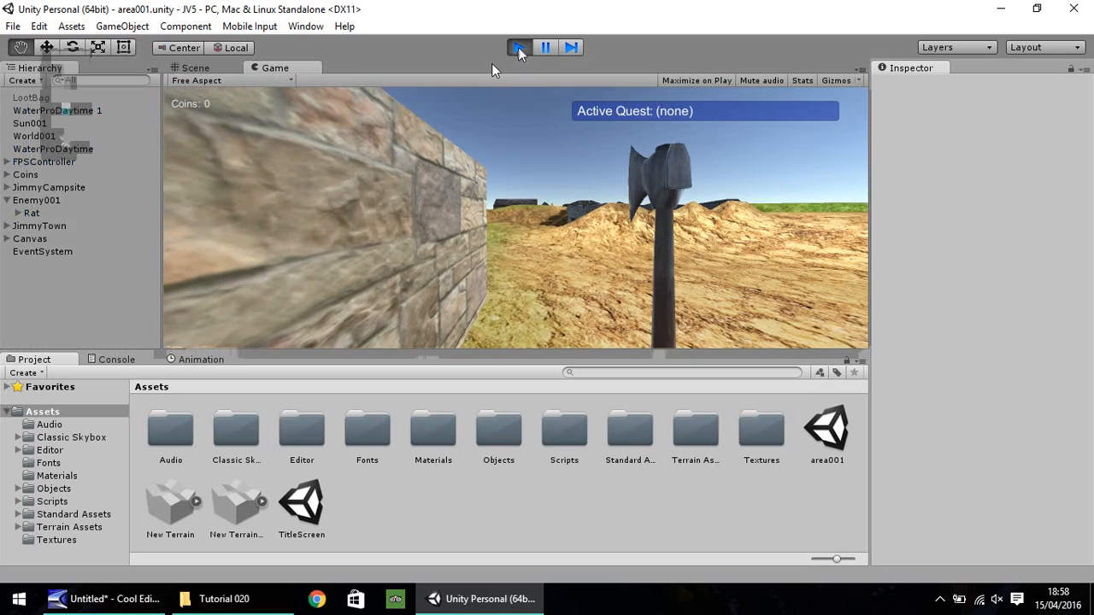
click(519, 47)
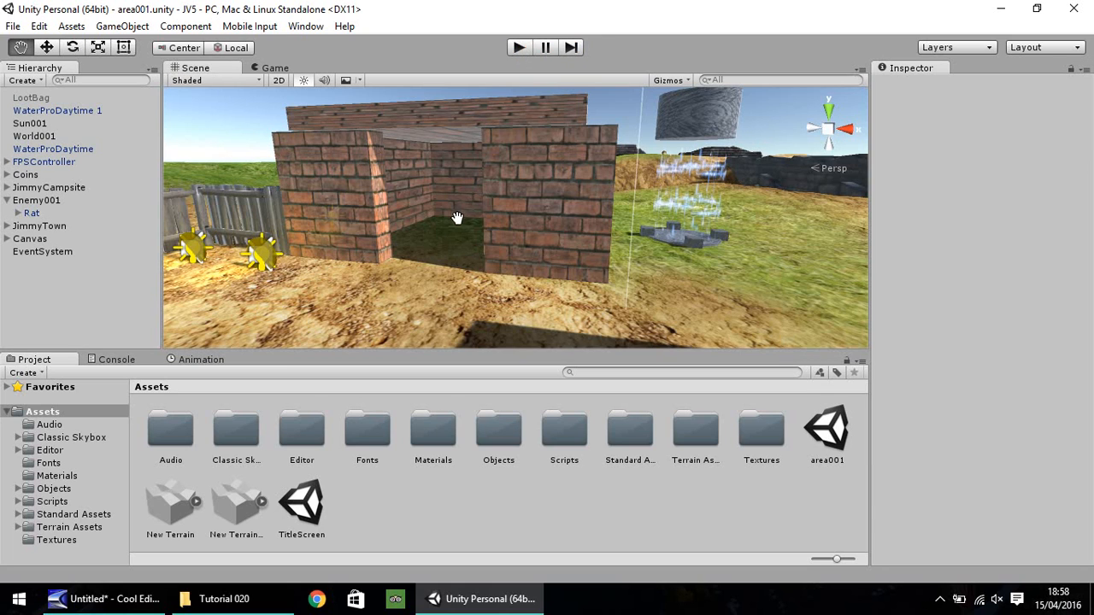
mouse_move(460, 260)
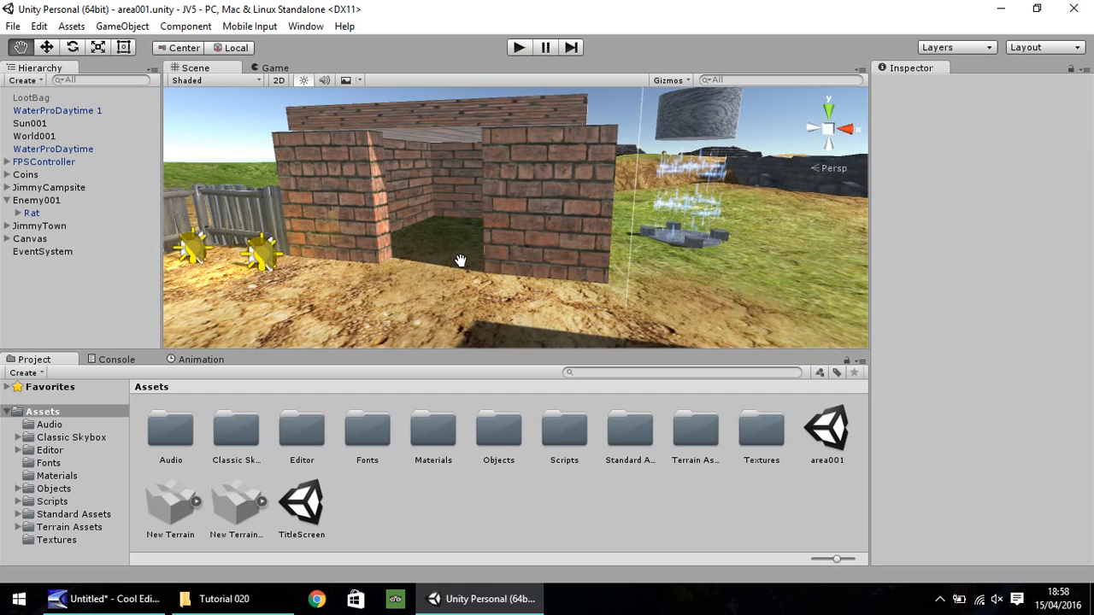
drag(459, 261, 577, 272)
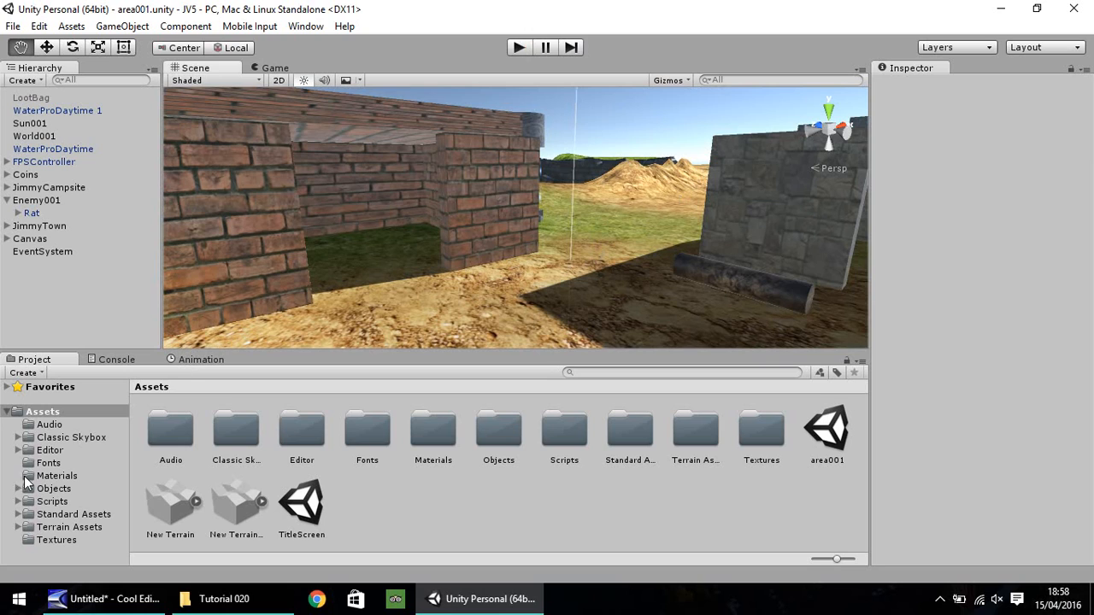
Duplicate Brick001 in the Textures folder and start renaming the copy.
click(56, 540)
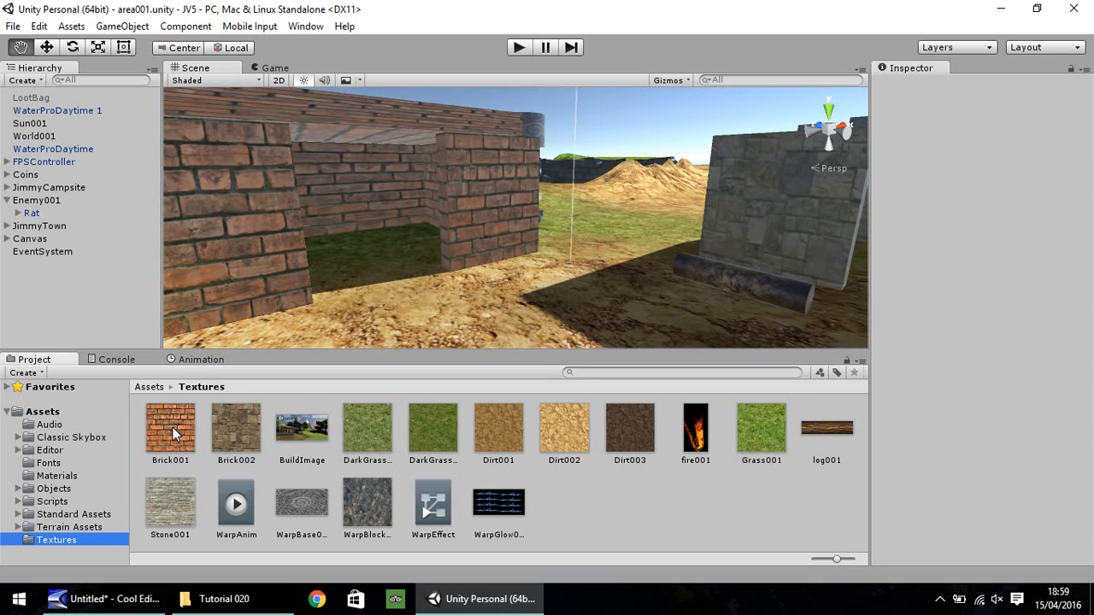
click(170, 429)
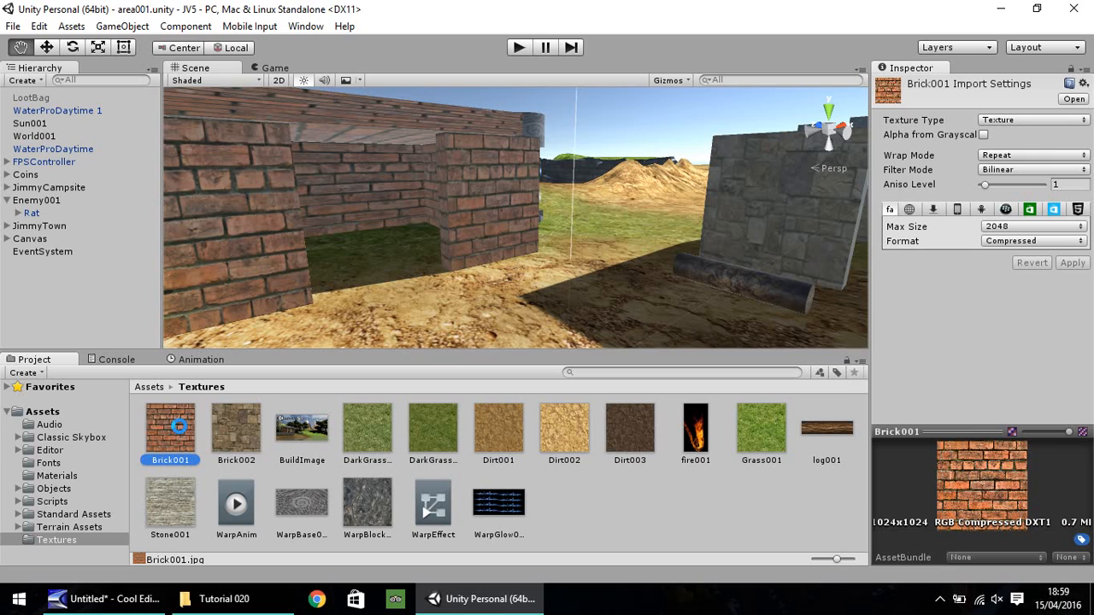
click(301, 431)
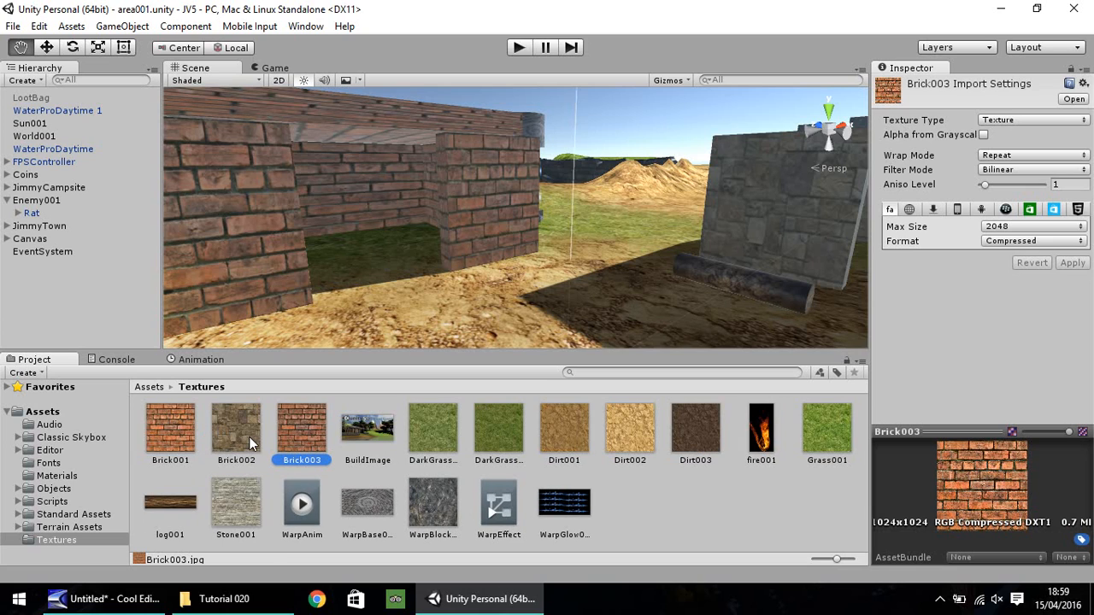
right_click(302, 432)
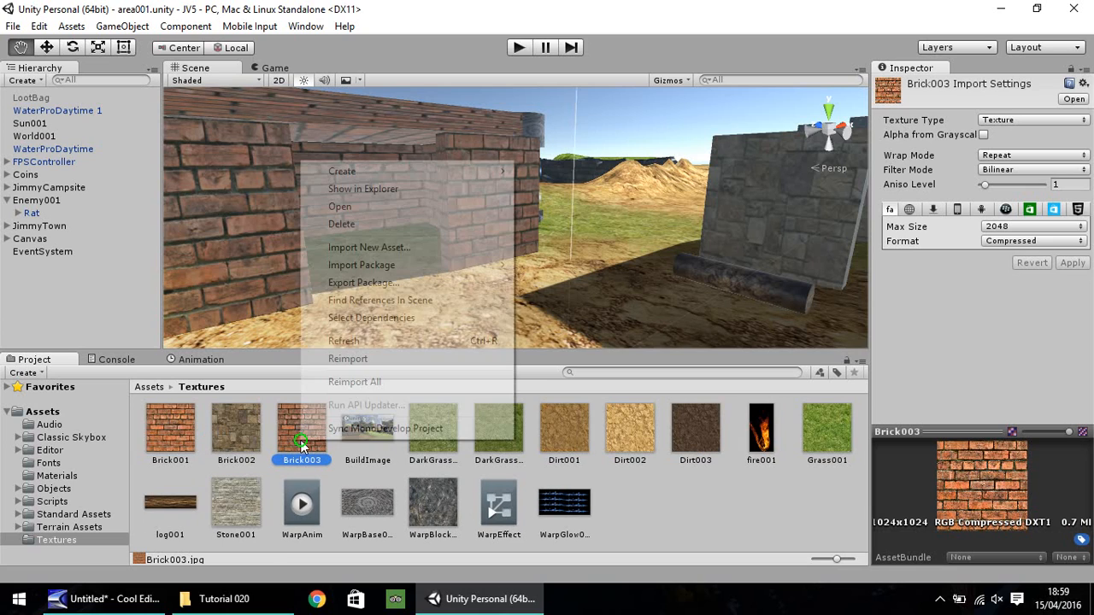
mouse_move(355, 415)
text(001_Normal)
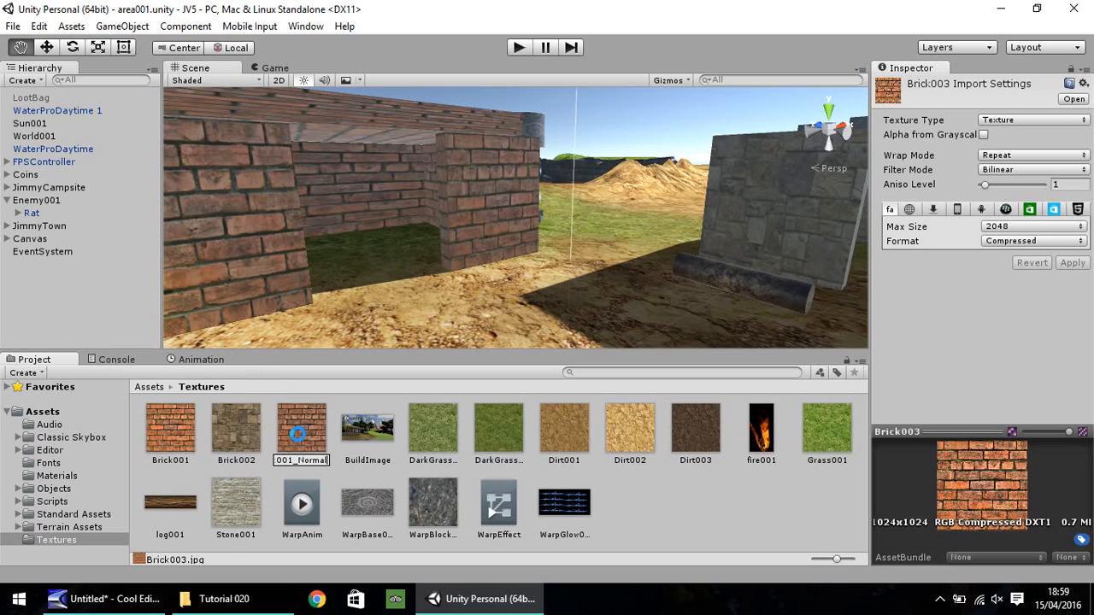
Confirm the Brick001_Normal name and import it as a Normal map with bumpiness 0.25.
click(236, 427)
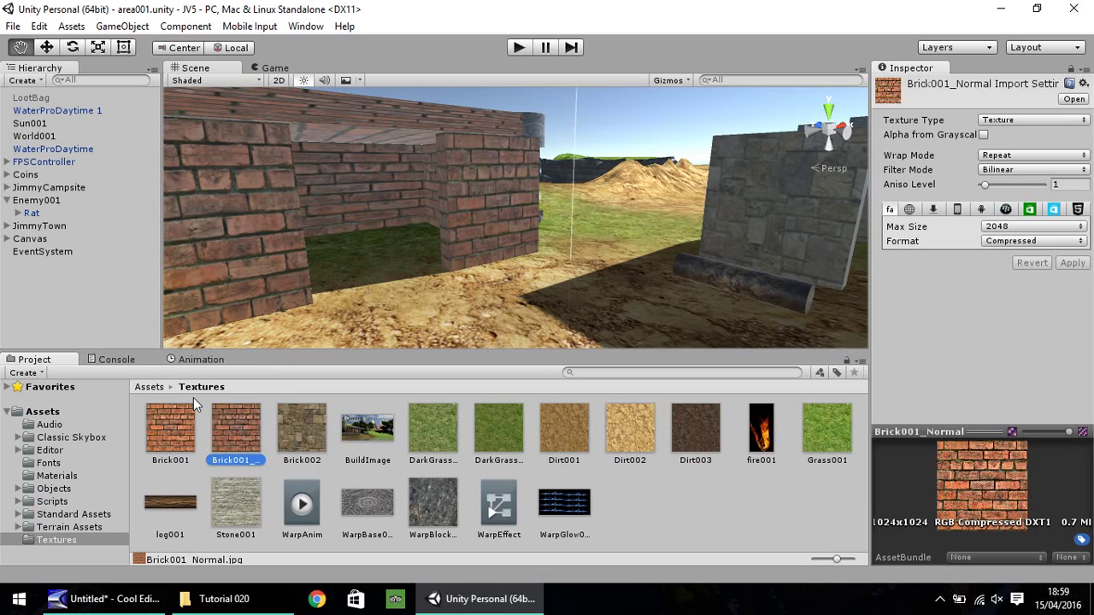
mouse_move(947, 139)
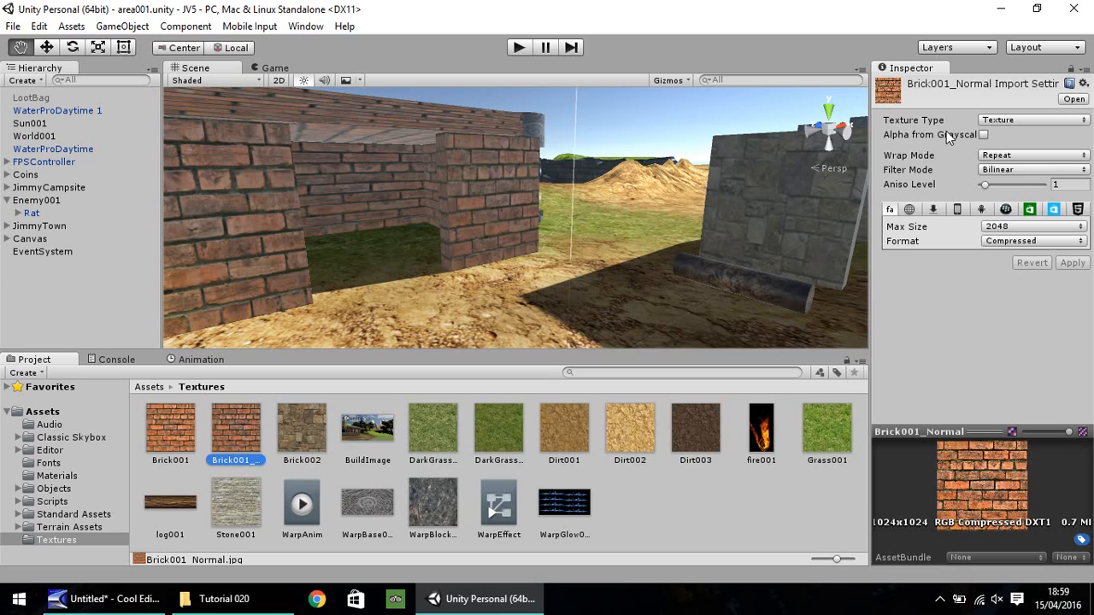
mouse_move(1030, 124)
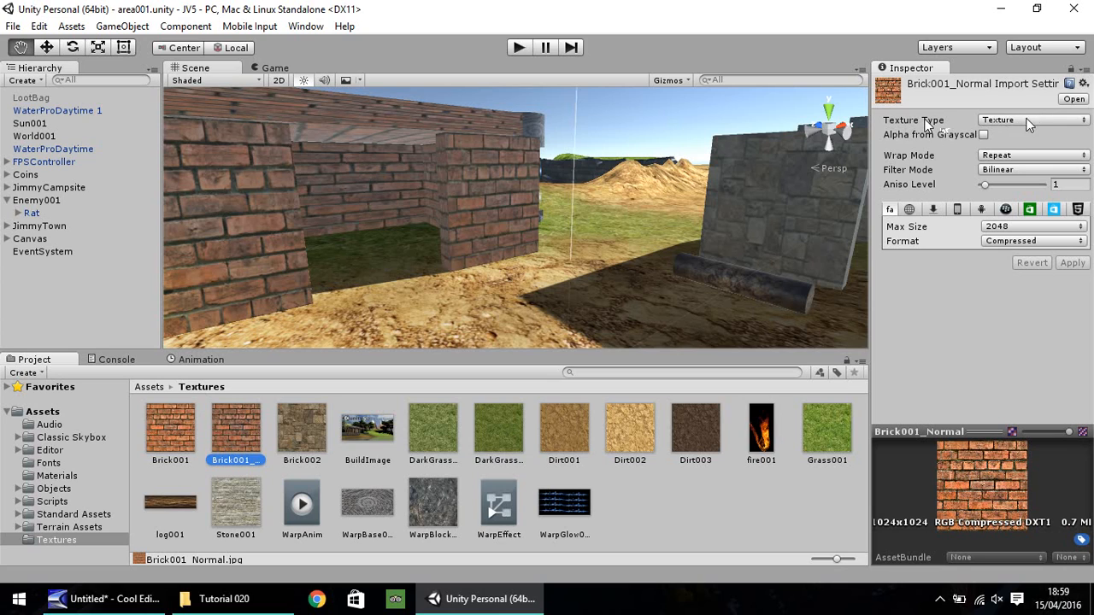
click(1030, 120)
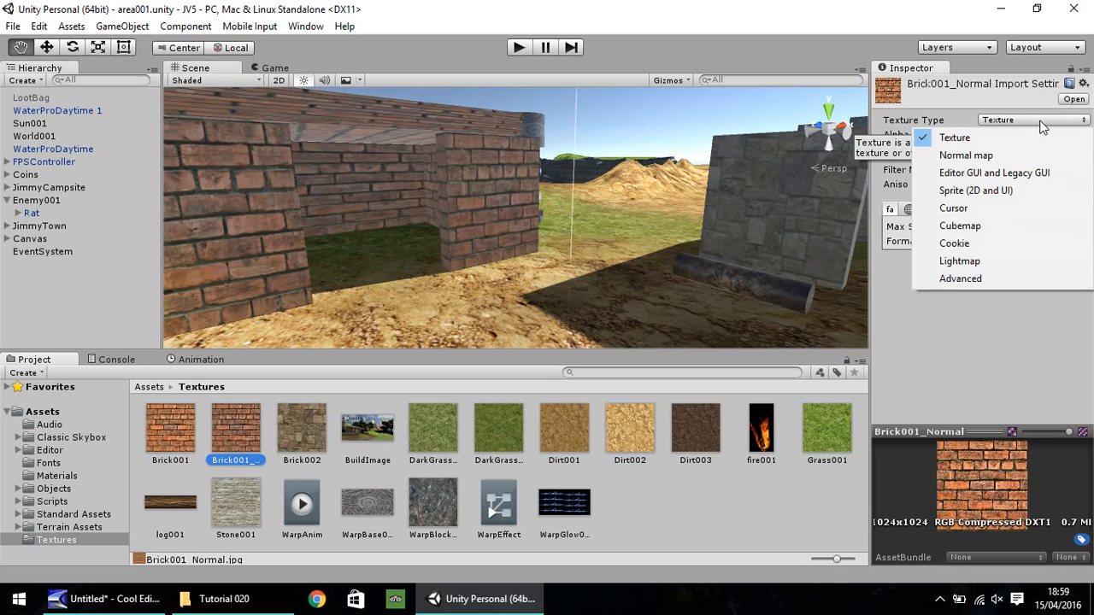
mouse_move(966, 155)
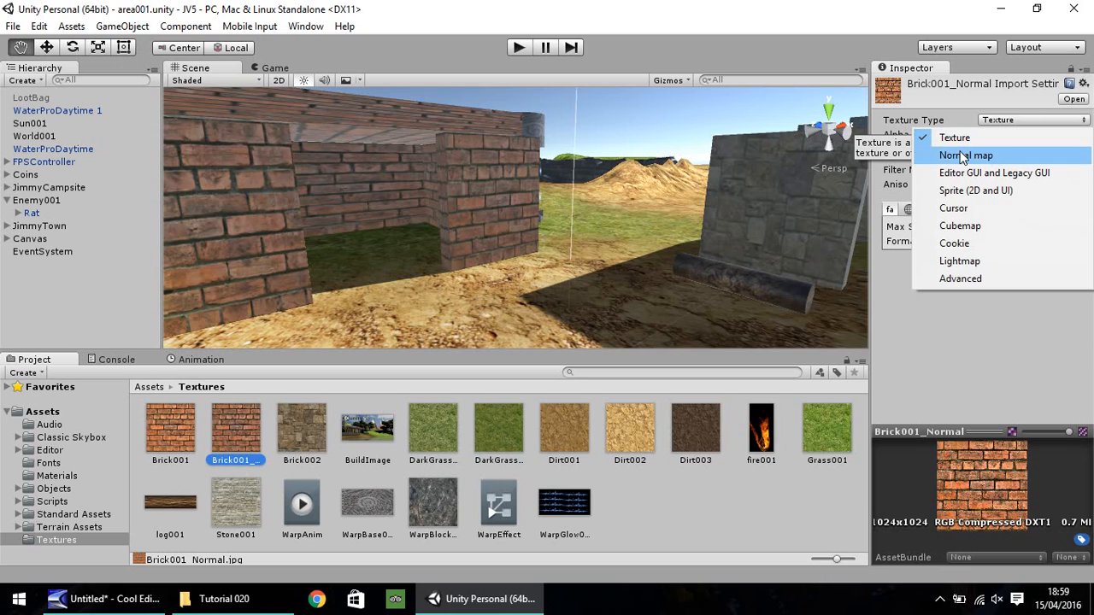
mouse_move(981, 163)
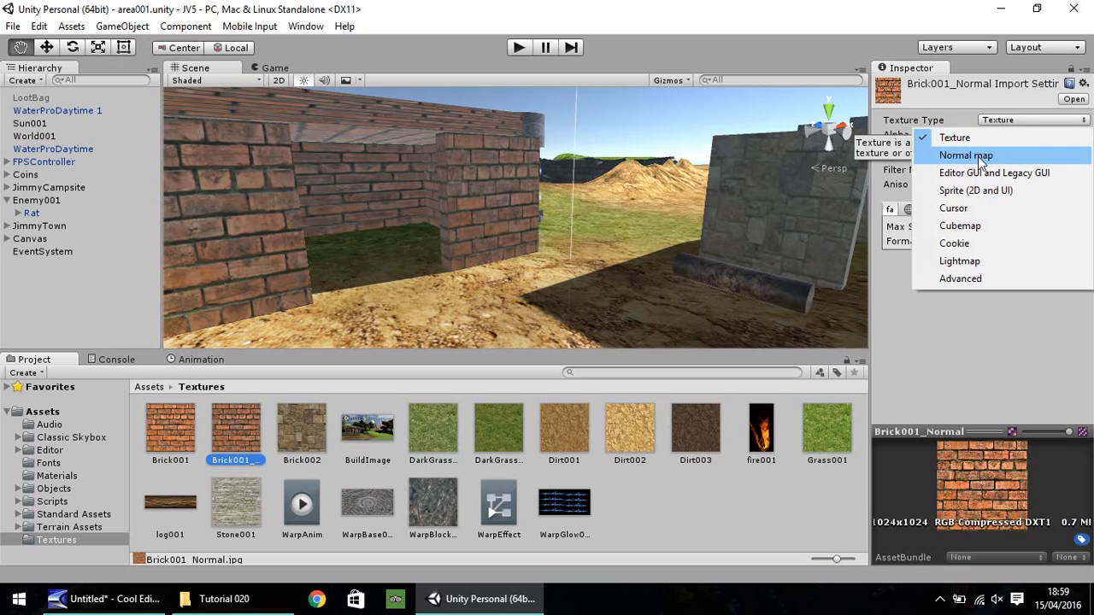
click(966, 155)
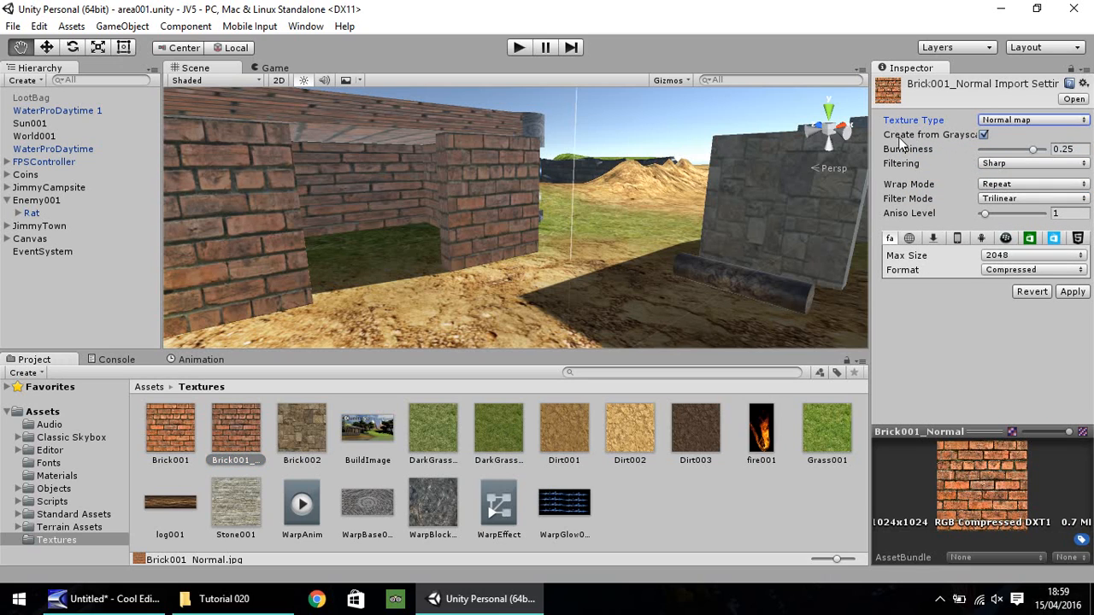
mouse_move(959, 147)
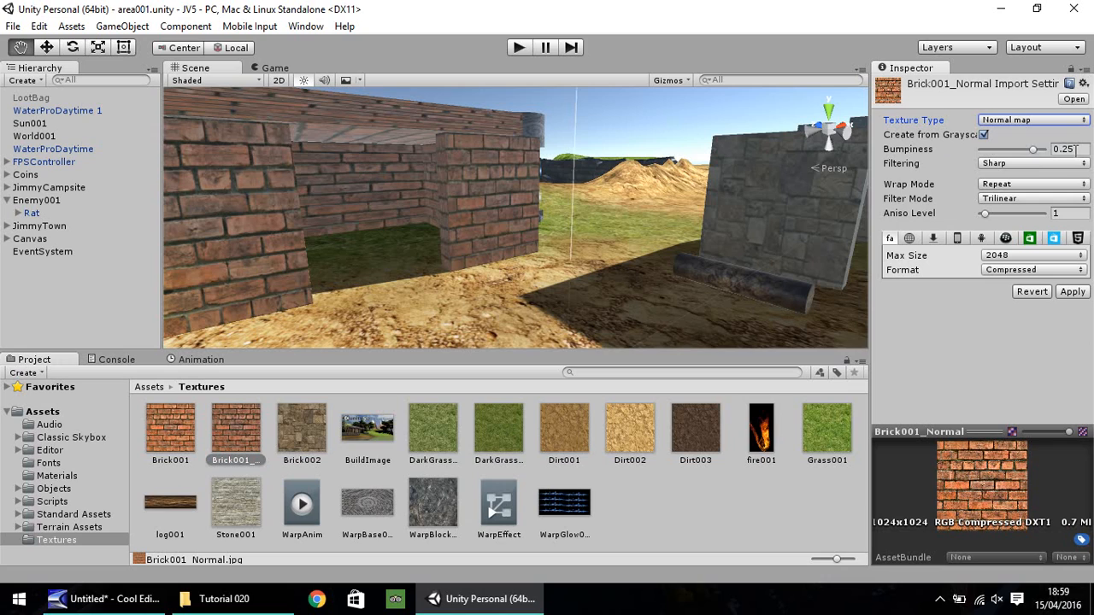
click(1033, 163)
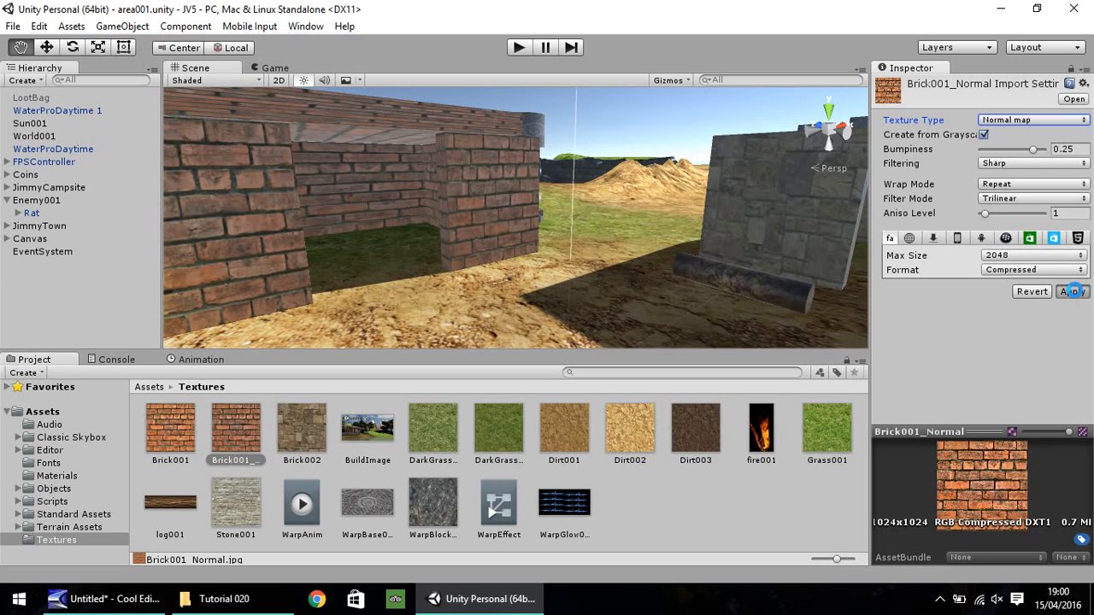
click(1073, 291)
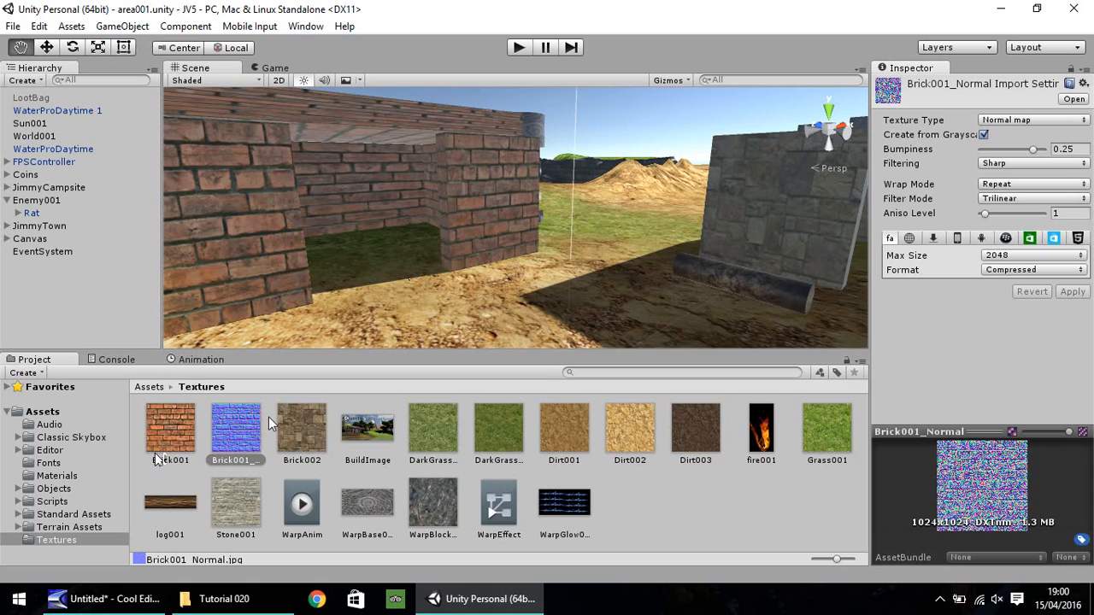
Select the Brick001 material and find Brick001_Normal in Textures for its Normal Map slot.
click(57, 476)
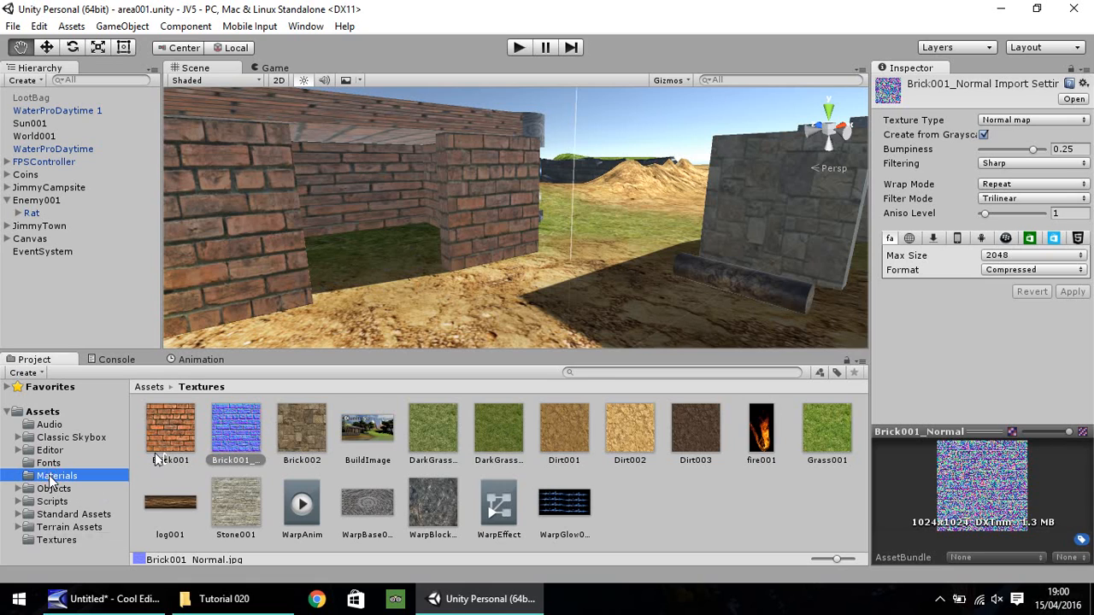
click(57, 475)
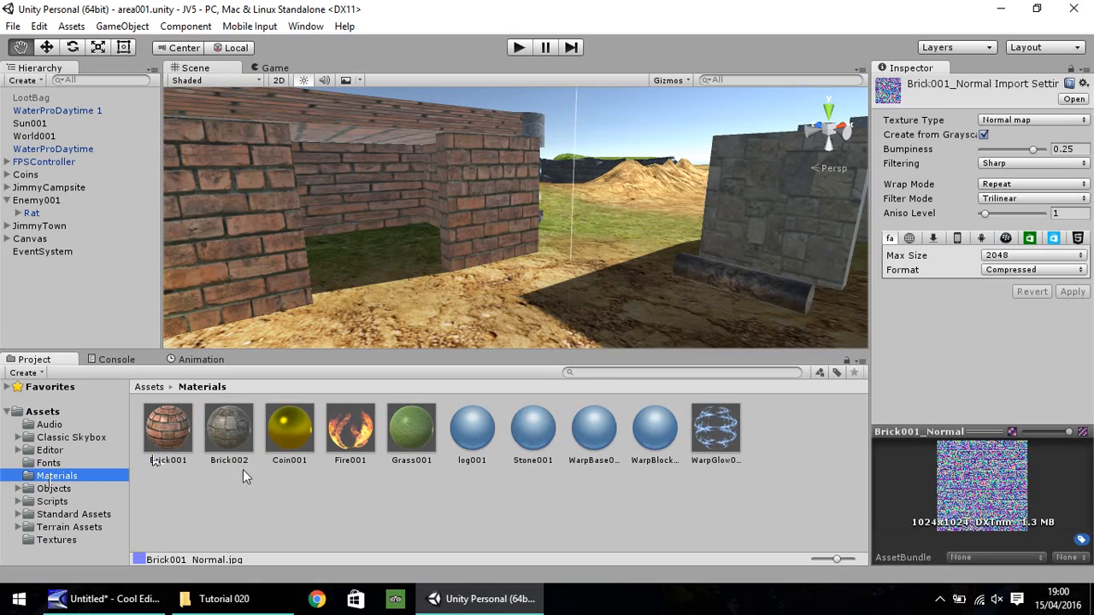
mouse_move(207, 409)
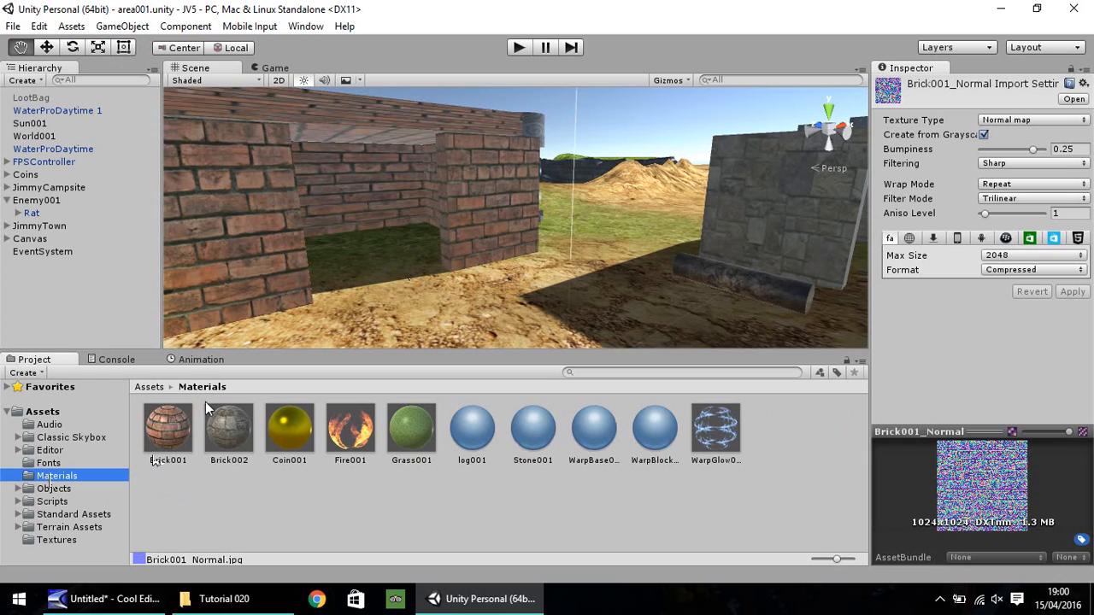
mouse_move(190, 425)
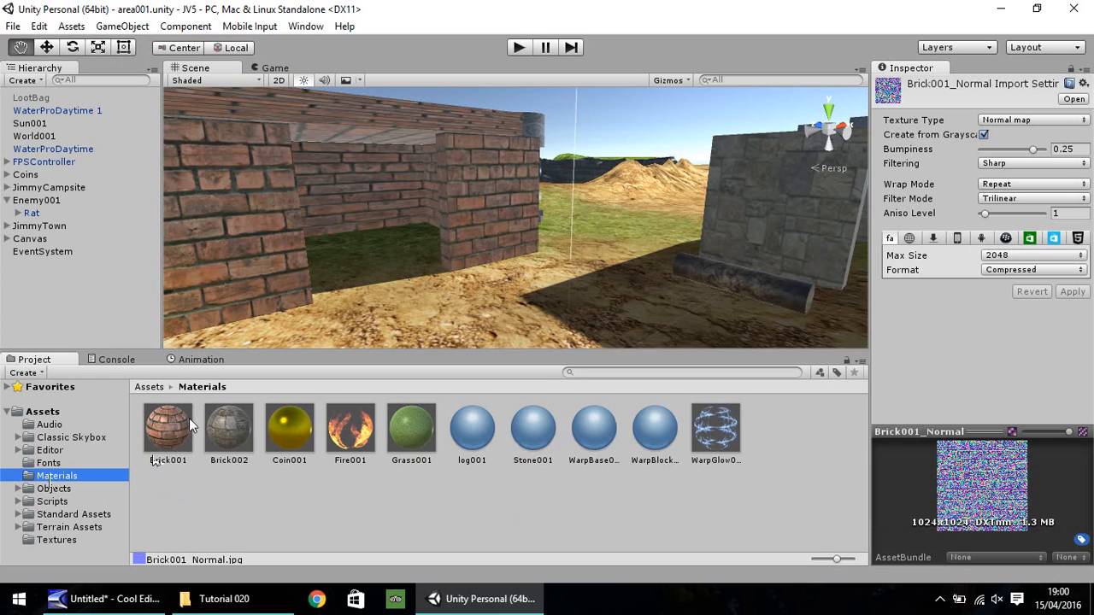
click(168, 427)
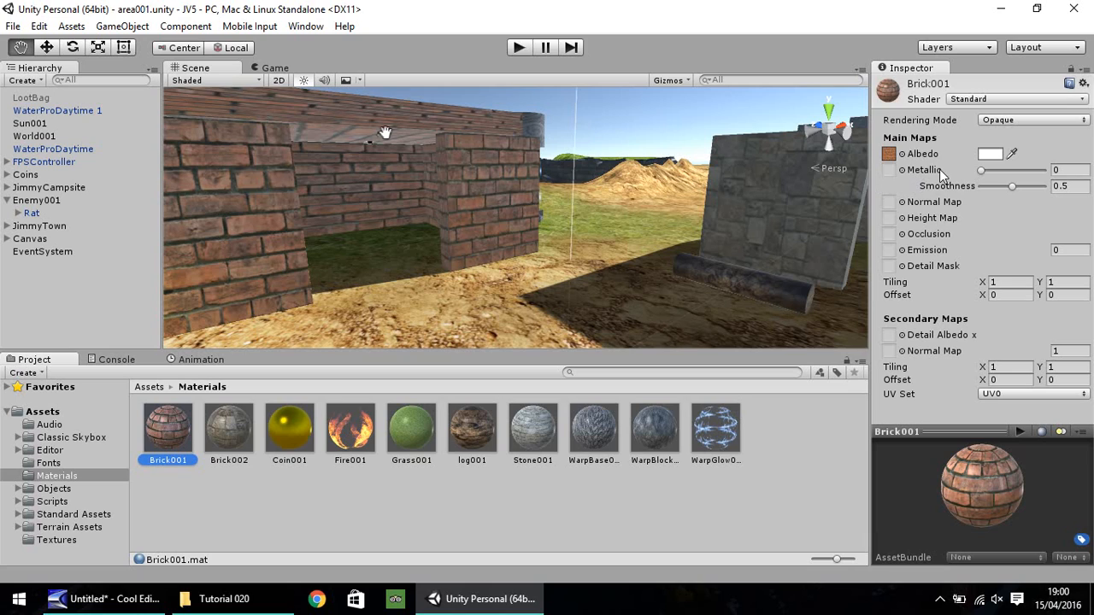
mouse_move(932, 210)
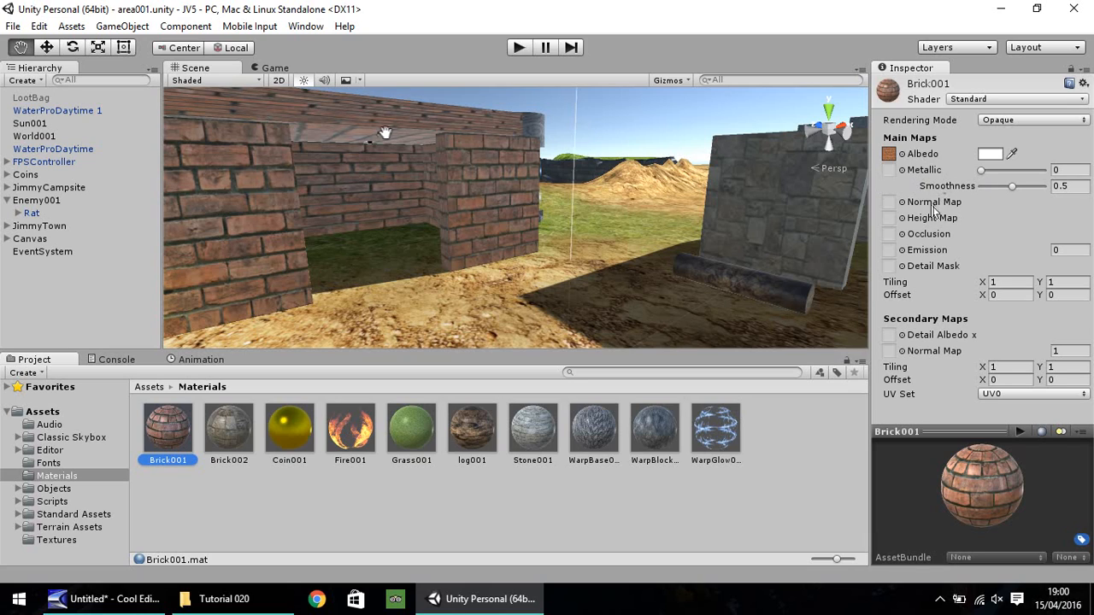
mouse_move(931, 202)
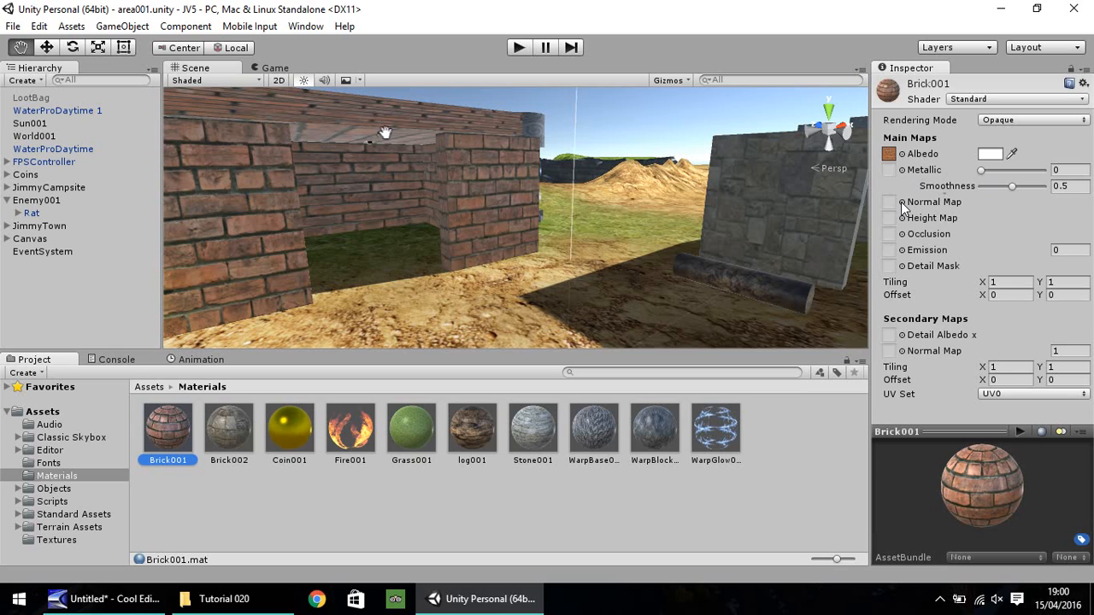
click(889, 202)
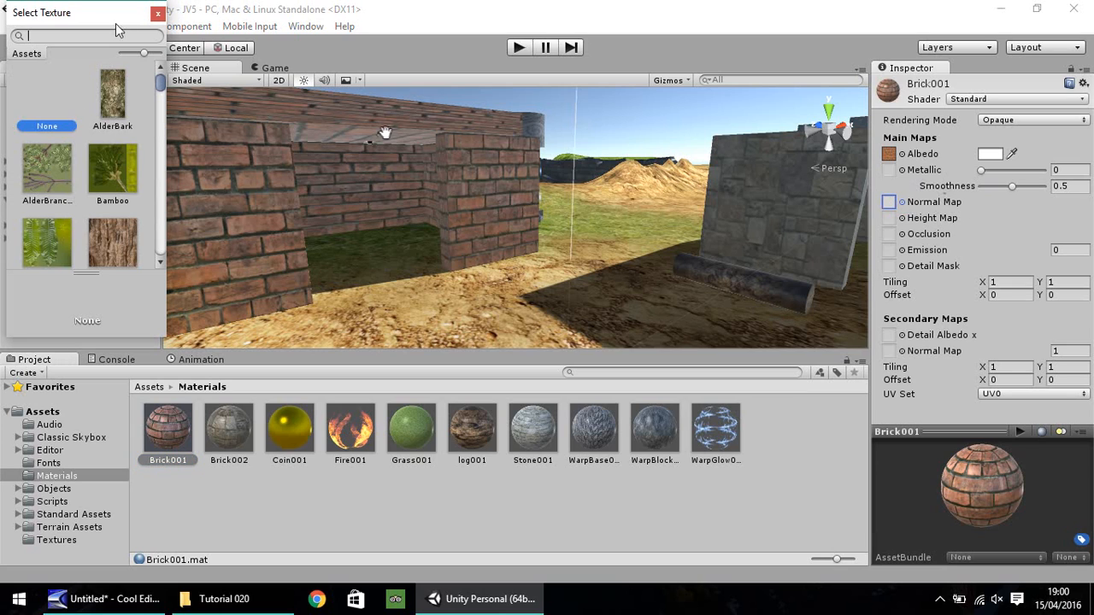
click(159, 14)
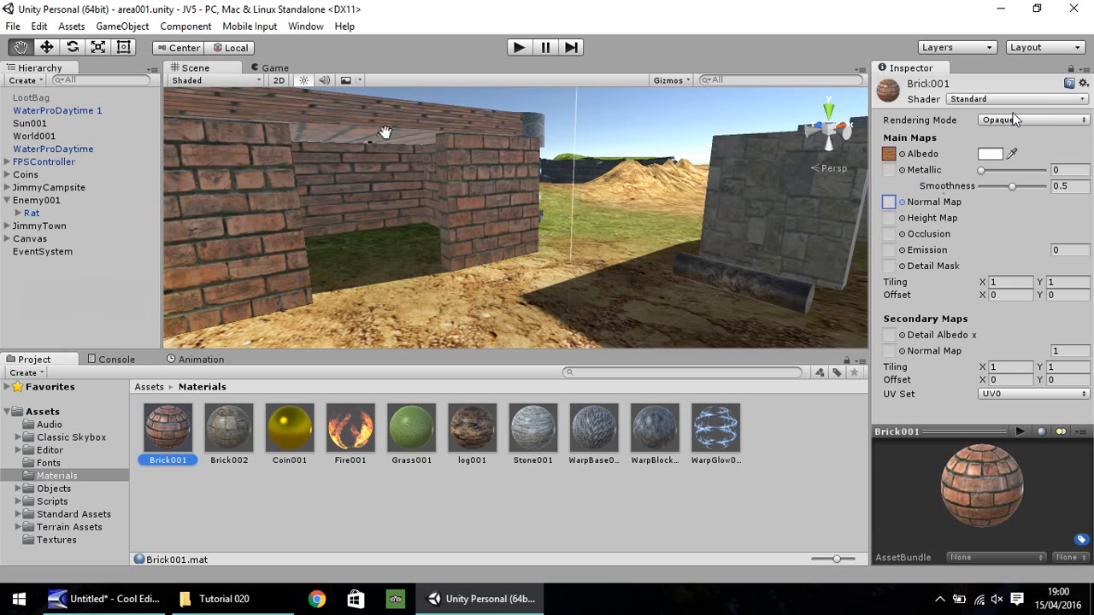
click(56, 540)
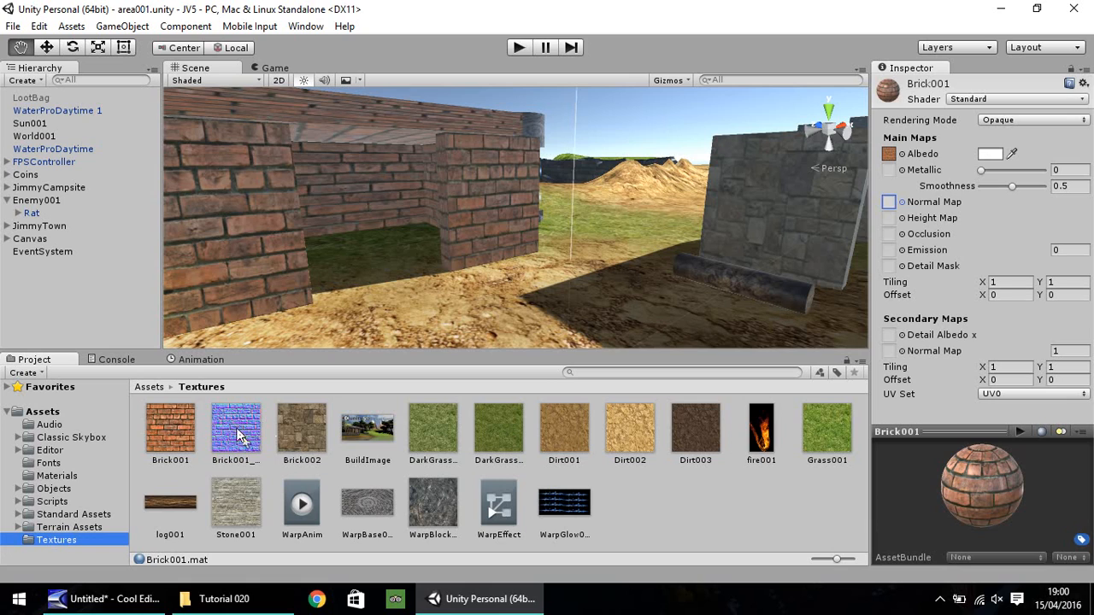
click(889, 202)
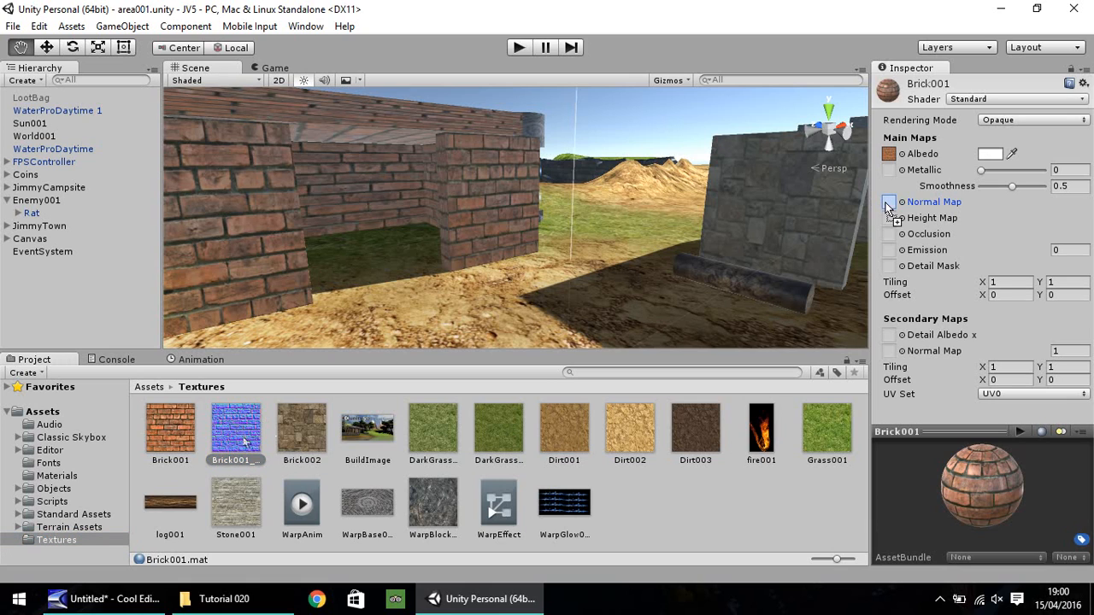
Assign the blue Brick001_Normal texture as Brick001's Normal Map at strength 0.5.
click(889, 202)
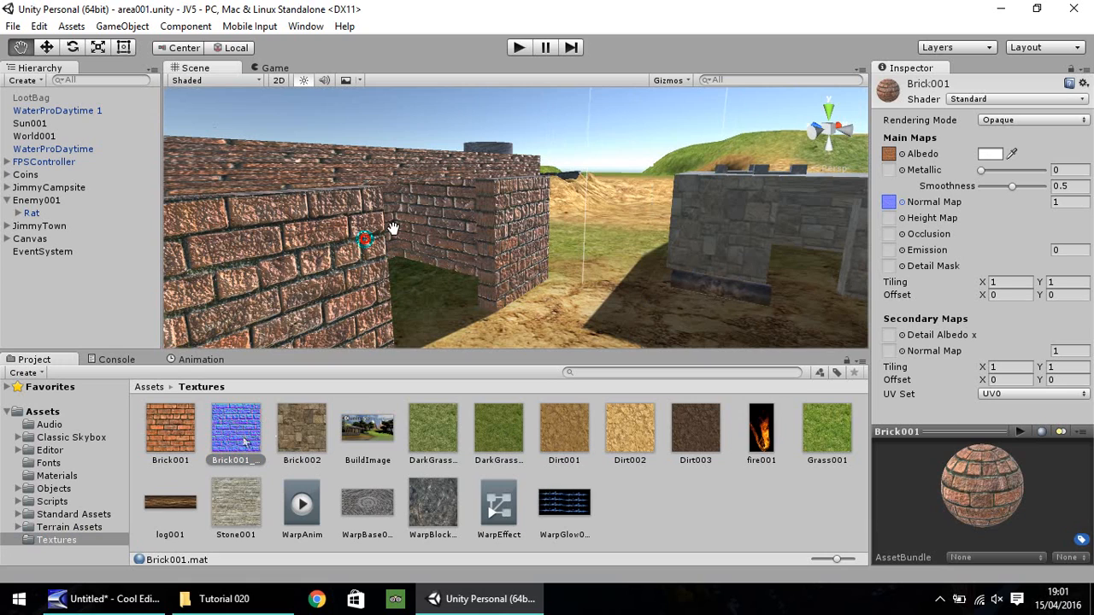
mouse_move(903, 154)
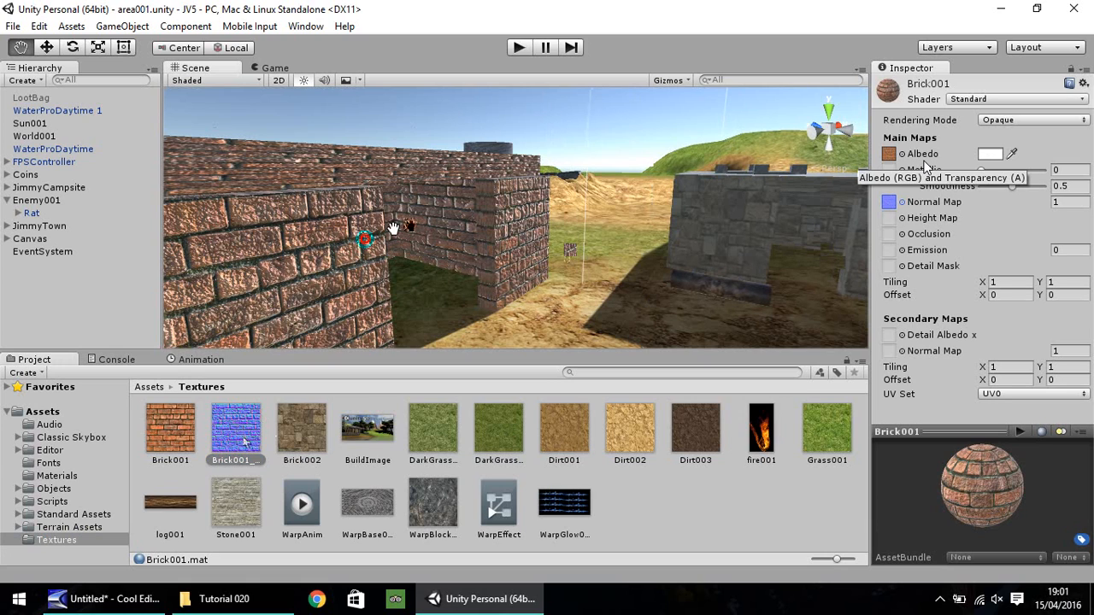
mouse_move(998, 209)
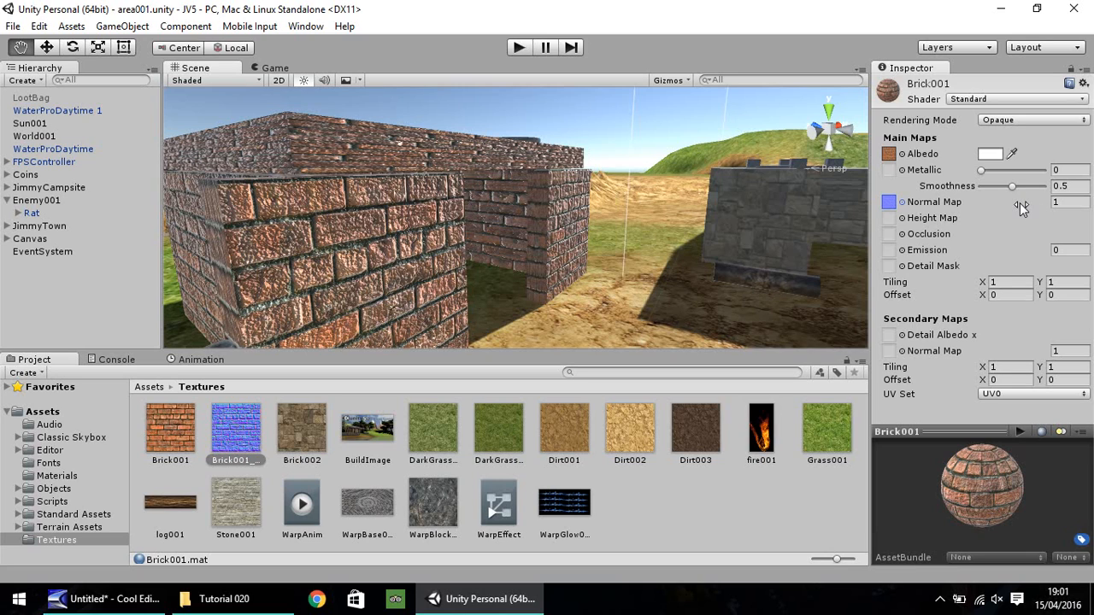
mouse_move(1019, 208)
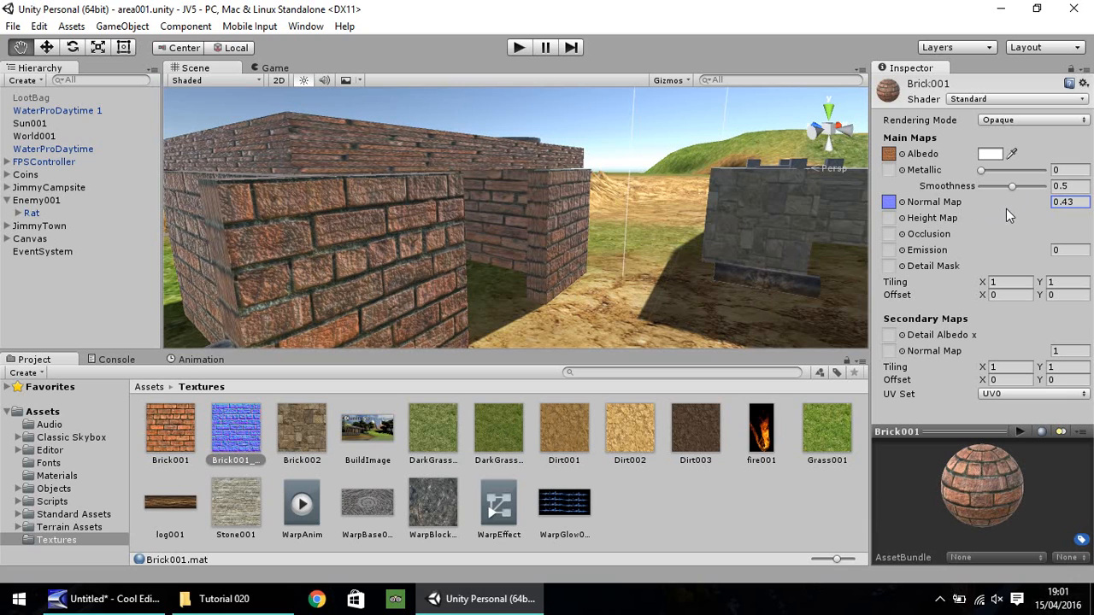
mouse_move(1034, 210)
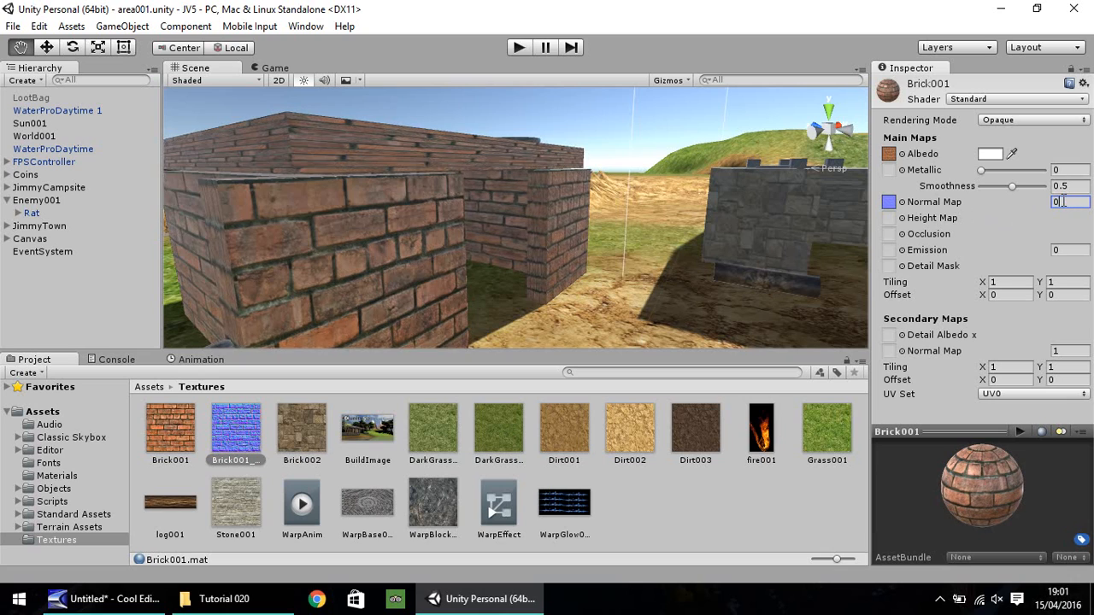
text(0.5)
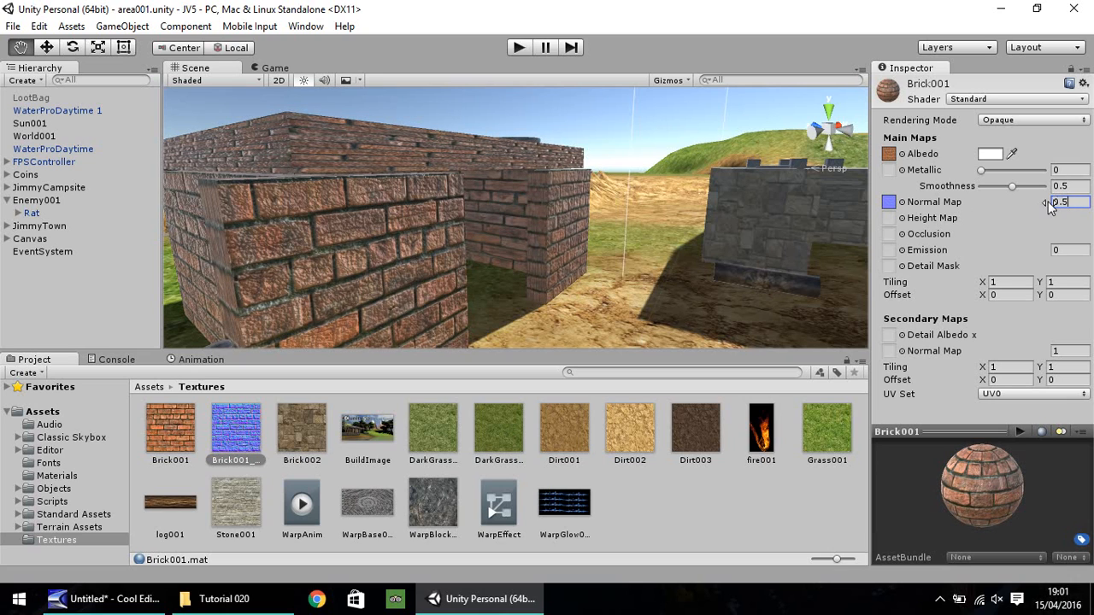
mouse_move(947, 185)
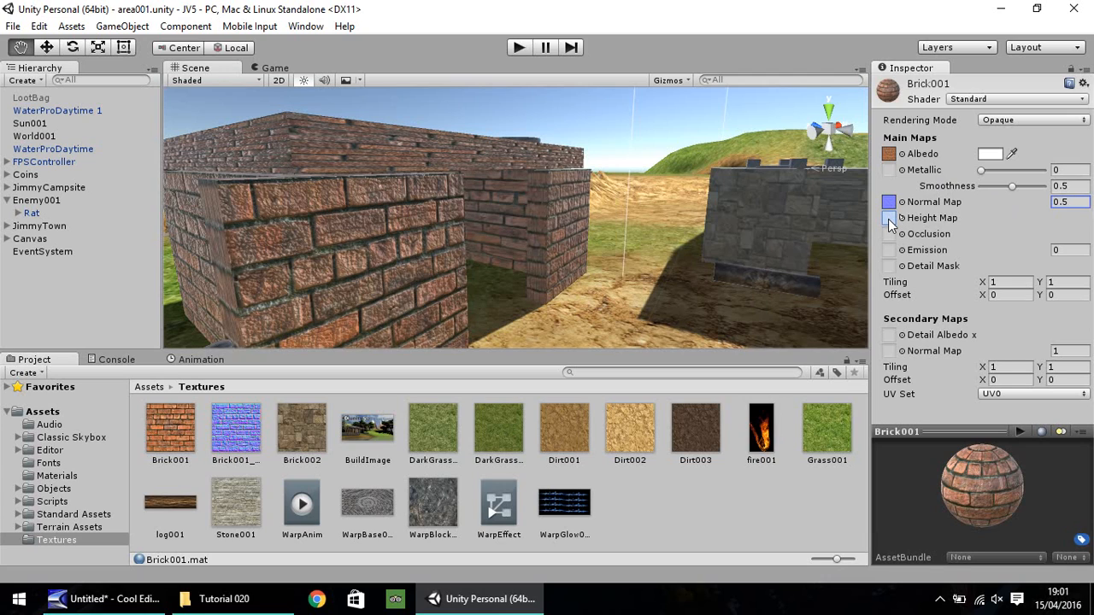
Test Brick001_Normal as Brick001's height map at strengths 0.01–0.08, then clear it.
click(889, 217)
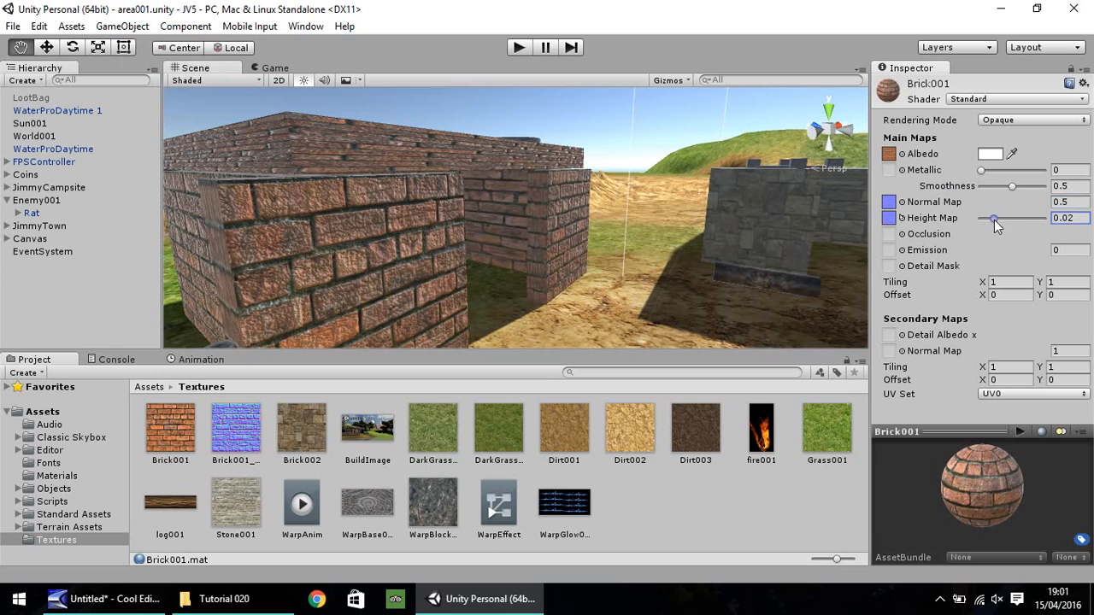
drag(994, 217, 1043, 217)
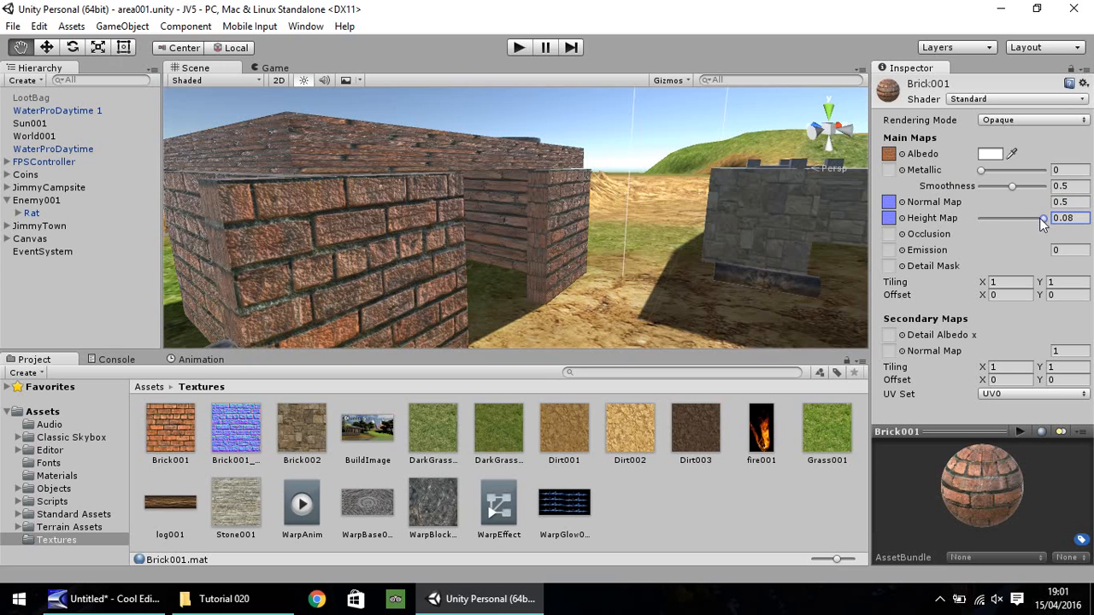
drag(1043, 218, 987, 218)
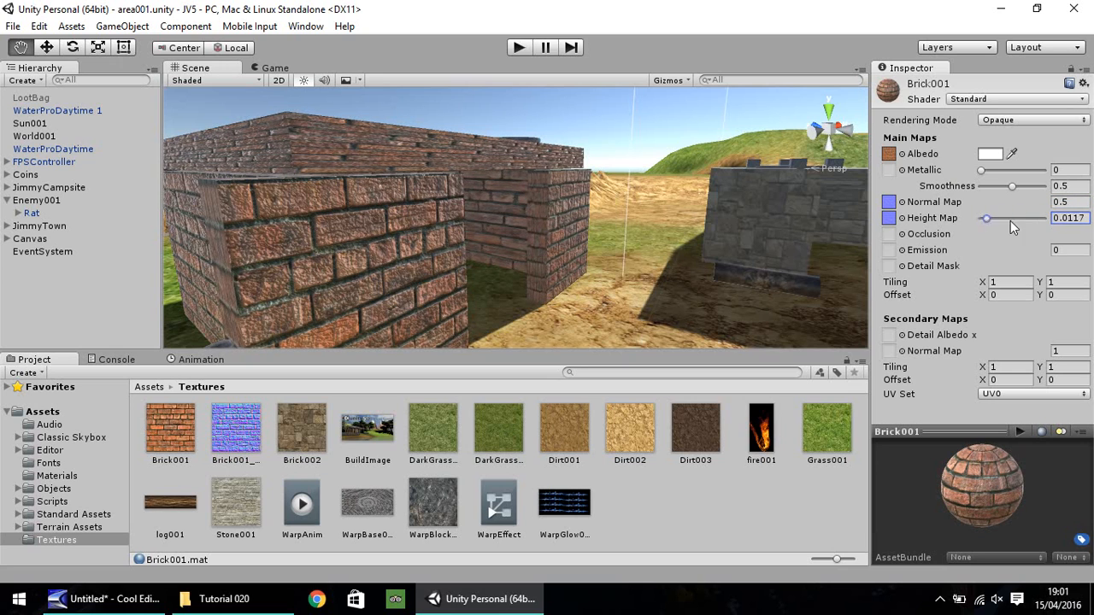
drag(987, 219, 1021, 219)
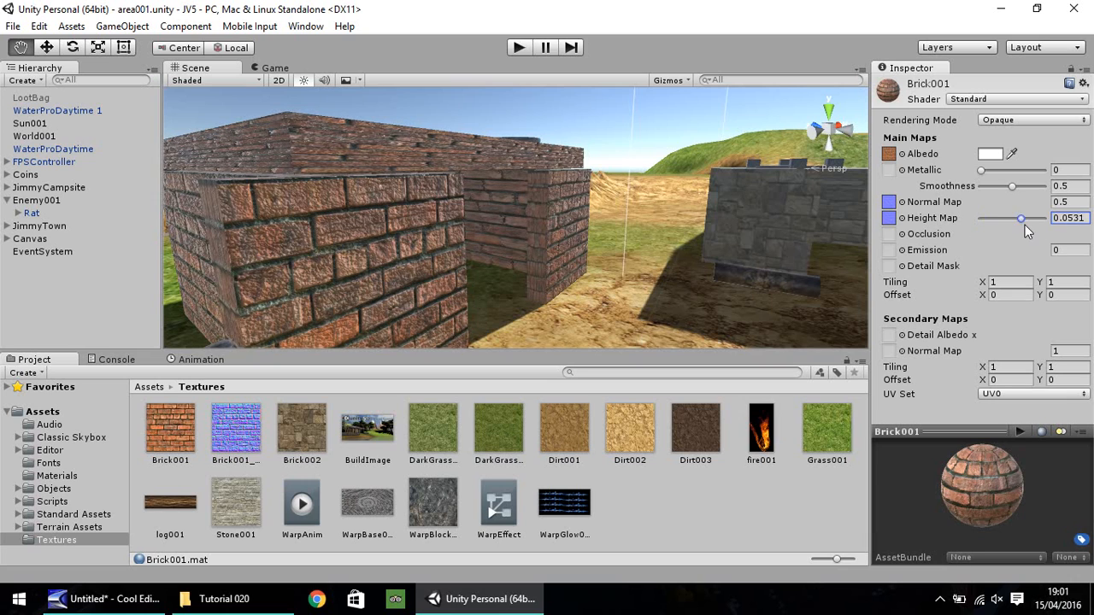
drag(1021, 218, 1041, 218)
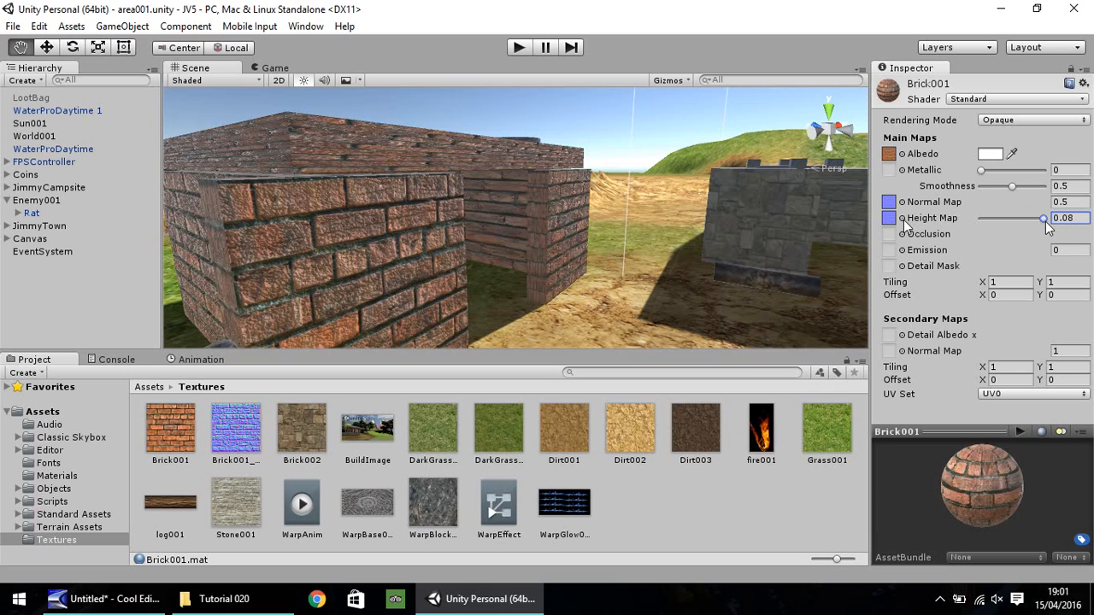
click(889, 218)
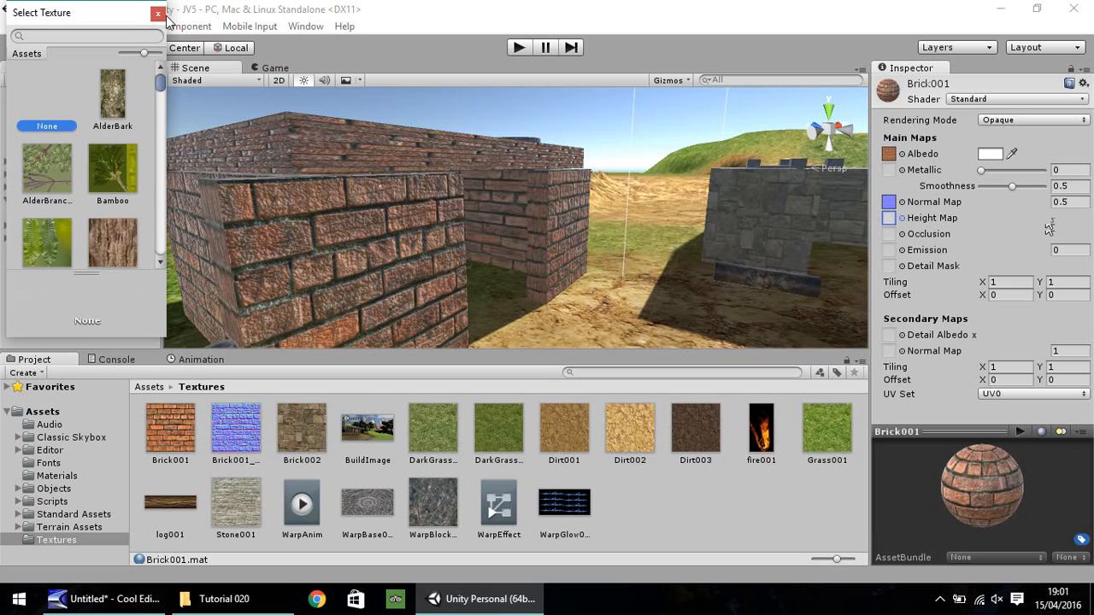
Set Brick001's Metallic to 1 and settle its Smoothness at 0.65.
click(158, 13)
text(1)
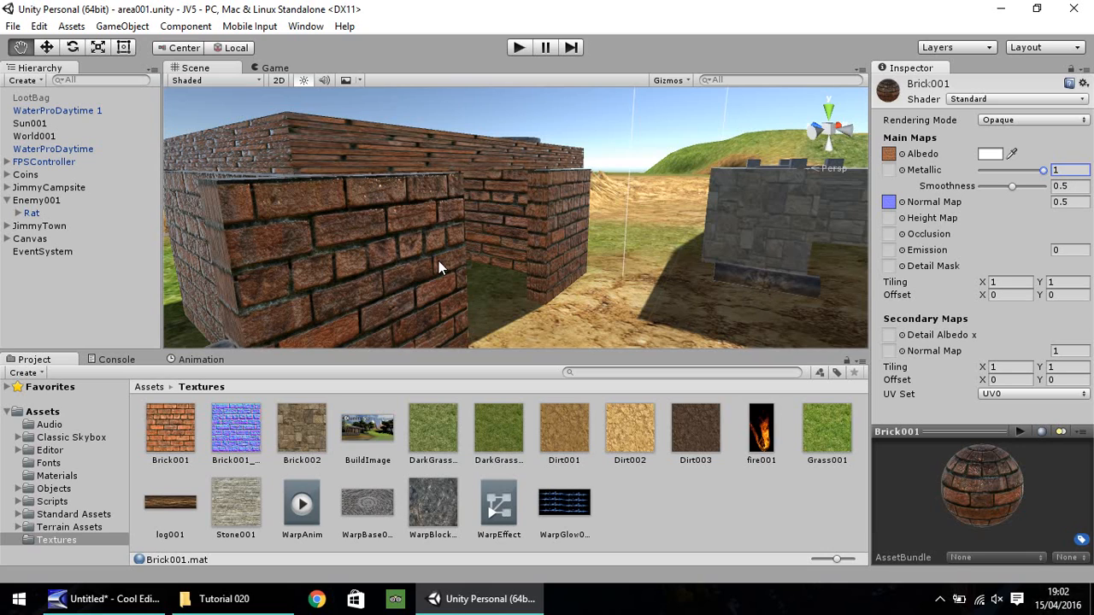
mouse_move(646, 192)
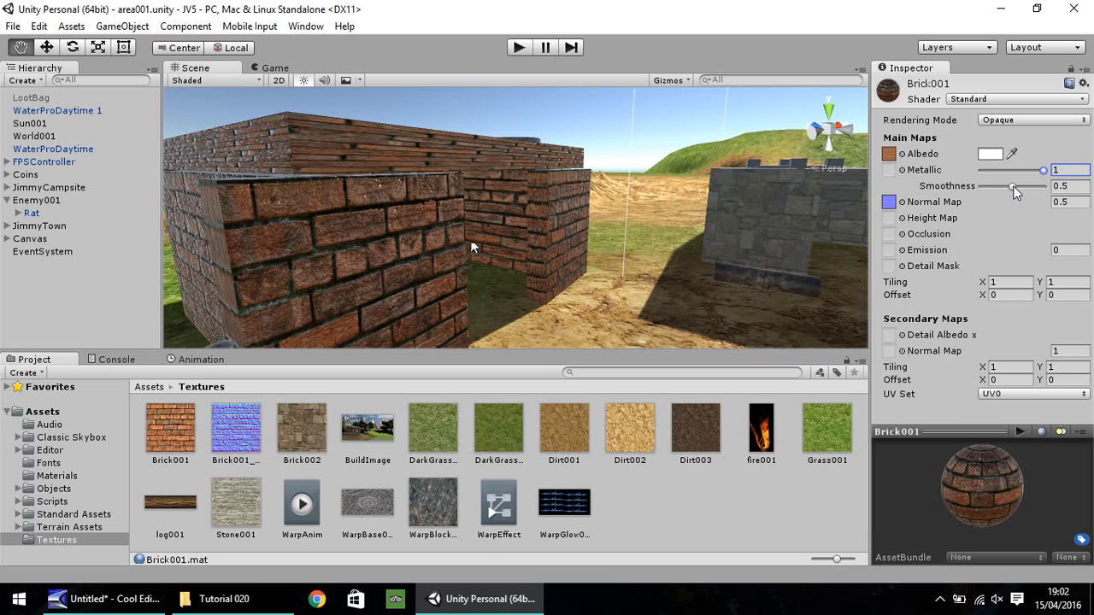
drag(1013, 186, 1037, 186)
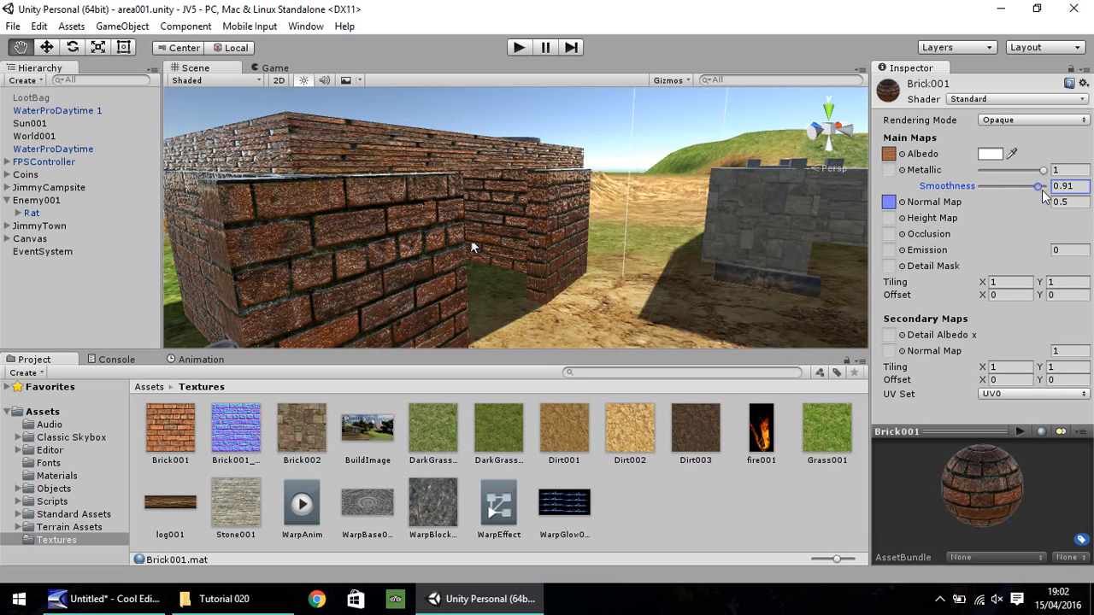
drag(1037, 187, 1043, 186)
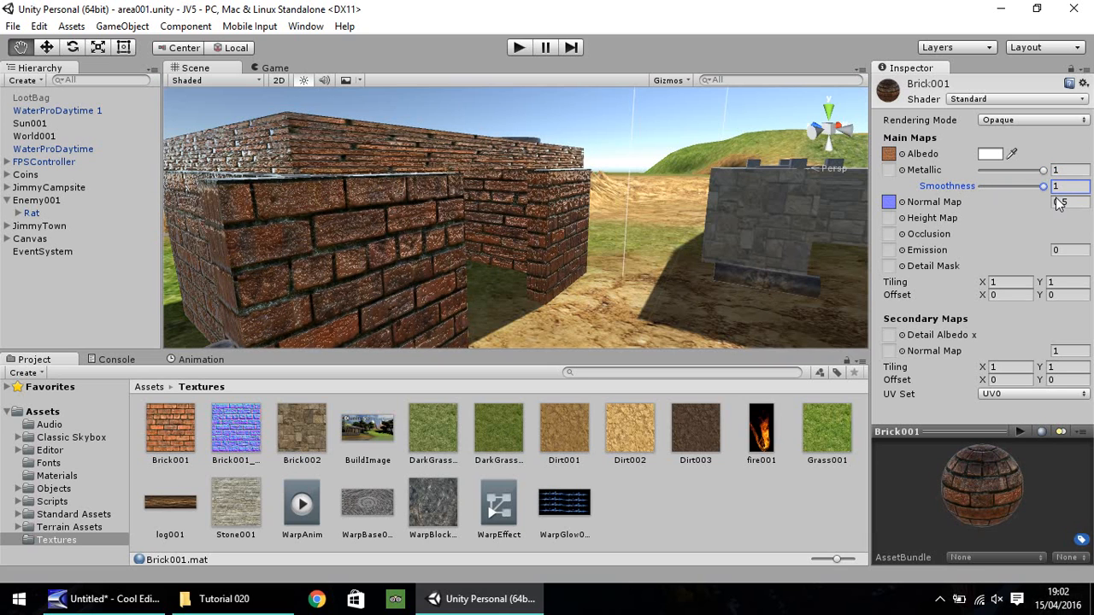
drag(1043, 186, 1022, 185)
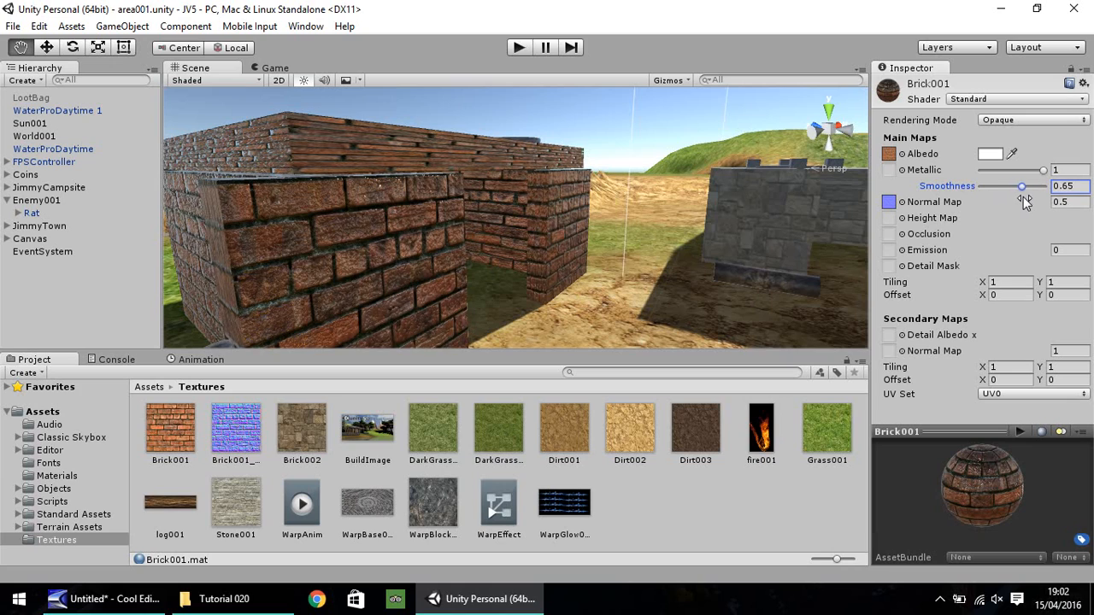
mouse_move(1013, 202)
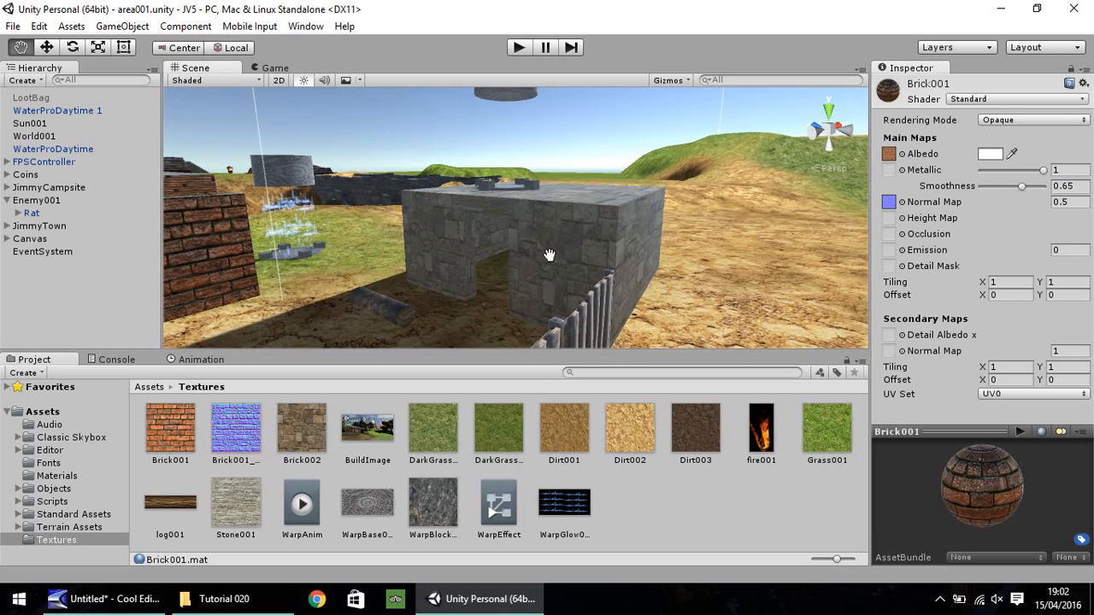
mouse_move(437, 238)
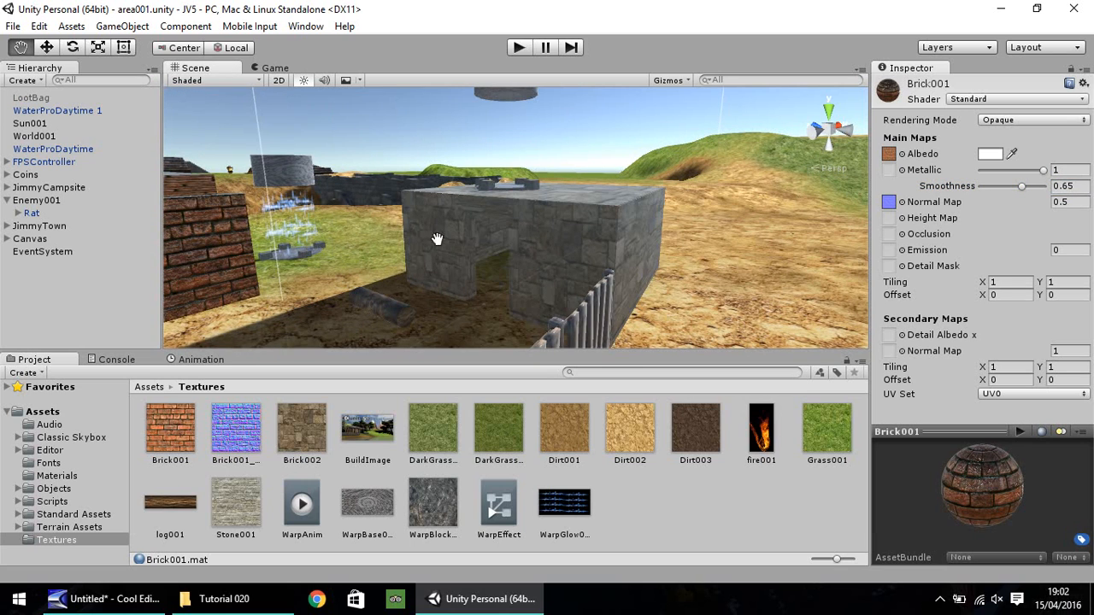
mouse_move(143, 528)
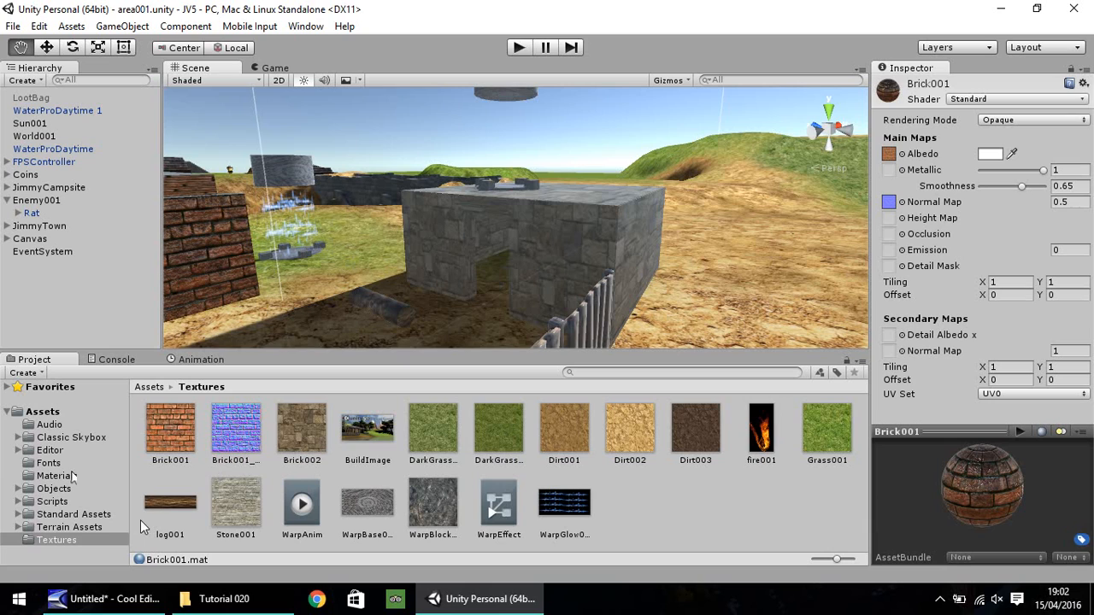
Finish naming Brick002_Normal and import it as a Normal map with 0.25 bumpiness.
click(301, 427)
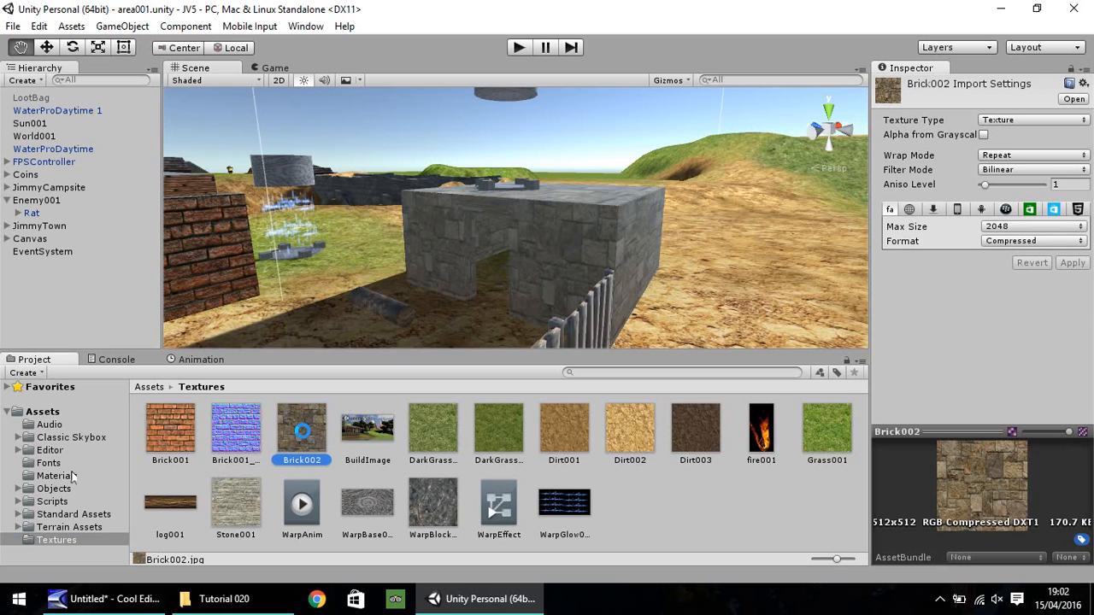
click(367, 428)
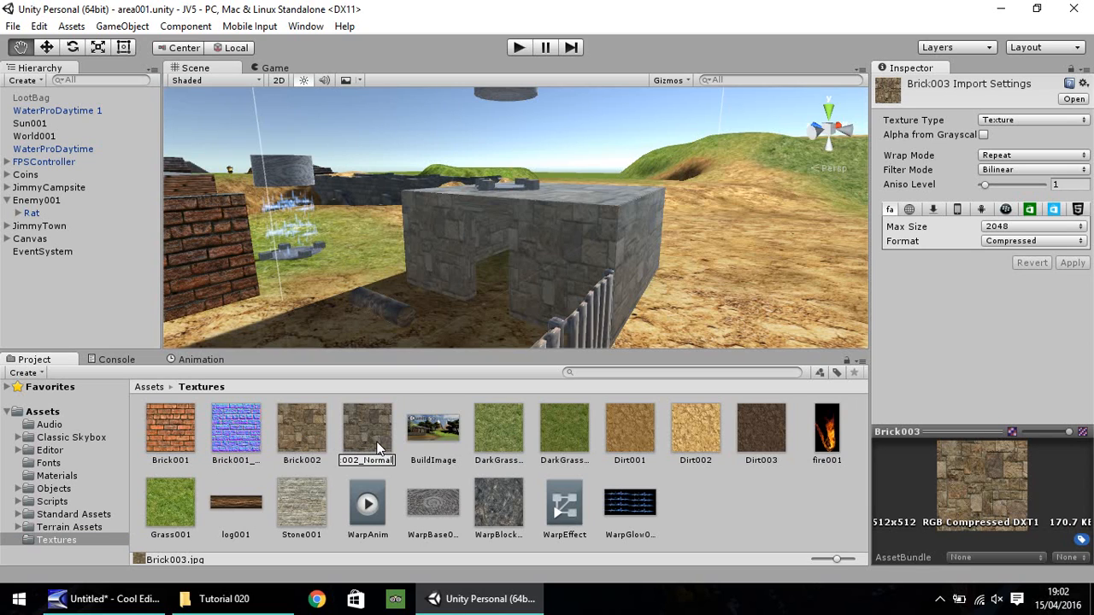
click(367, 428)
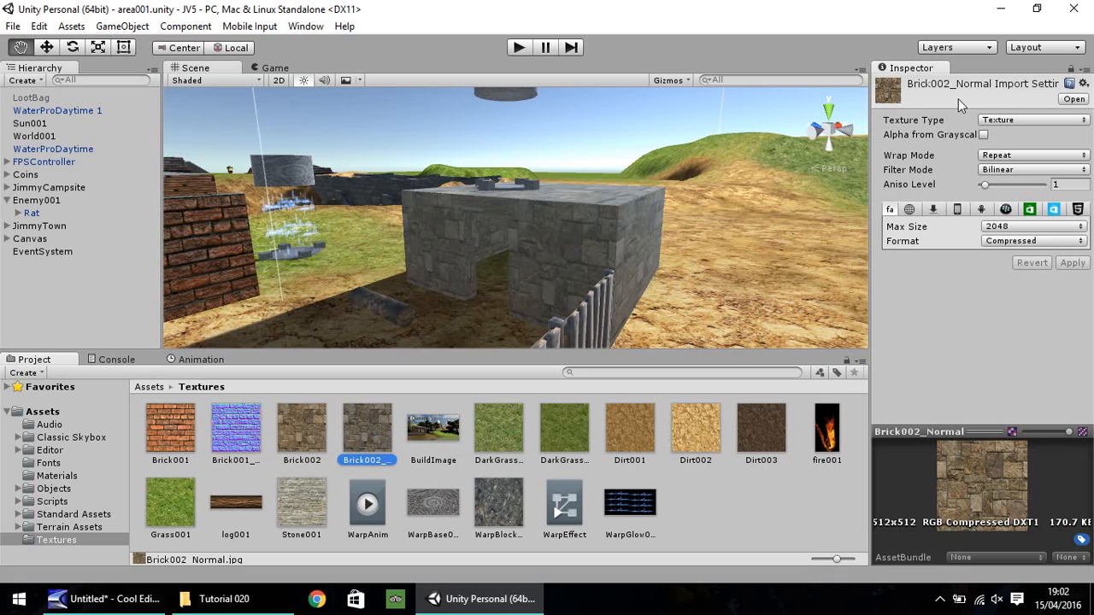
click(1034, 120)
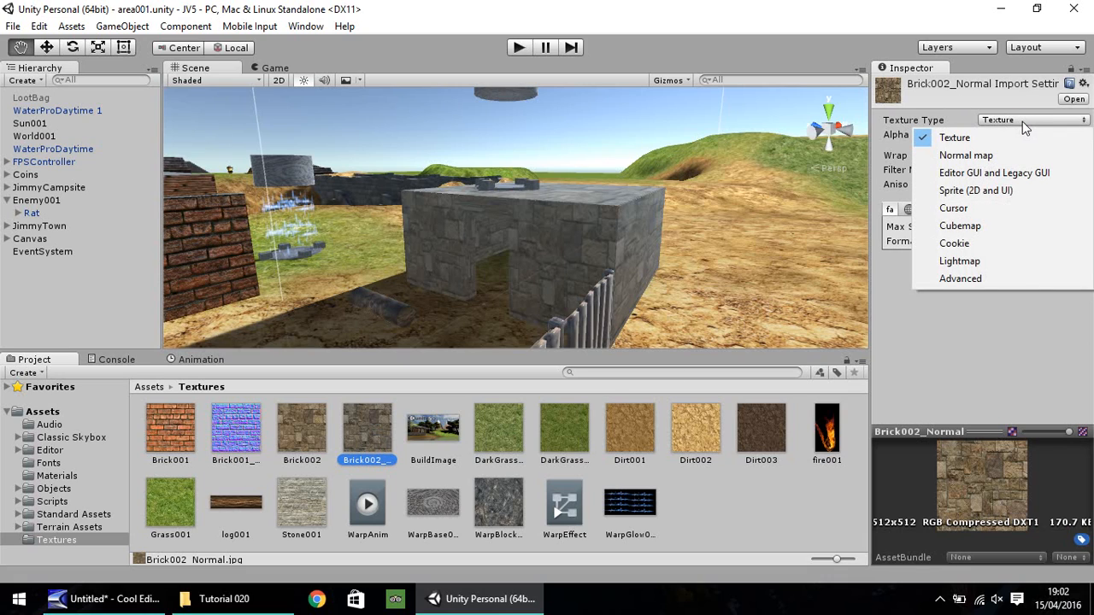
click(966, 154)
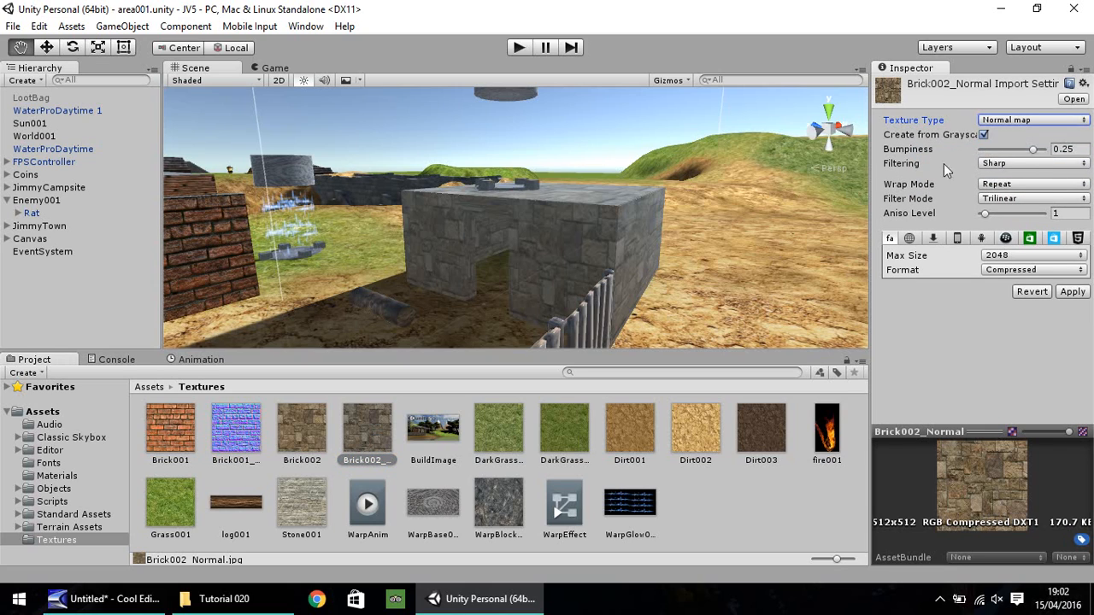
mouse_move(1086, 308)
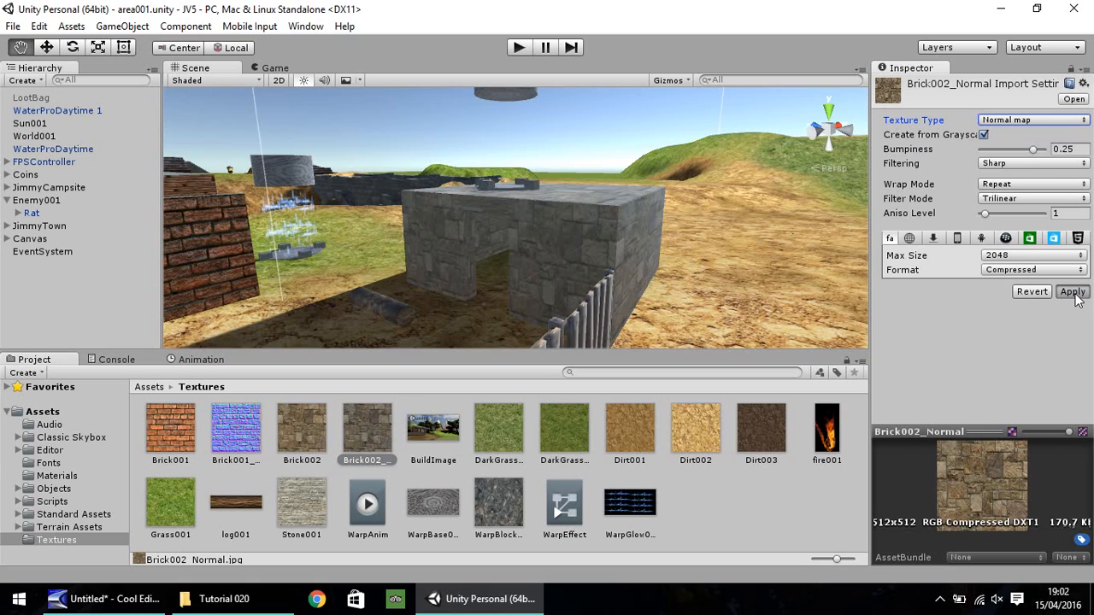
click(1072, 292)
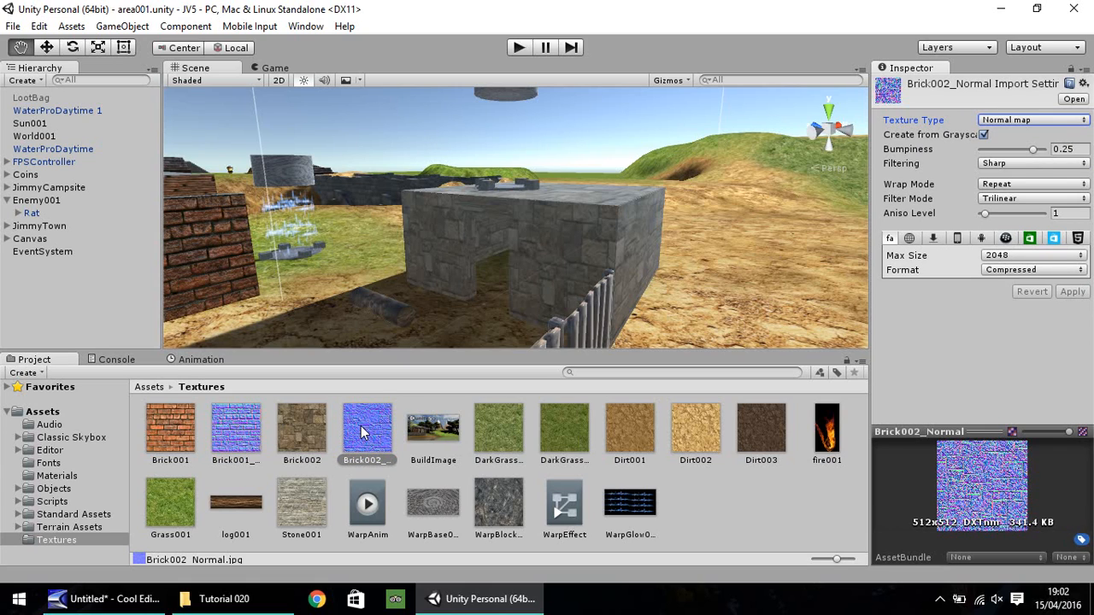
mouse_move(369, 427)
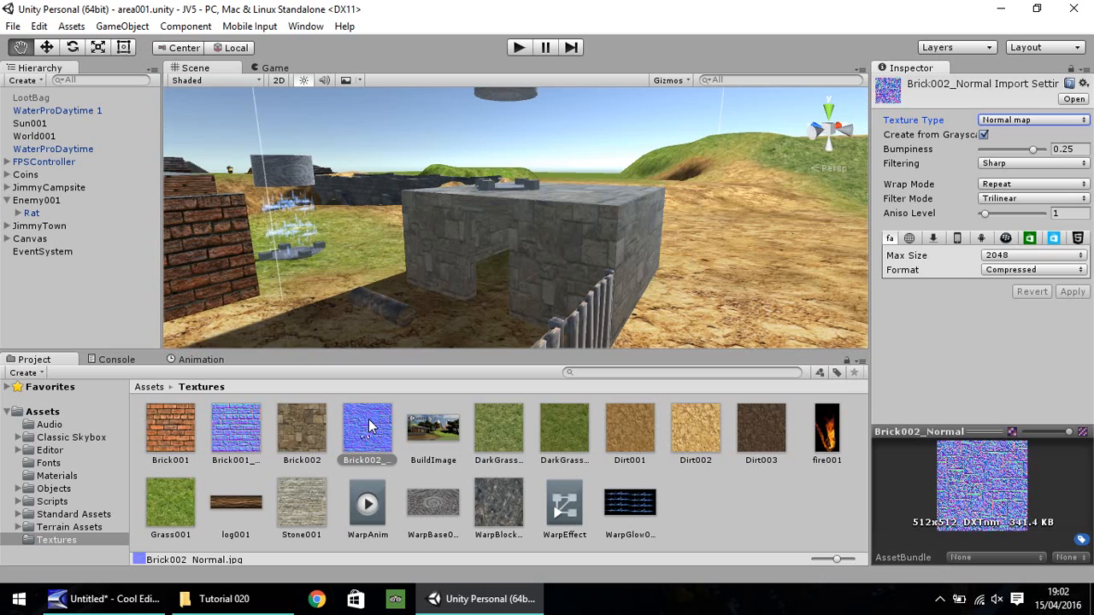
mouse_move(274, 368)
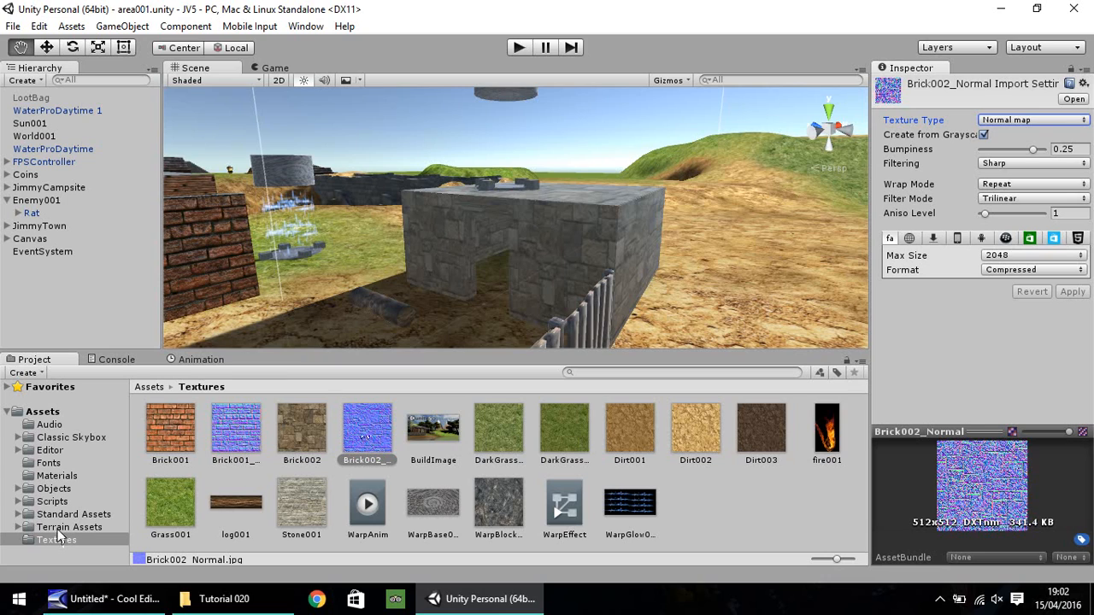
Search for 'brick002' and assign Brick002_Normal as the Brick002 material's normal map.
click(56, 475)
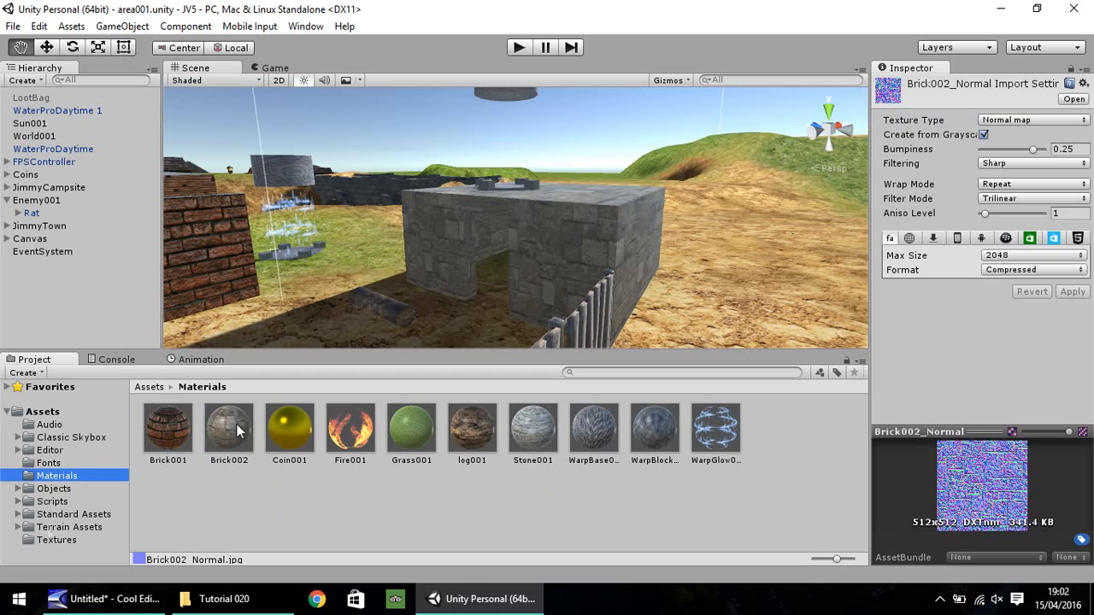
click(229, 428)
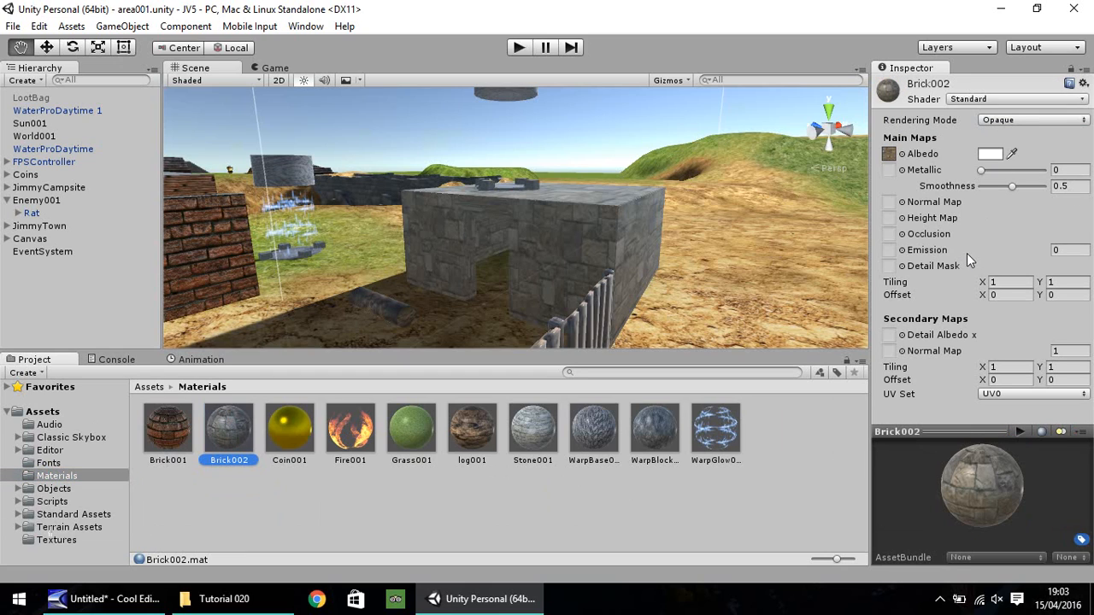
mouse_move(904, 174)
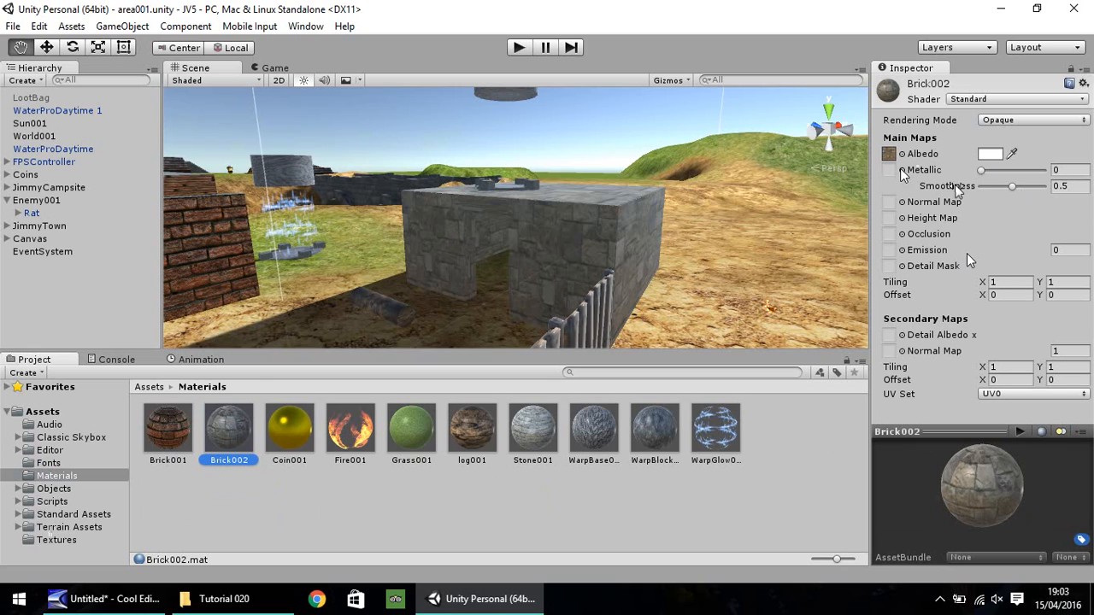
mouse_move(791, 144)
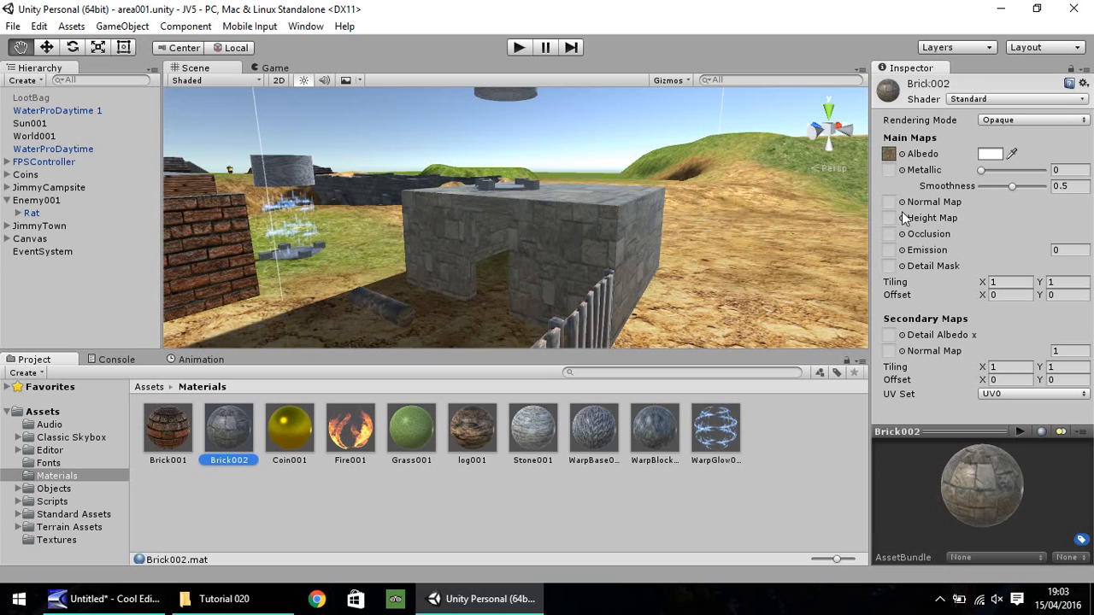
click(889, 202)
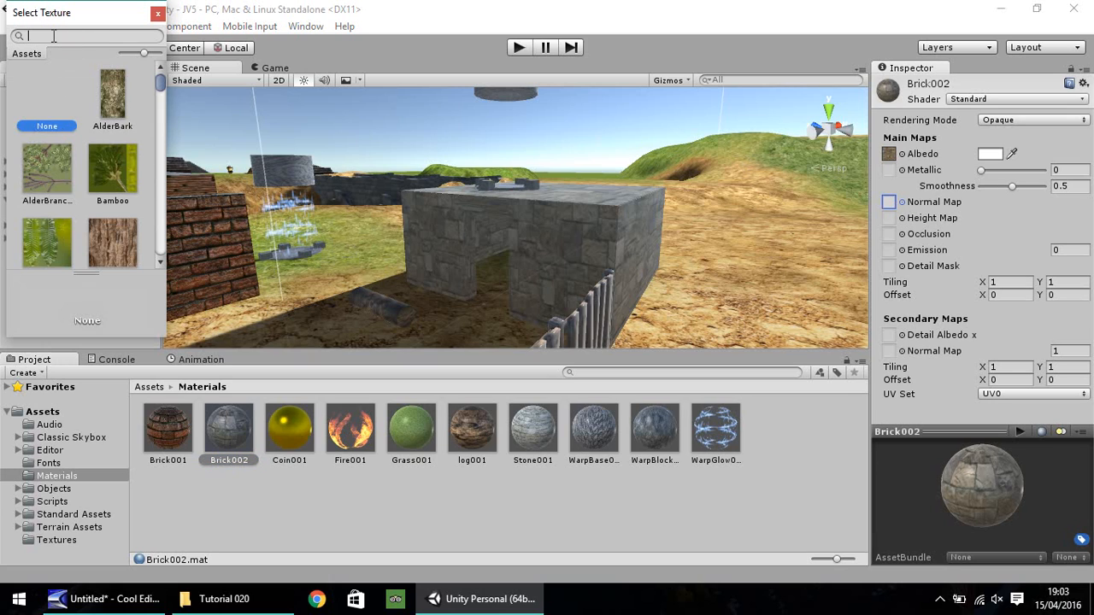
text(brick002)
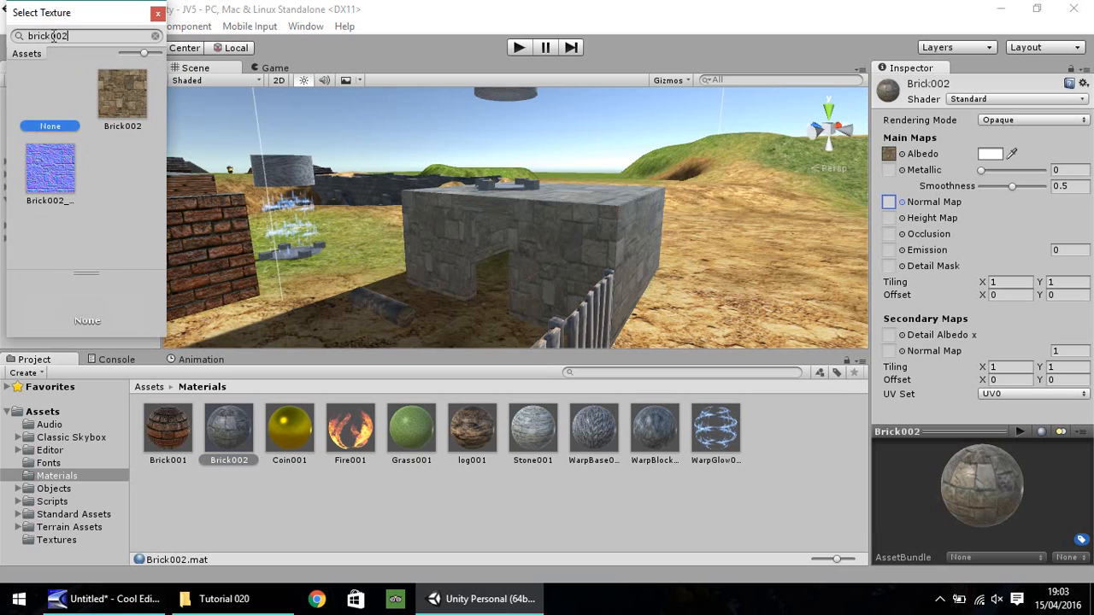
click(49, 169)
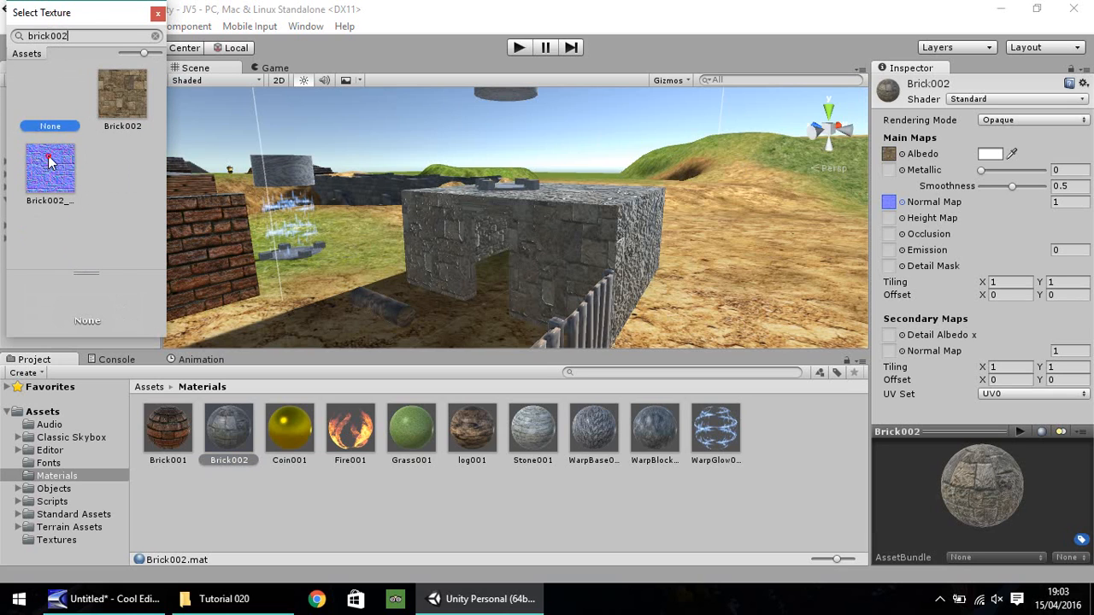
click(158, 14)
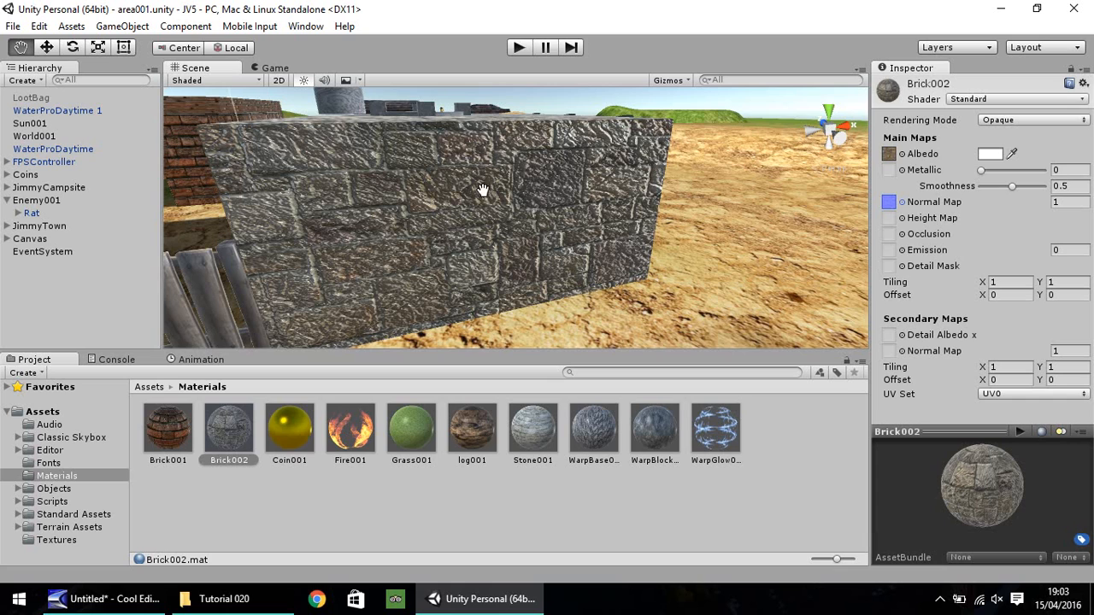
mouse_move(513, 60)
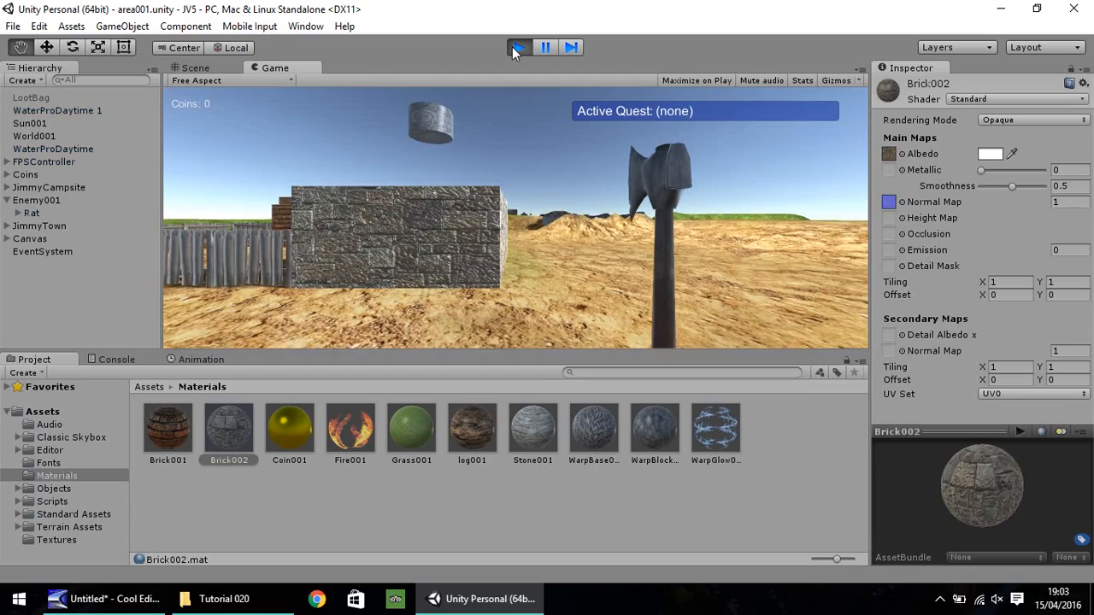
Stop play mode and set Brick002's Metallic to 1 and Smoothness to 0.17.
click(518, 47)
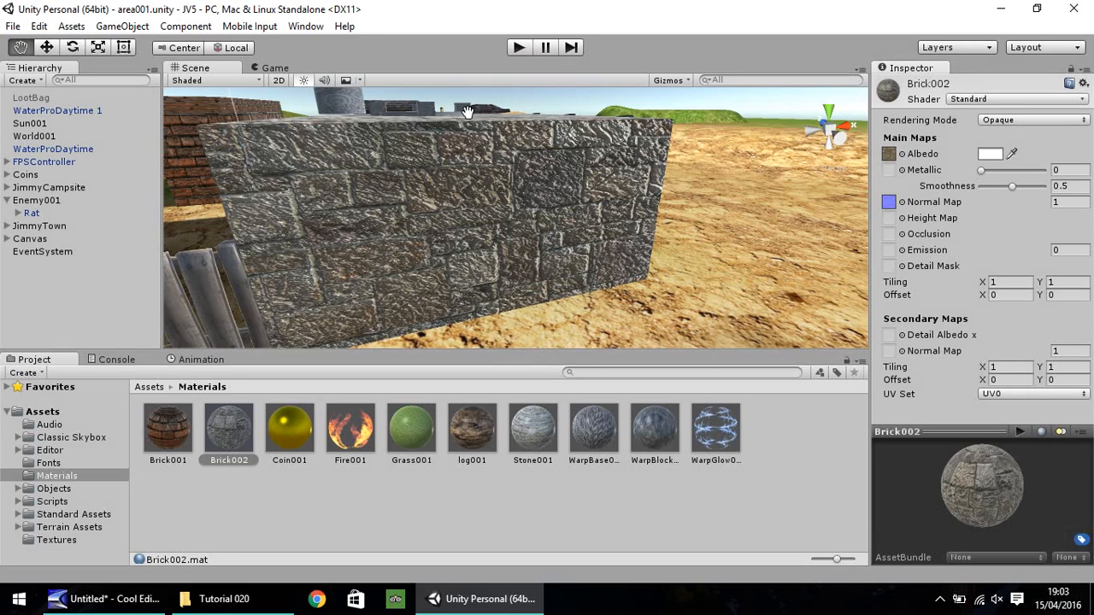
mouse_move(893, 166)
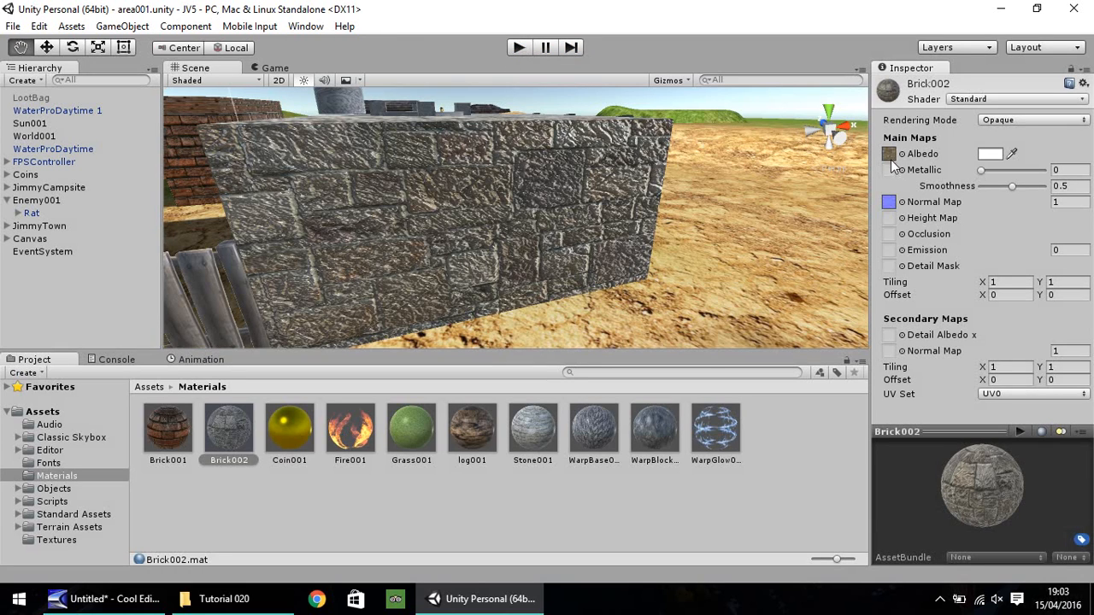
drag(981, 171, 993, 171)
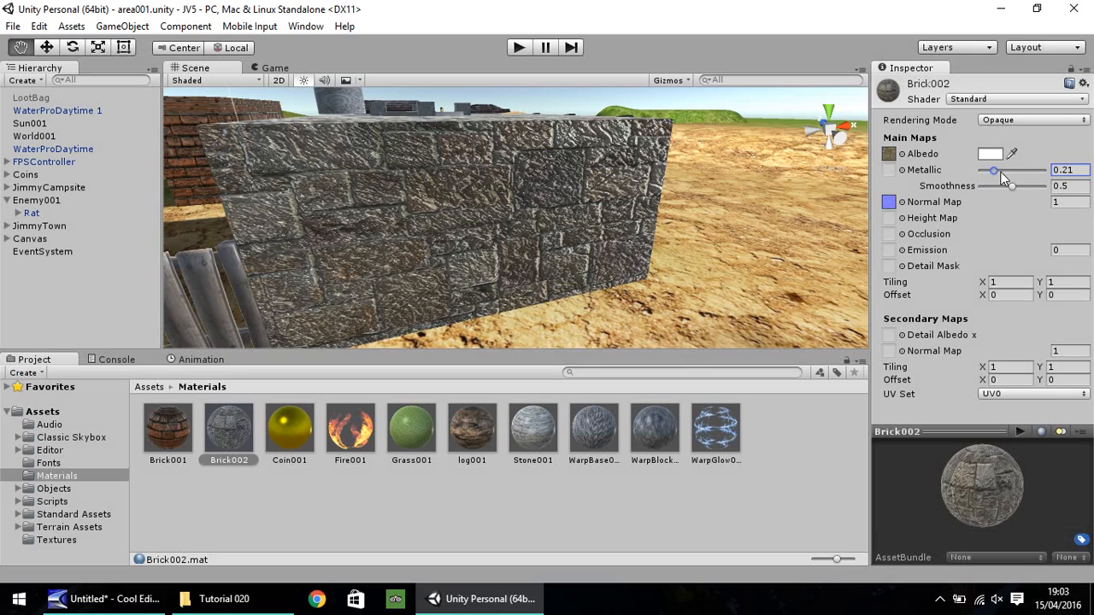
drag(994, 175, 1043, 174)
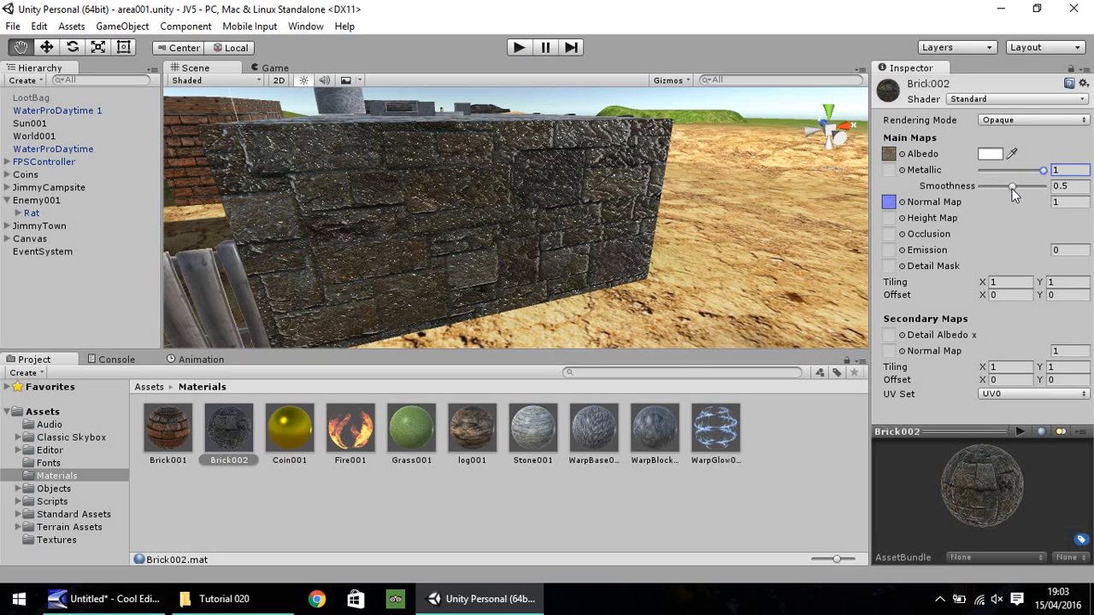
drag(1013, 186, 992, 187)
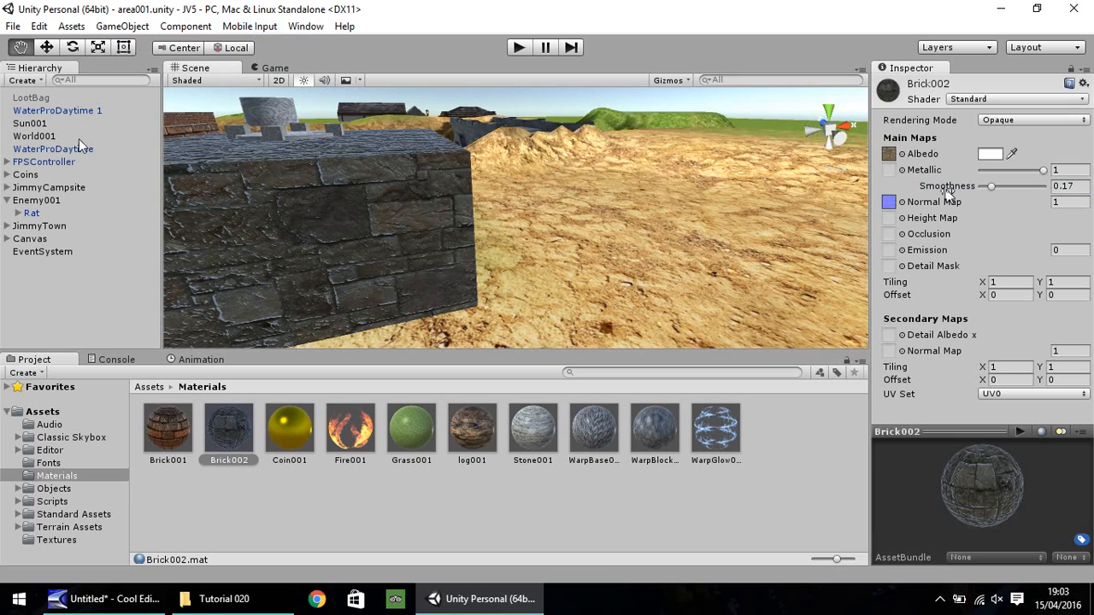
Sweep Sun001's intensity from 3.8 up to 8, leave it at 0, and pick its colour.
click(30, 123)
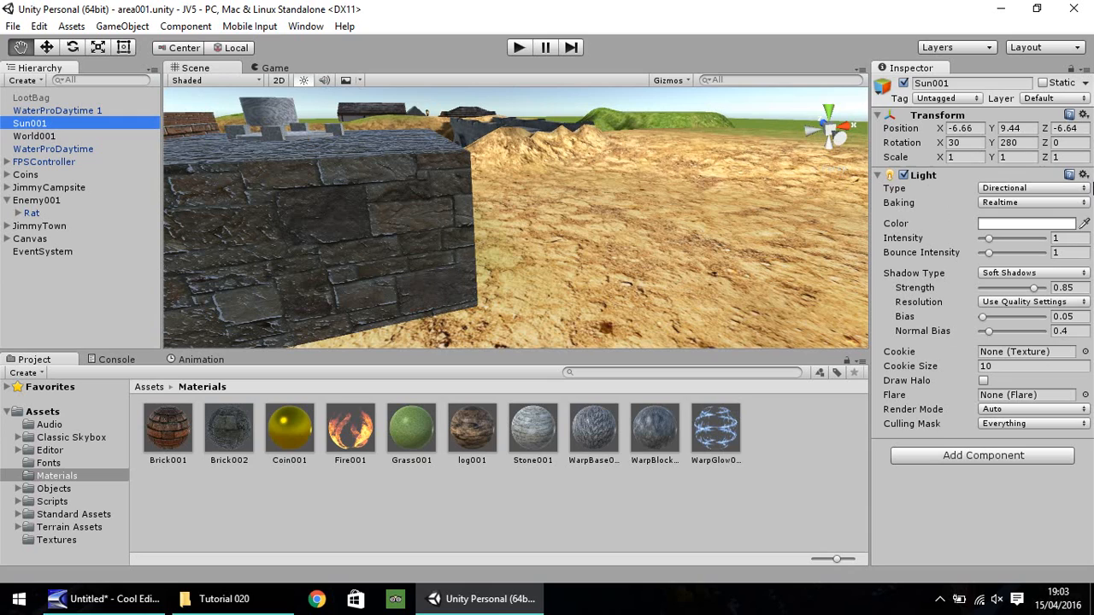
mouse_move(1000, 239)
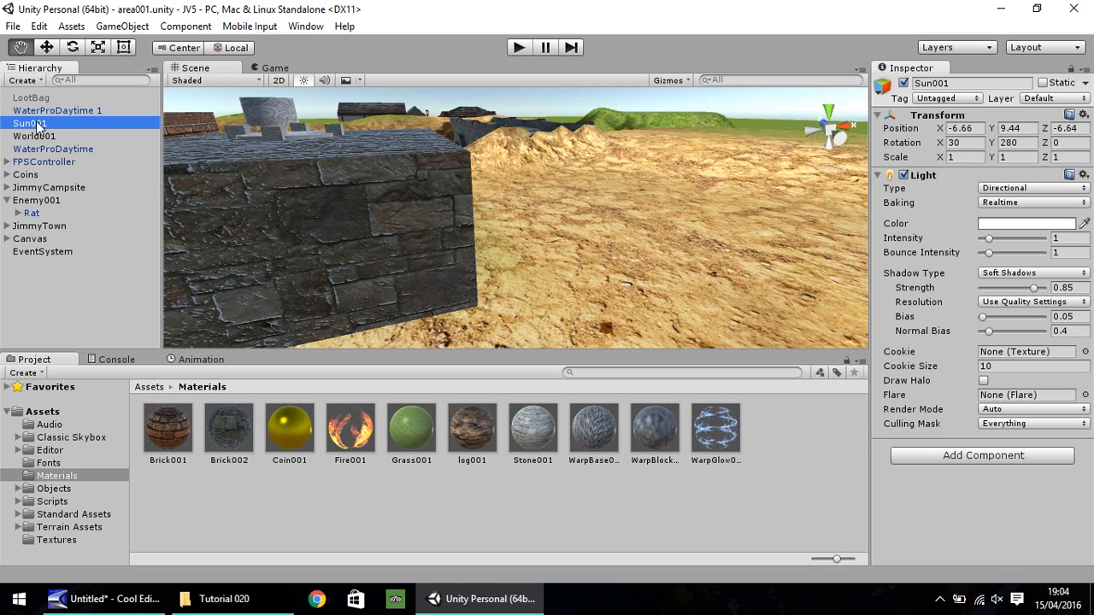
mouse_move(988, 264)
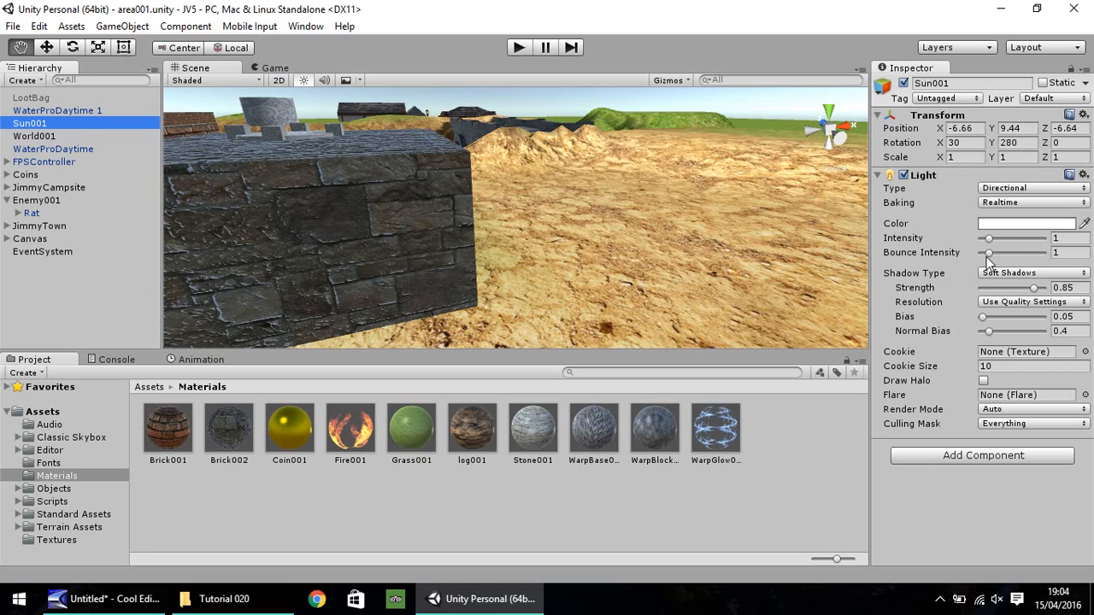
drag(989, 239, 1013, 238)
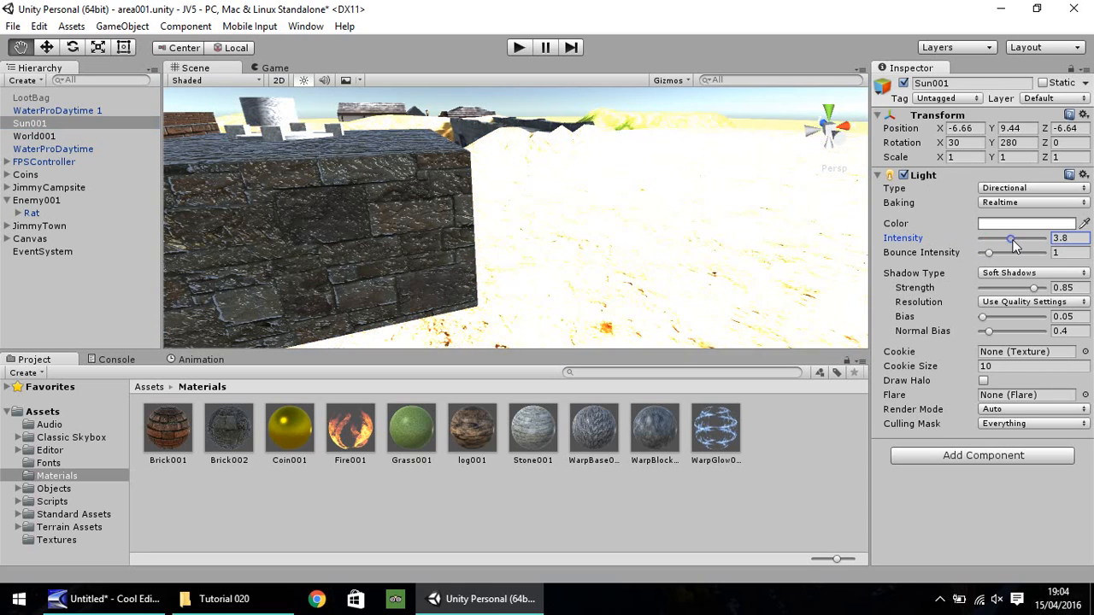
drag(1011, 240, 1044, 239)
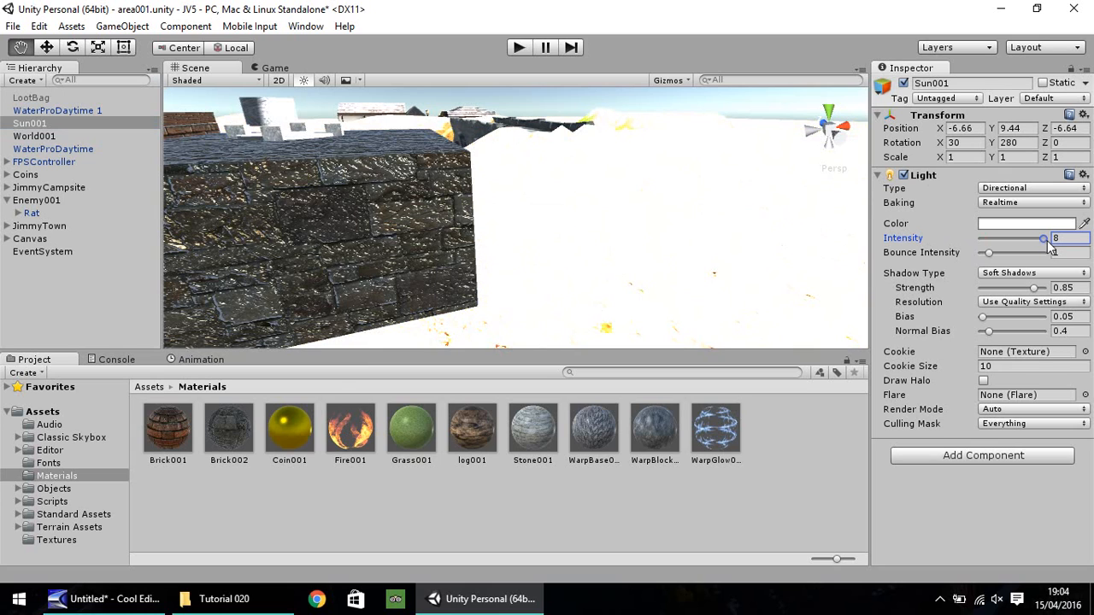
drag(1043, 239, 983, 239)
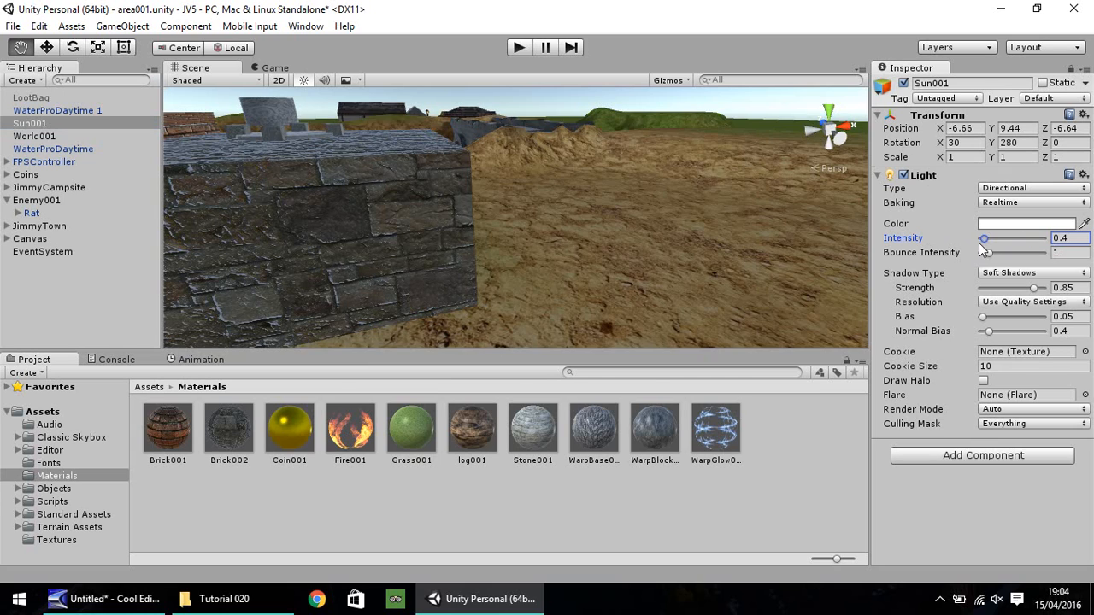
drag(983, 239, 980, 239)
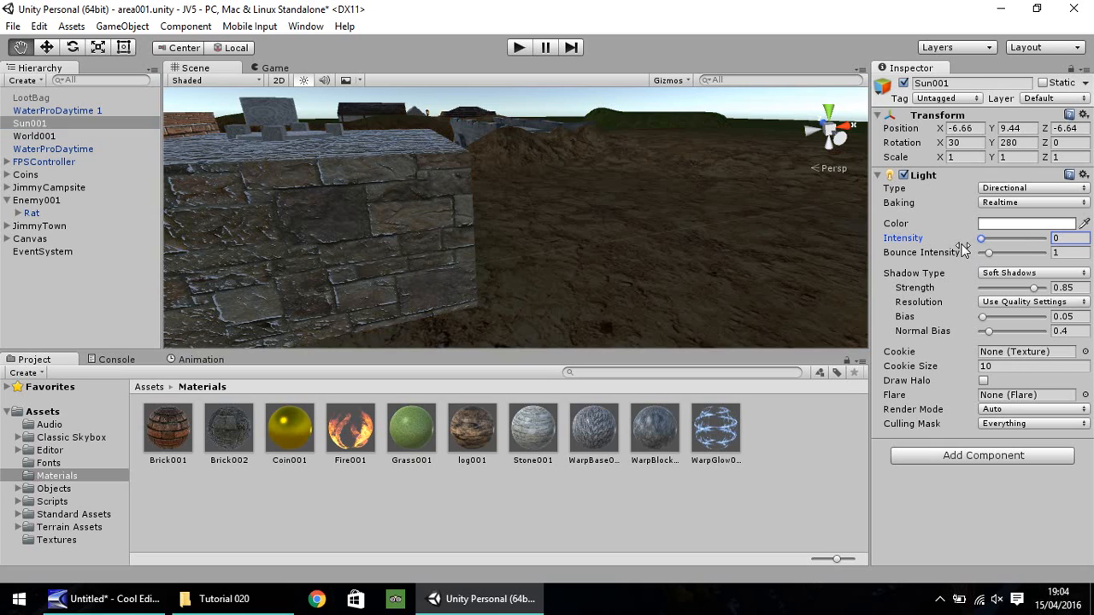
click(1026, 223)
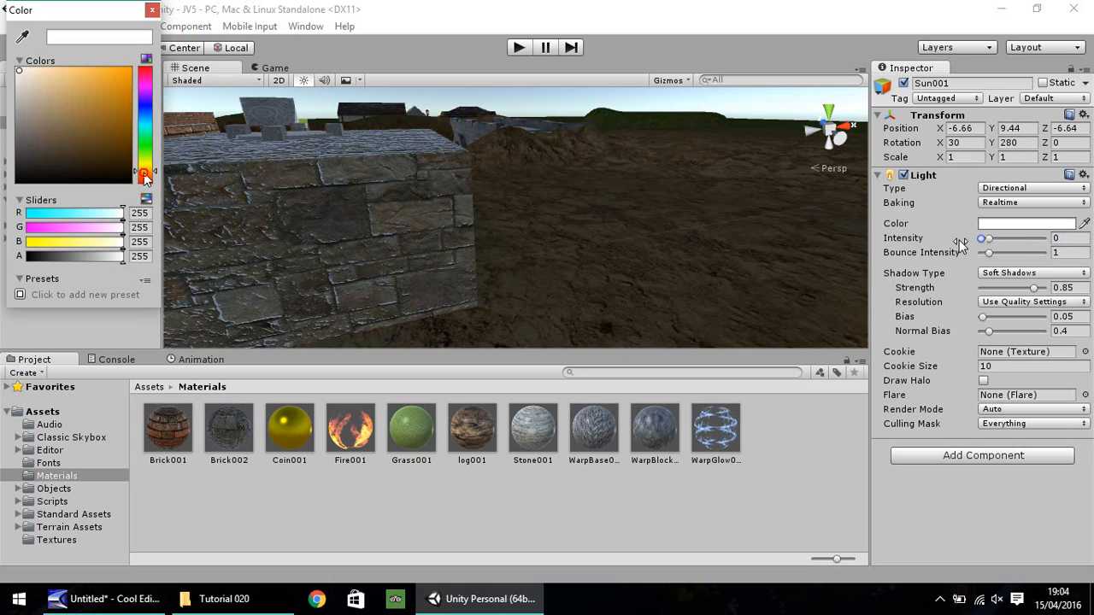
Settle Sun001's light colour on tan R169 G140 B88 and close the colour picker.
click(52, 116)
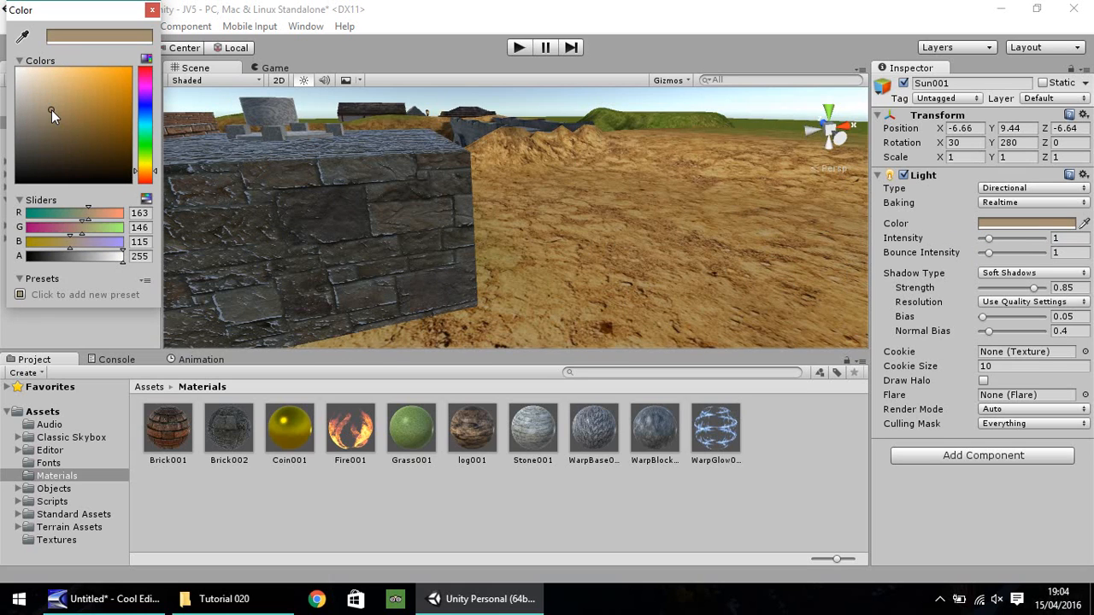
click(67, 123)
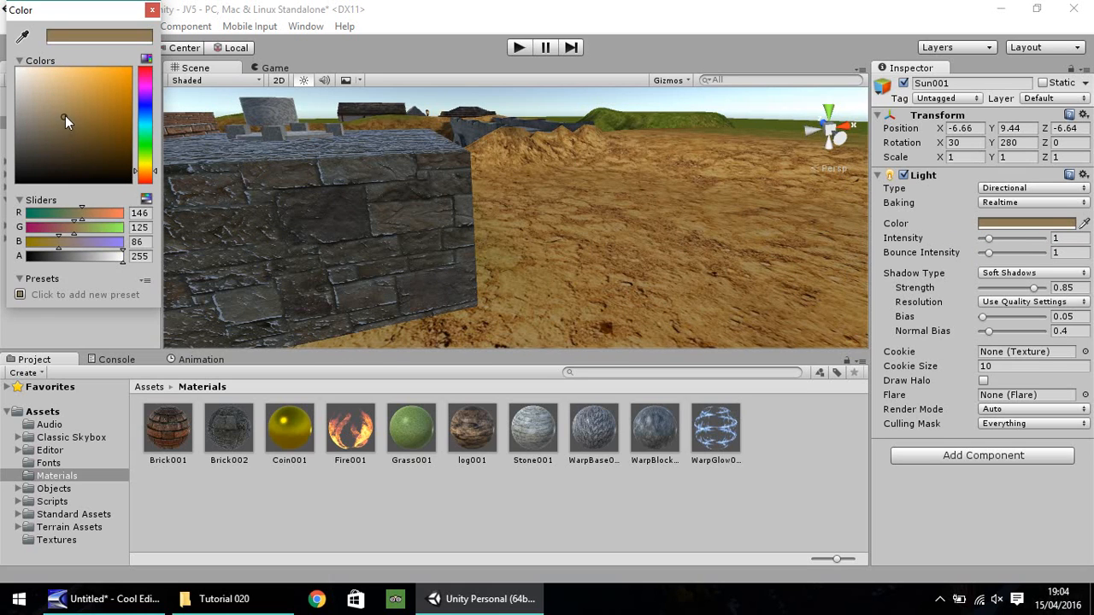
click(71, 107)
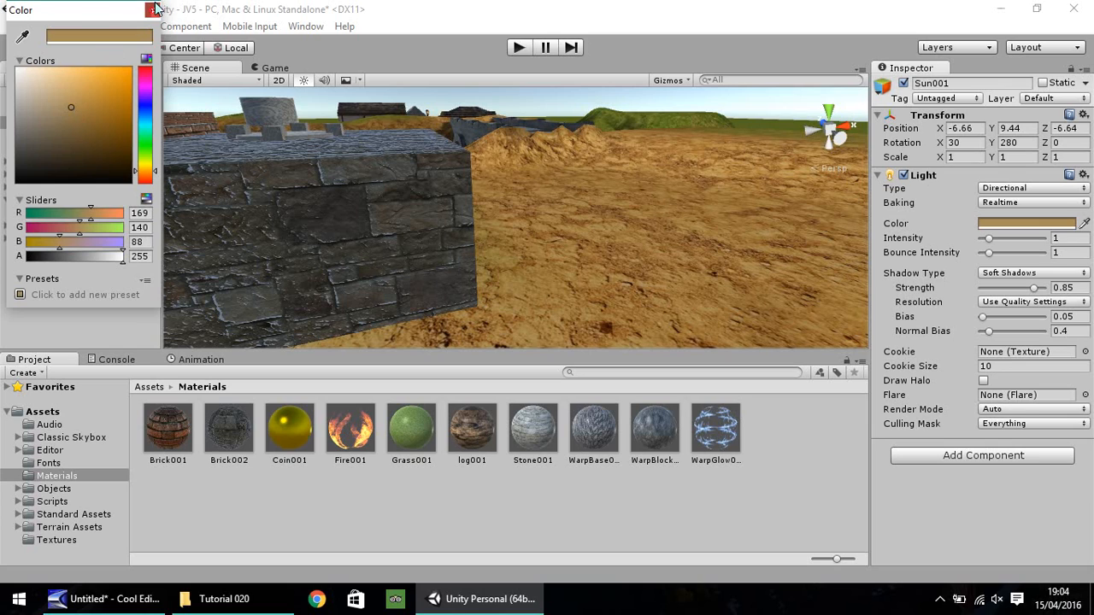
click(154, 9)
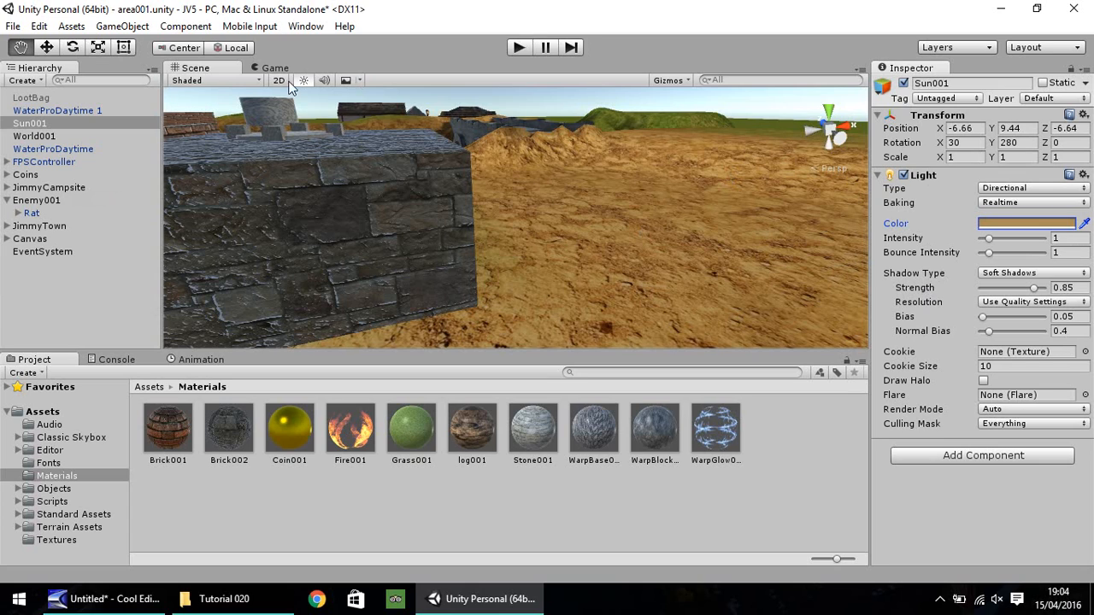
From Window > Lighting, assign the sky06 material as the scene Skybox.
click(305, 26)
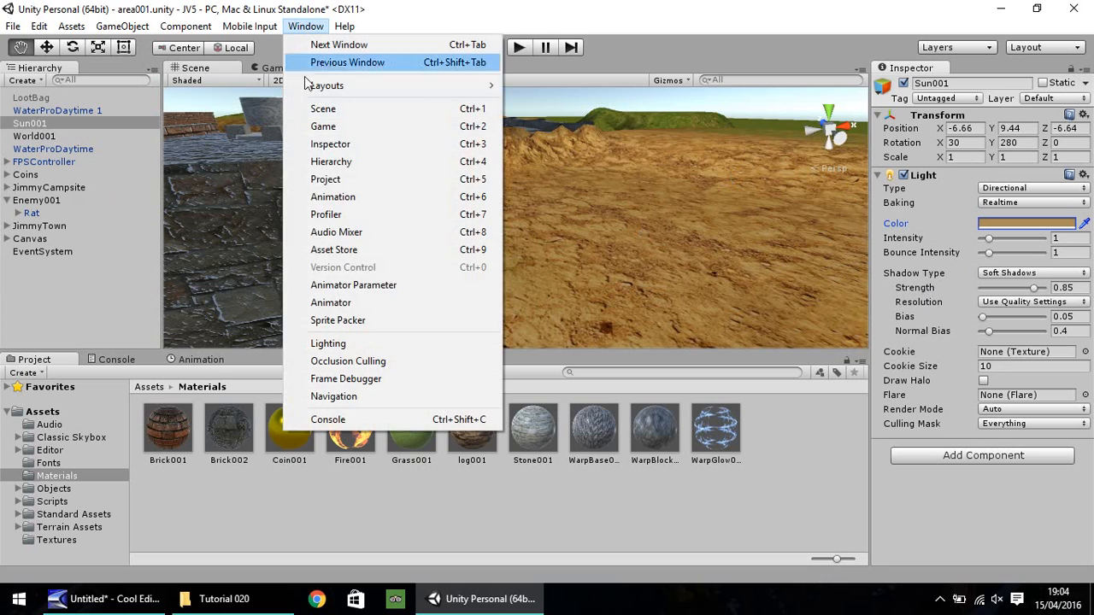
mouse_move(346, 343)
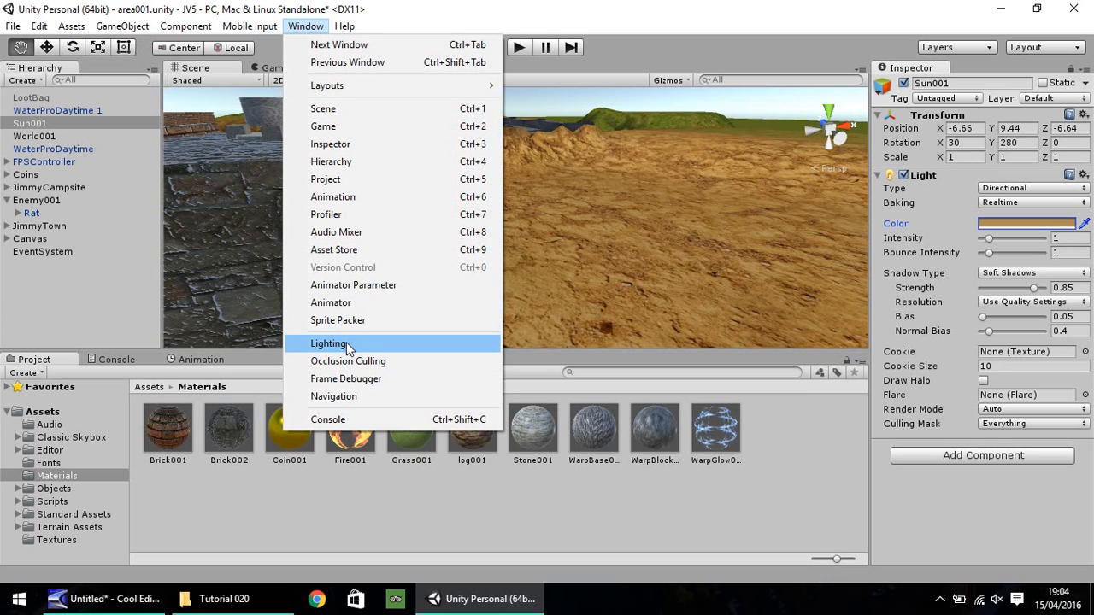
click(329, 343)
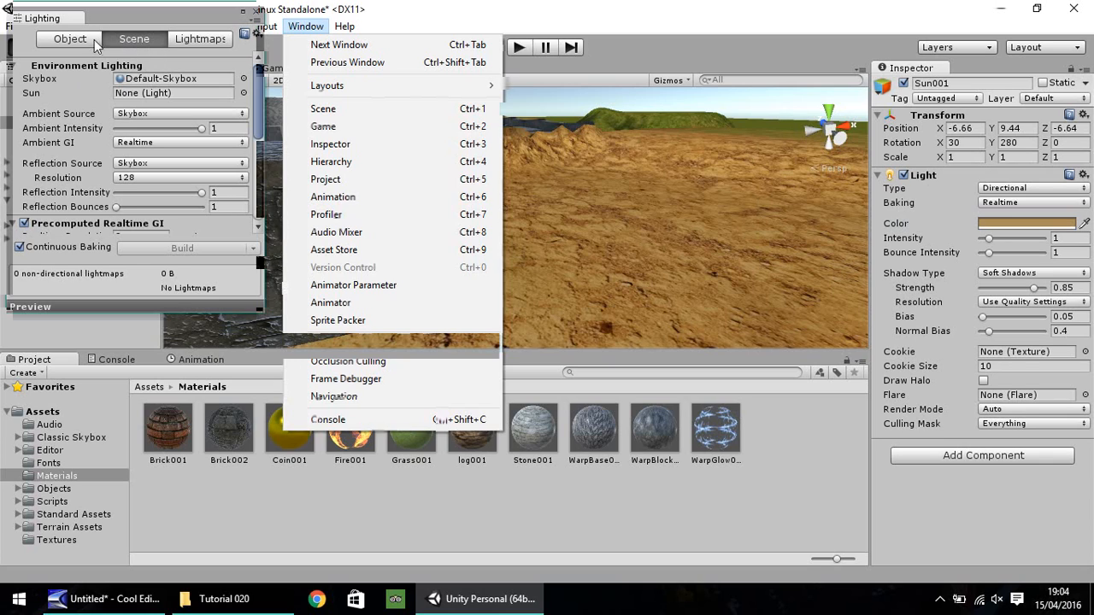
mouse_move(49, 86)
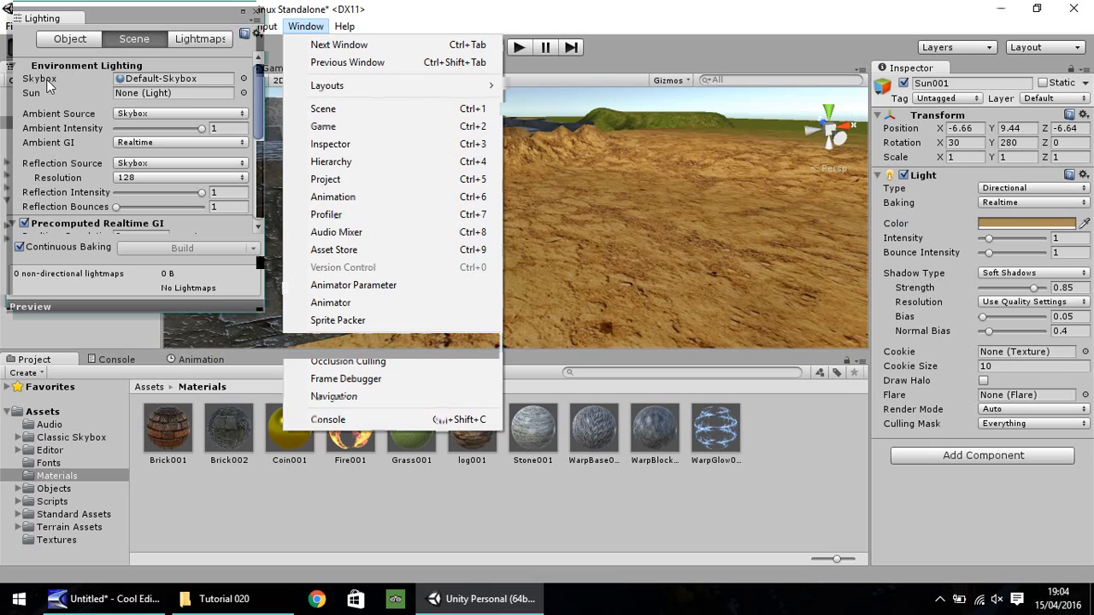
mouse_move(40, 79)
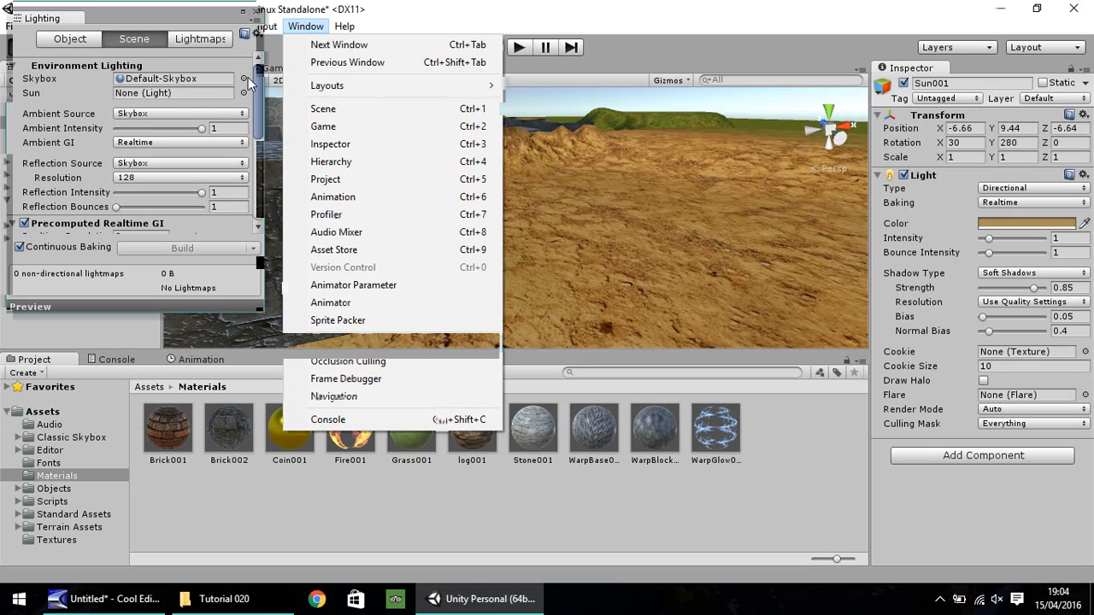
click(242, 79)
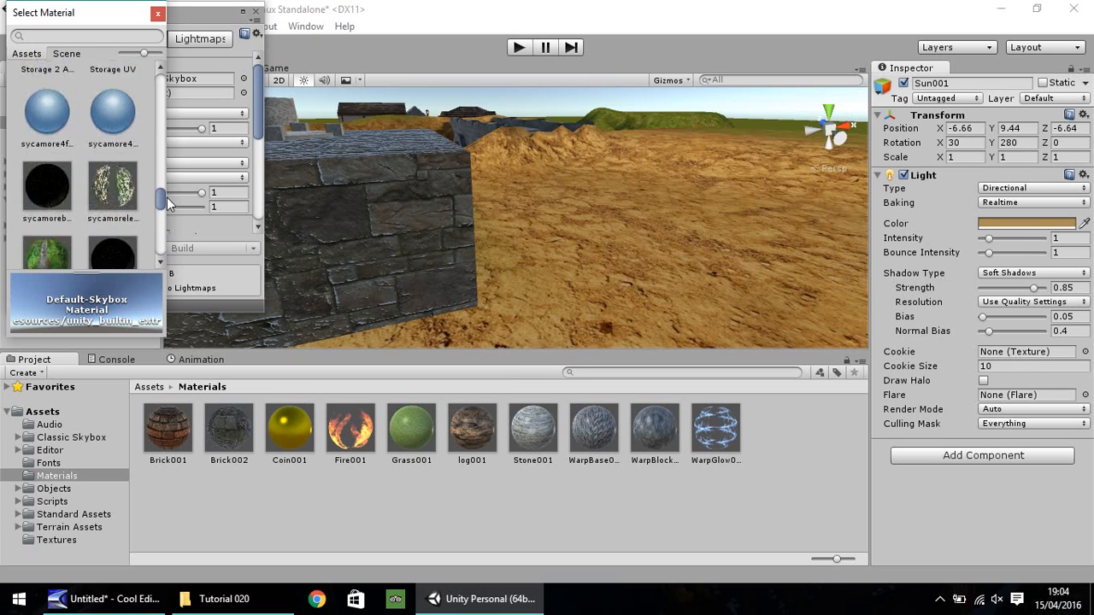
scroll(down, 3)
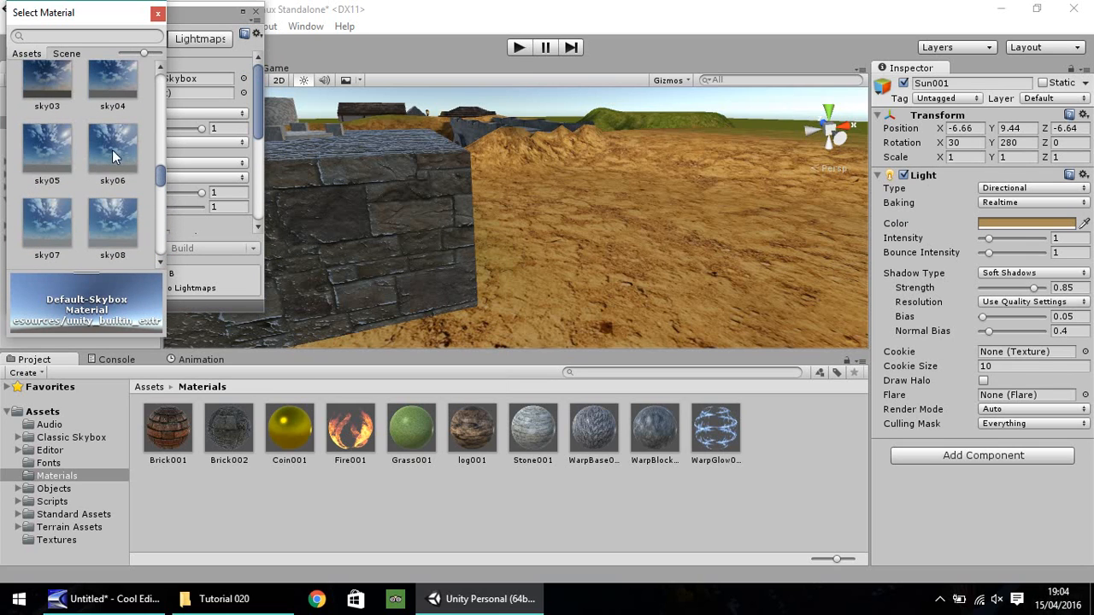
click(112, 152)
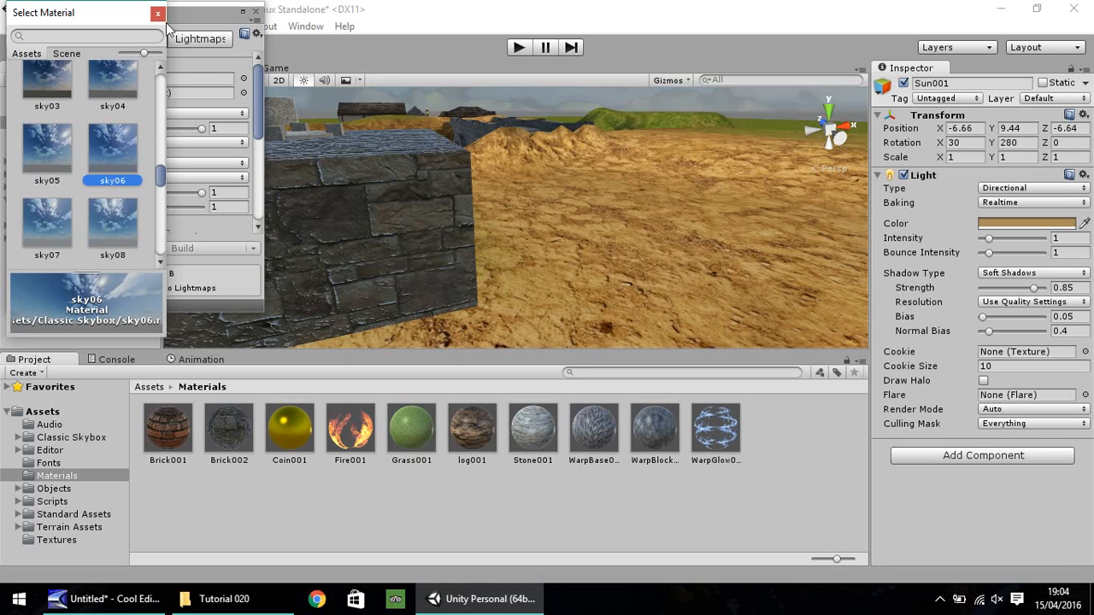
click(157, 14)
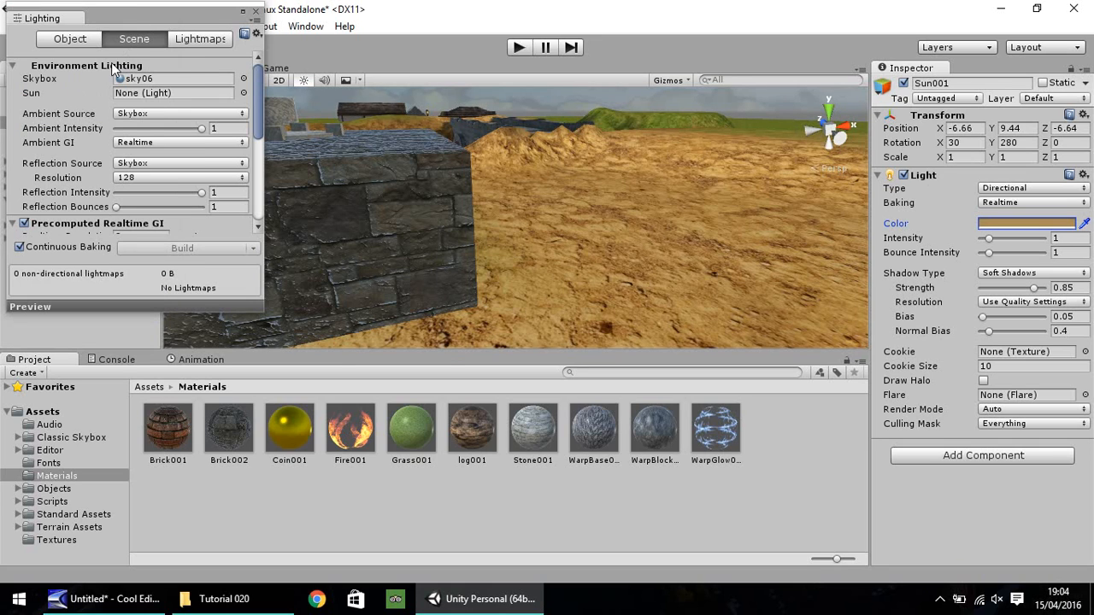
mouse_move(128, 114)
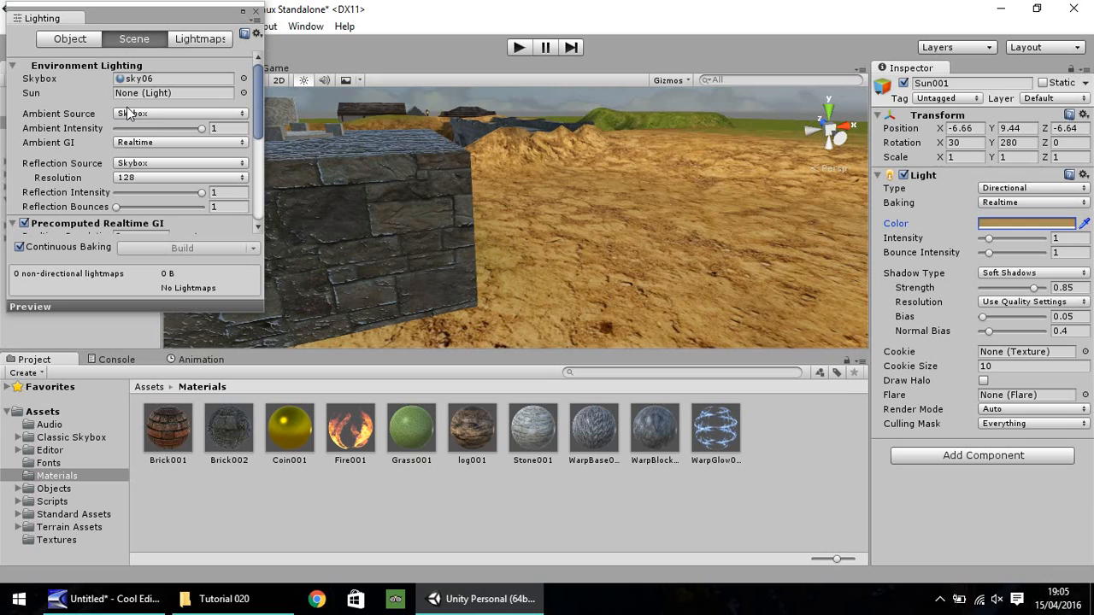
mouse_move(62, 120)
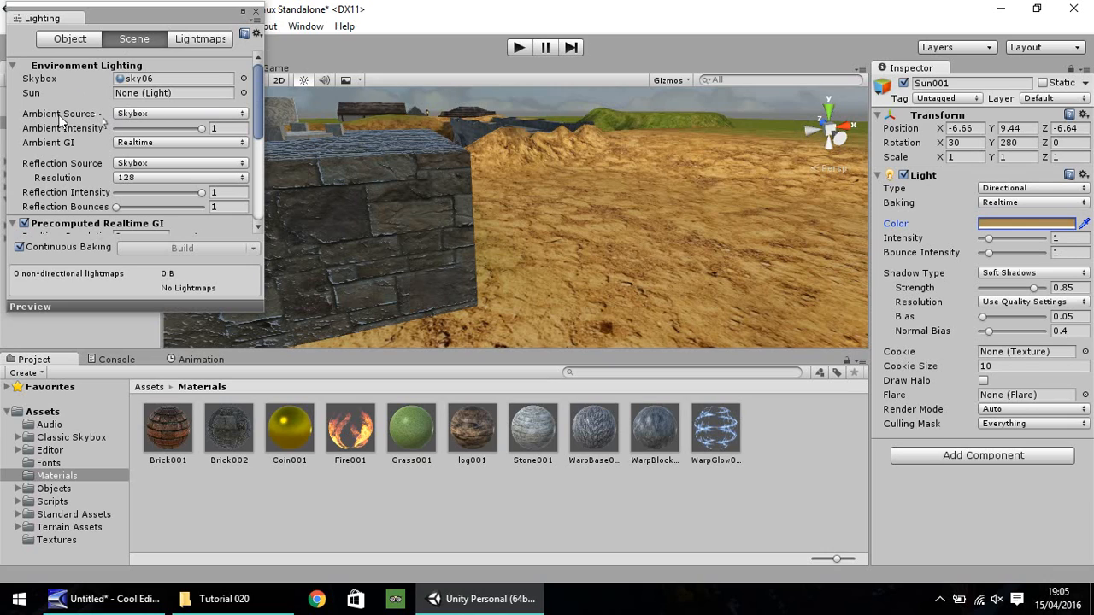
mouse_move(154, 120)
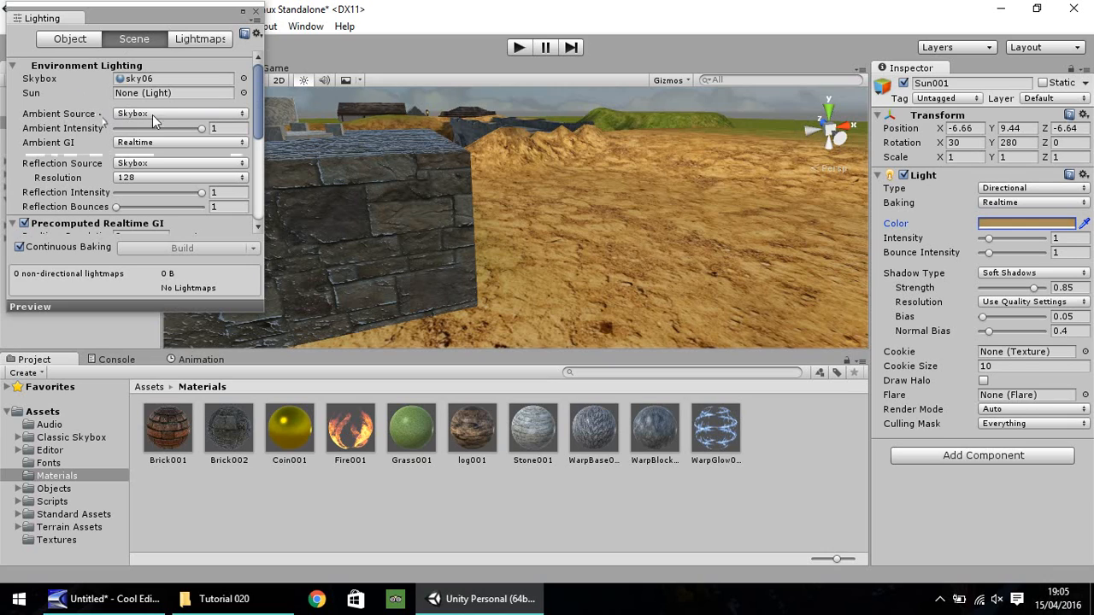
Set Ambient Source to Color after trying Gradient, with intensity around 0.2.
click(179, 113)
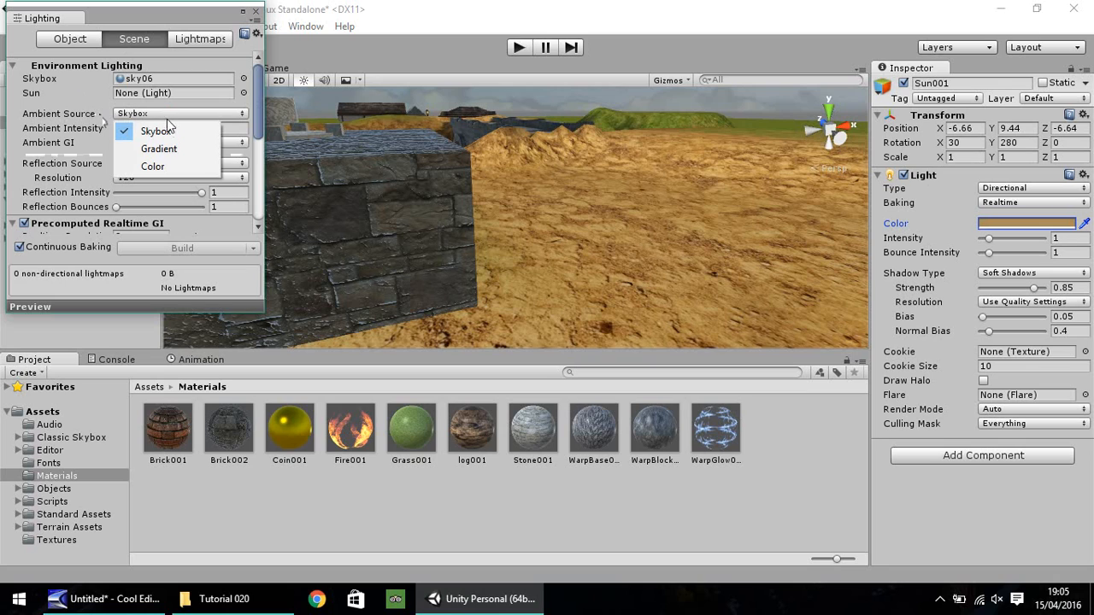
mouse_move(168, 149)
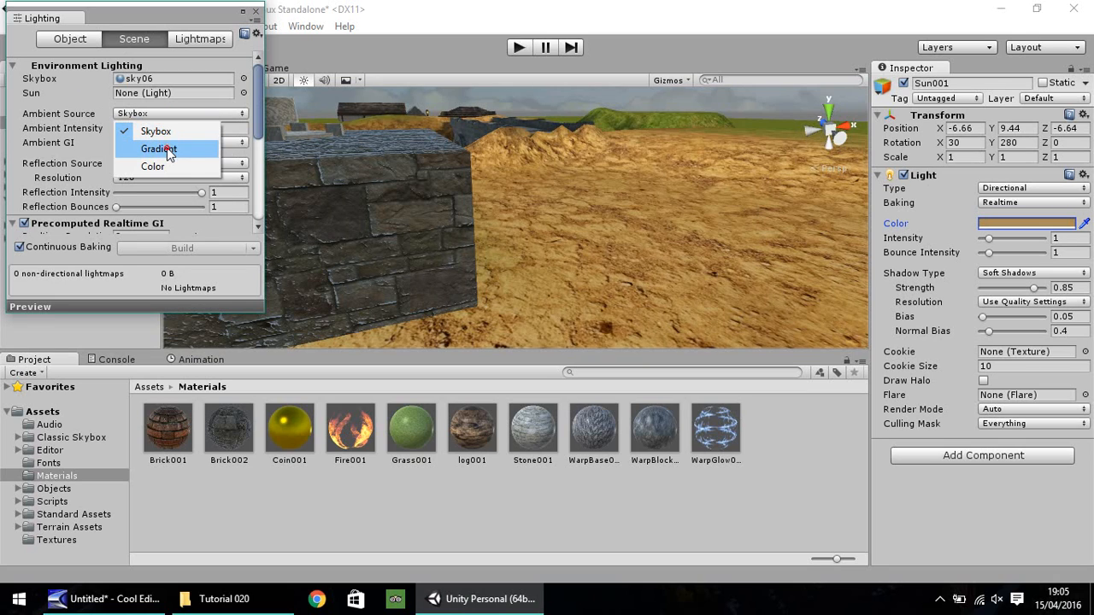
click(158, 149)
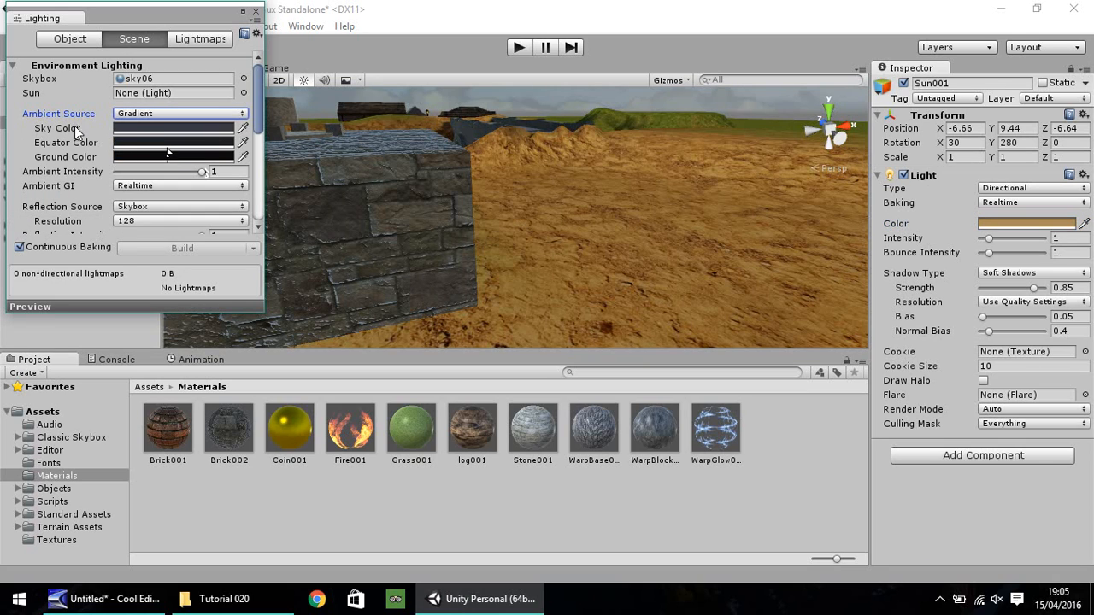
mouse_move(180, 163)
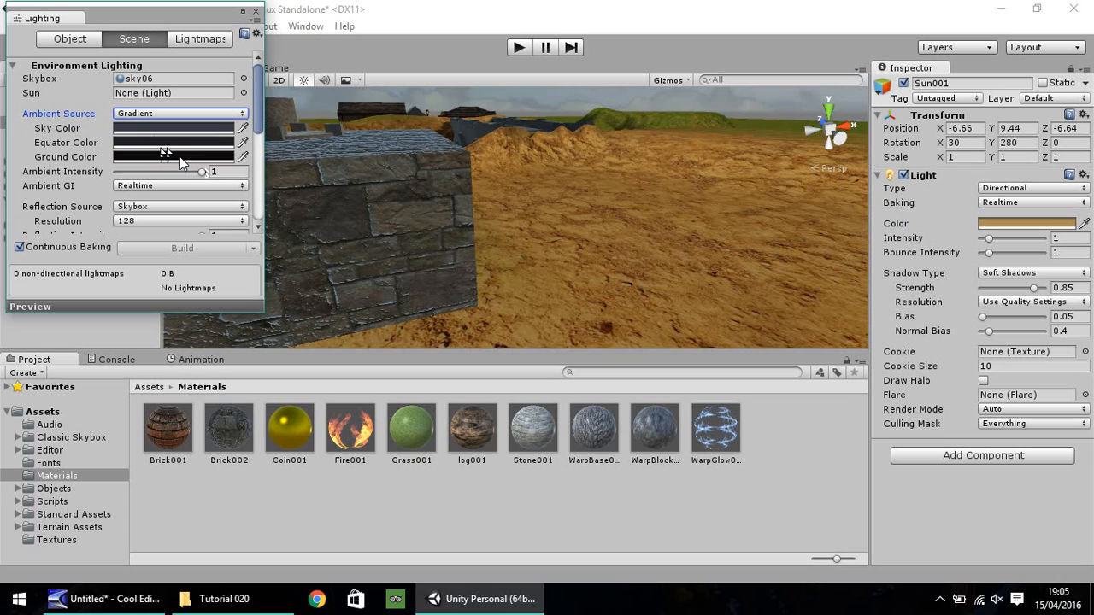
click(179, 113)
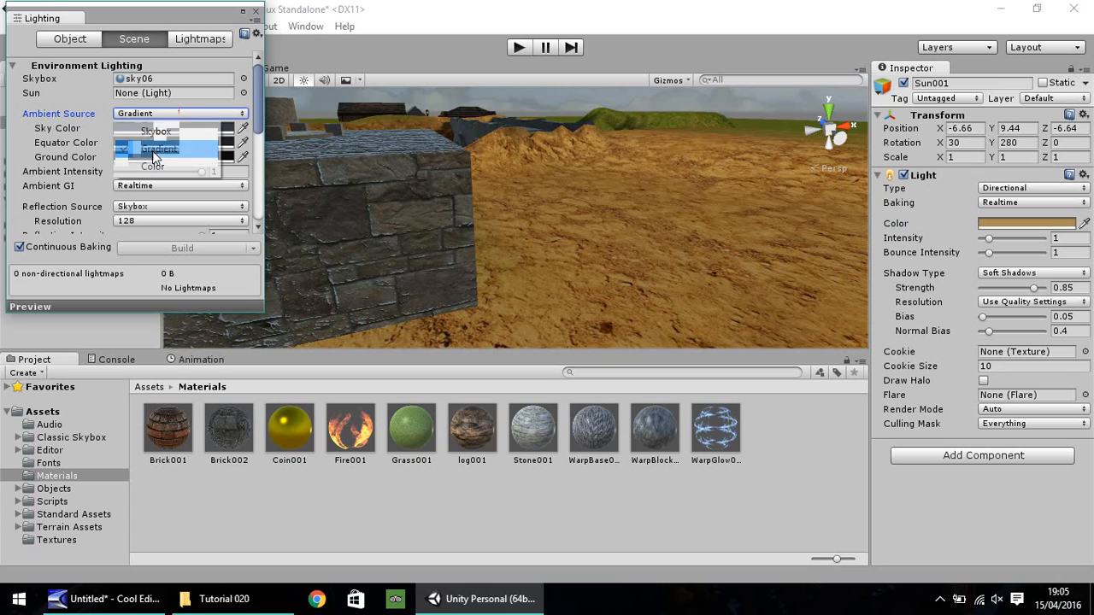
click(152, 166)
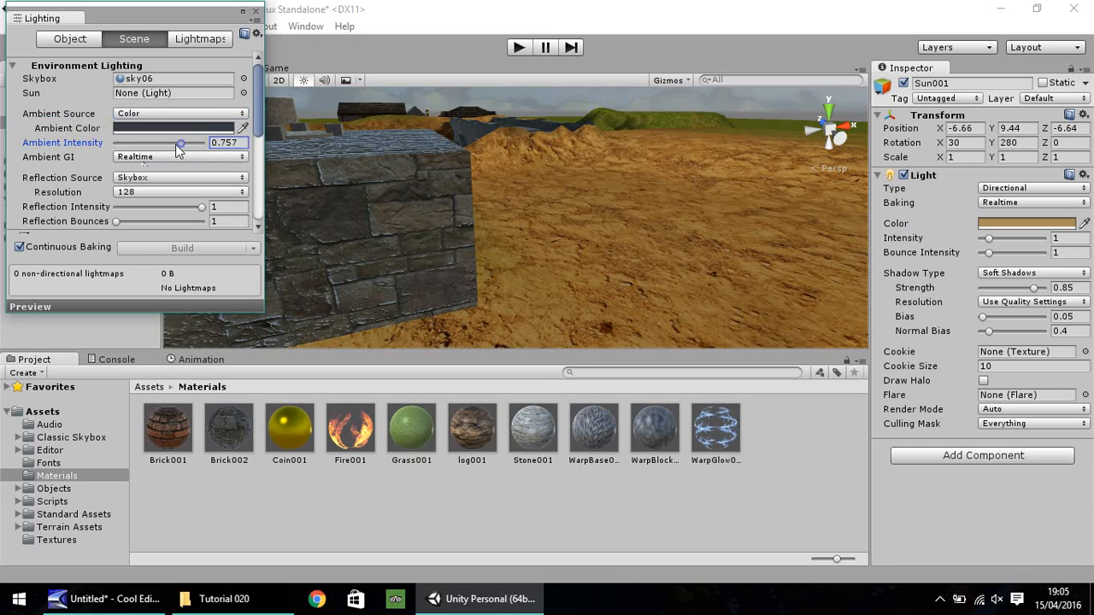
drag(179, 143, 113, 142)
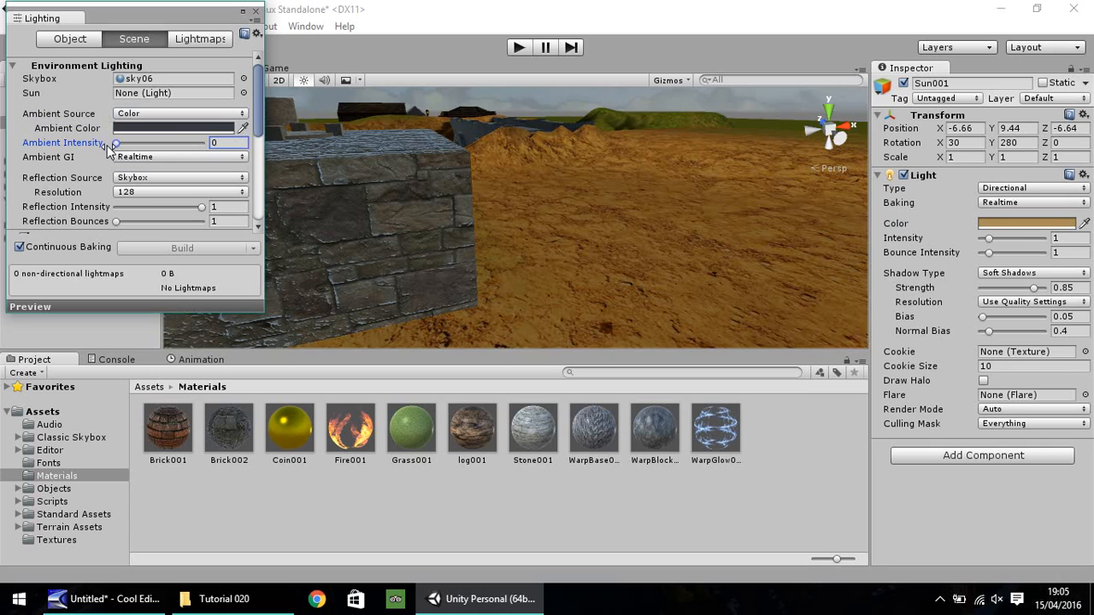
drag(114, 142, 133, 143)
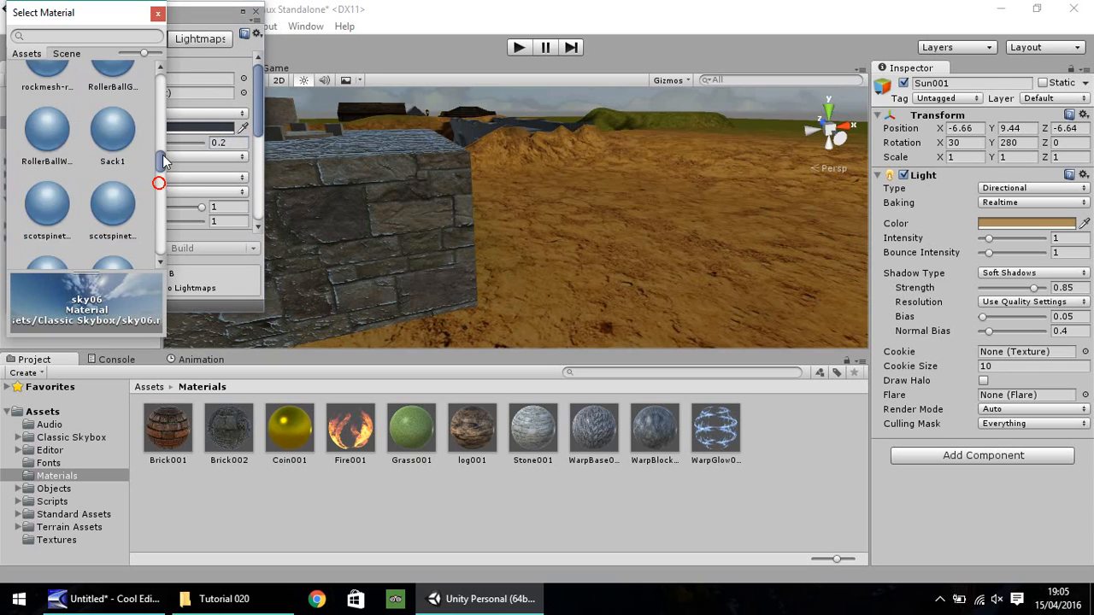
Close the Lighting window and pan across the darkened village toward the glowing props.
scroll(up, 3)
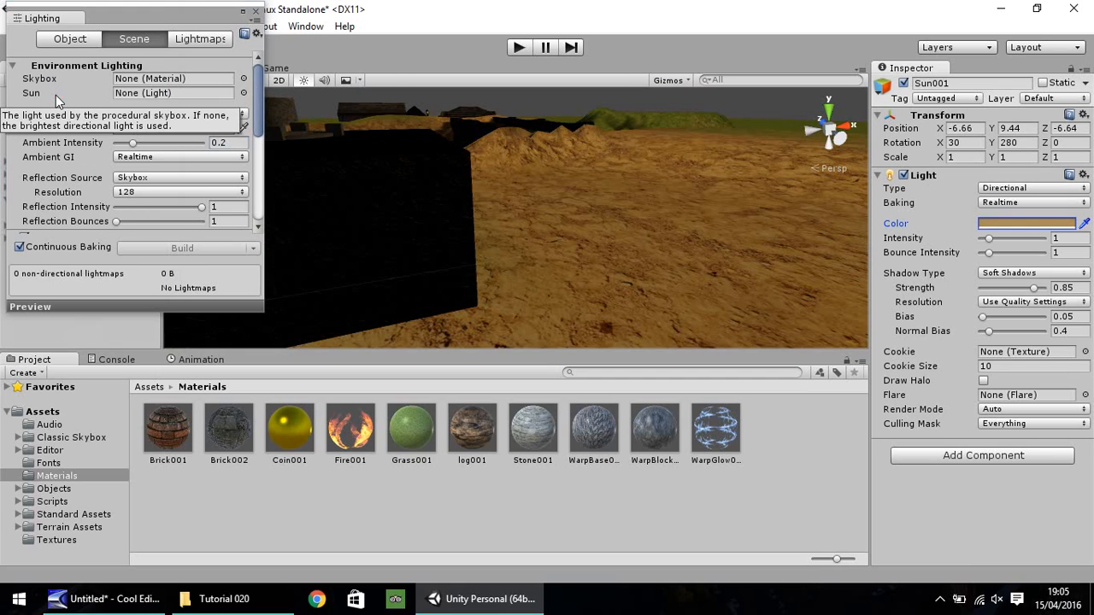
click(256, 11)
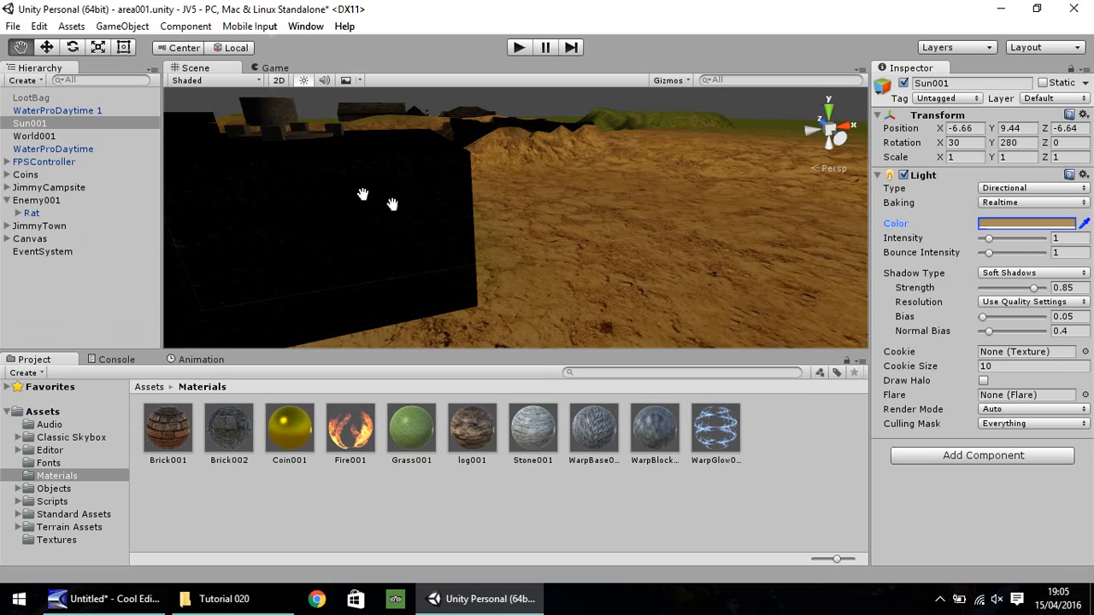
mouse_move(357, 229)
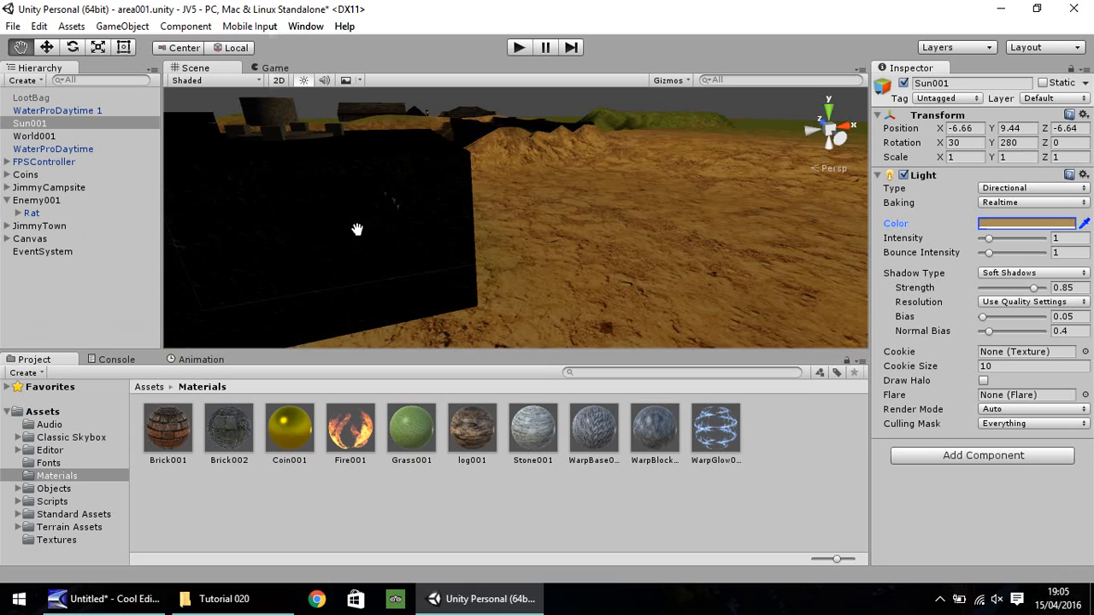
drag(357, 229, 688, 272)
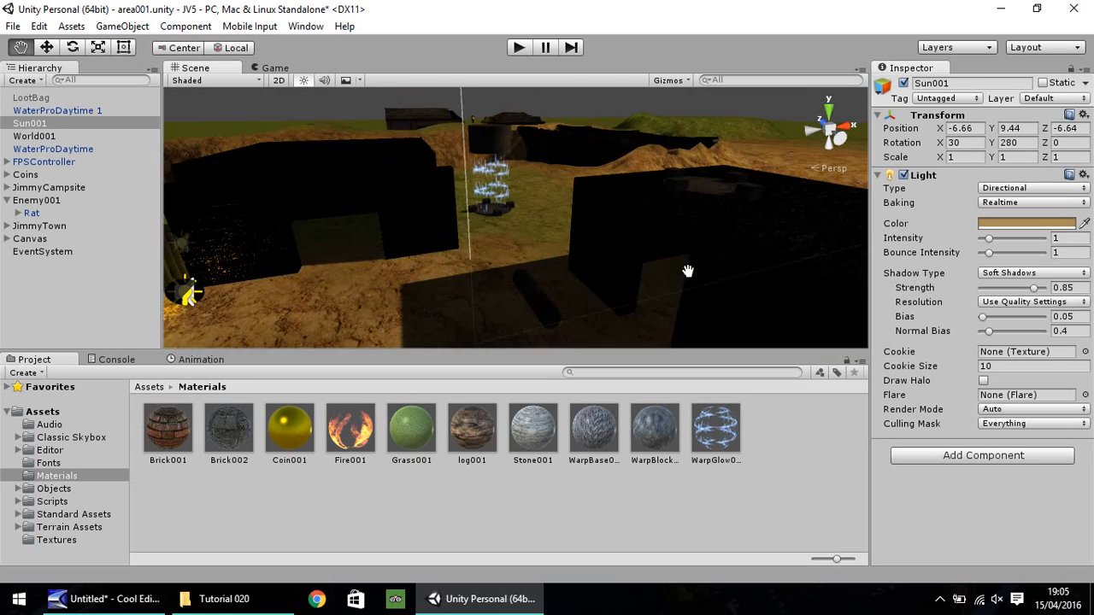
drag(688, 271, 746, 211)
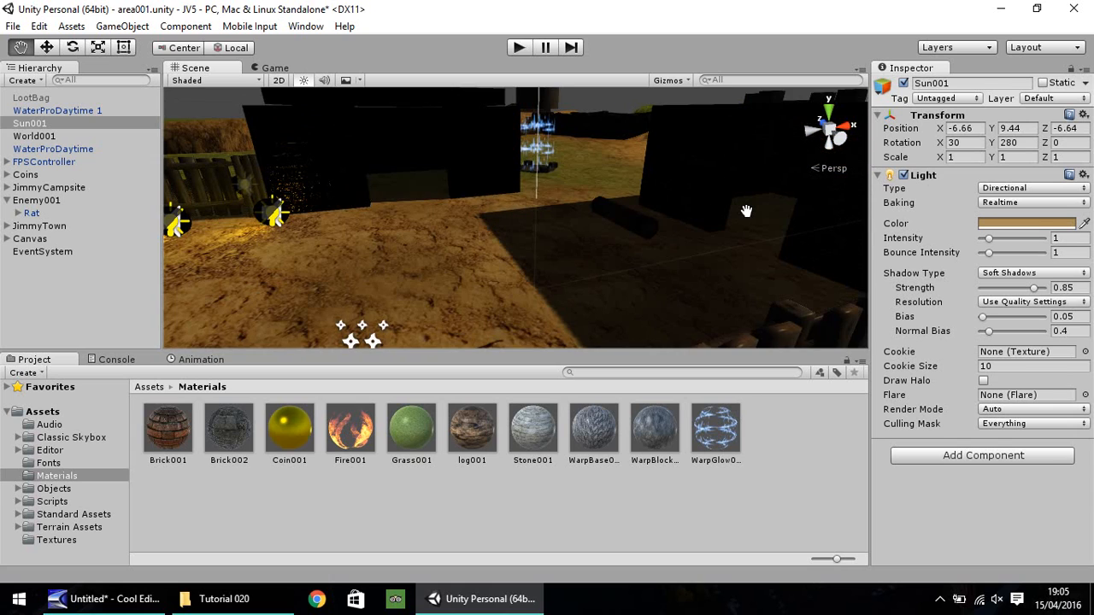
drag(745, 210, 521, 247)
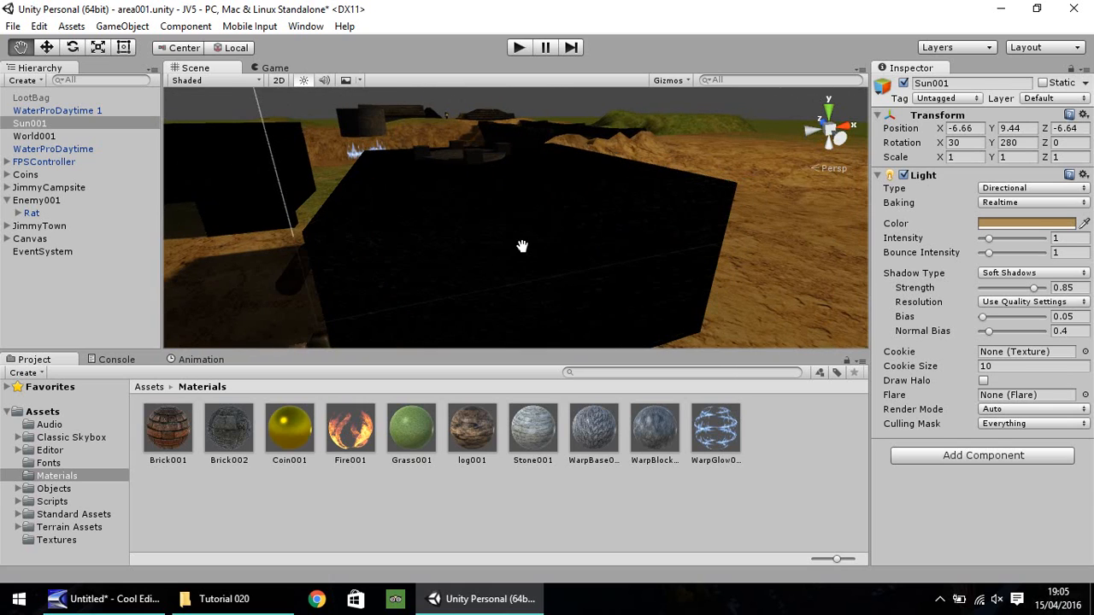
mouse_move(350, 231)
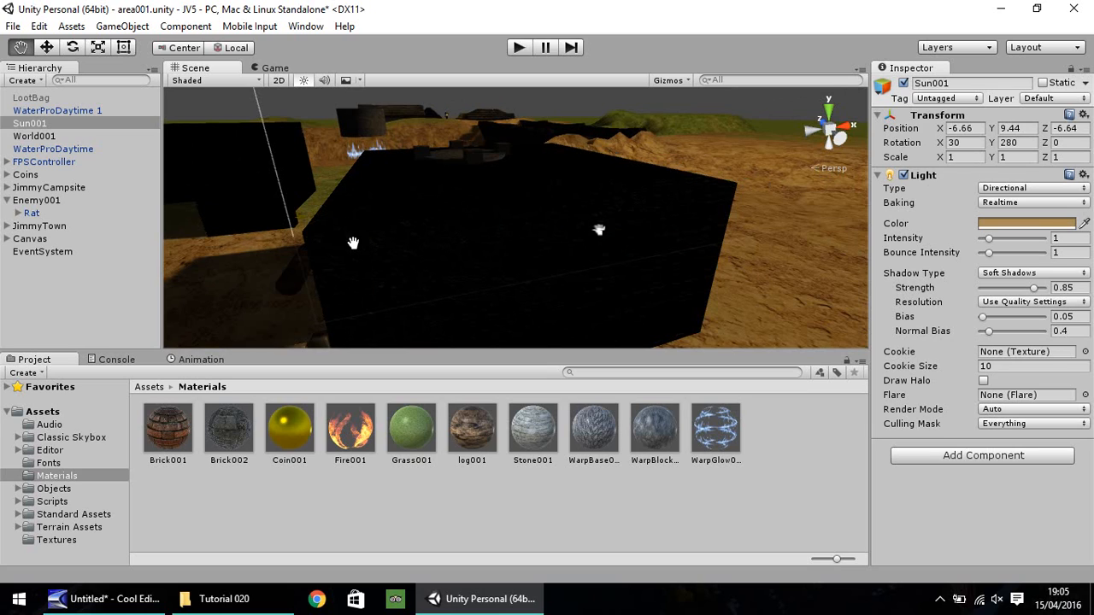
click(305, 26)
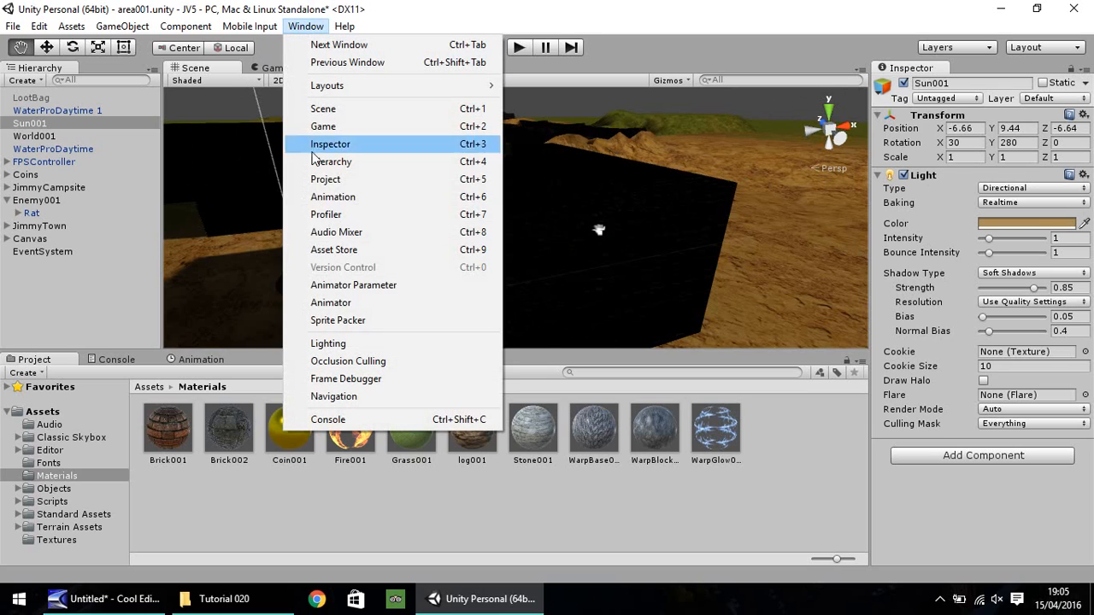
Set ambient intensity to 1 and ambient colour to orange (238, 186, 75), then close Lighting.
click(329, 343)
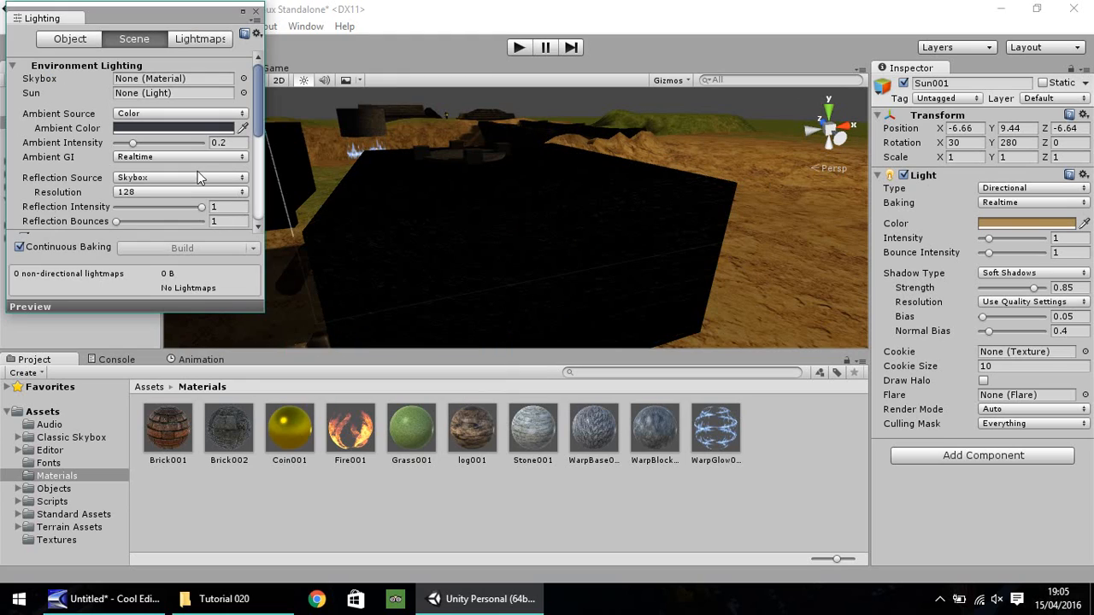
mouse_move(134, 144)
text(1)
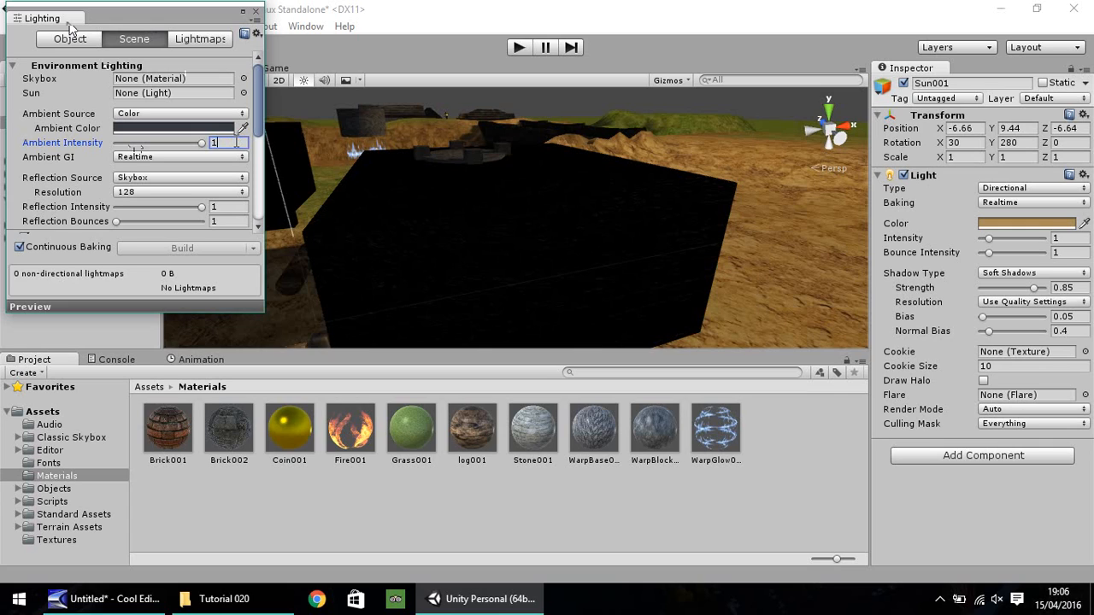
mouse_move(171, 151)
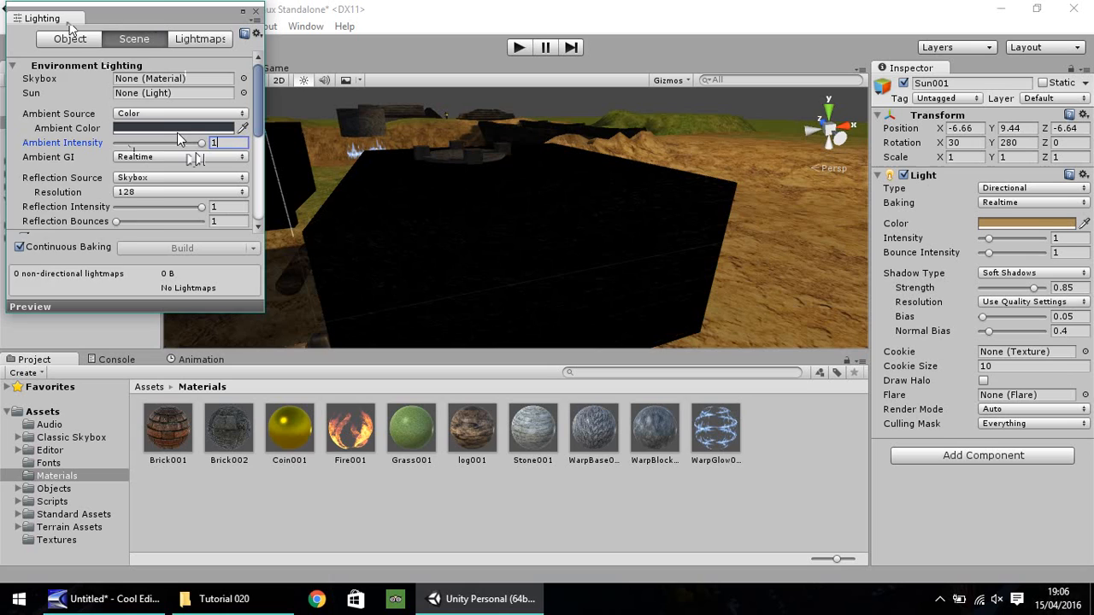
click(171, 128)
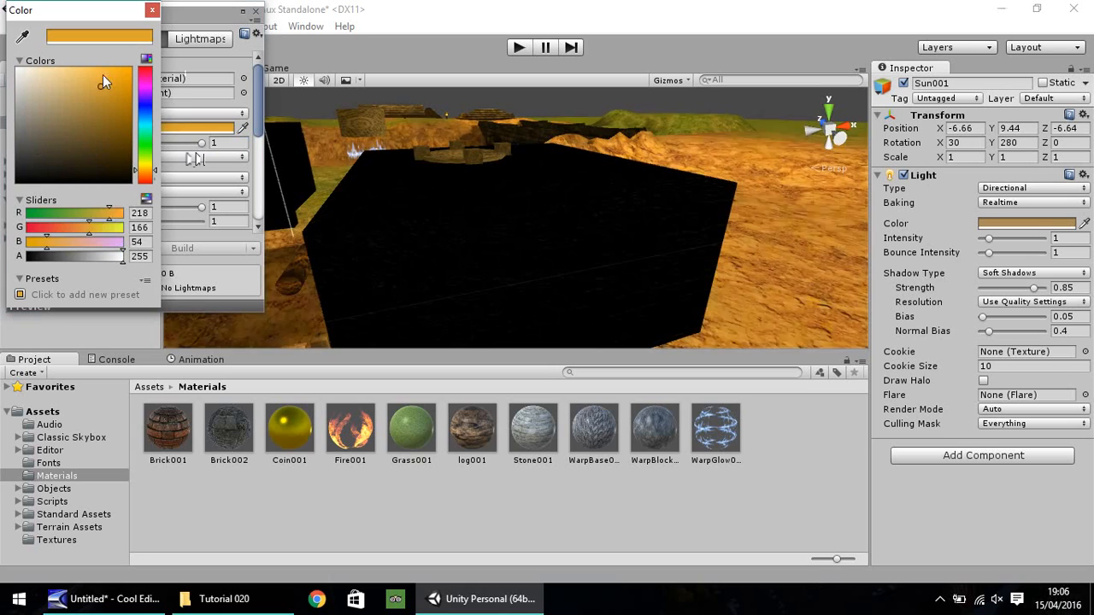
click(60, 79)
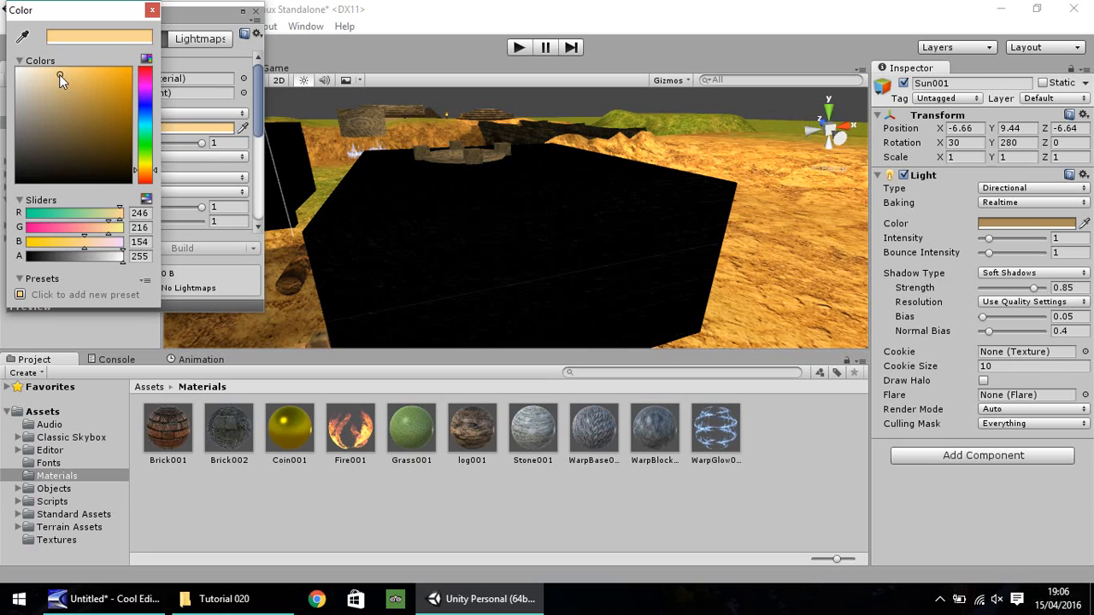
click(109, 84)
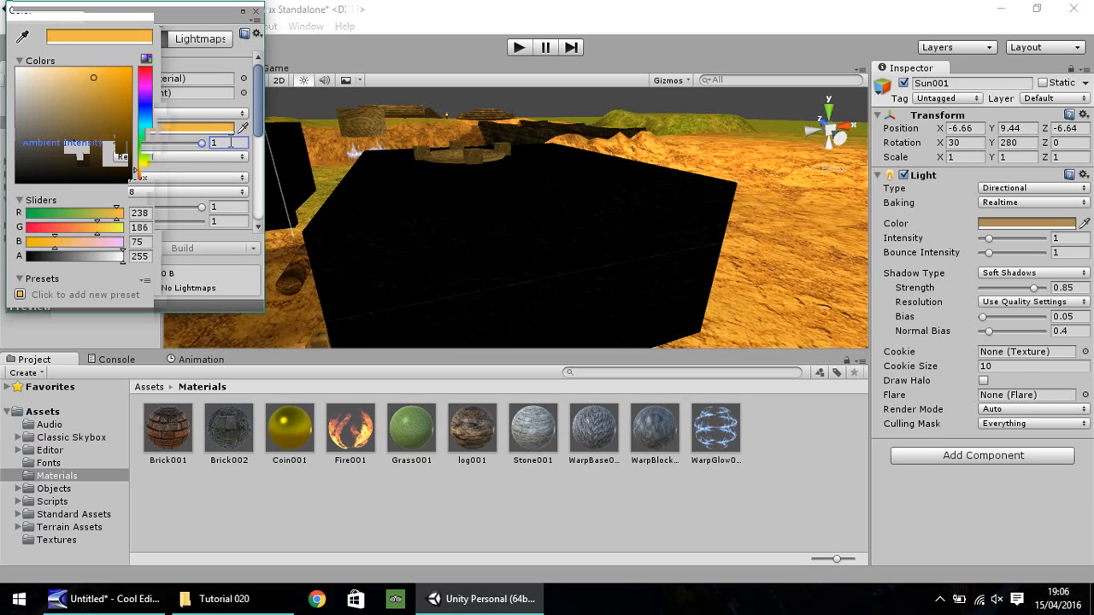
triple_click(226, 142)
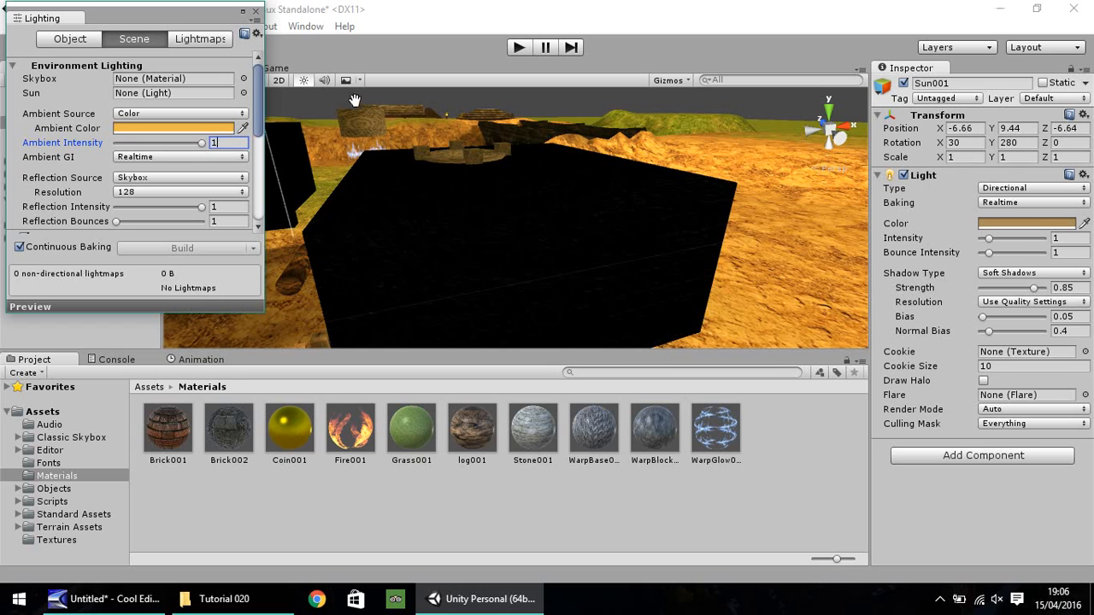
click(255, 11)
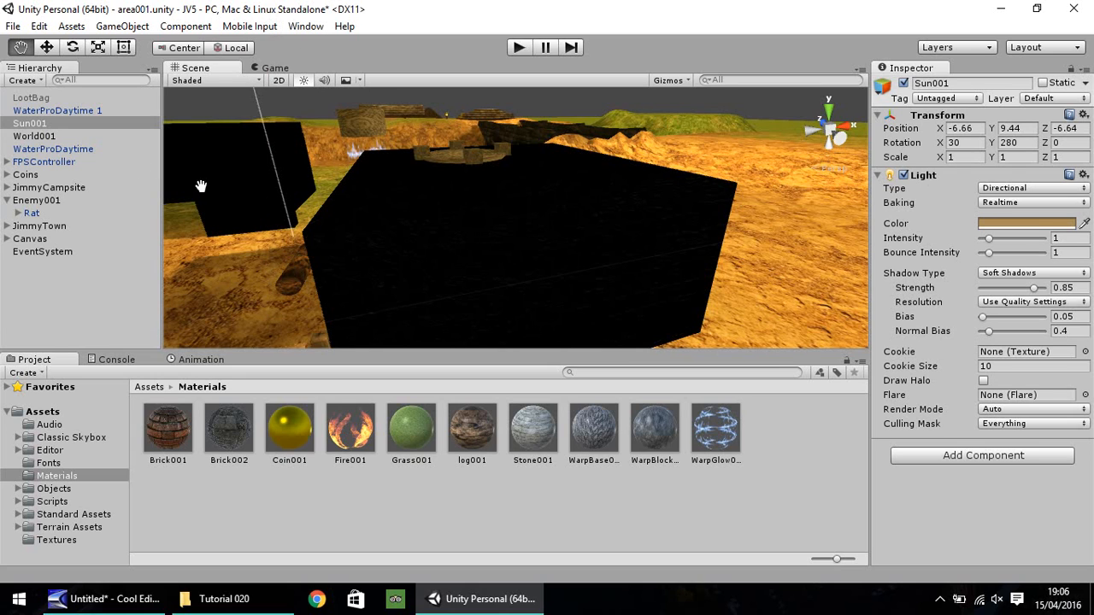
Move the view toward the dark walls and try Sun001 intensities 8 and 0.7, ending at 1.
drag(201, 186, 418, 225)
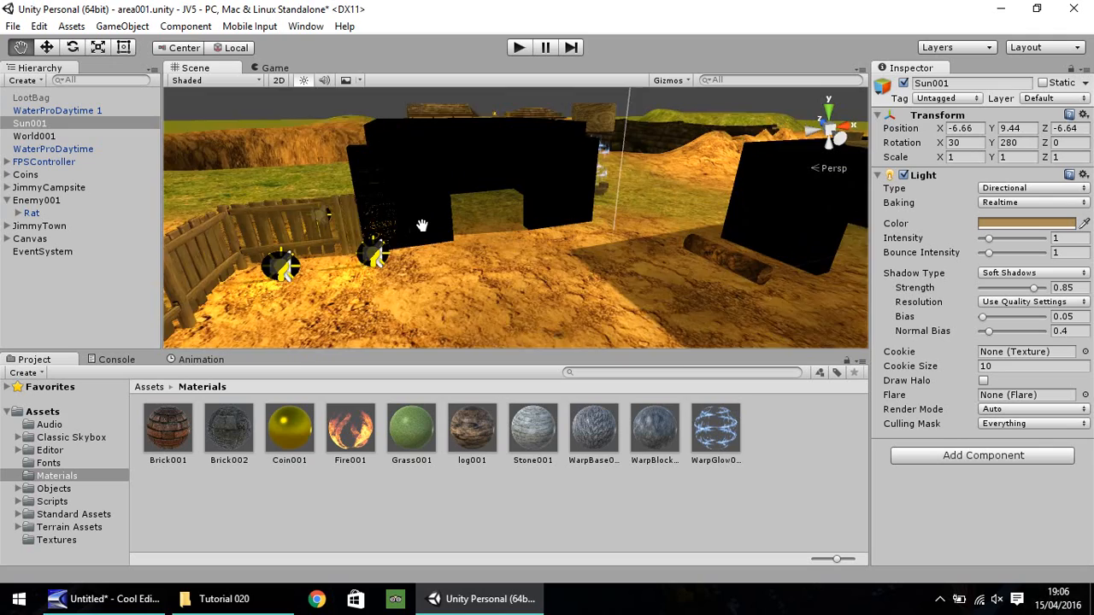
drag(419, 225, 466, 231)
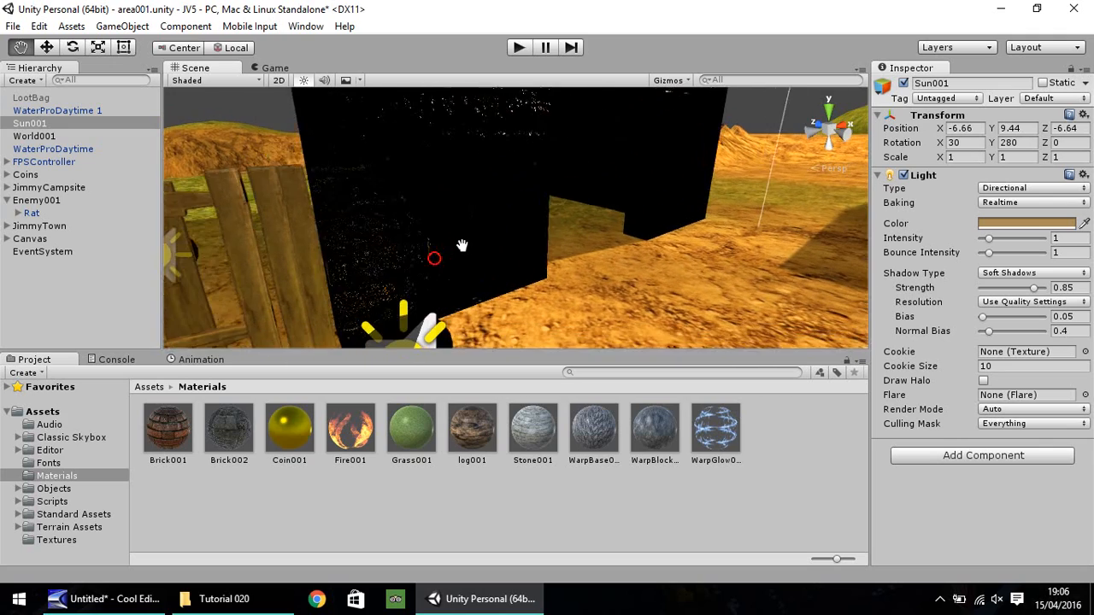
drag(462, 246, 432, 226)
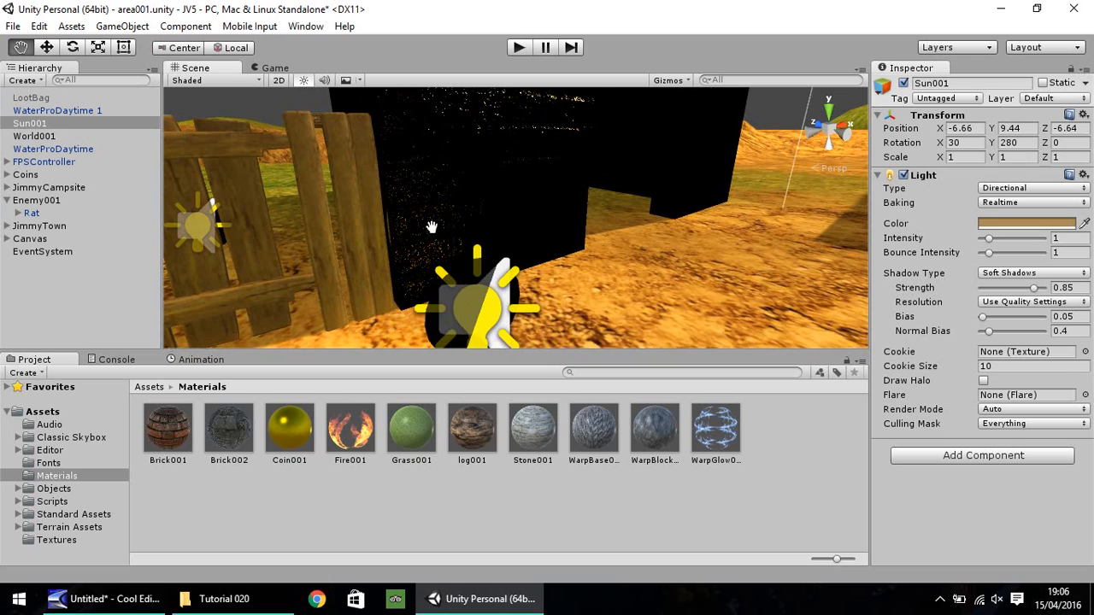
mouse_move(449, 198)
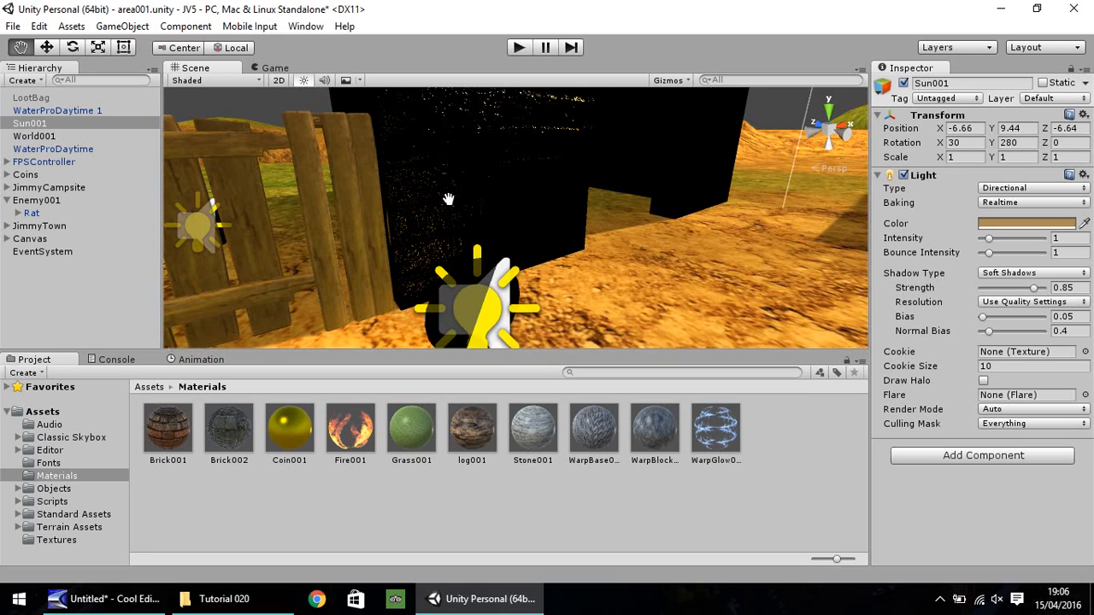
drag(449, 199, 342, 248)
text(8)
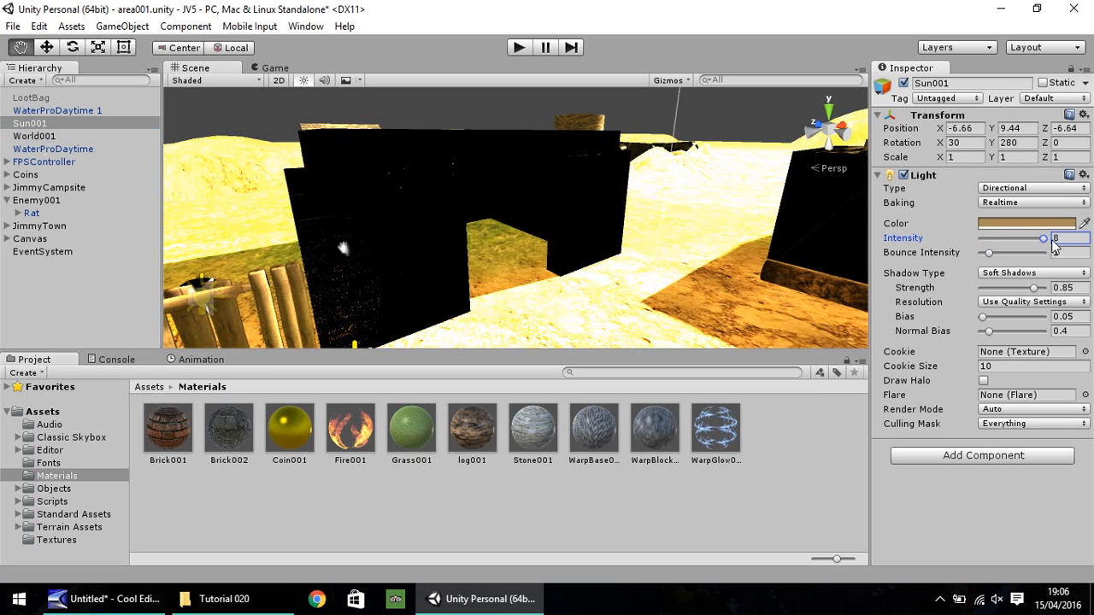
drag(1041, 239, 987, 239)
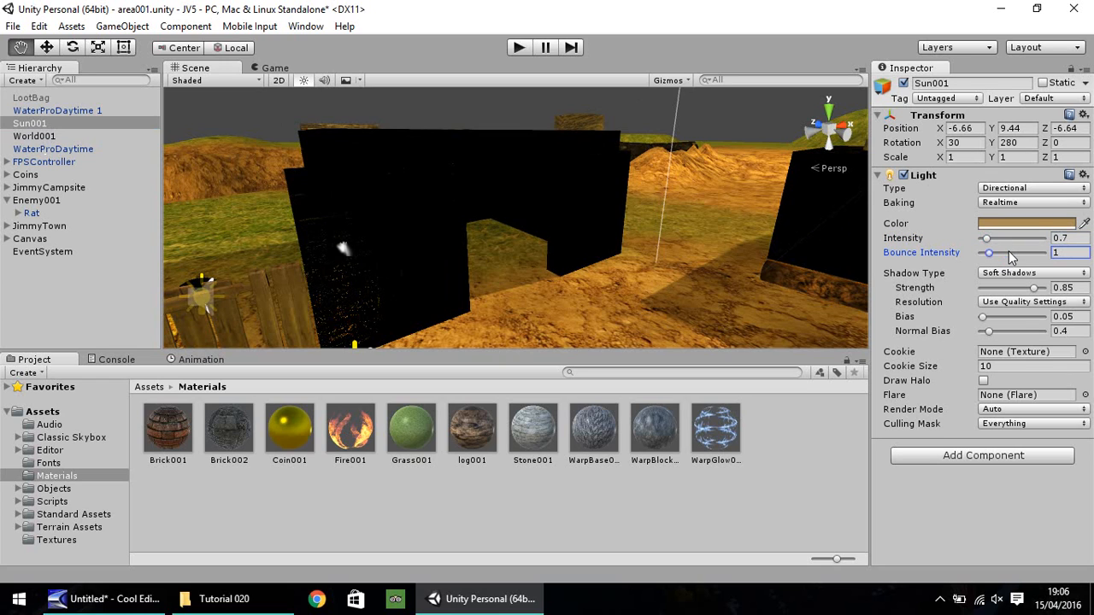
click(305, 26)
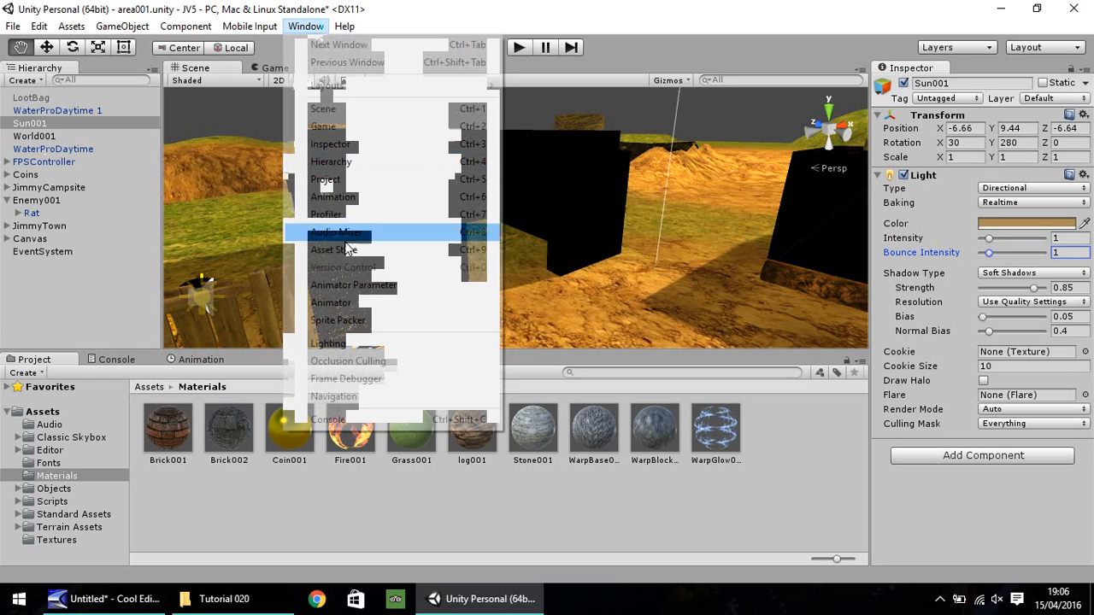
Search for and assign Default-Skybox, and lower ambient intensity to about 0.355.
click(327, 342)
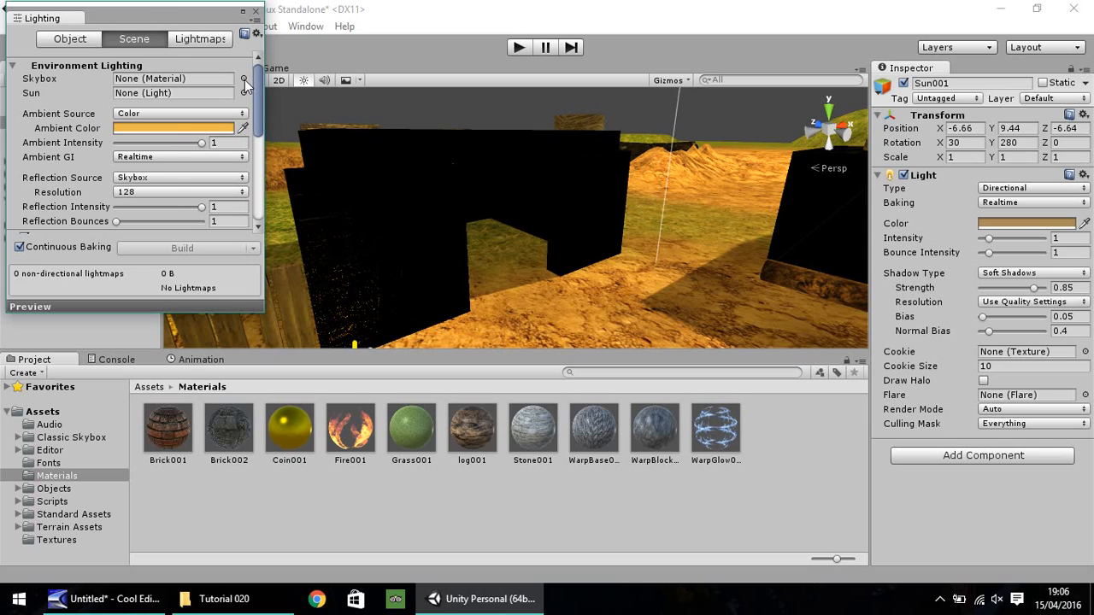
click(245, 78)
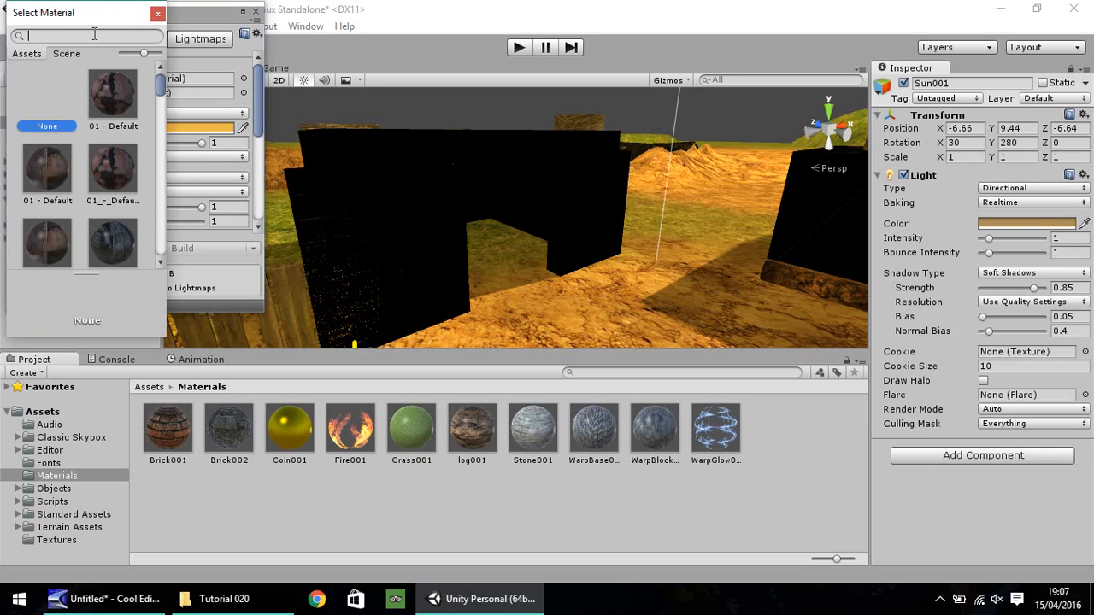
text(d f)
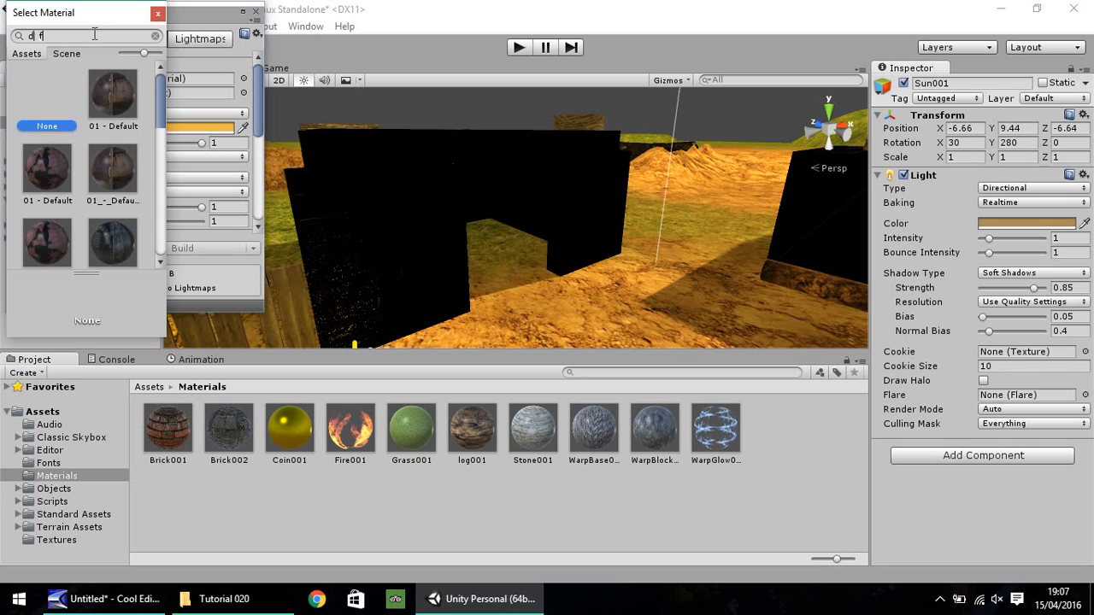
text(aul)
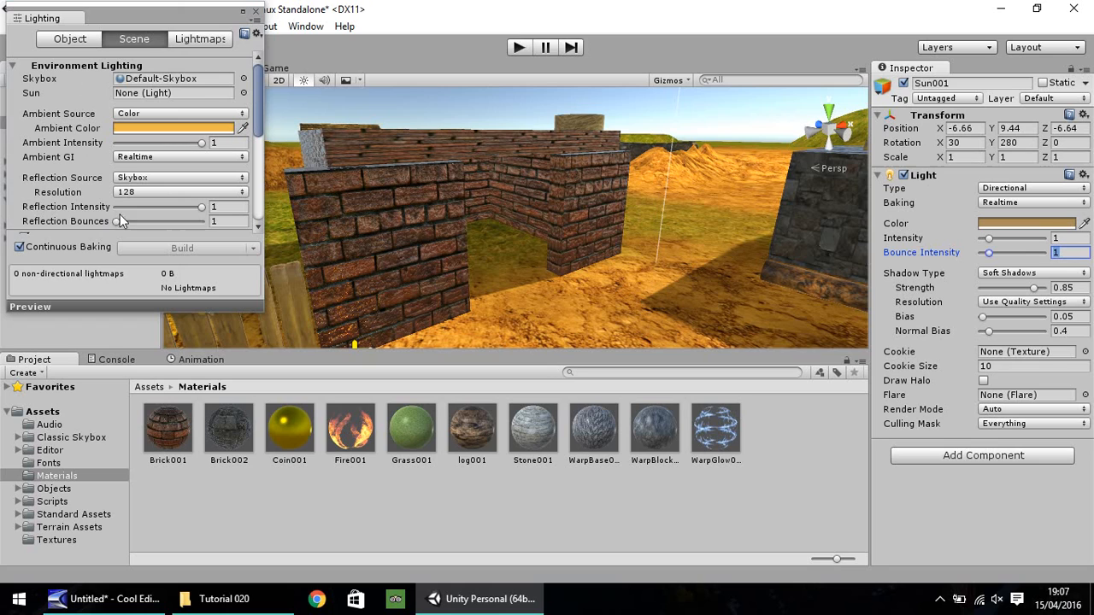
mouse_move(203, 151)
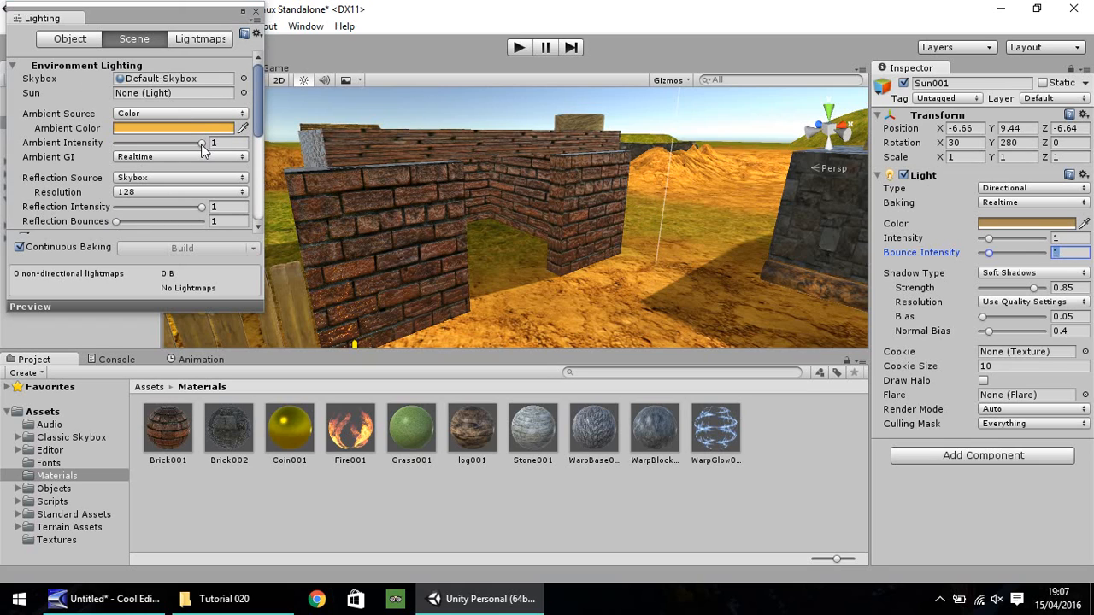
drag(202, 143, 147, 142)
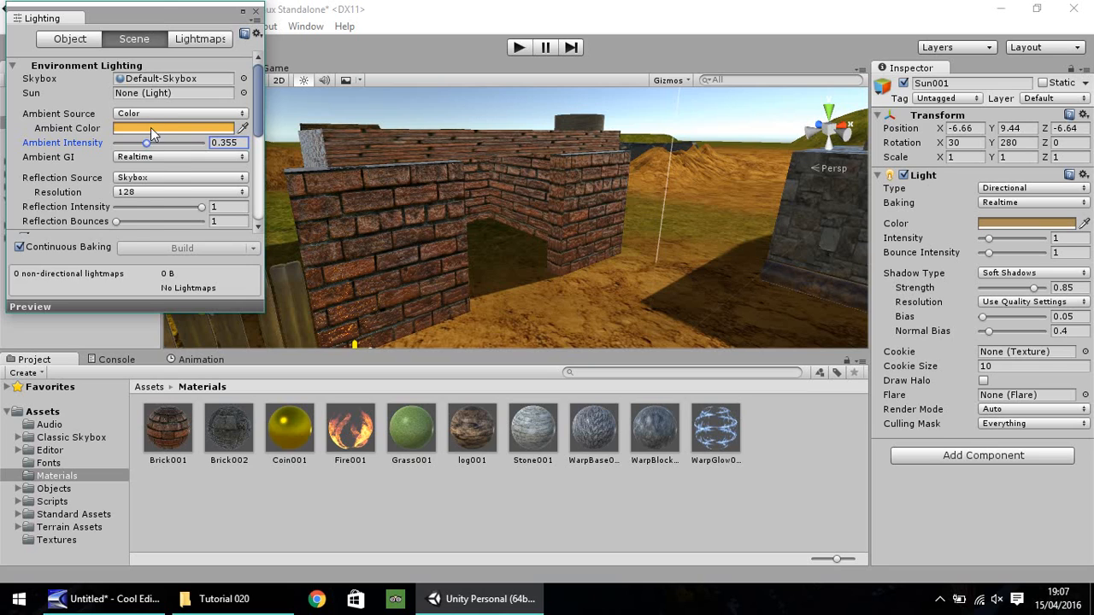
click(172, 127)
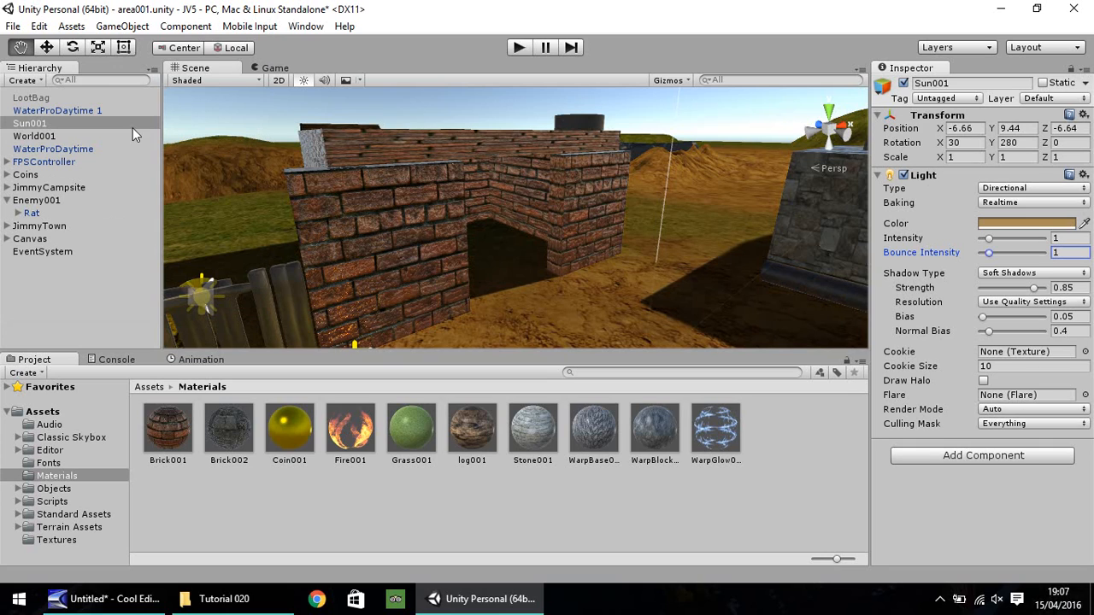
Change Sun001's Light Type to Point.
click(29, 123)
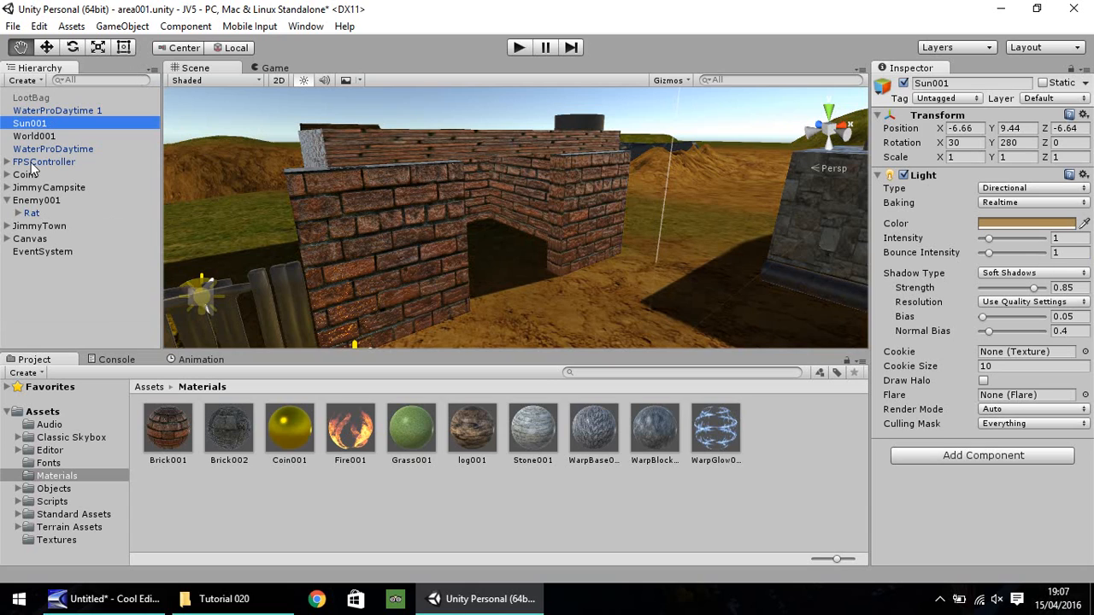
click(1030, 188)
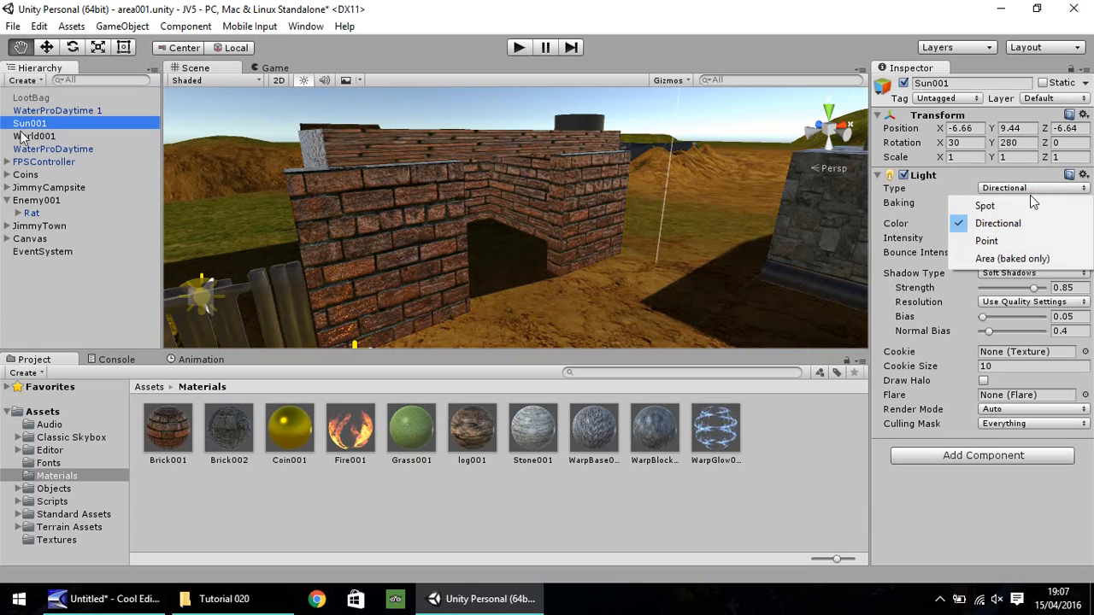
click(986, 241)
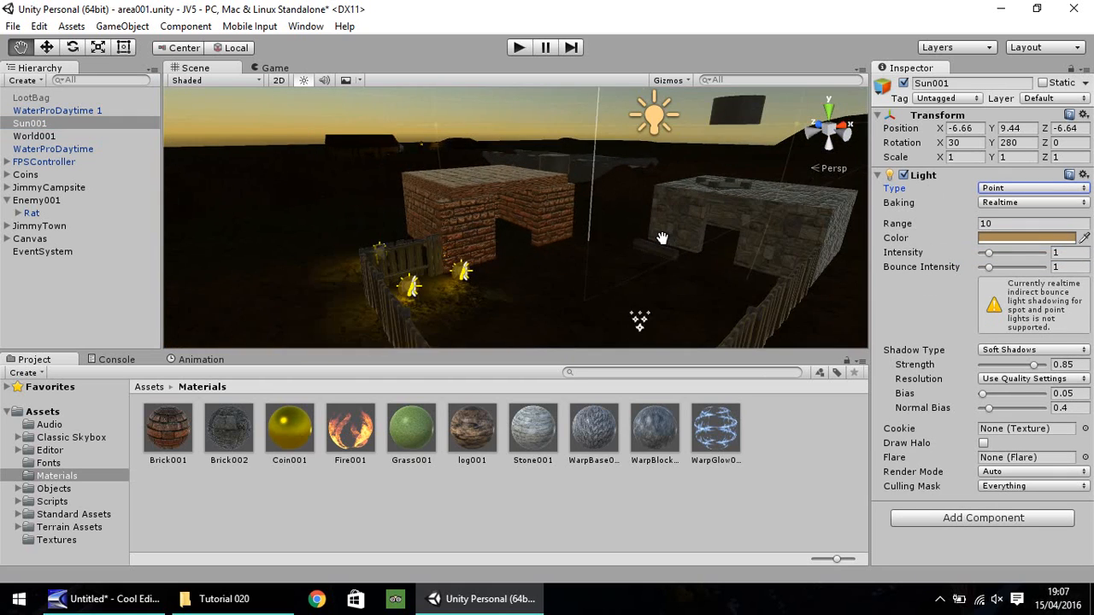
Orbit over the village and deactivate the Sun001 object.
drag(663, 238, 543, 287)
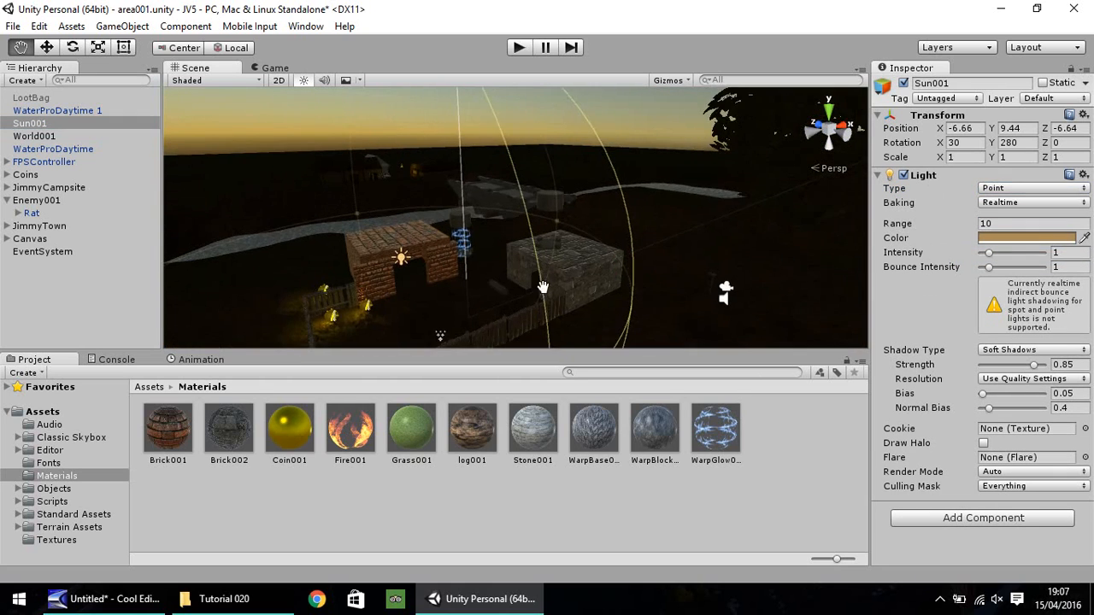
drag(543, 287, 261, 147)
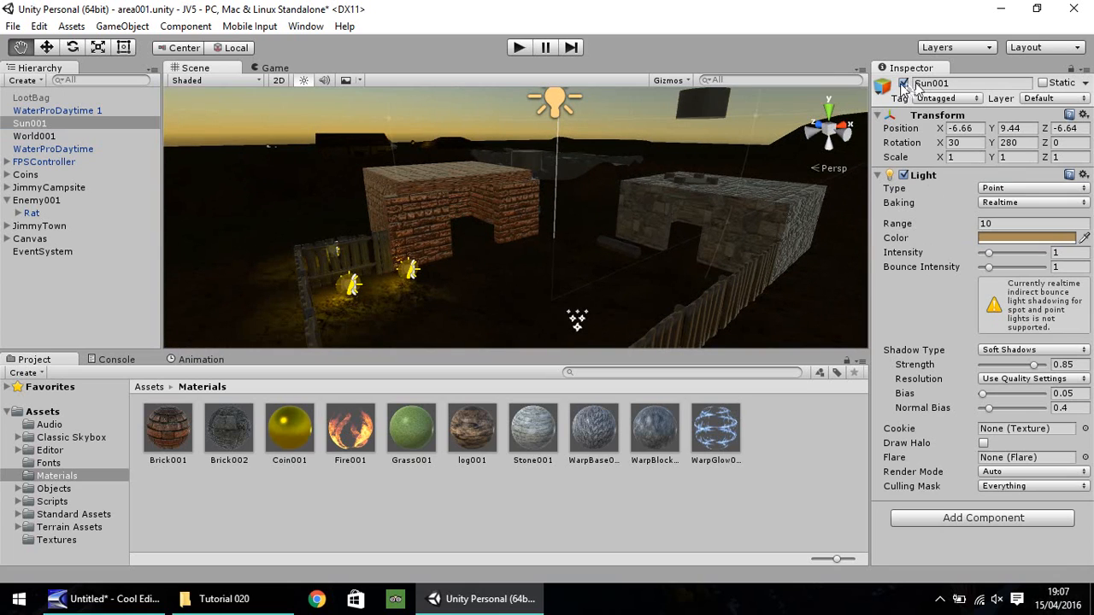
click(903, 83)
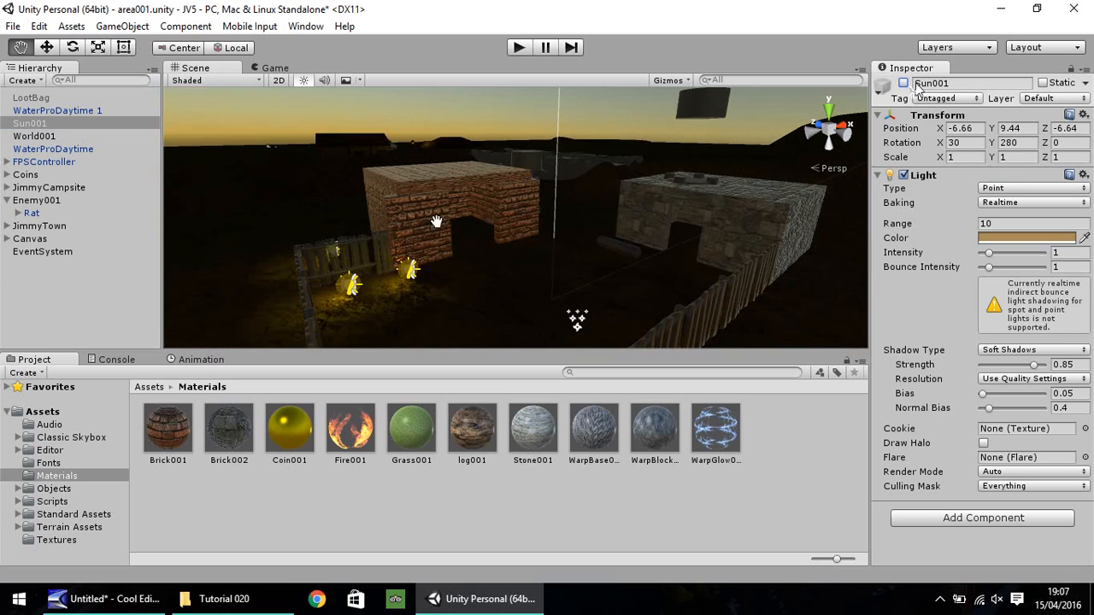
click(305, 25)
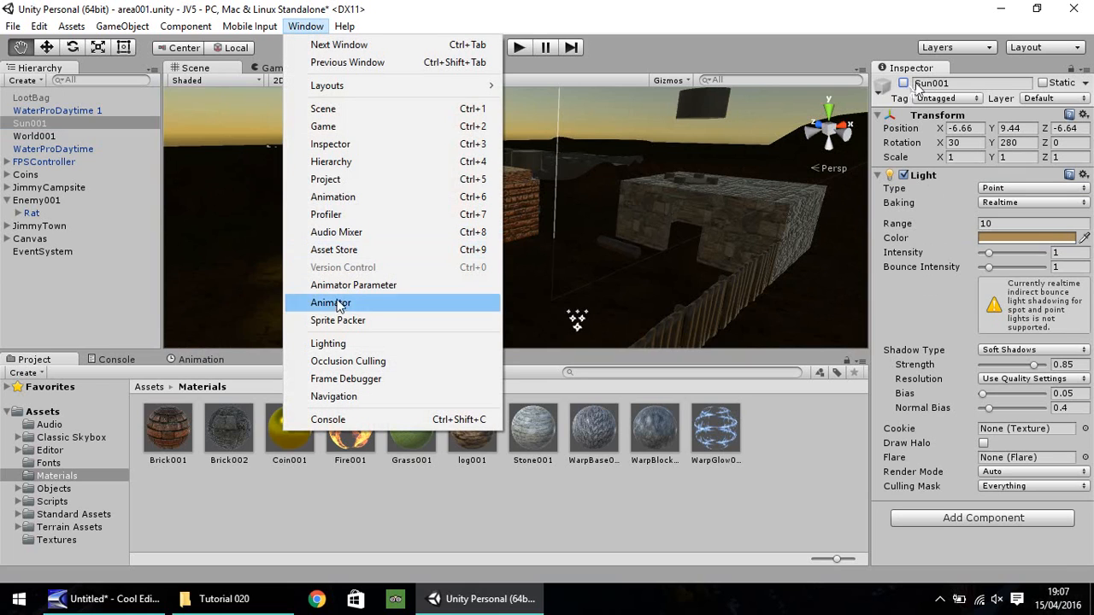
Give the ambient light a golden colour at intensity 1, then close Lighting.
click(328, 343)
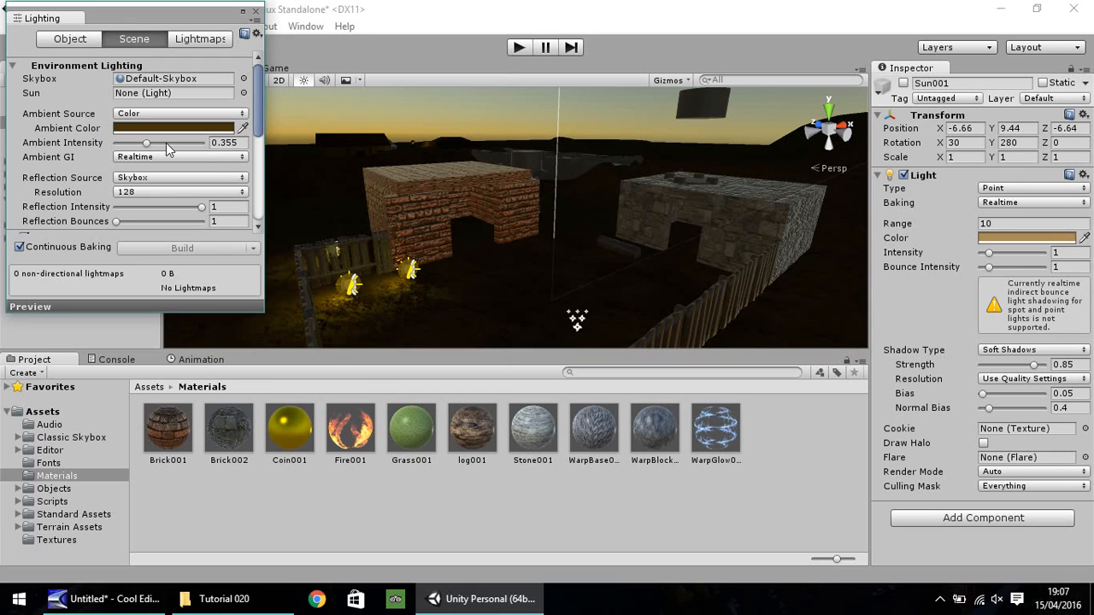
drag(146, 143, 186, 143)
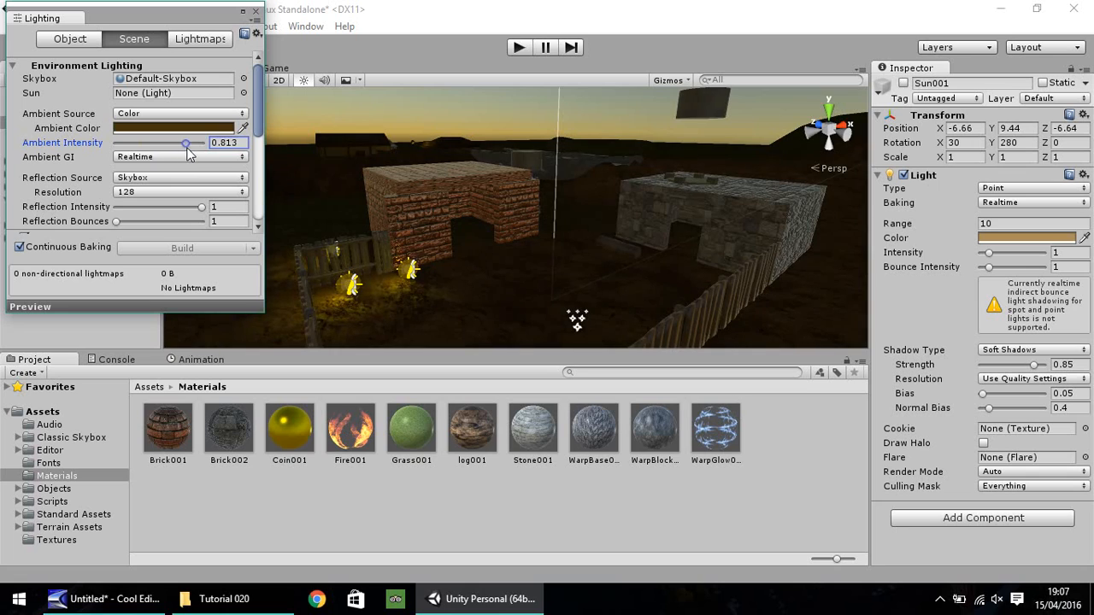
drag(187, 143, 197, 142)
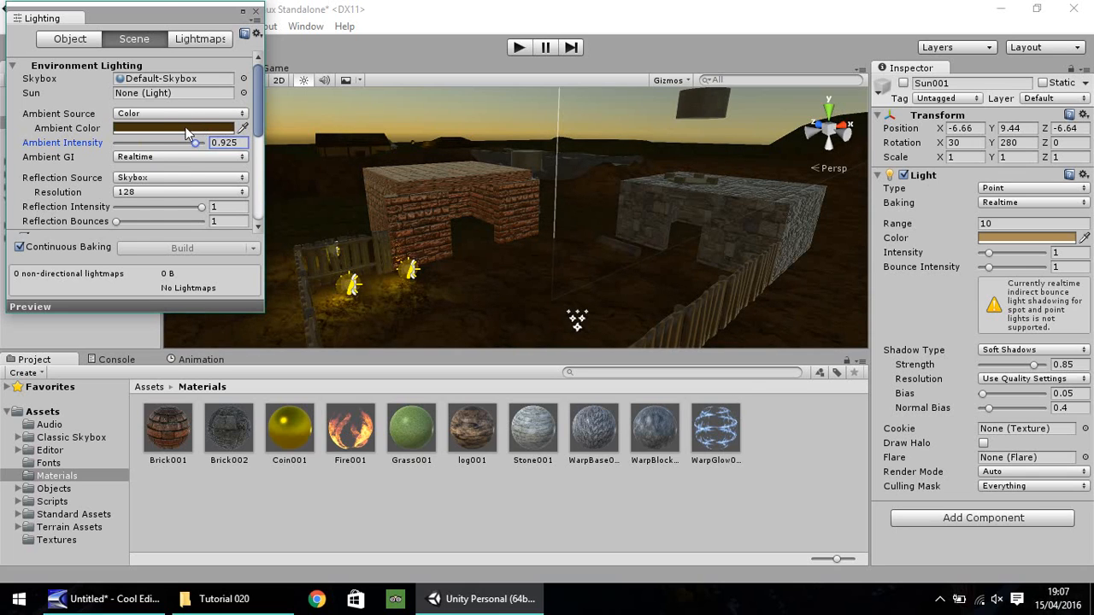
click(173, 129)
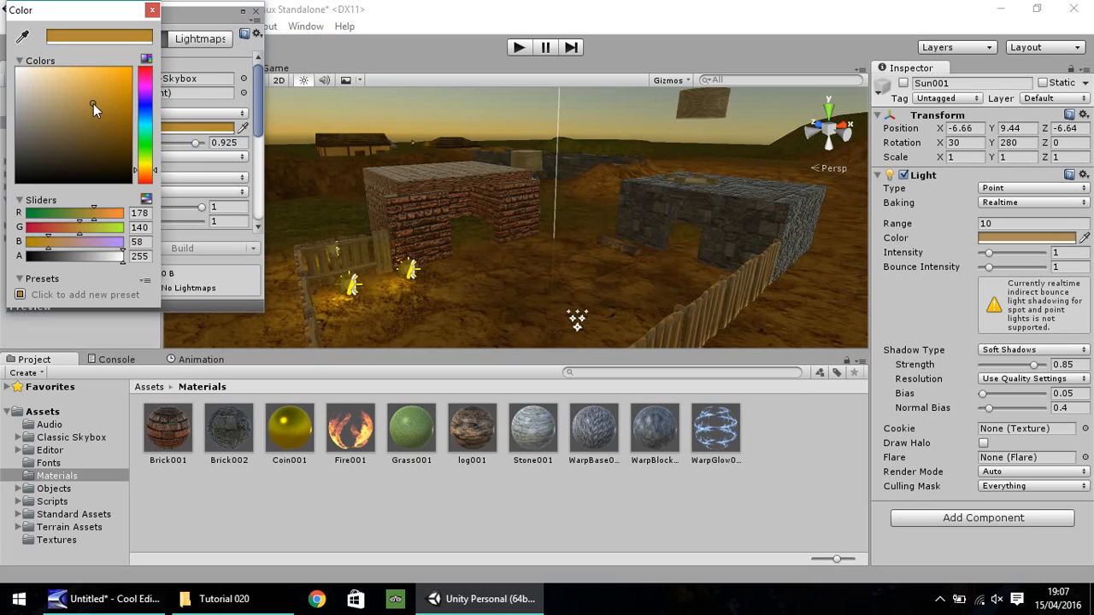
click(152, 10)
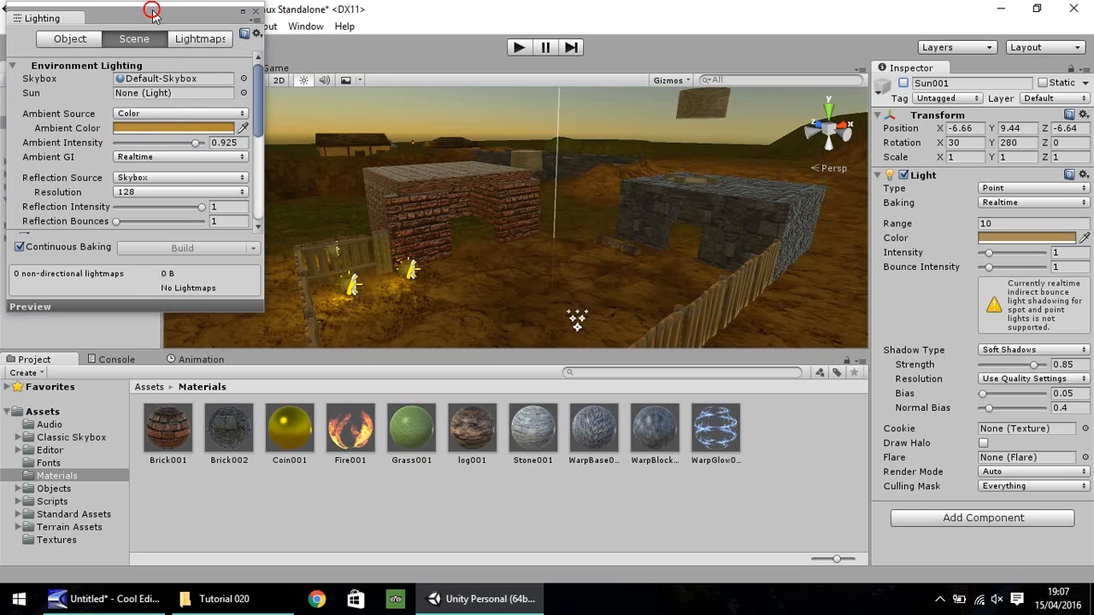
triple_click(224, 142)
text(1)
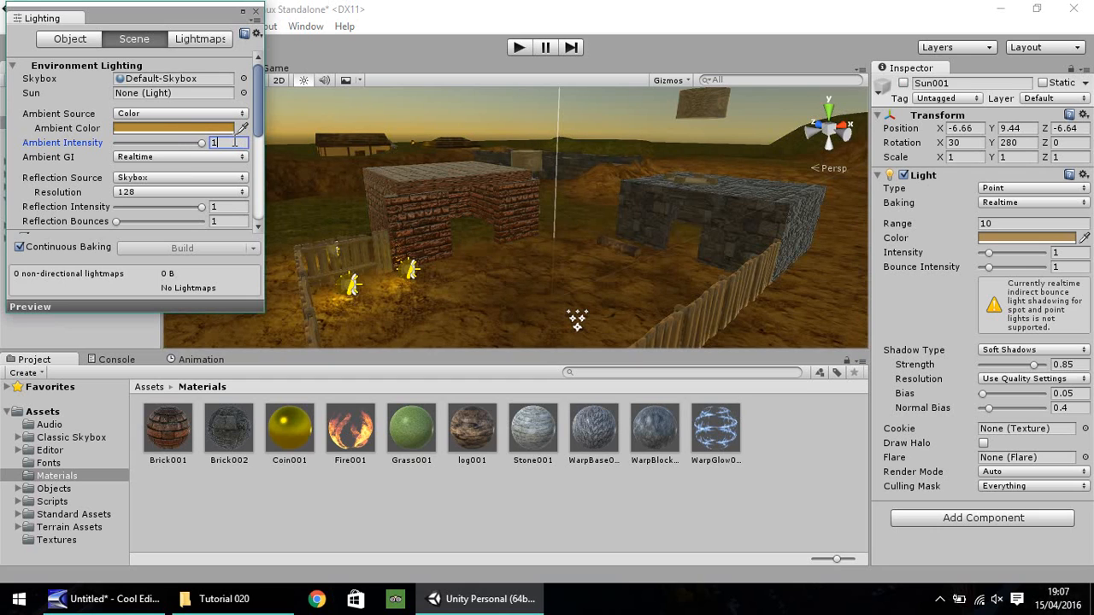
click(256, 11)
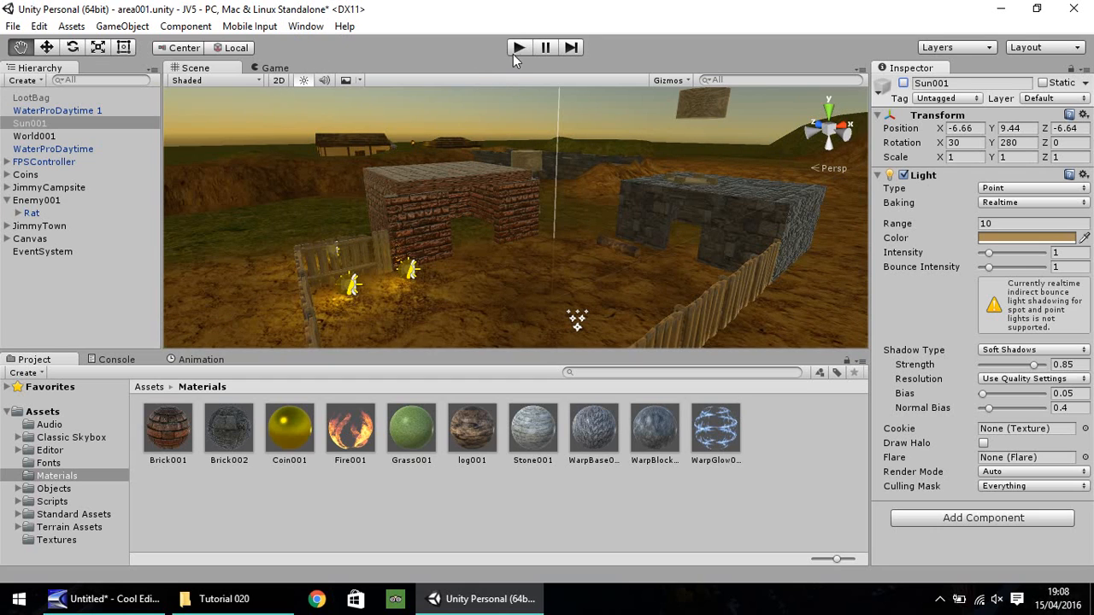
Enter Play mode to preview the golden-lit village in the Game view.
click(518, 47)
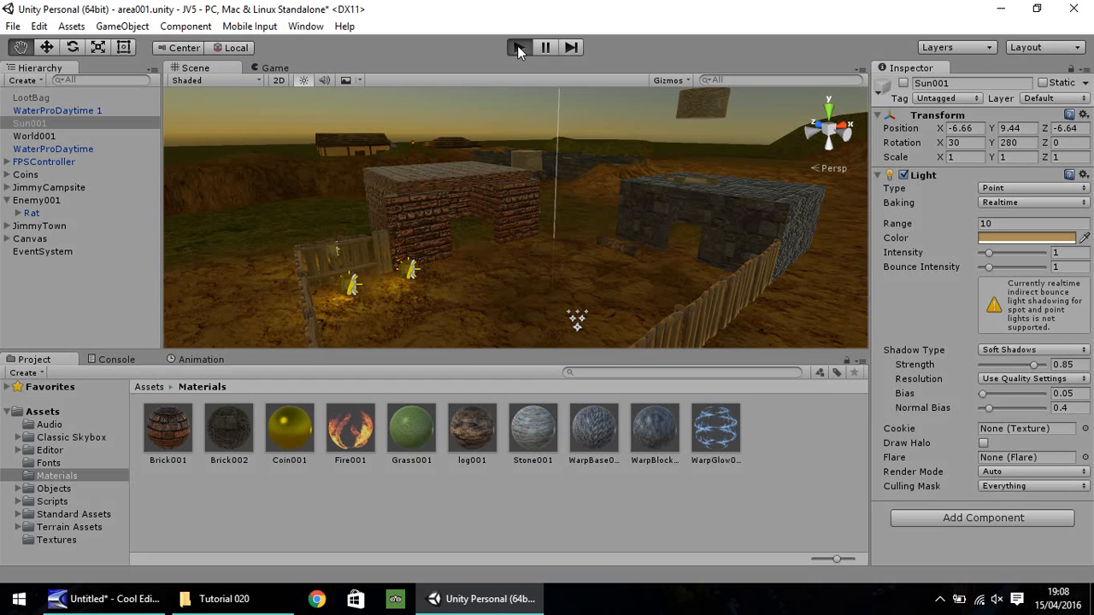
click(519, 47)
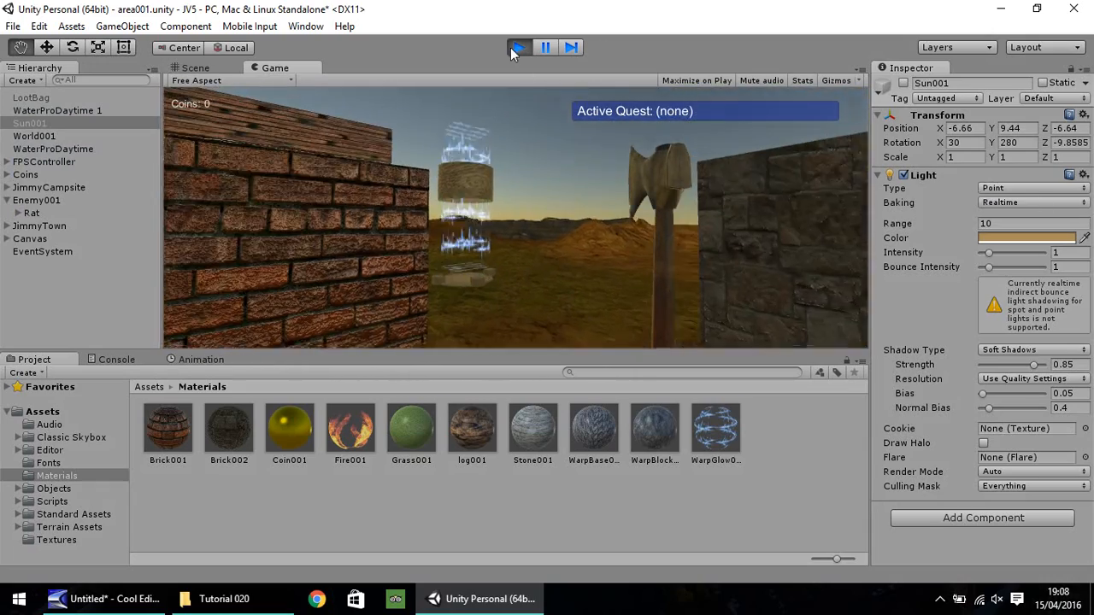
Stop play mode and give the Coin001 material a Dirt albedo texture.
click(519, 47)
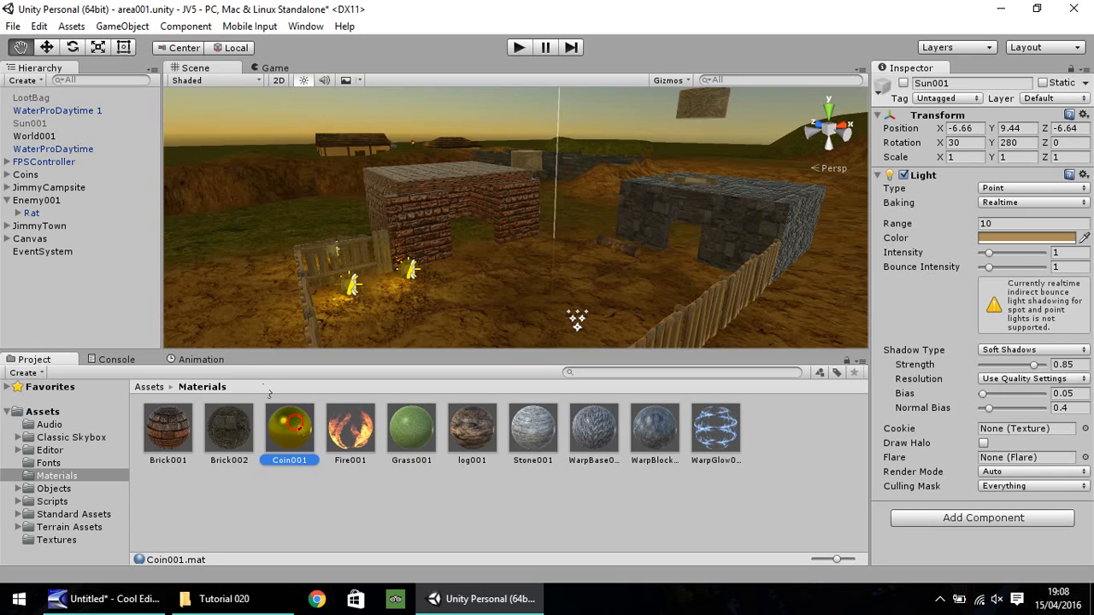
click(289, 427)
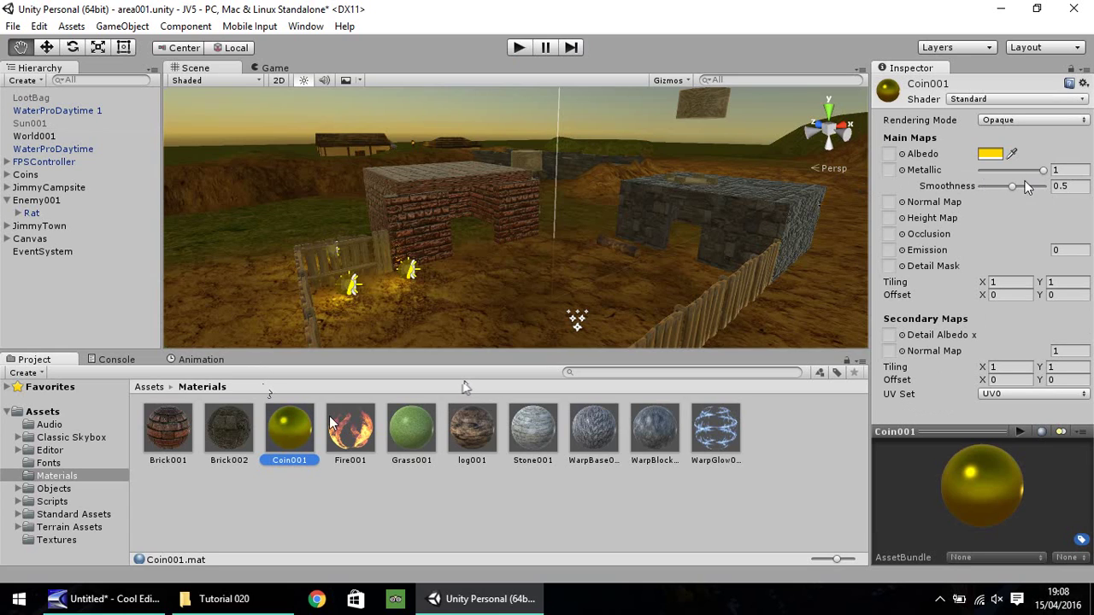
mouse_move(927, 170)
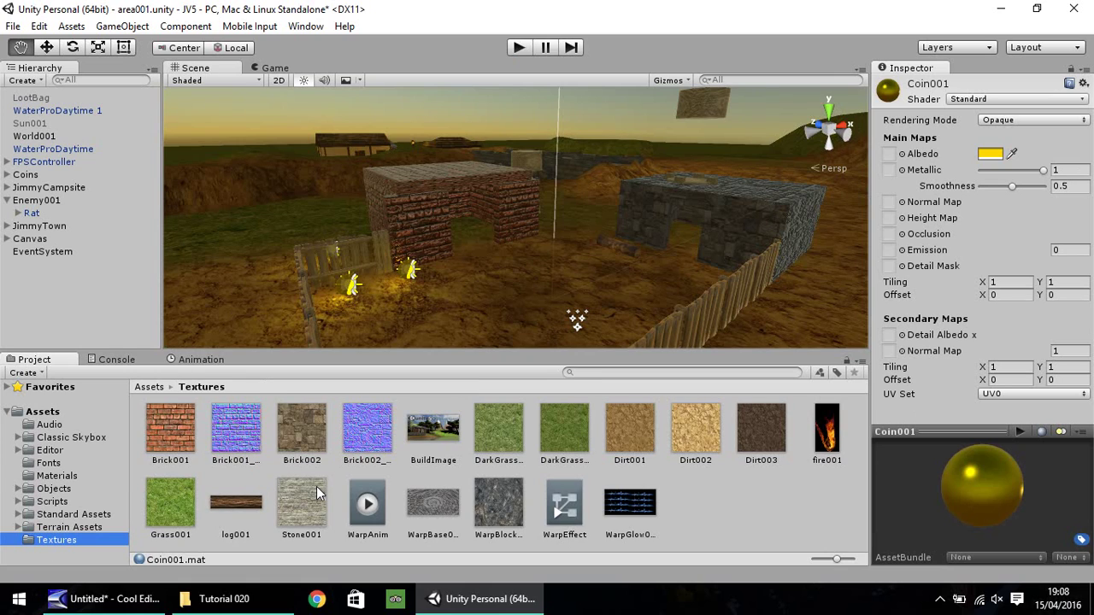
mouse_move(397, 253)
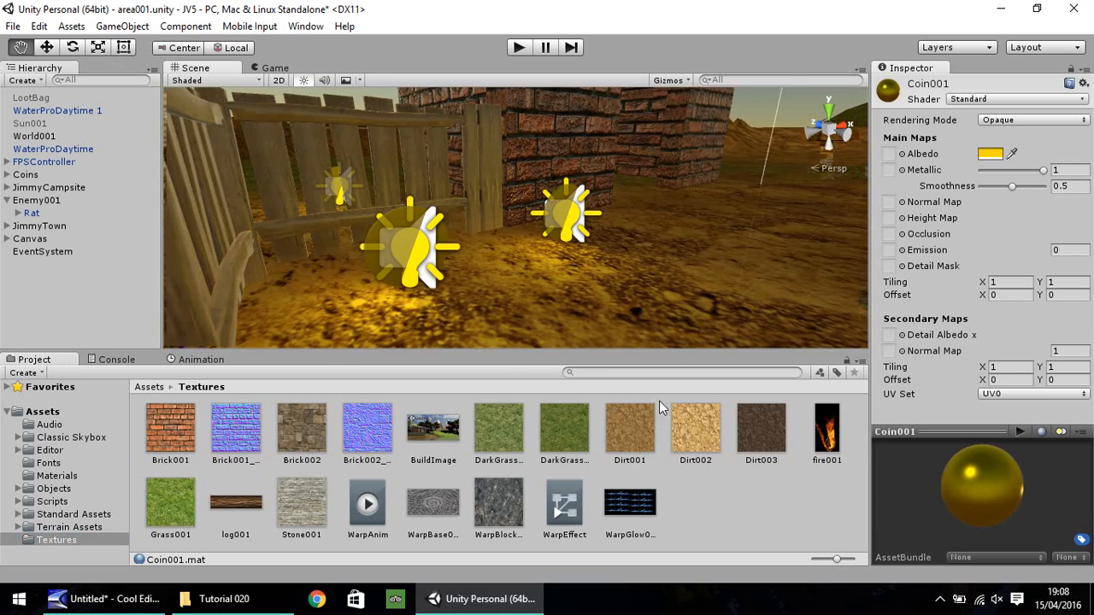
mouse_move(628, 425)
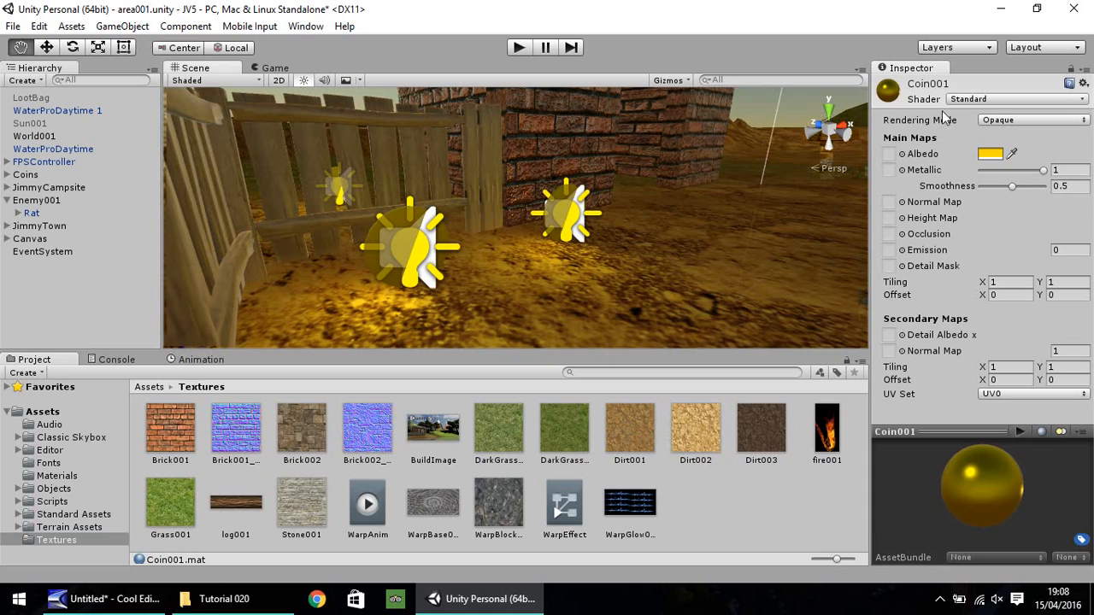
mouse_move(647, 402)
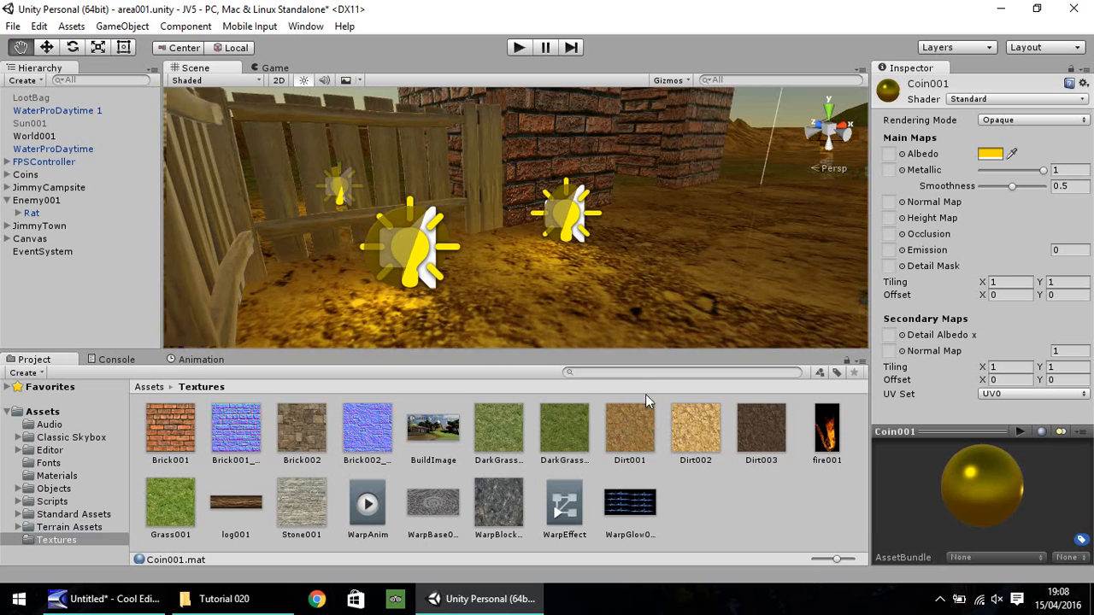
click(889, 154)
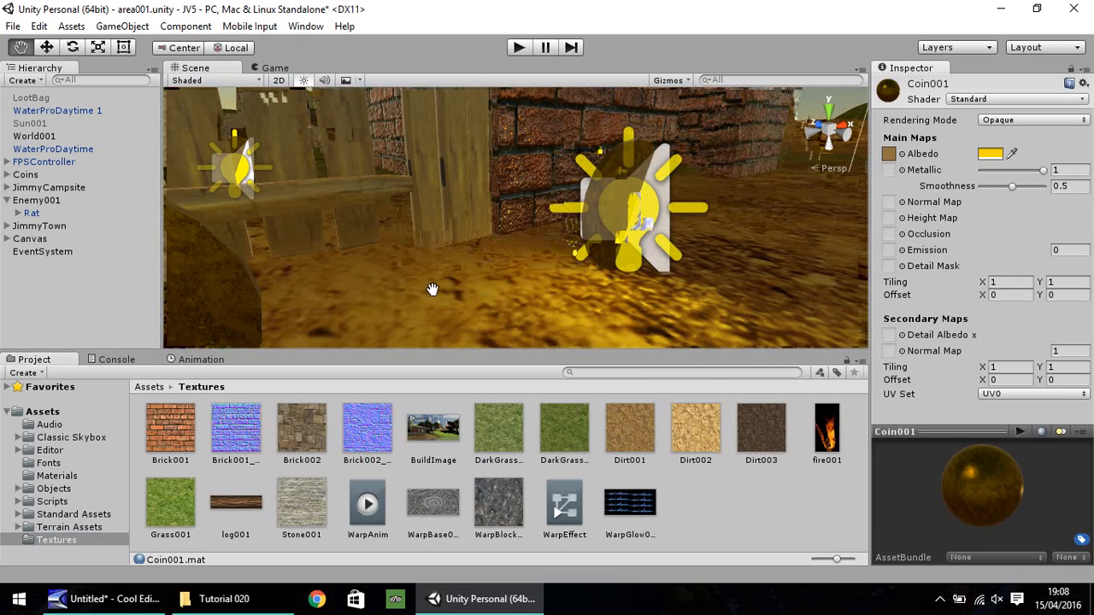
drag(432, 289, 603, 286)
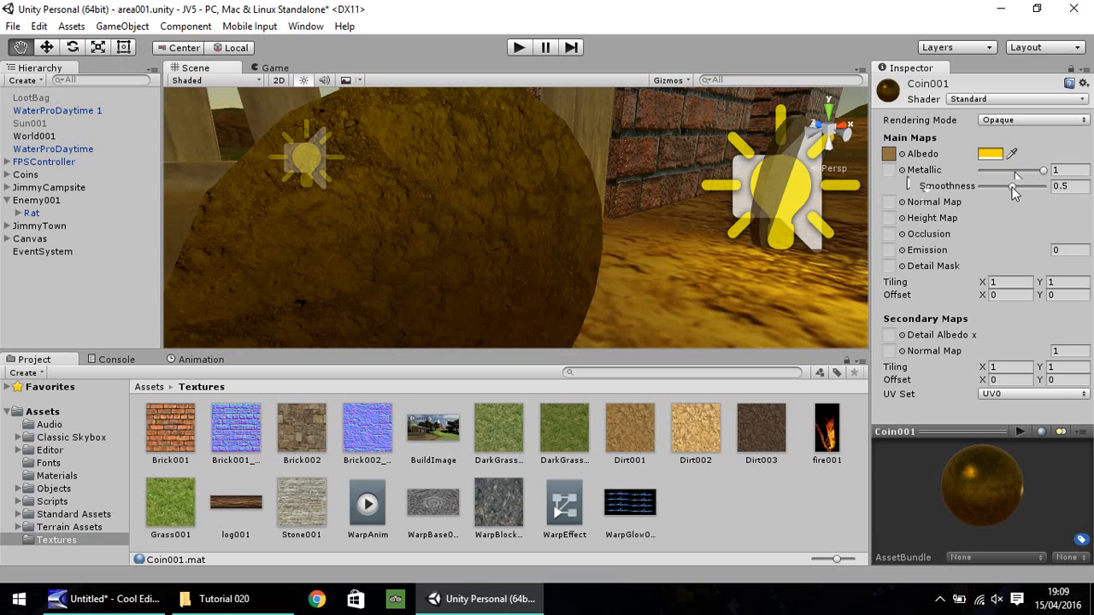
Set Coin001's metallic to 0.96 and smoothness to 0.82.
drag(1013, 185, 1043, 185)
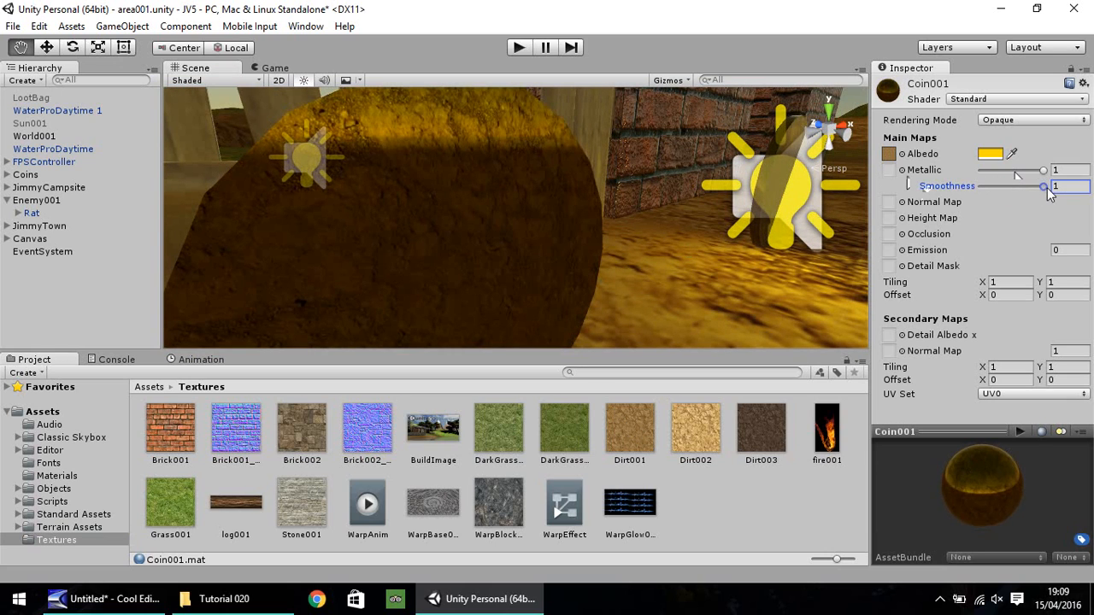
drag(1043, 187, 1028, 187)
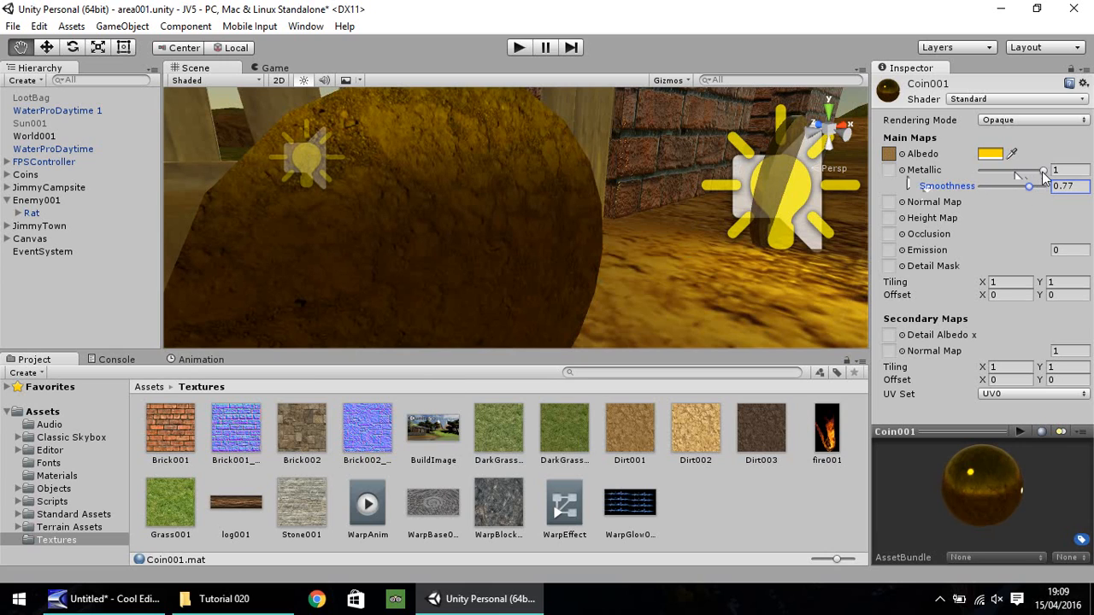
drag(1043, 171, 981, 170)
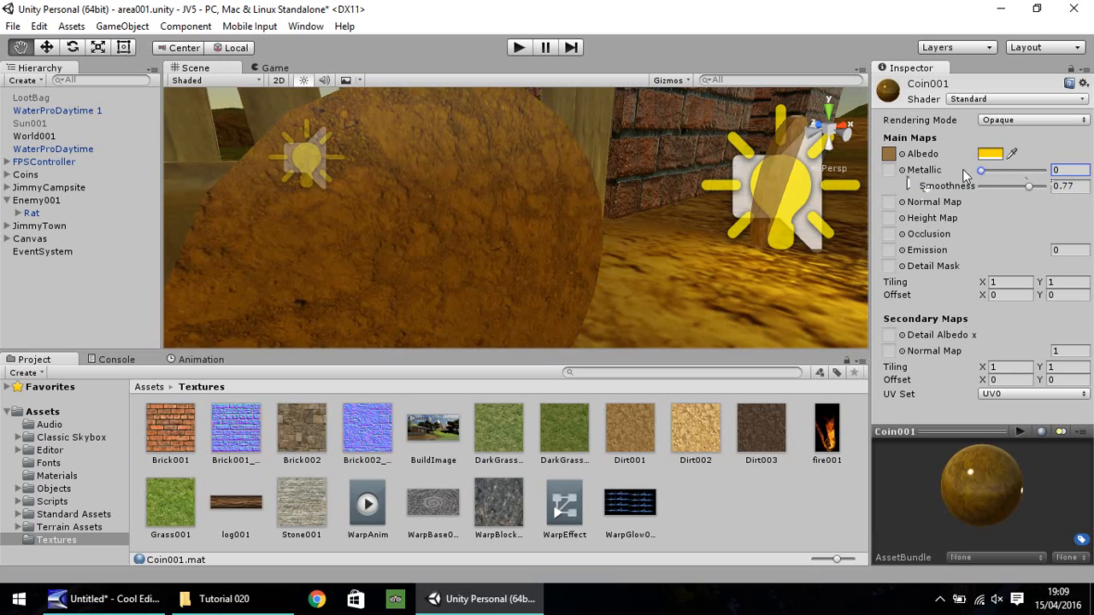
drag(980, 169, 1032, 170)
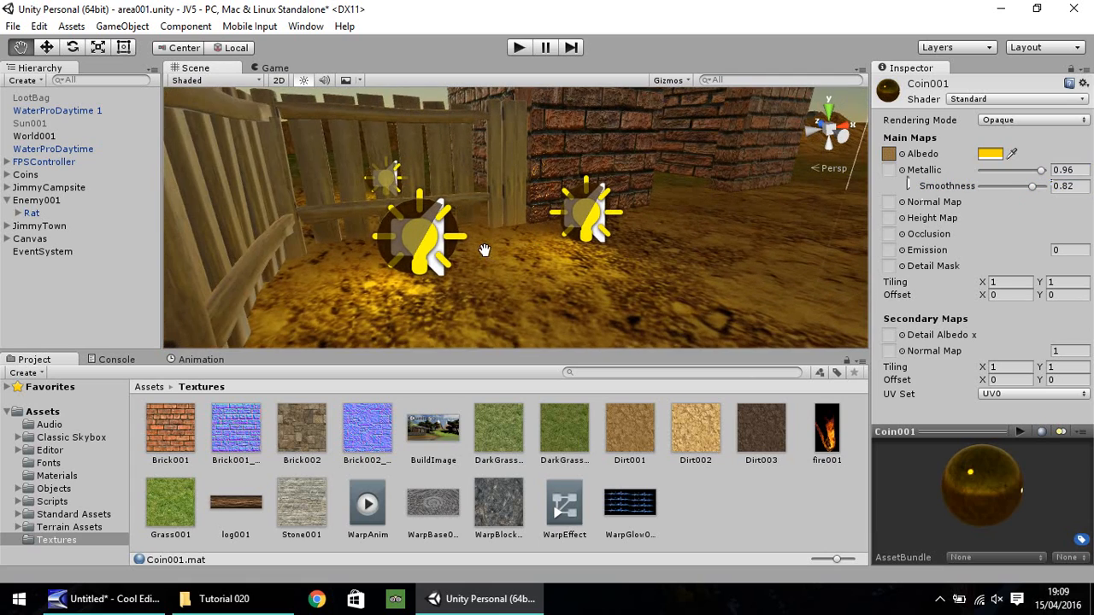
drag(485, 250, 389, 282)
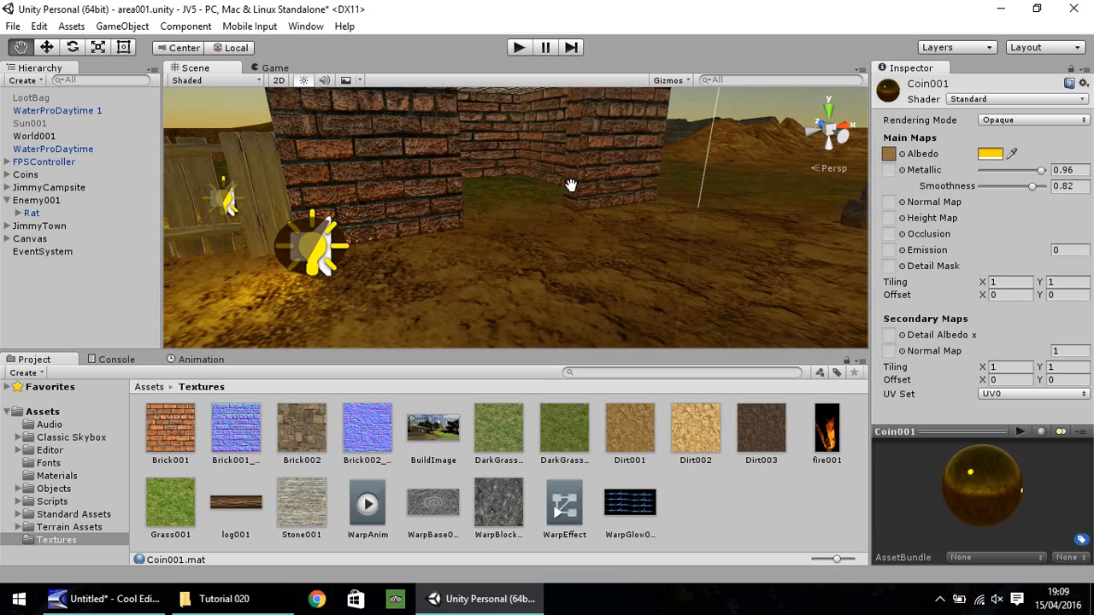
drag(571, 185, 433, 217)
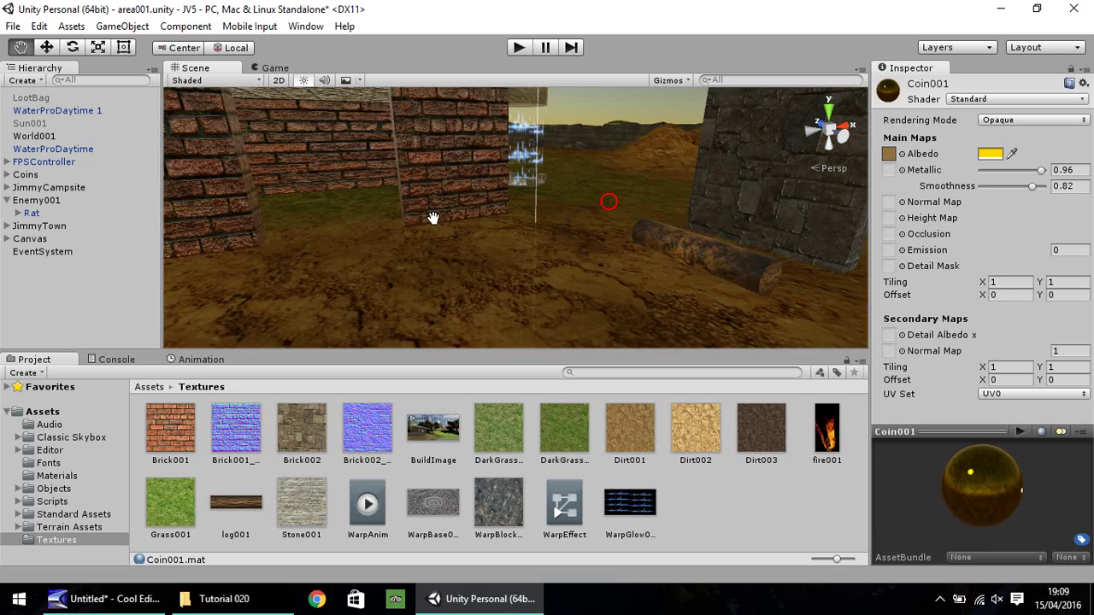
drag(434, 217, 845, 229)
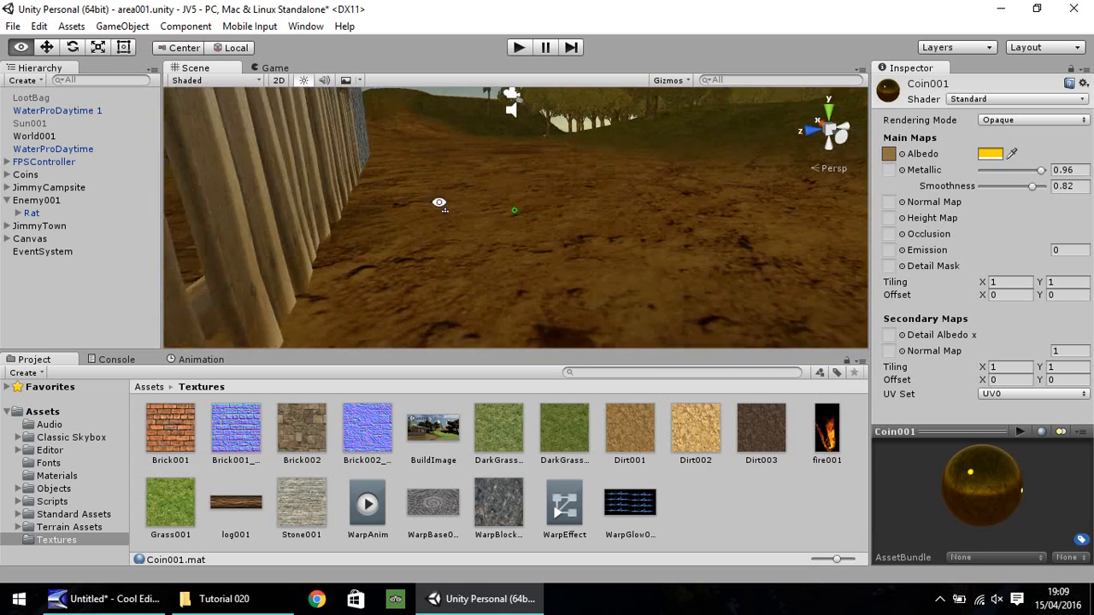
Open Objects > Fence > Textures and select wood_wall_n, imported as a Normal map.
drag(513, 214, 367, 227)
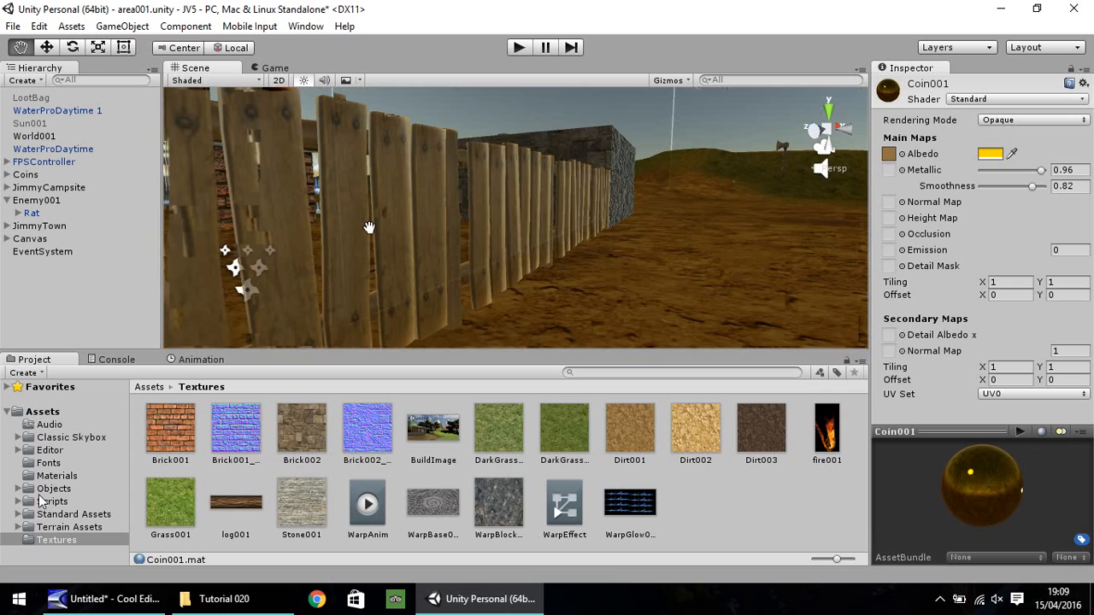
click(54, 489)
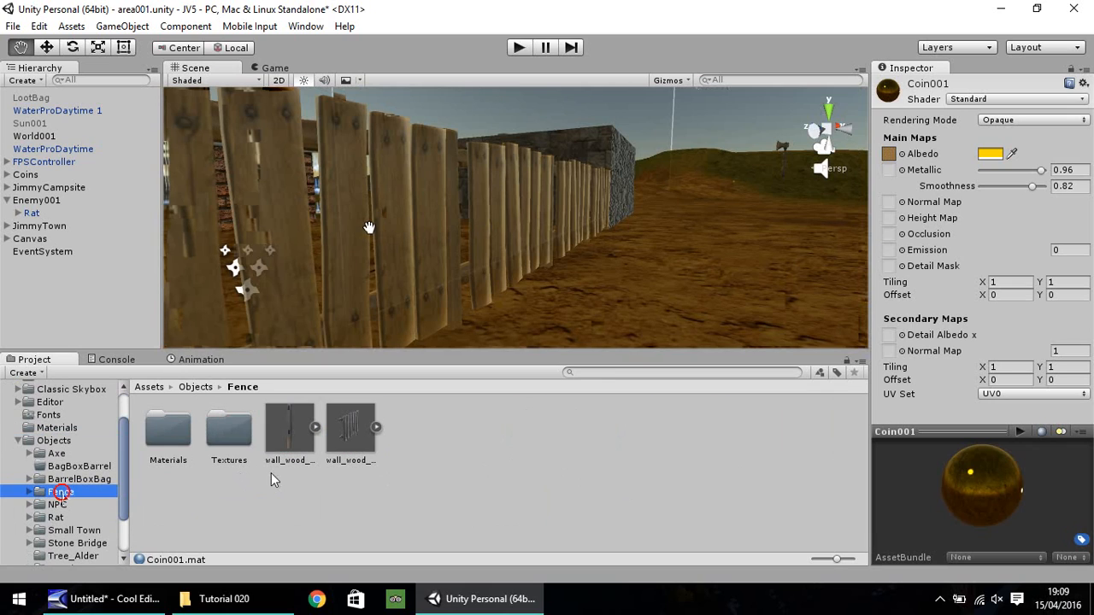
double_click(229, 432)
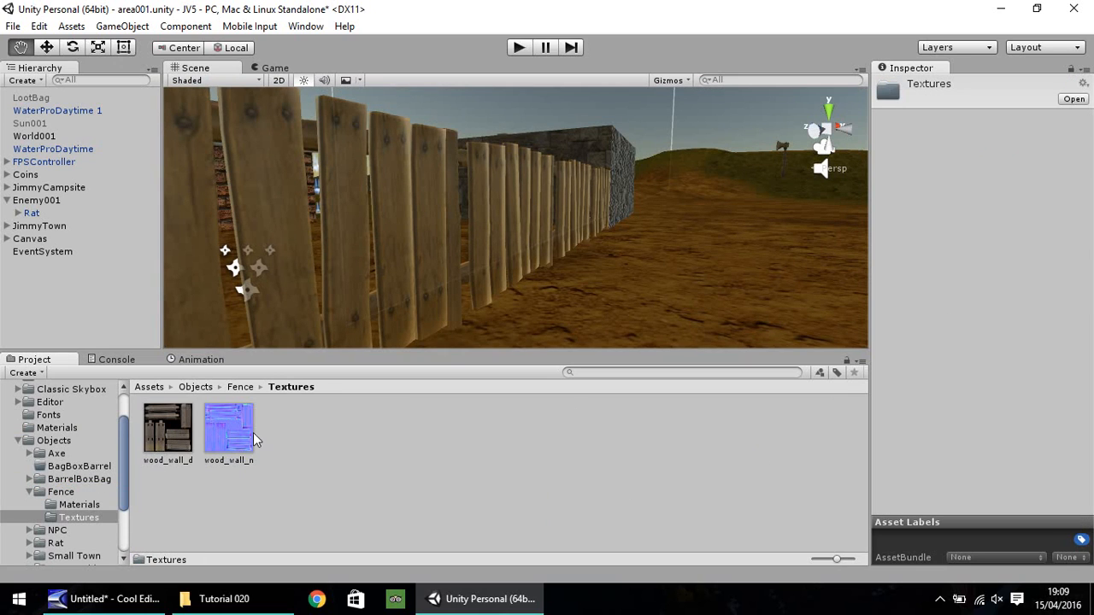
click(229, 427)
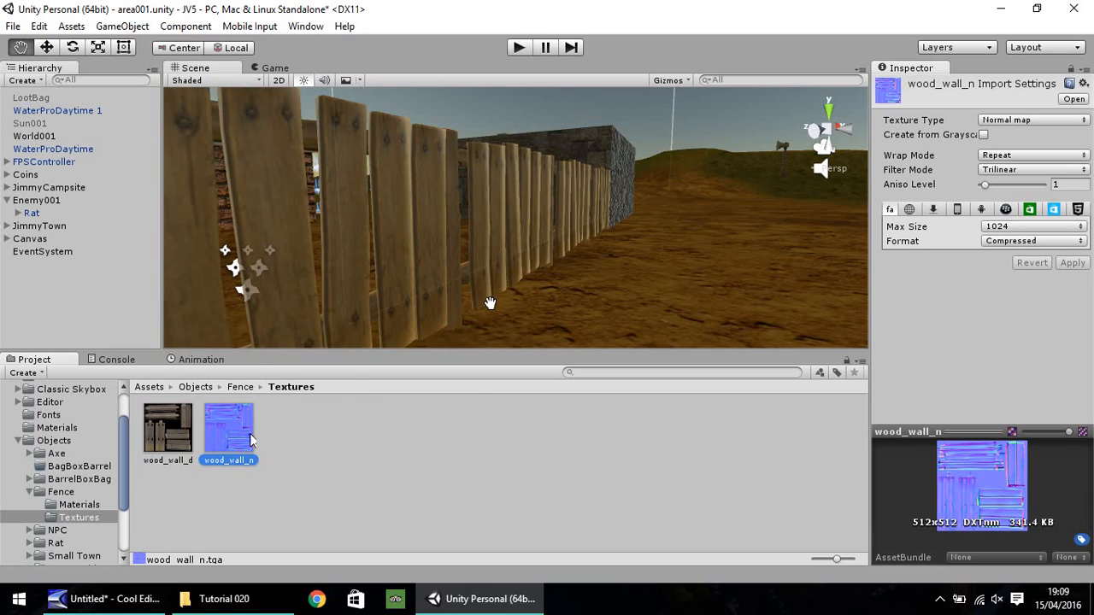
mouse_move(508, 297)
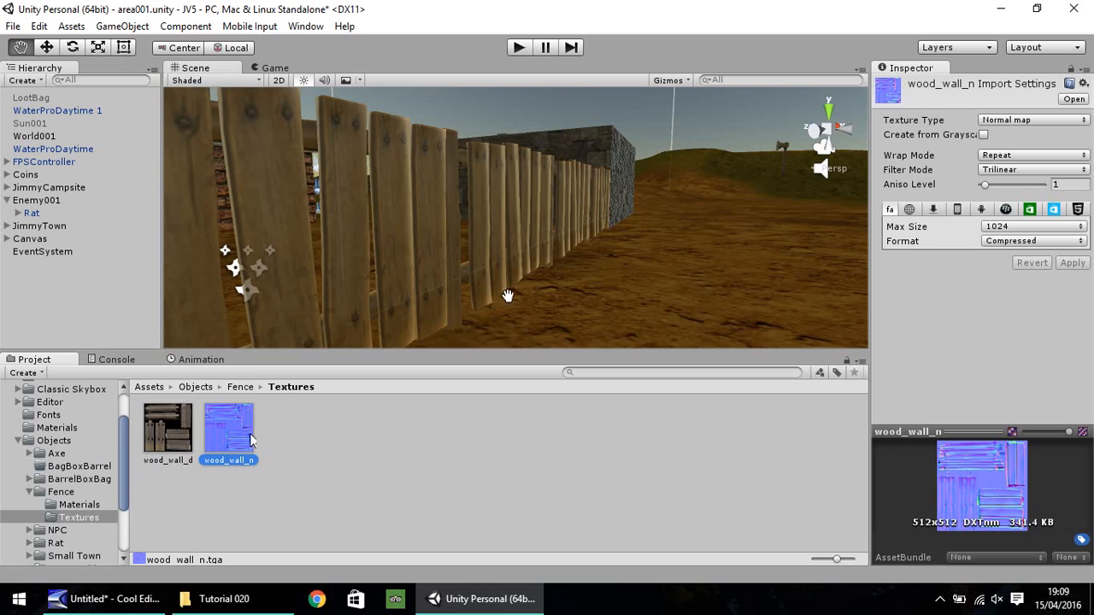
mouse_move(257, 407)
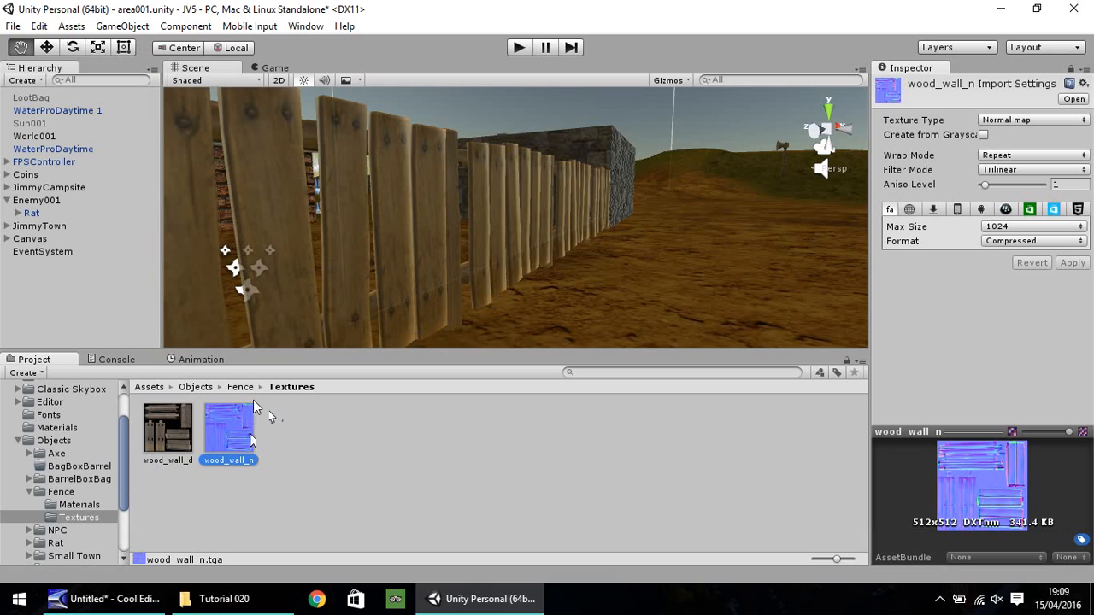
mouse_move(247, 436)
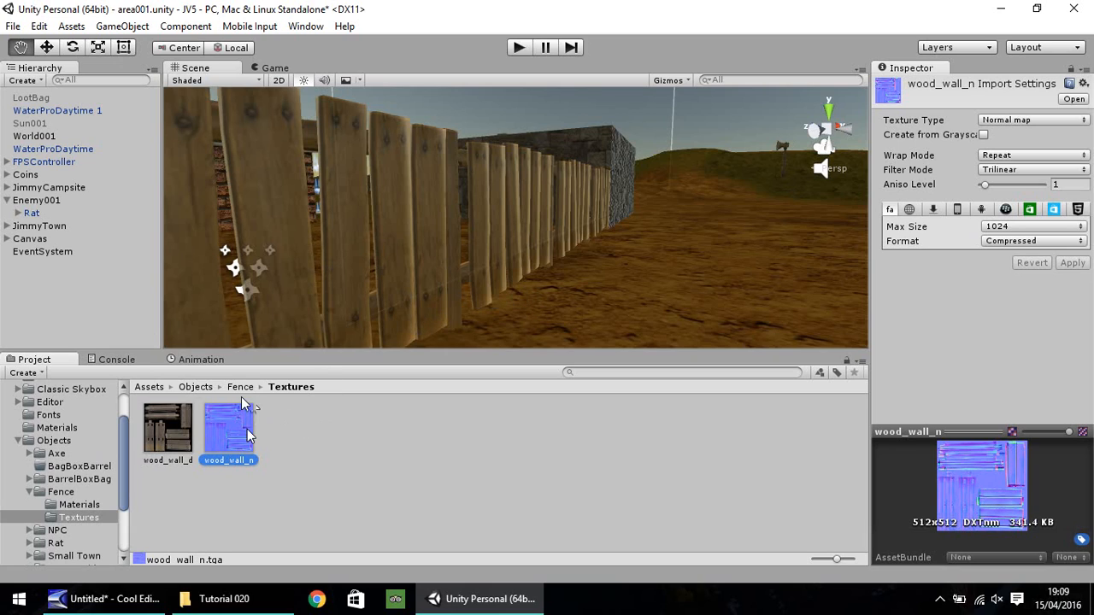
Assign wood_wall_n as wood_wall_d's normal map at strength 5 and inspect the fence.
click(79, 504)
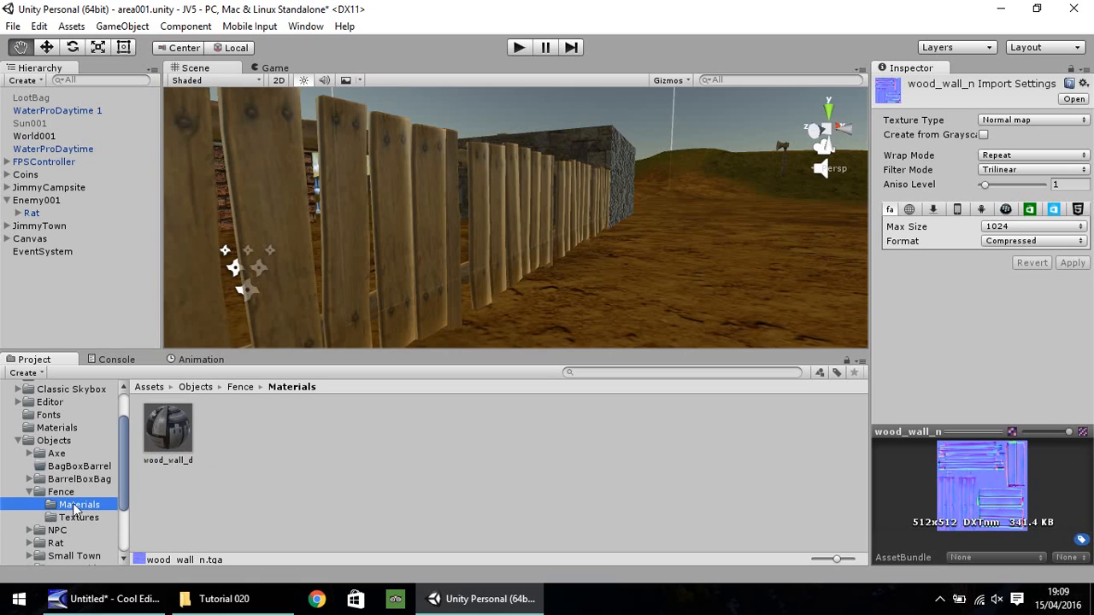
click(167, 427)
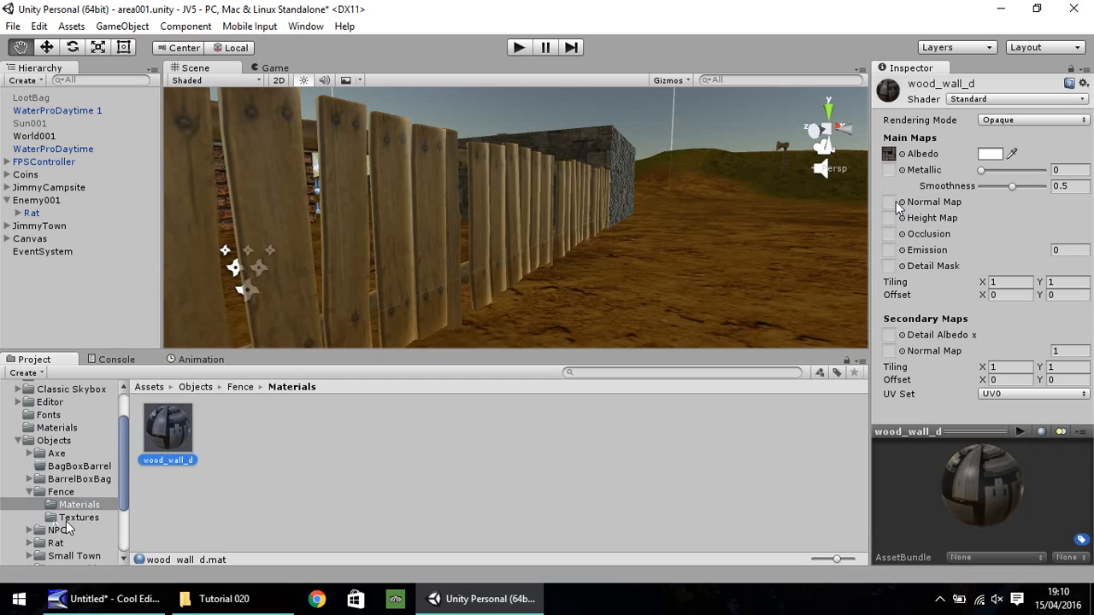
click(78, 517)
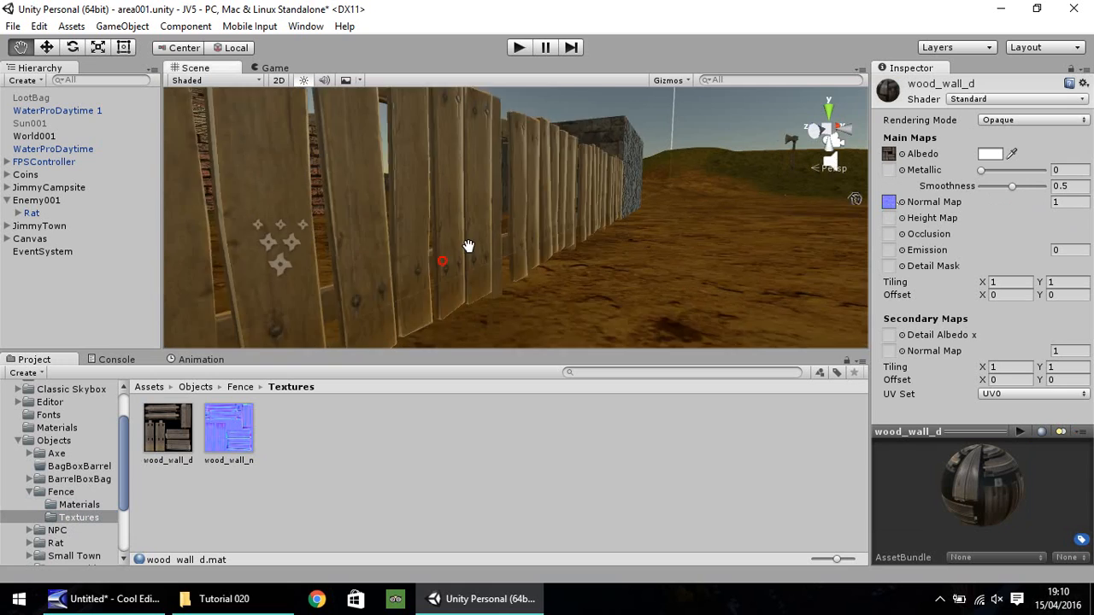
drag(468, 245, 435, 254)
text(5)
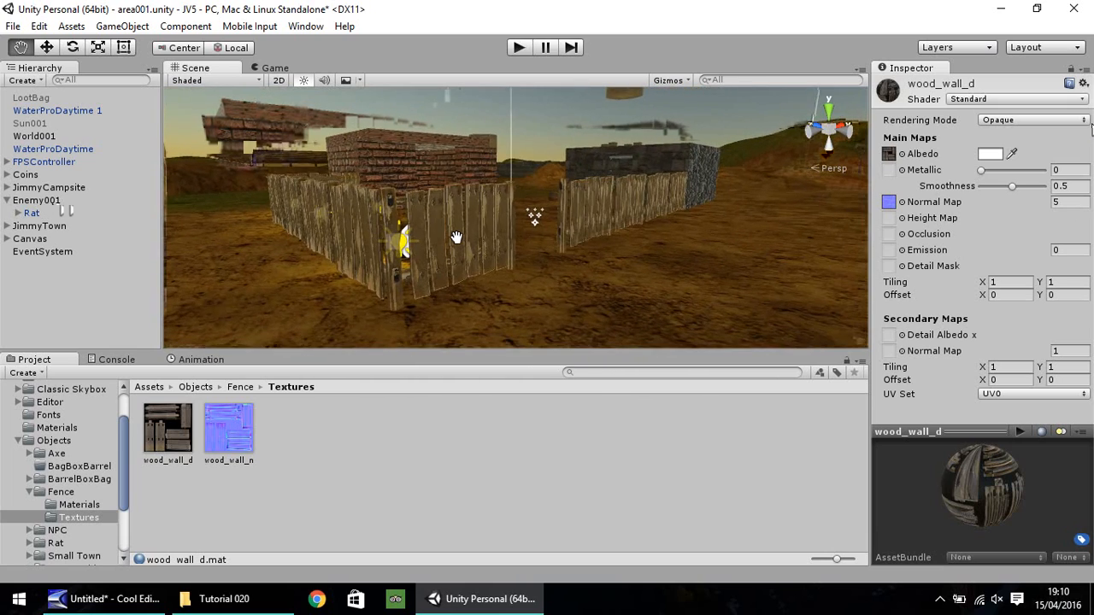
drag(457, 237, 381, 244)
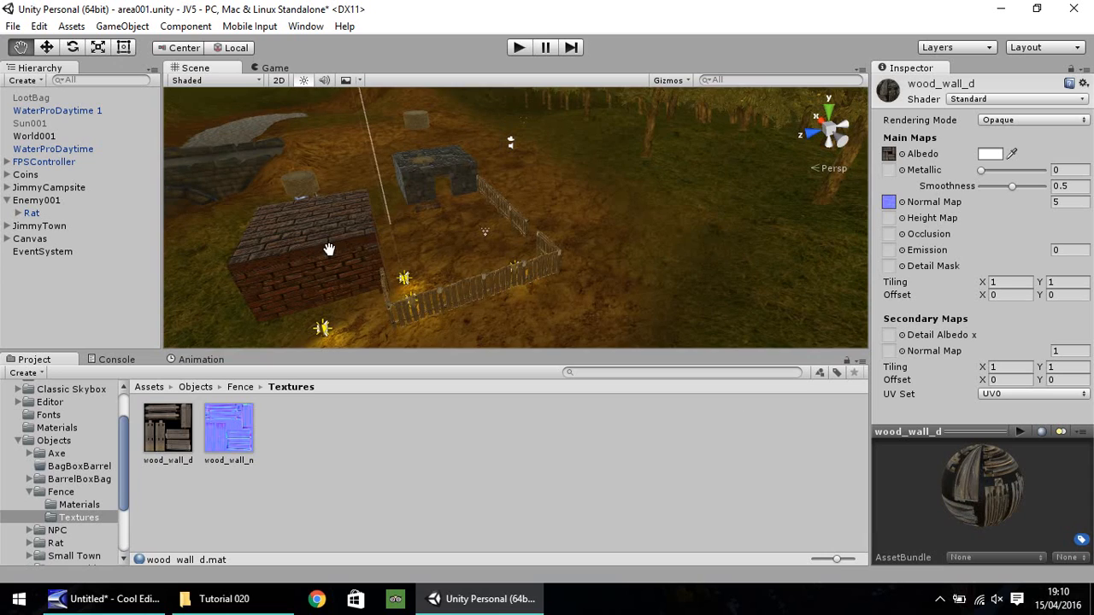
drag(330, 248, 285, 187)
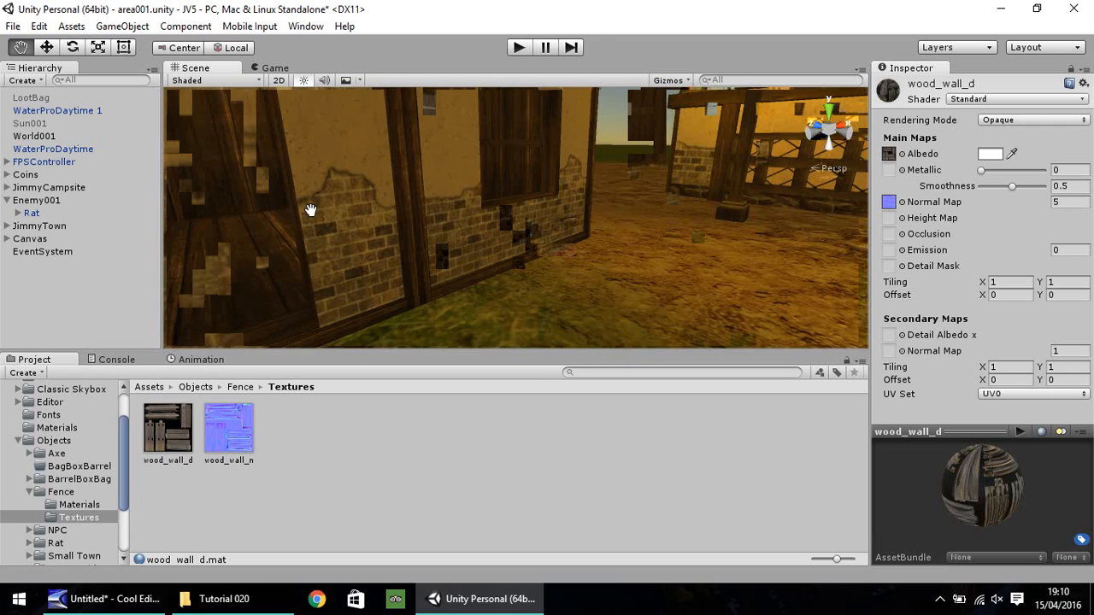
drag(311, 210, 321, 190)
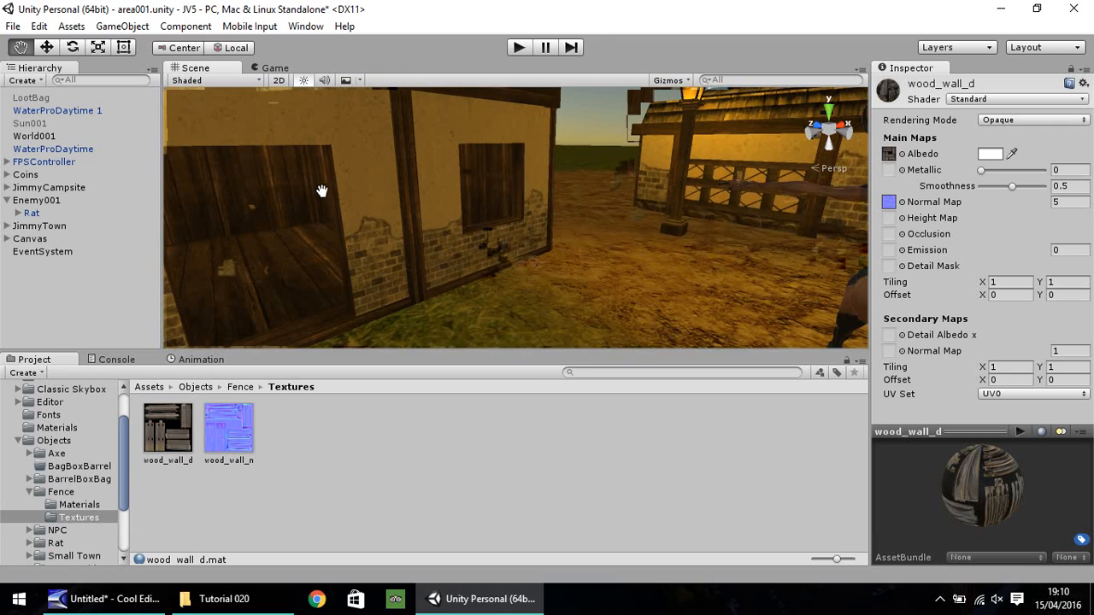
Collapse Fence and open the Small Town Textures folder with Lanterns and Town House textures.
click(29, 492)
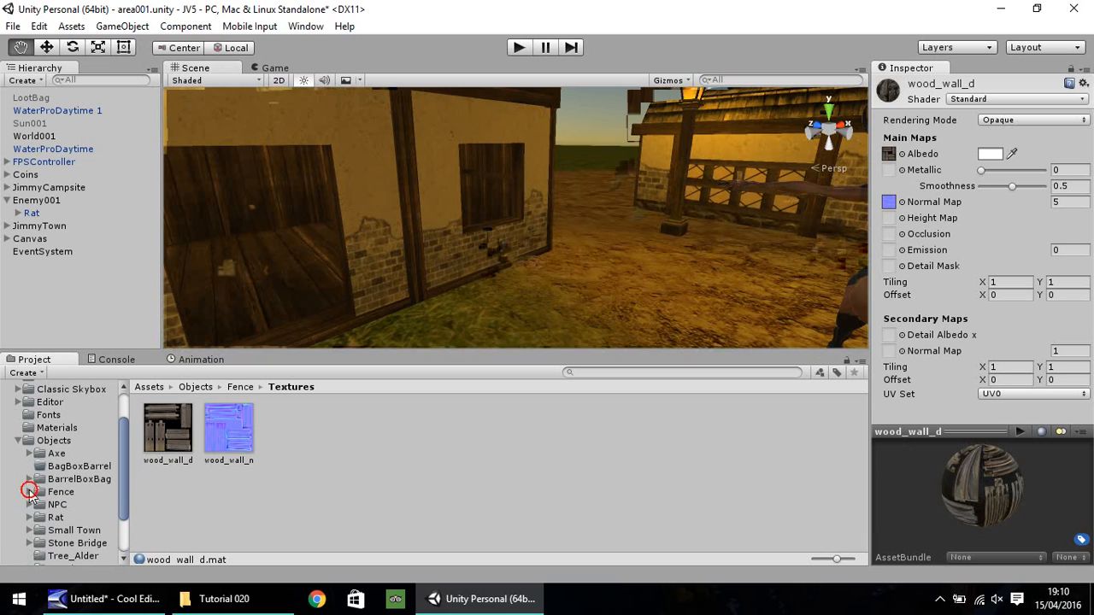
click(74, 530)
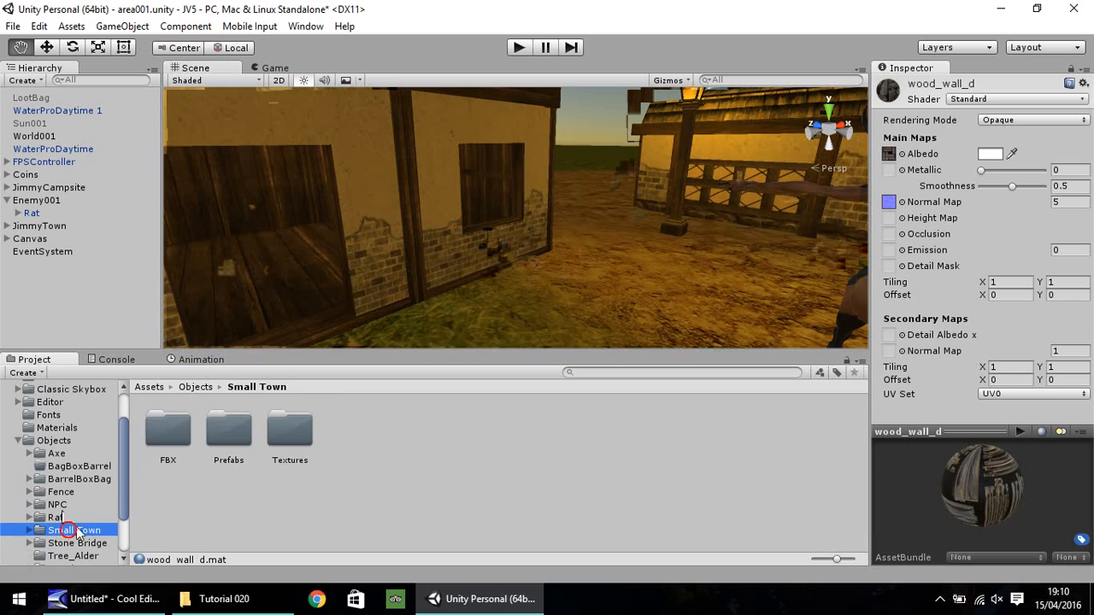
double_click(289, 430)
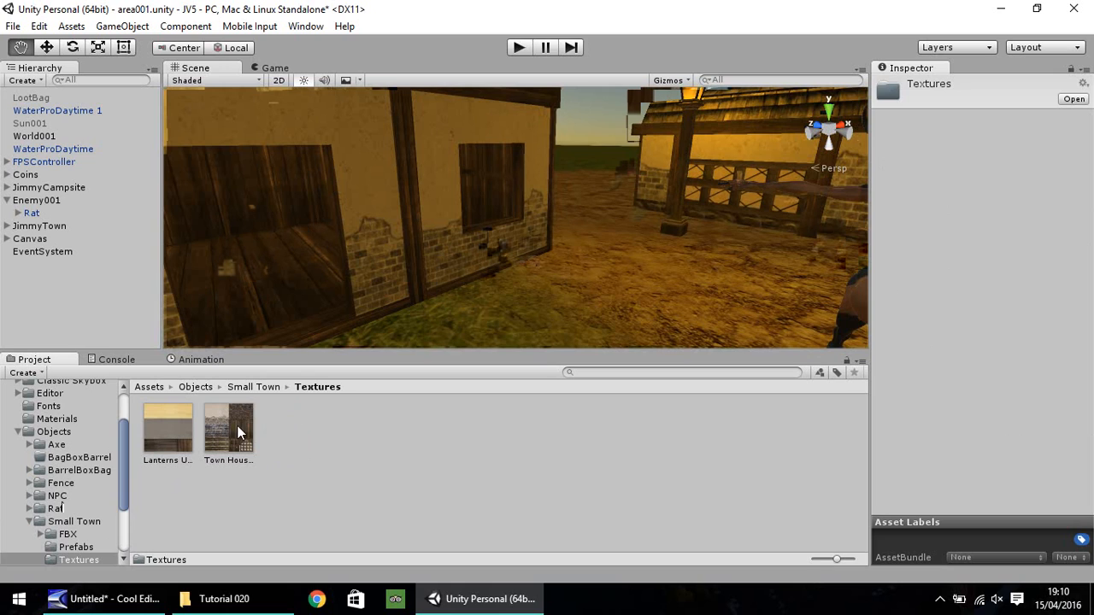
mouse_move(228, 436)
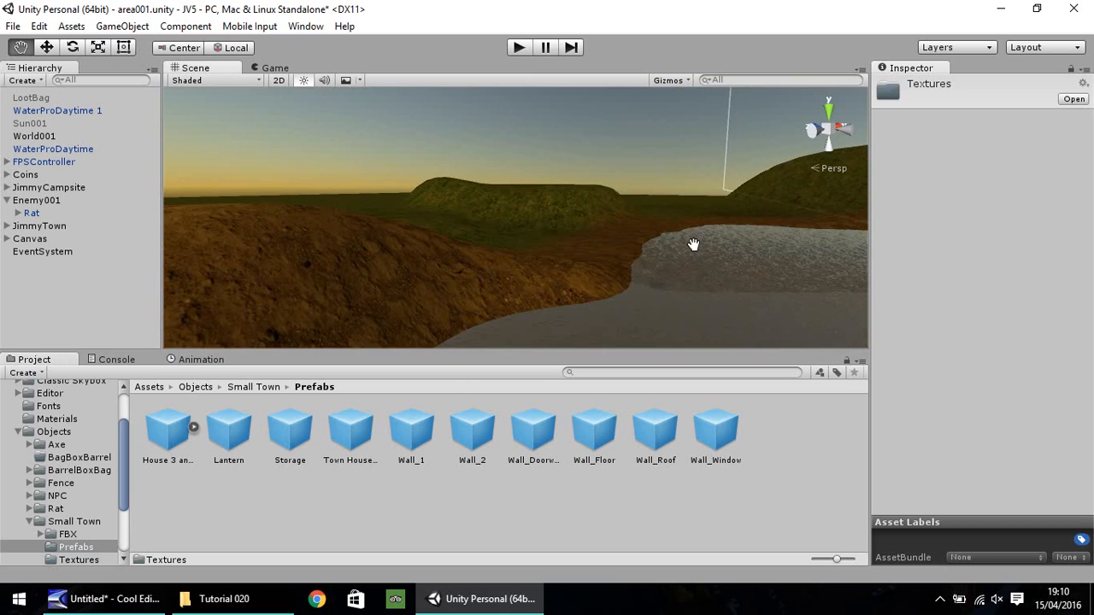
drag(695, 245, 575, 235)
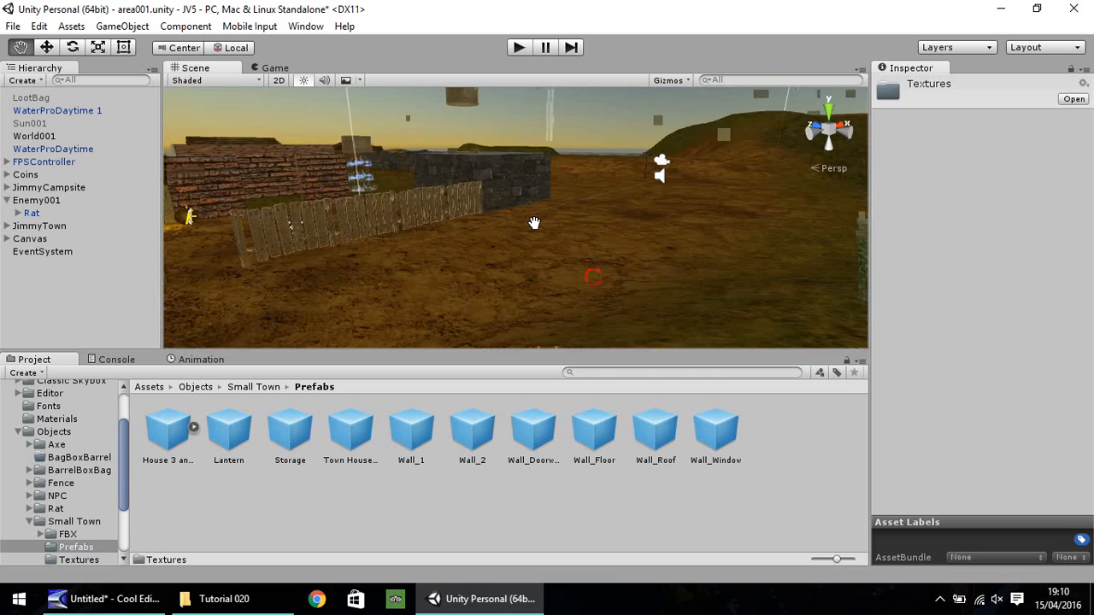
drag(534, 223, 542, 295)
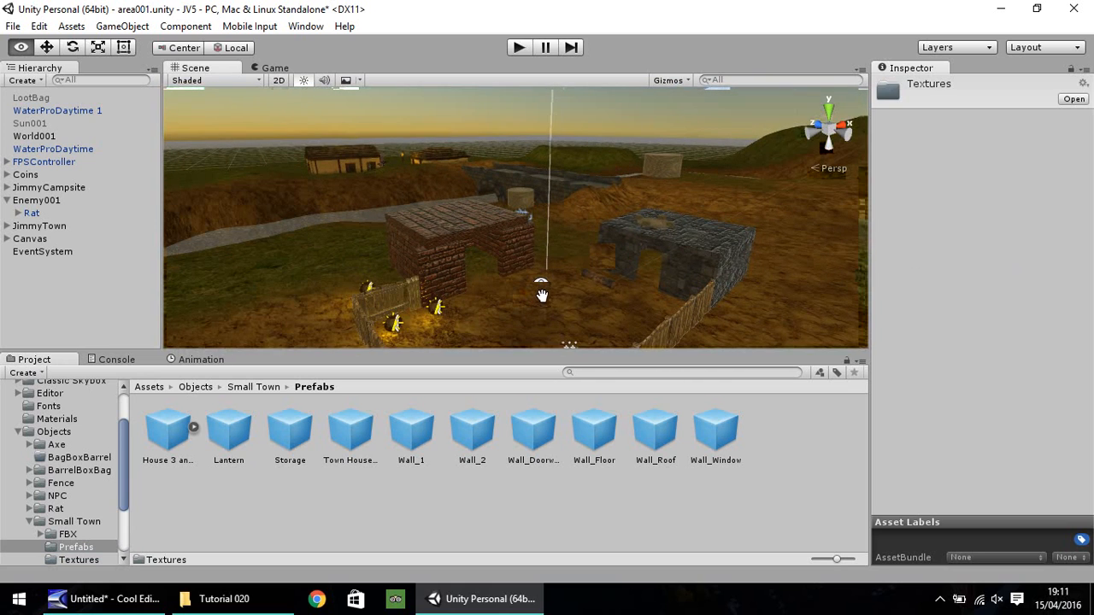
mouse_move(543, 286)
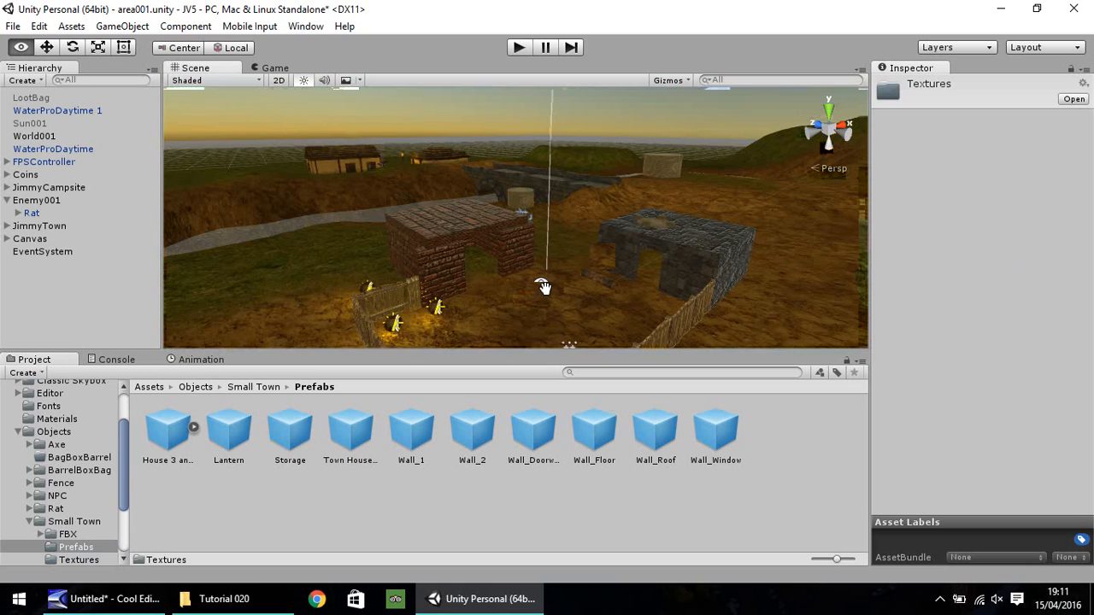
drag(544, 286, 554, 260)
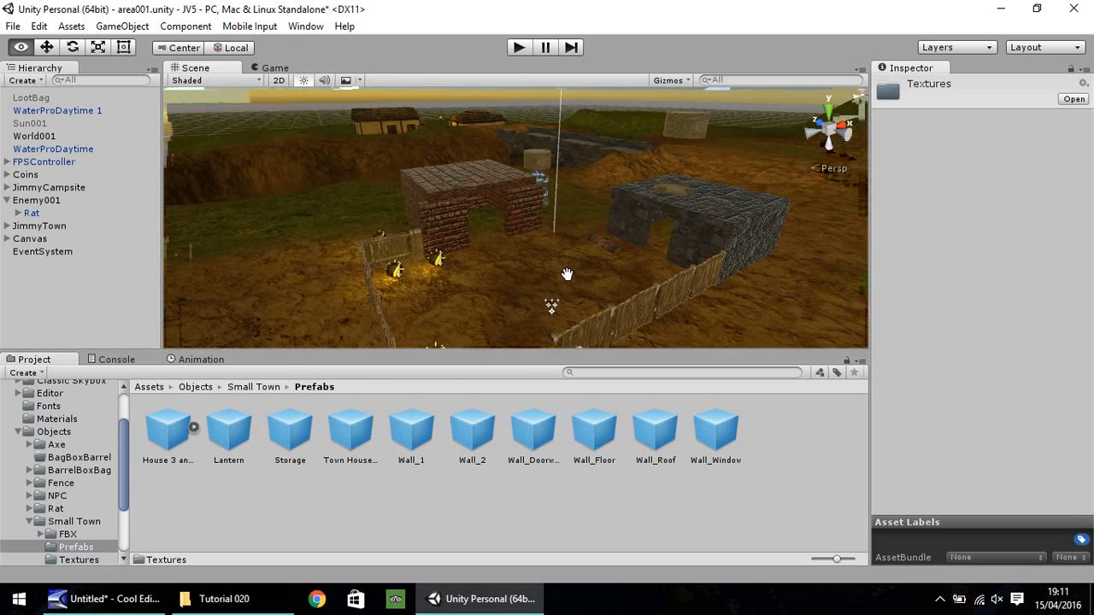
drag(566, 273, 625, 272)
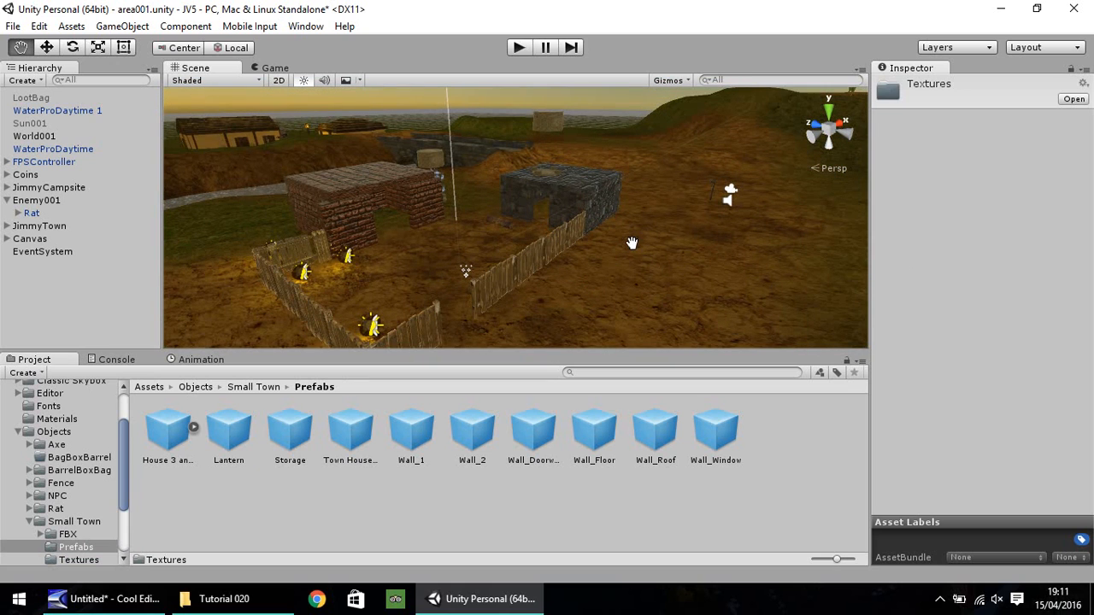
click(519, 47)
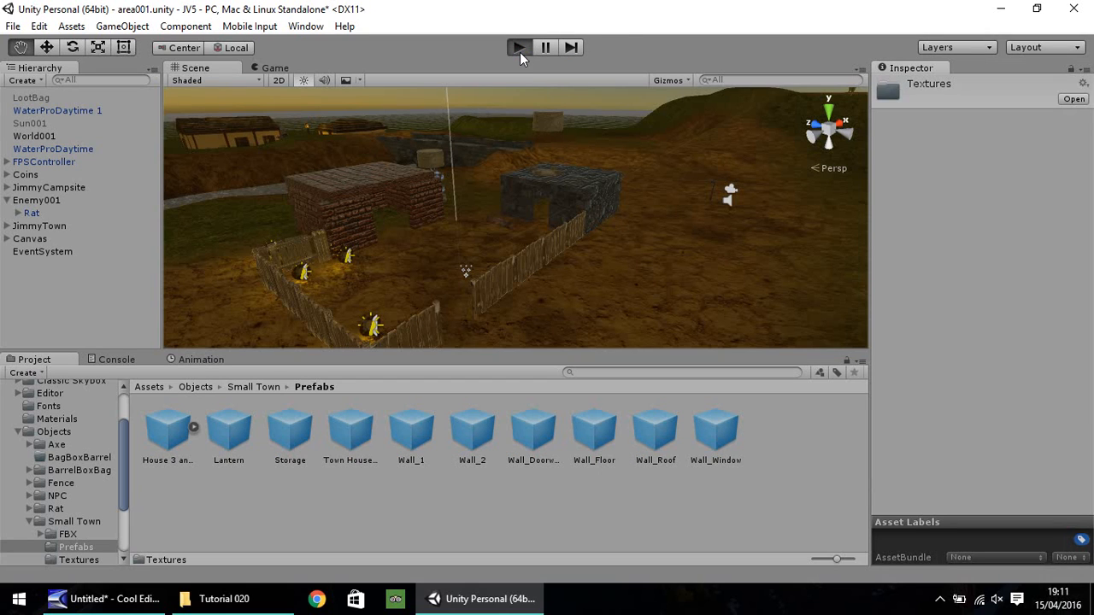
click(518, 47)
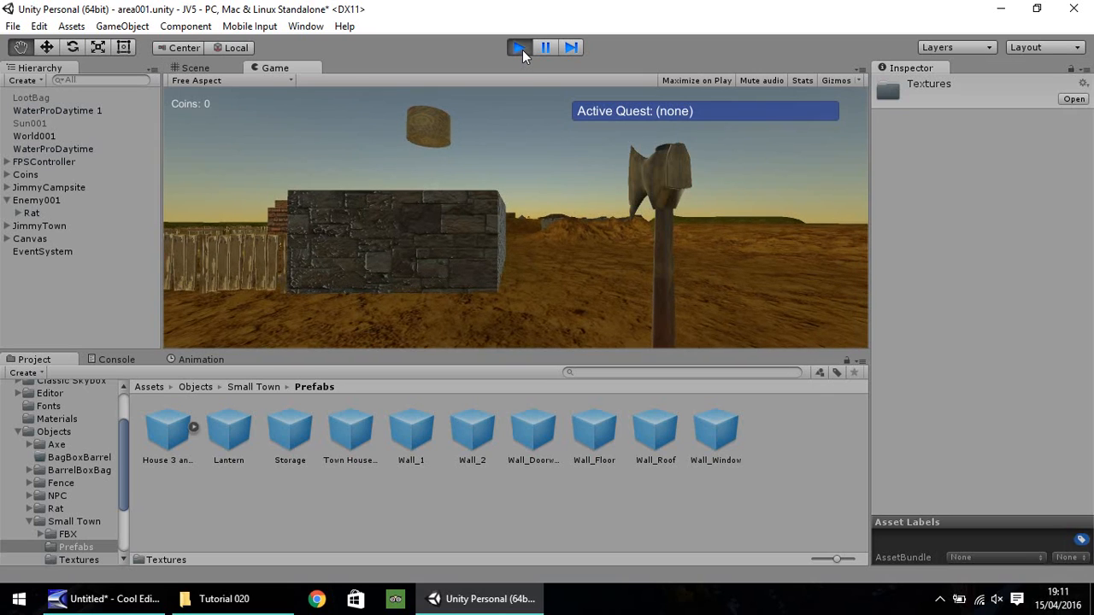
click(519, 47)
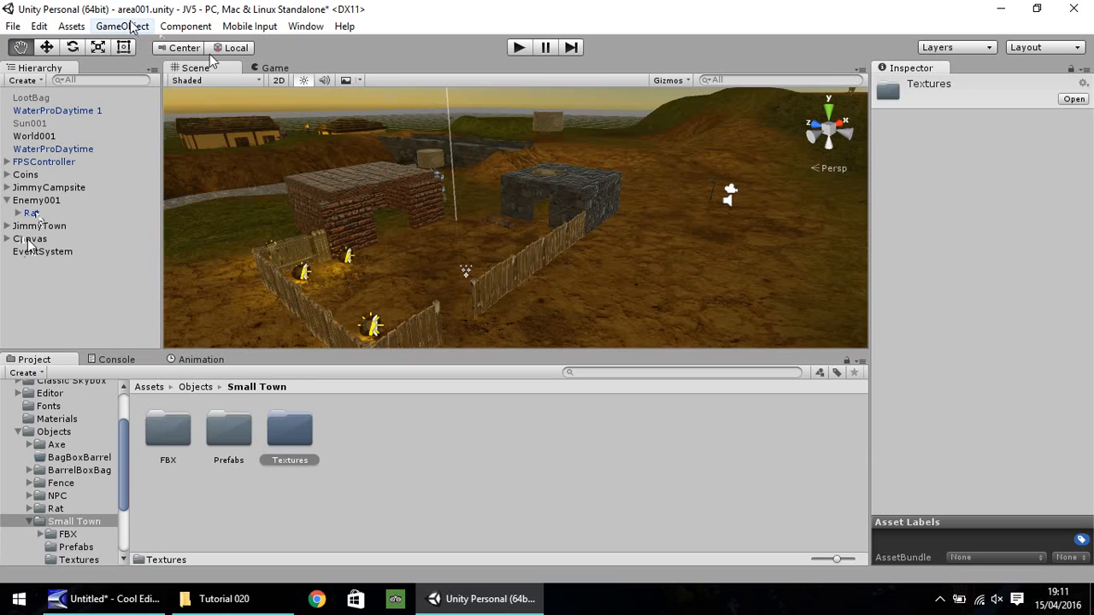
Create a Raw Image from GameObject > UI and rename it FullBlack.
click(122, 26)
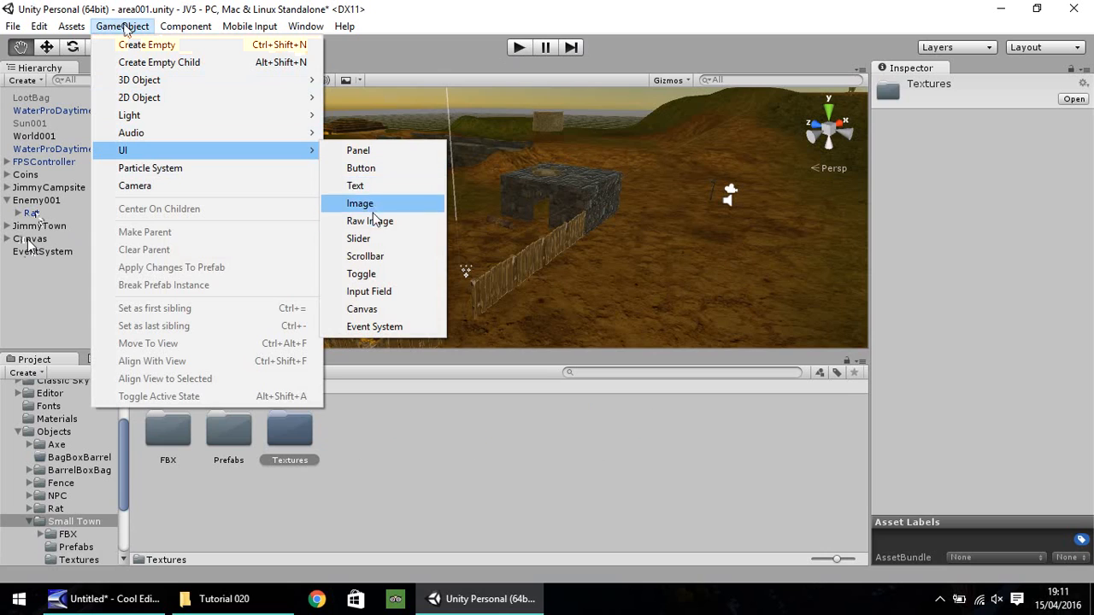
click(369, 220)
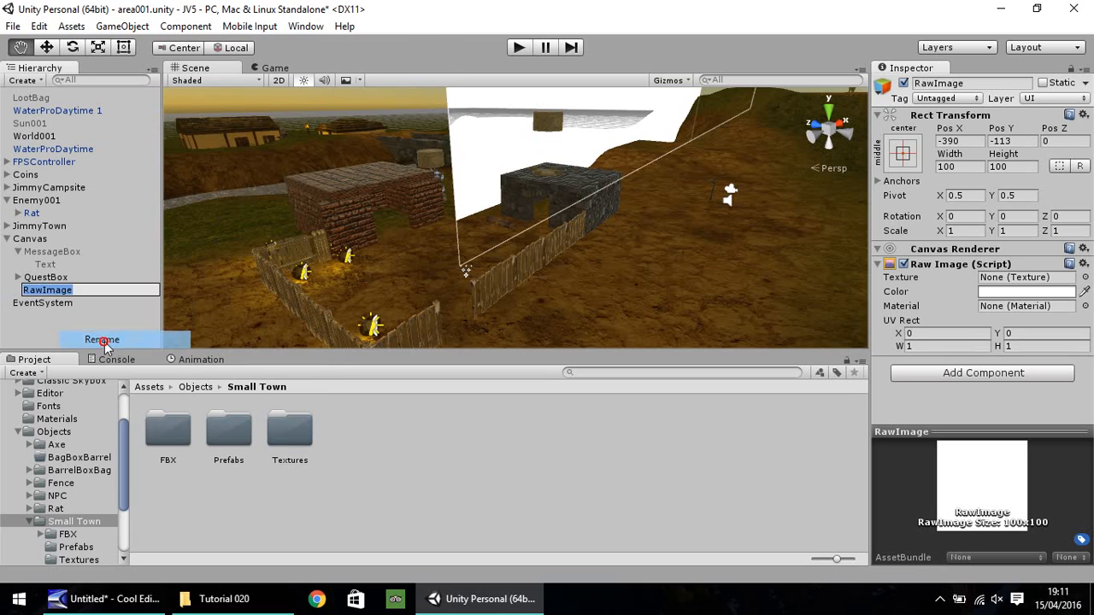
click(101, 340)
text(F)
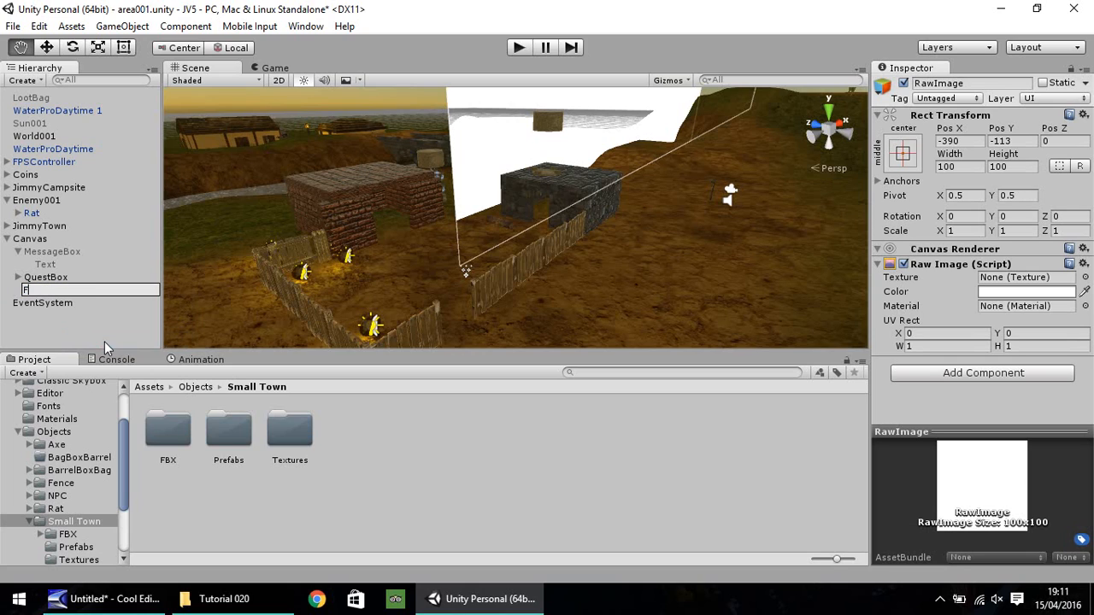
text(ullBlack)
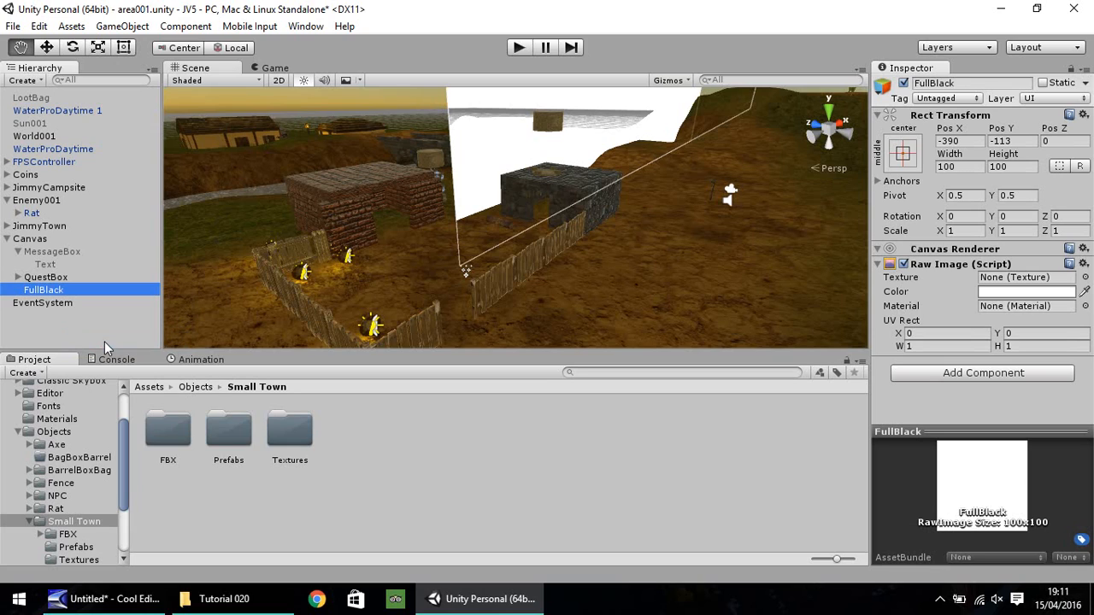
mouse_move(308, 254)
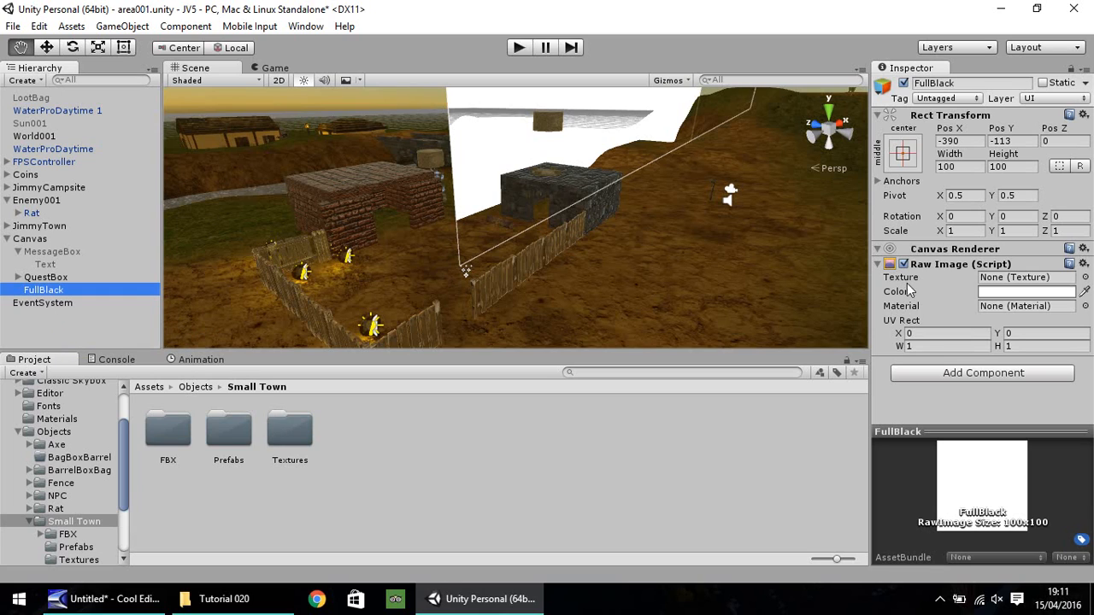
mouse_move(902, 158)
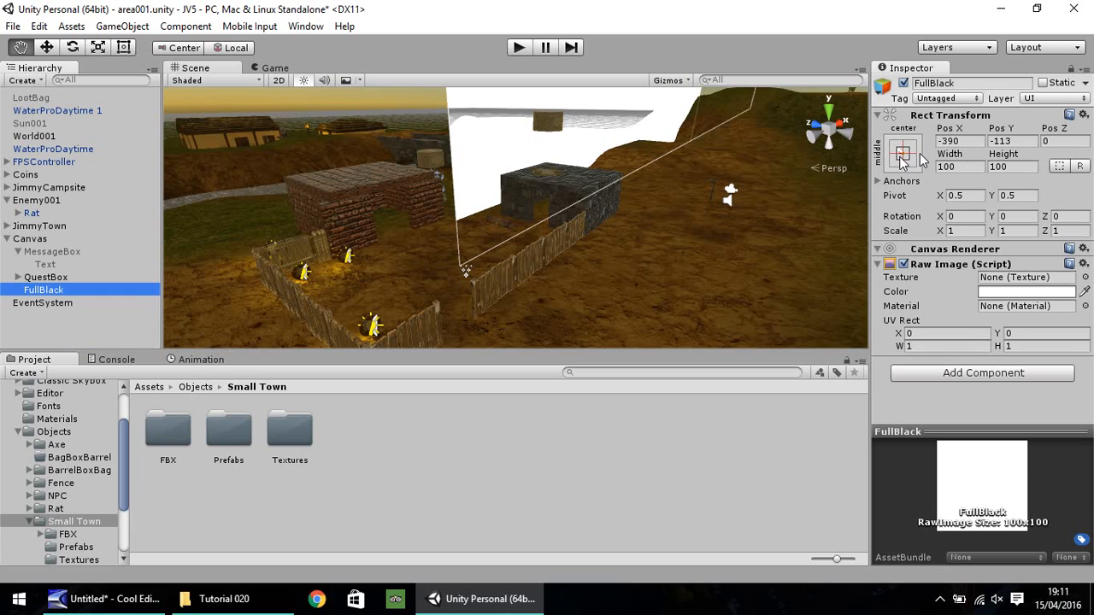
Color FullBlack black at 880×326, then run and stop a play test.
click(903, 154)
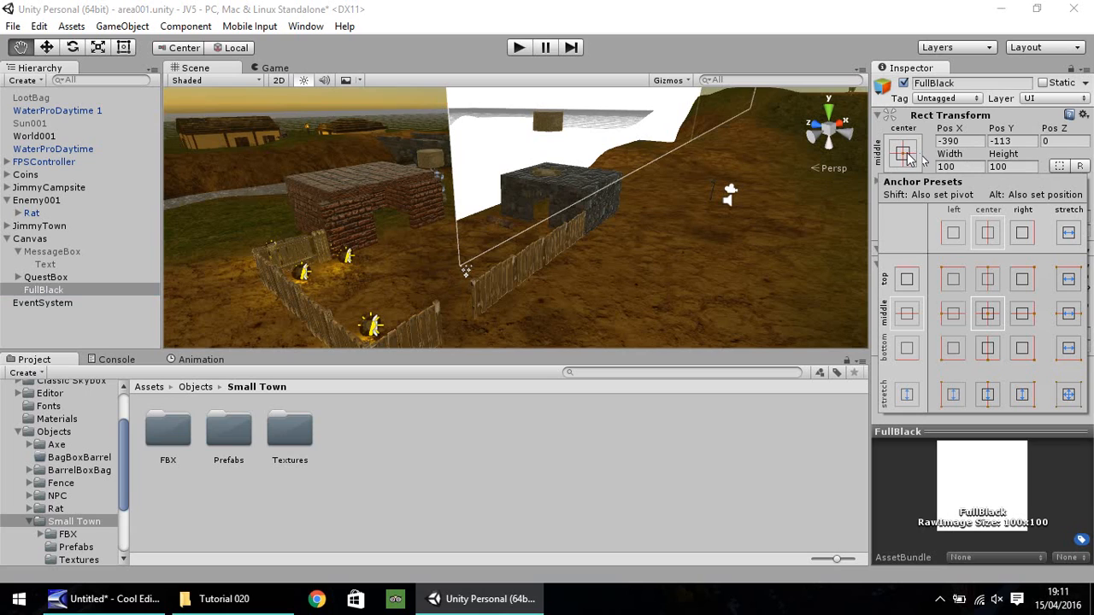
click(905, 154)
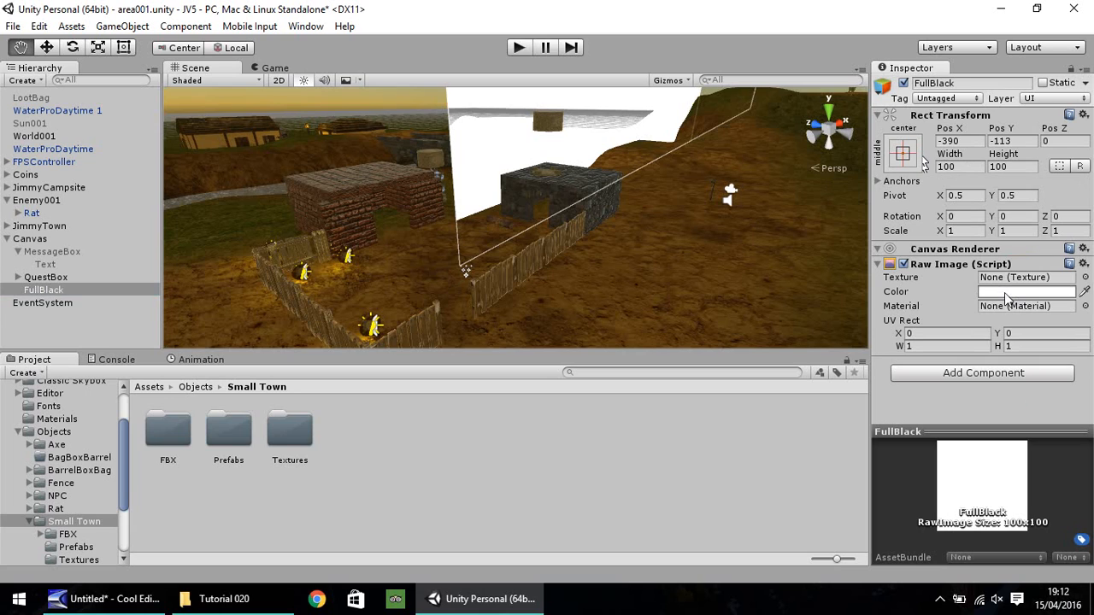
click(1026, 292)
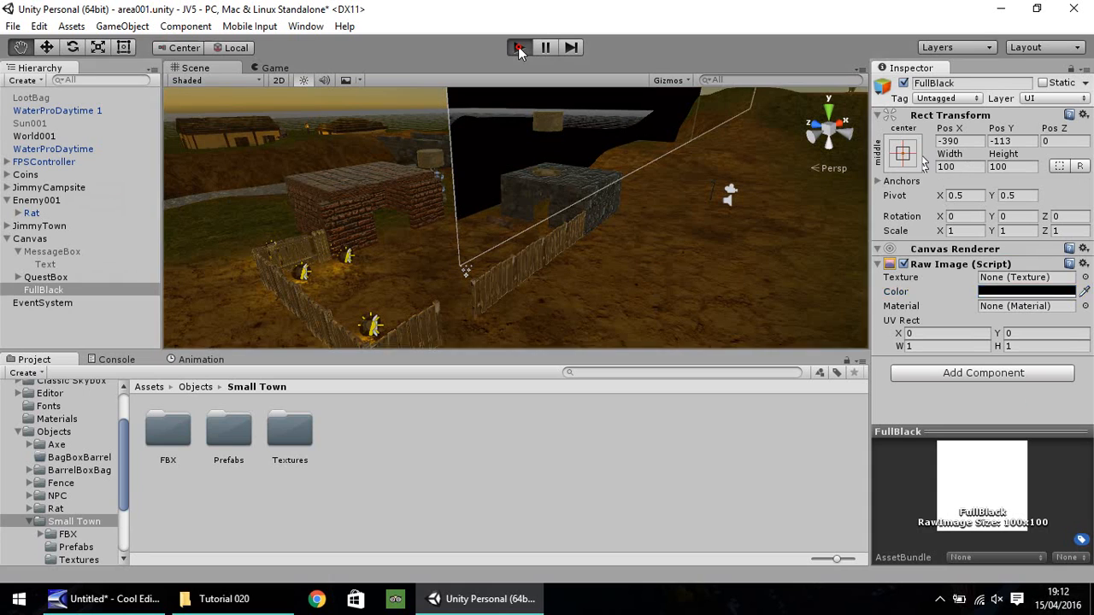
click(517, 47)
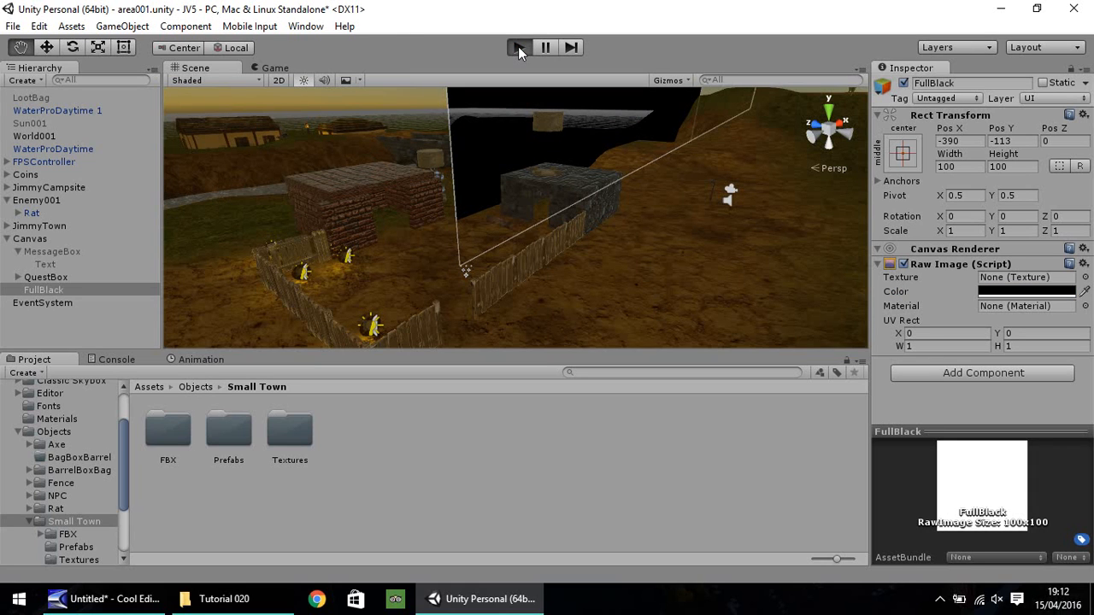
click(519, 47)
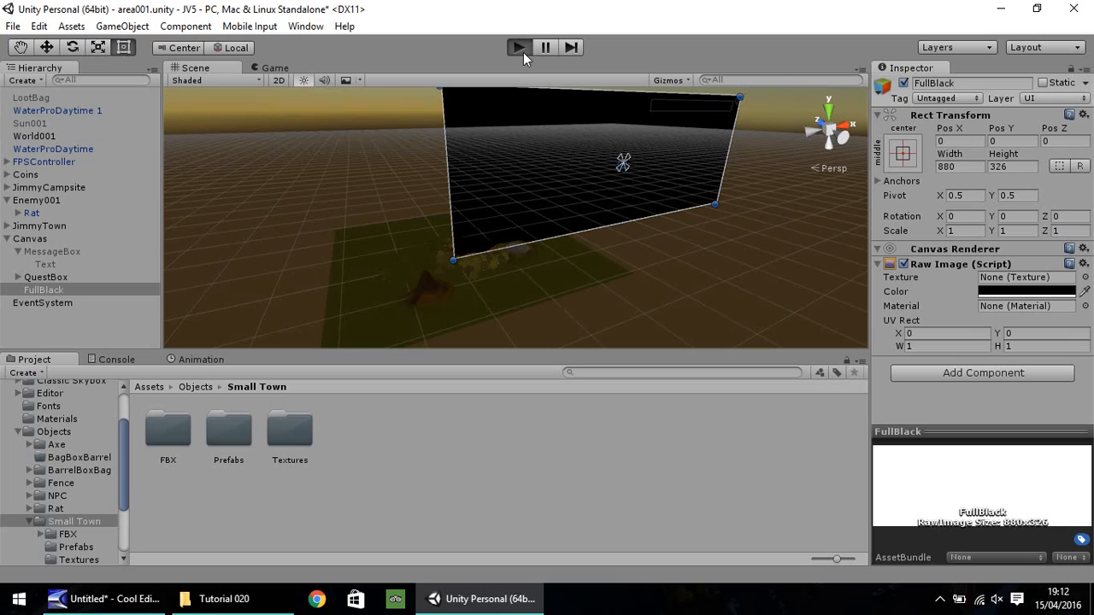
click(518, 47)
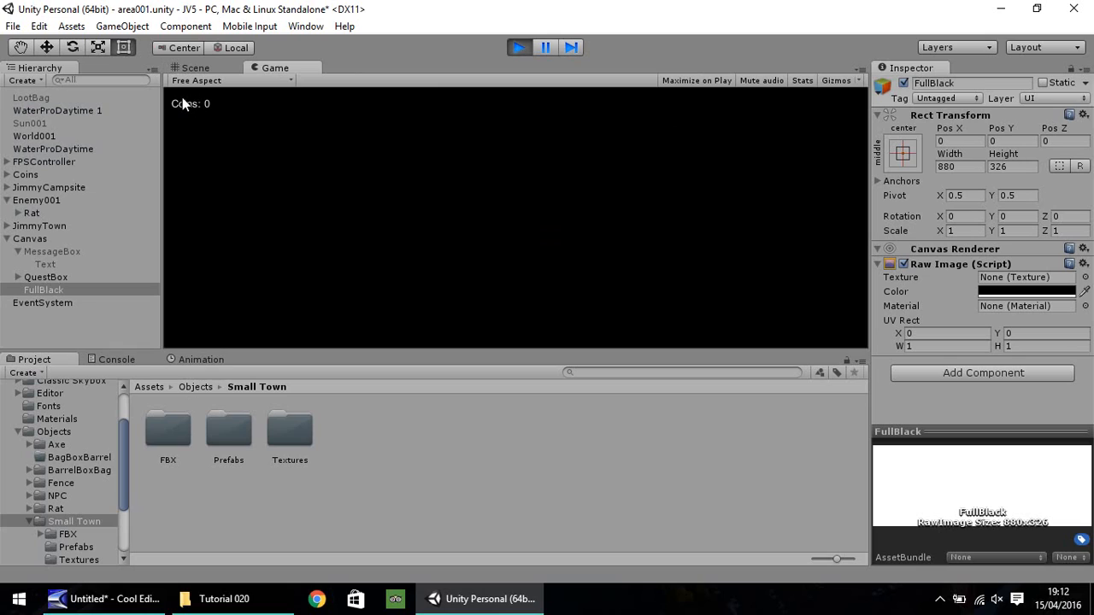
mouse_move(197, 109)
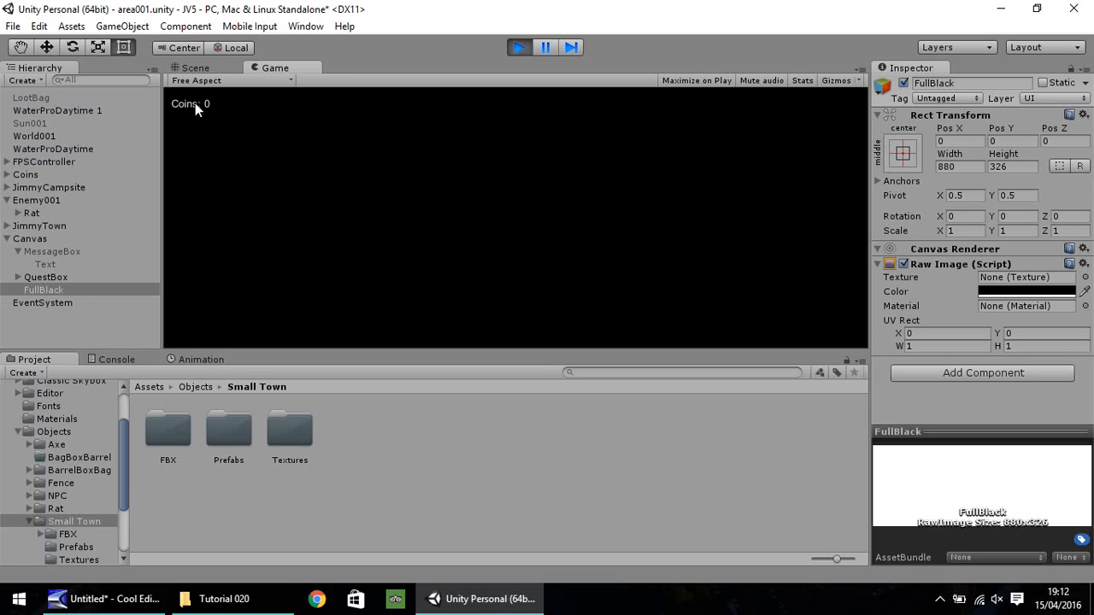
mouse_move(213, 113)
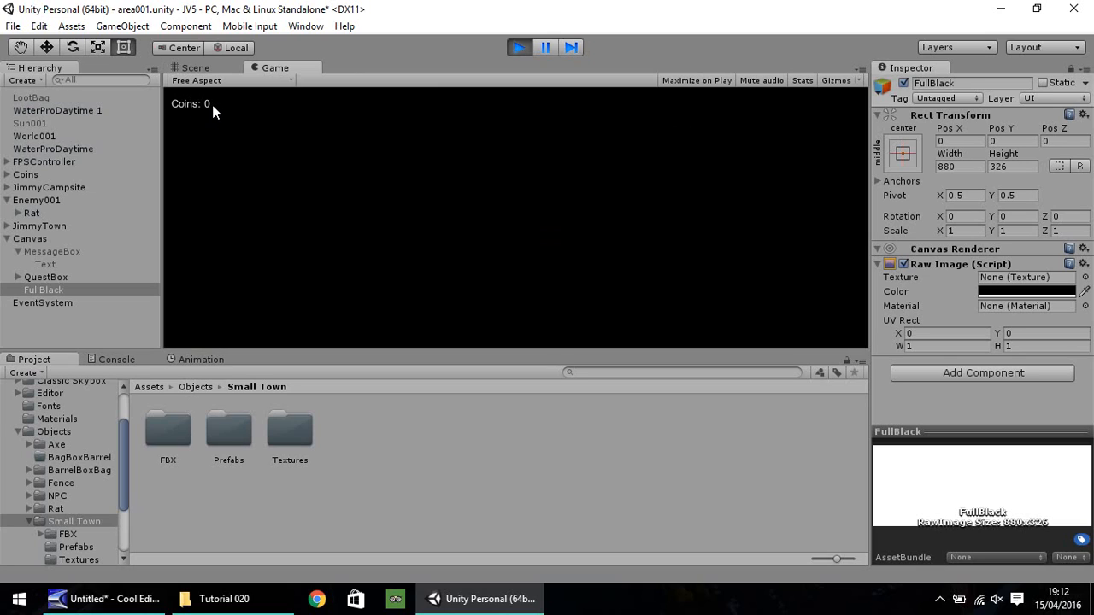
mouse_move(396, 66)
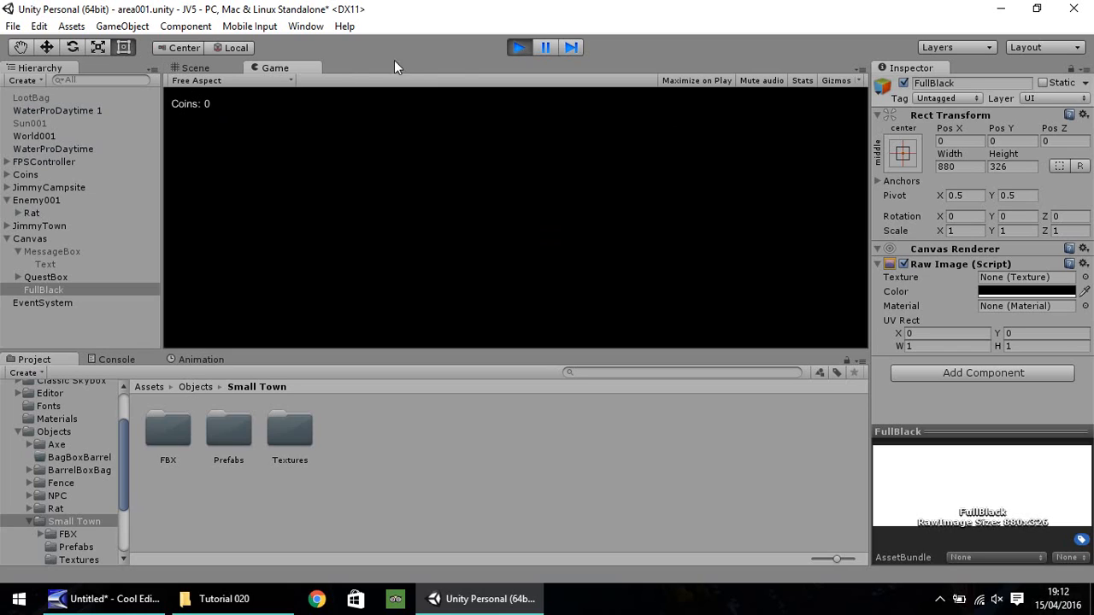
mouse_move(470, 221)
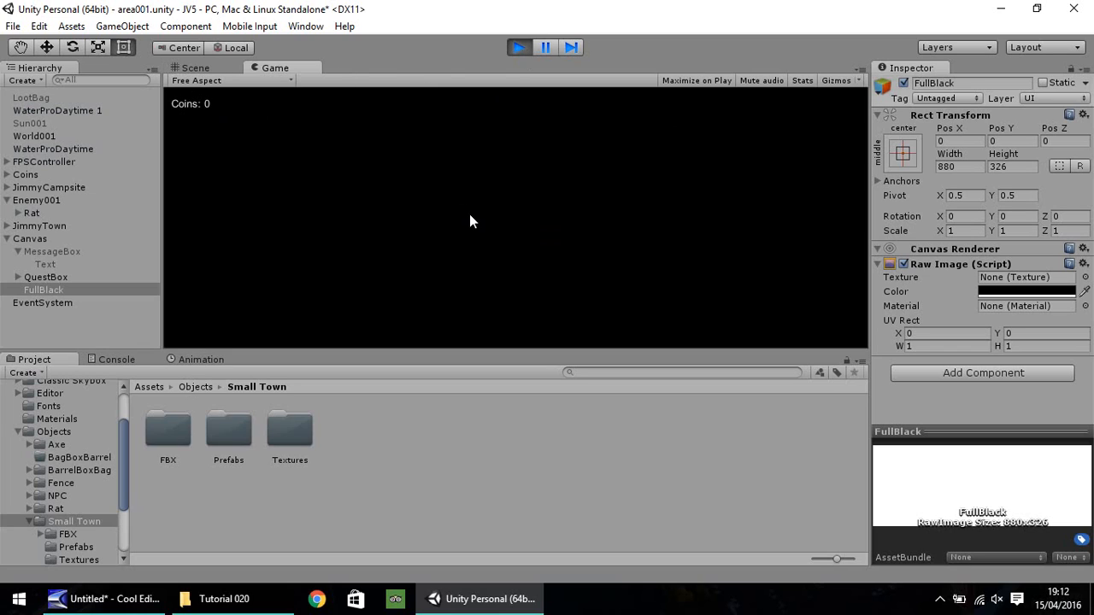
mouse_move(577, 201)
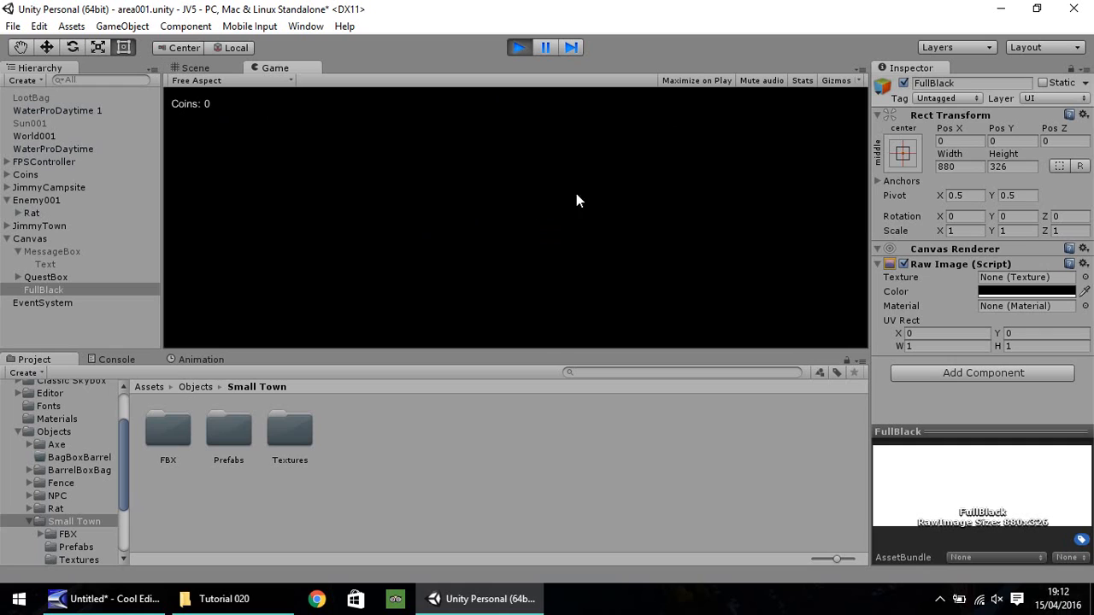
mouse_move(572, 91)
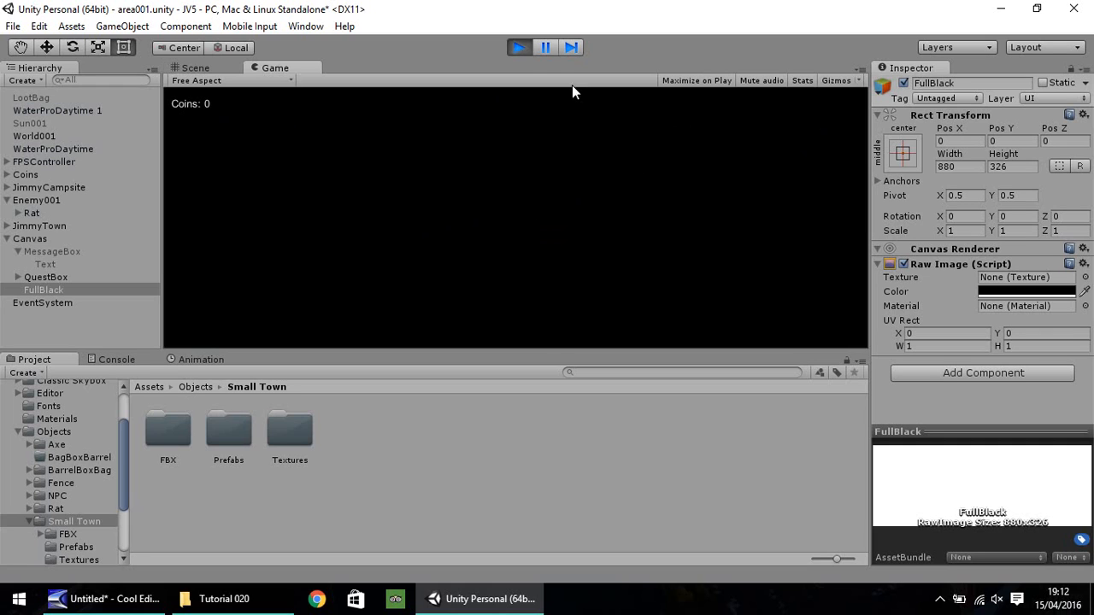
click(195, 68)
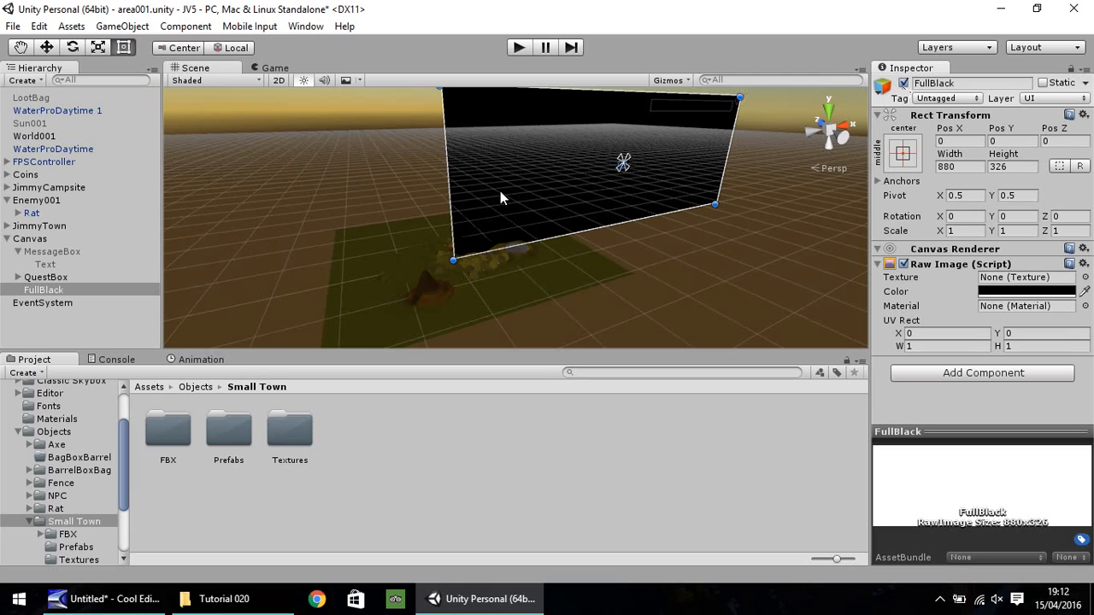
mouse_move(528, 192)
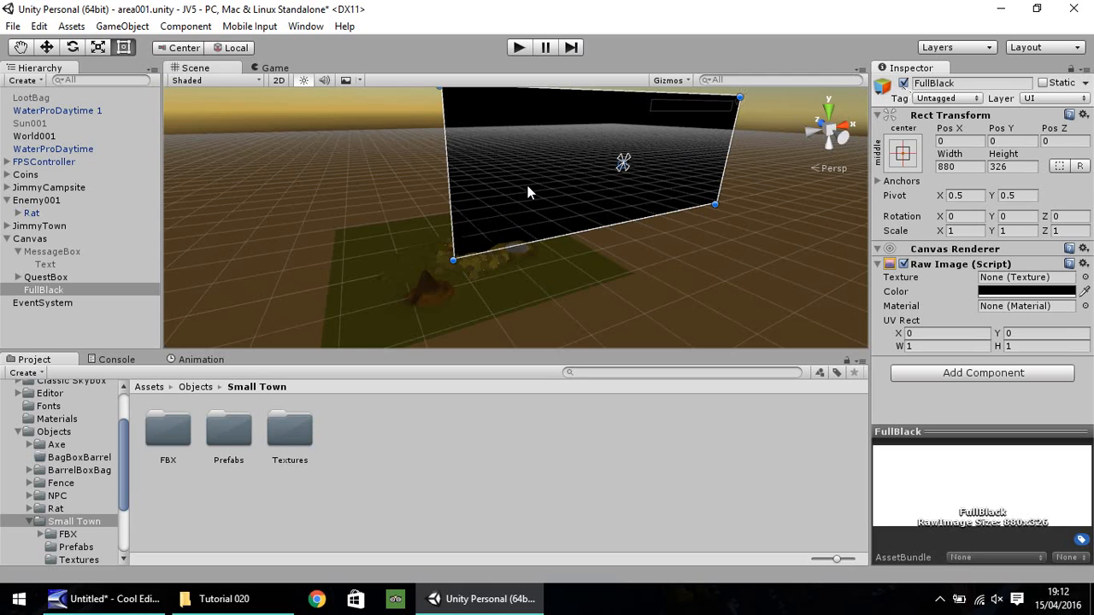
mouse_move(511, 282)
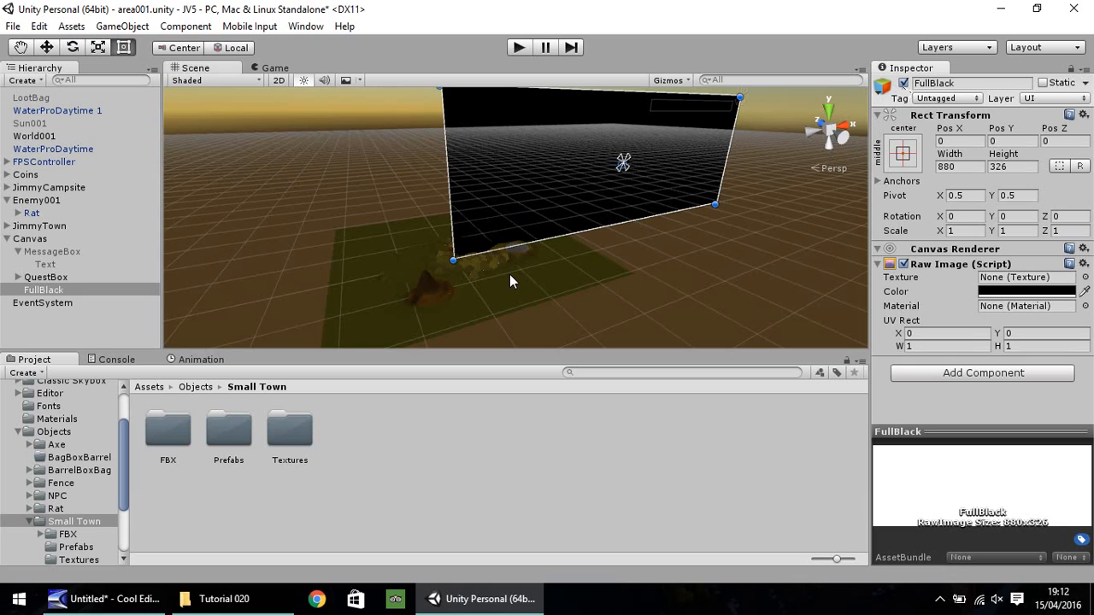
mouse_move(545, 277)
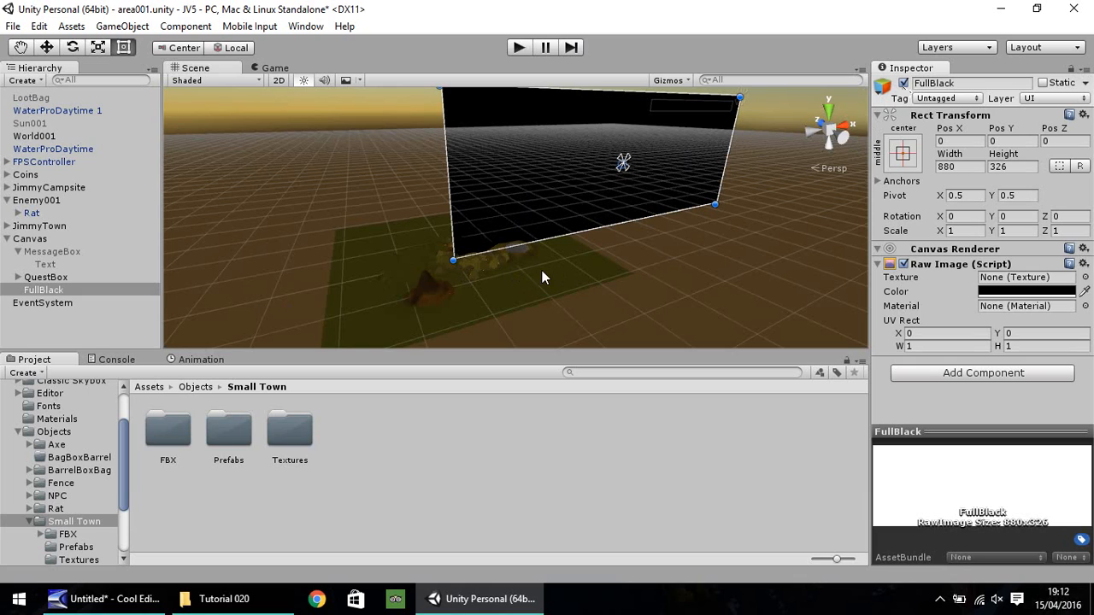
mouse_move(500, 280)
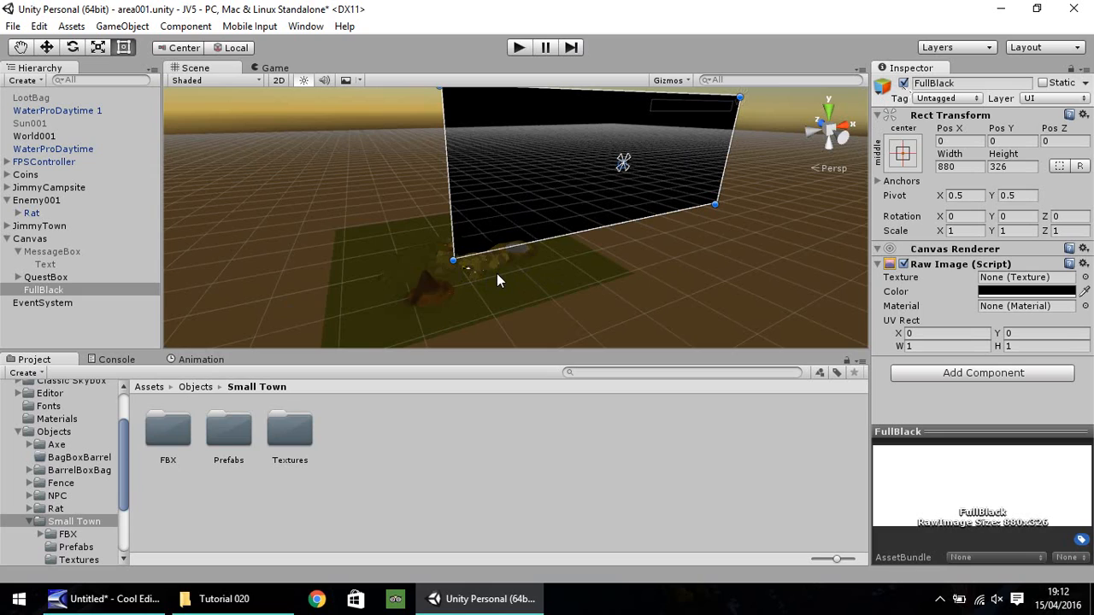
mouse_move(487, 291)
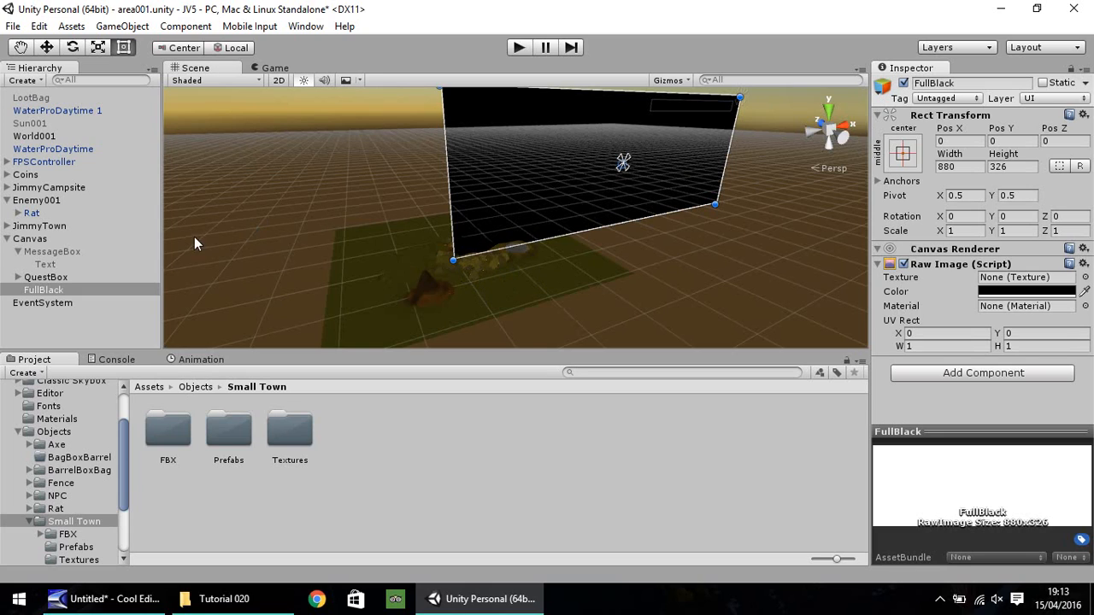
Select and frame Coins in the Scene view, then browse to the top-level Assets folder.
click(26, 174)
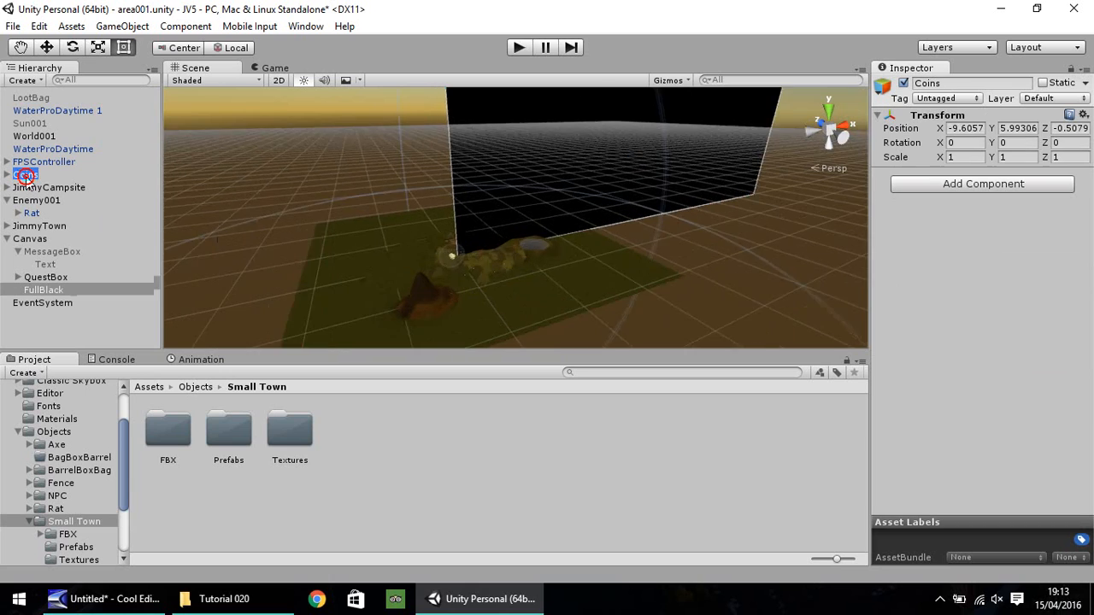
click(25, 174)
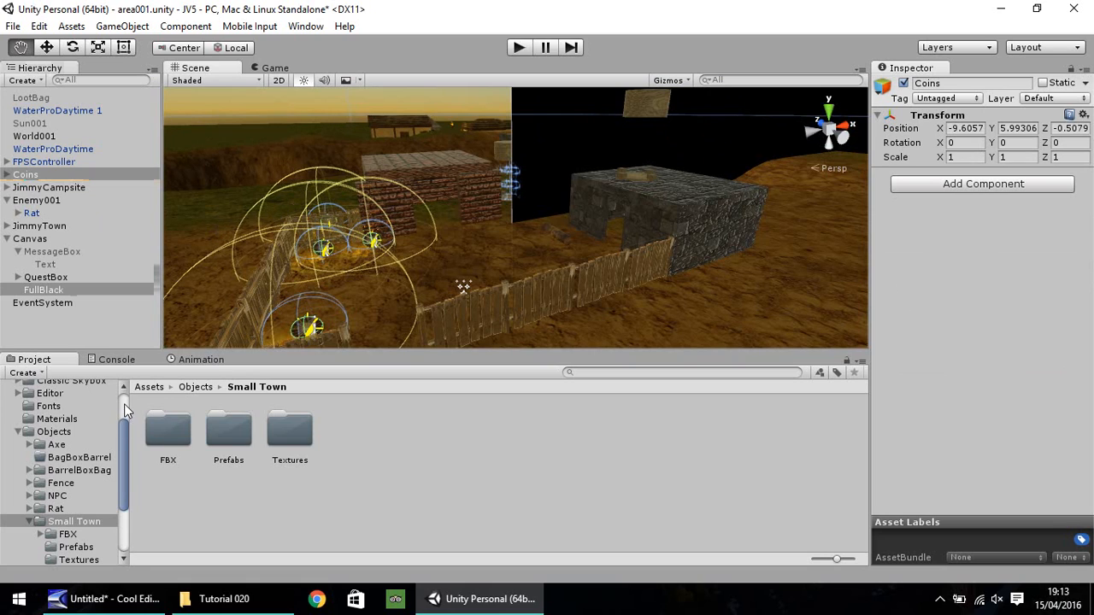
click(43, 411)
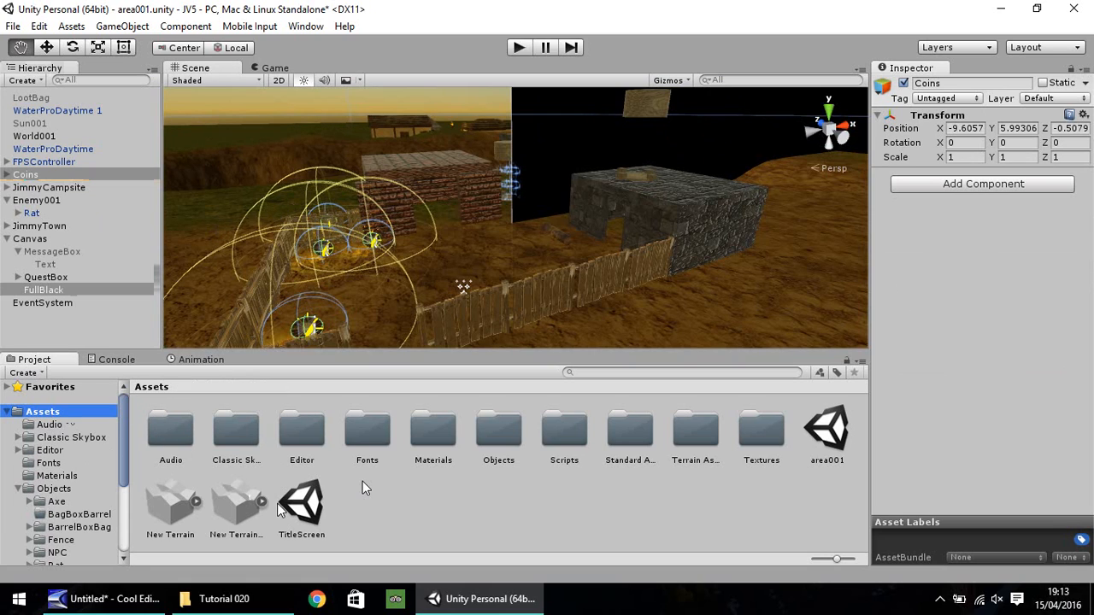
Save area001, open and play TitleScreen, then reopen area001.
double_click(301, 502)
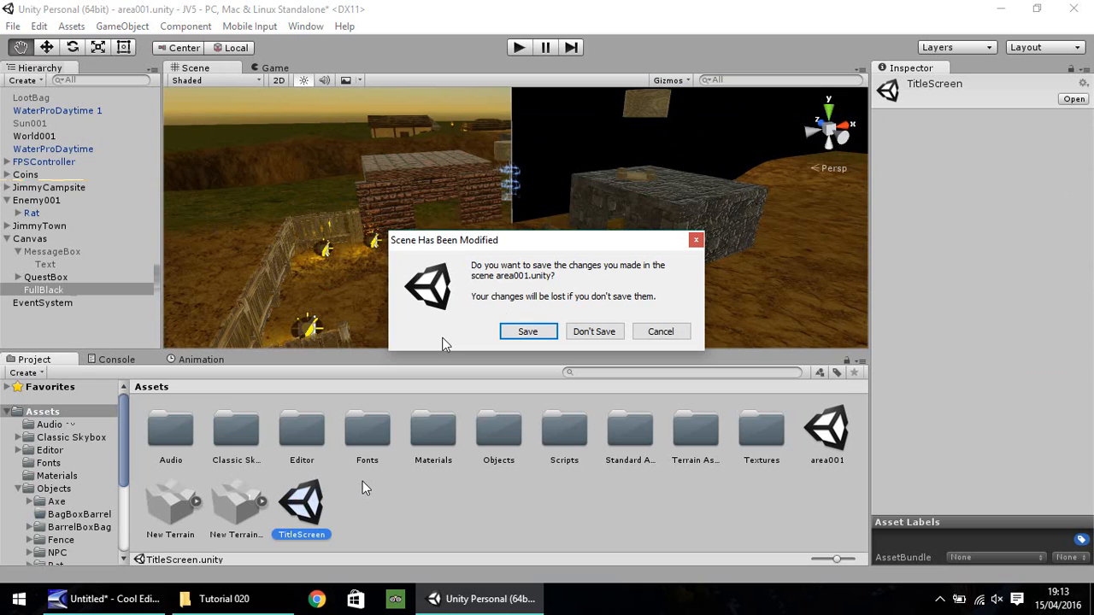
click(594, 330)
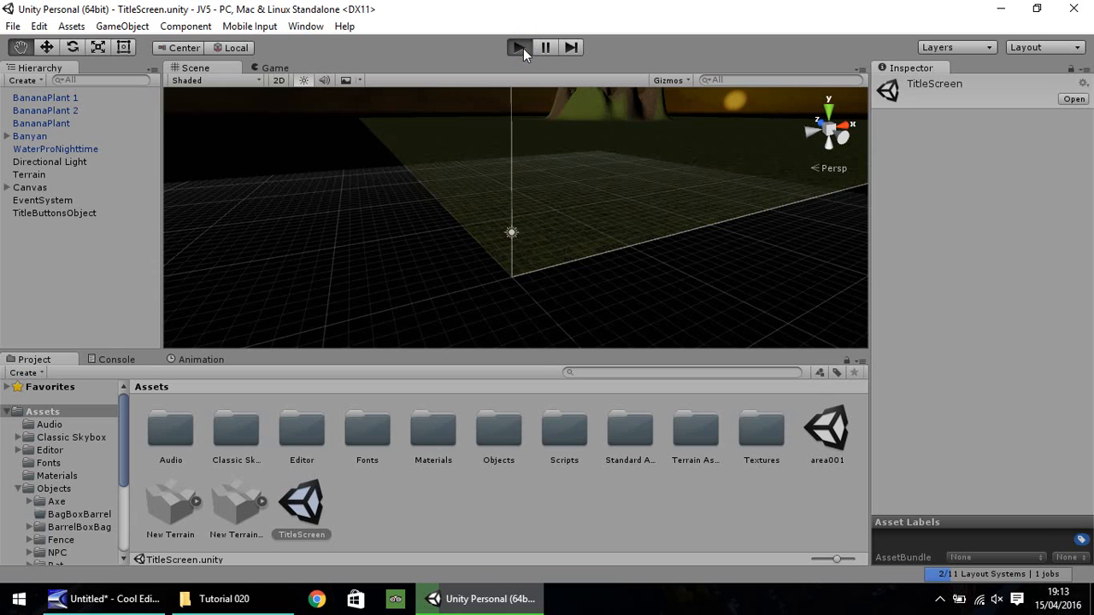
click(519, 47)
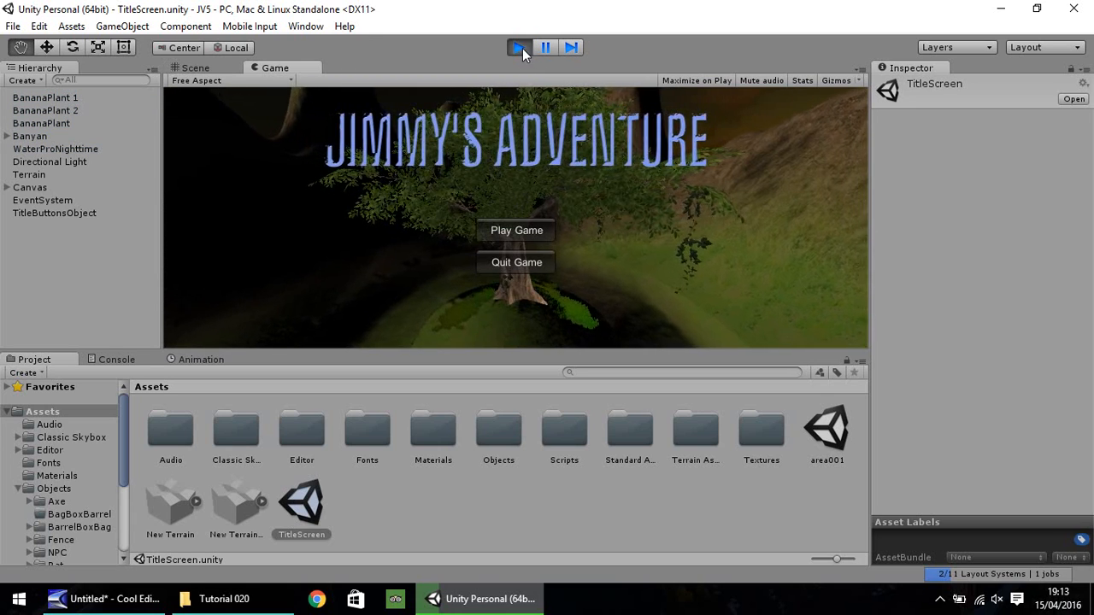
double_click(827, 427)
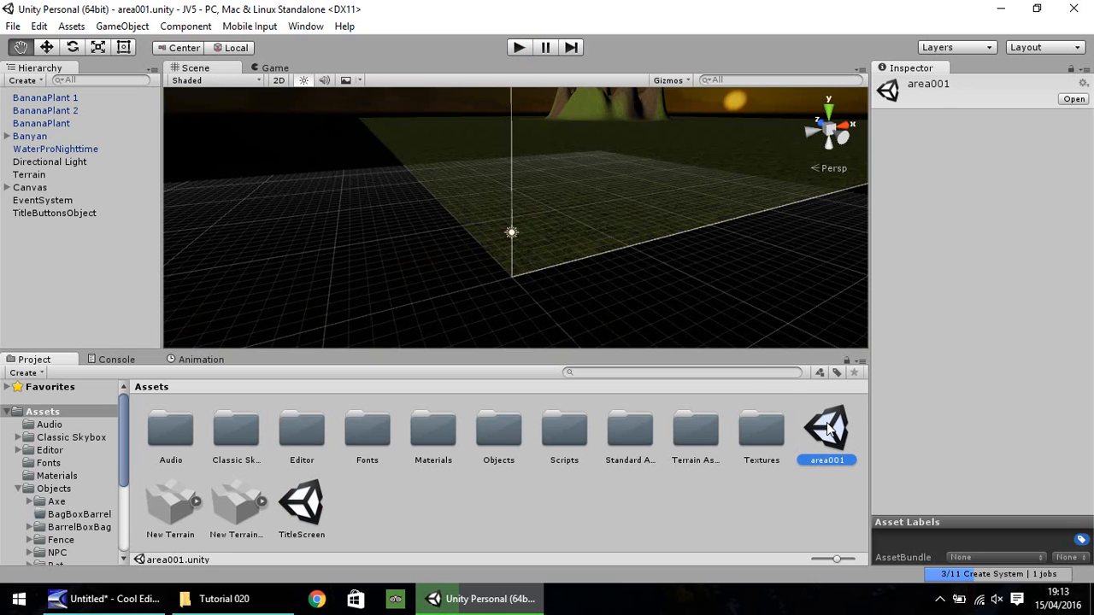
Reopen the area001 scene from the Assets folder.
double_click(826, 425)
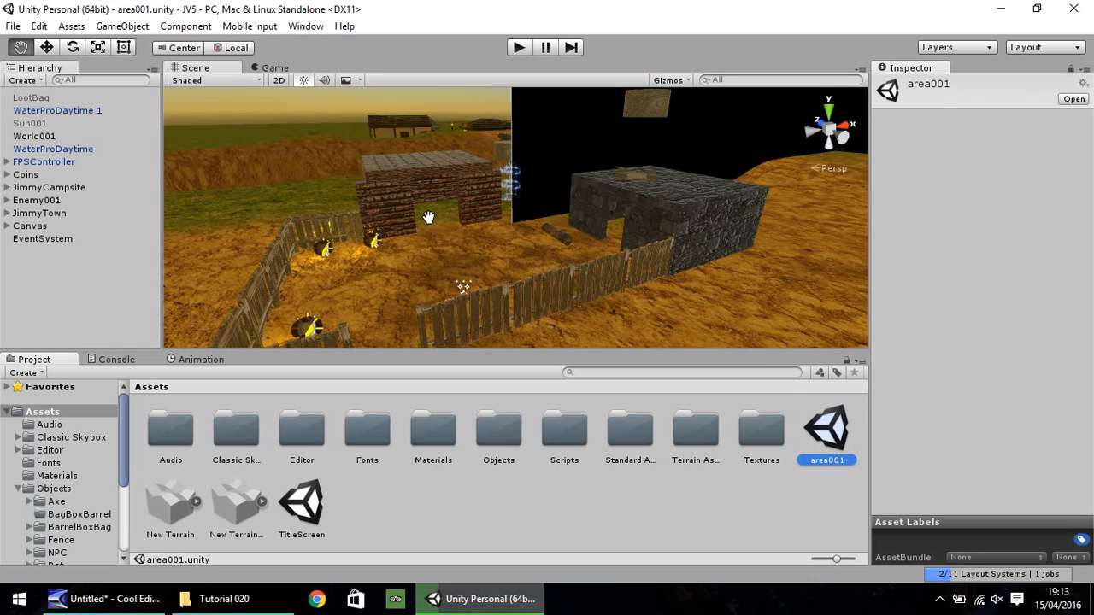
mouse_move(404, 201)
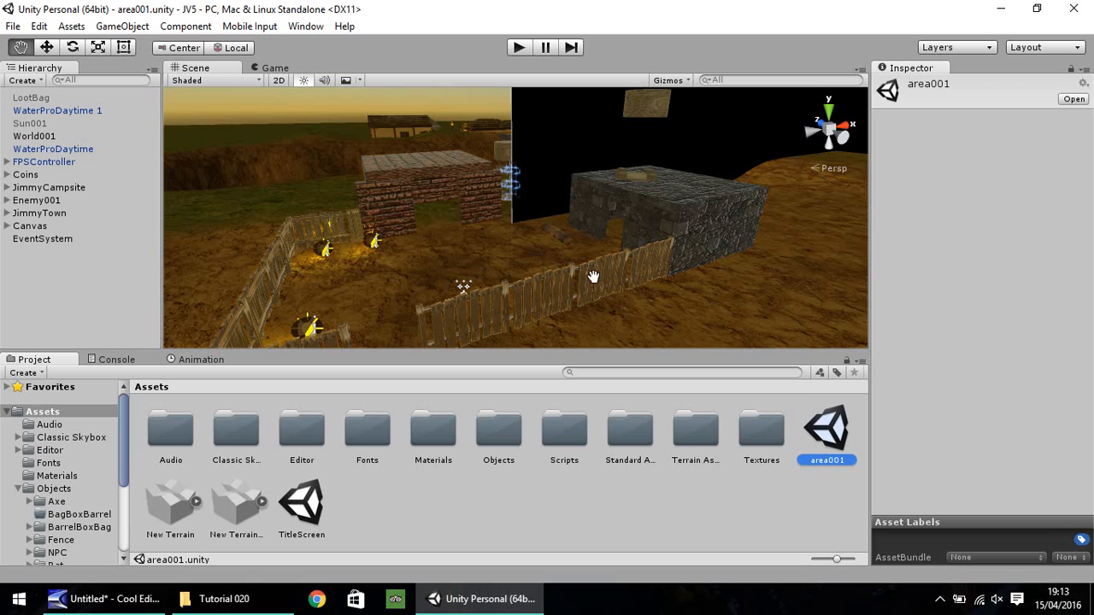
mouse_move(379, 248)
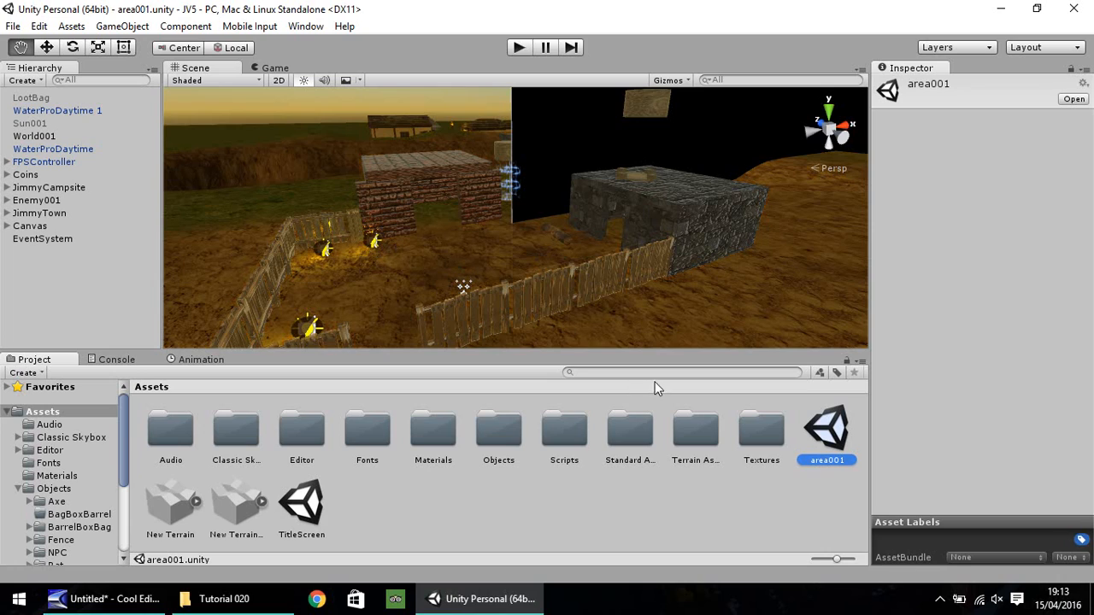
mouse_move(904, 584)
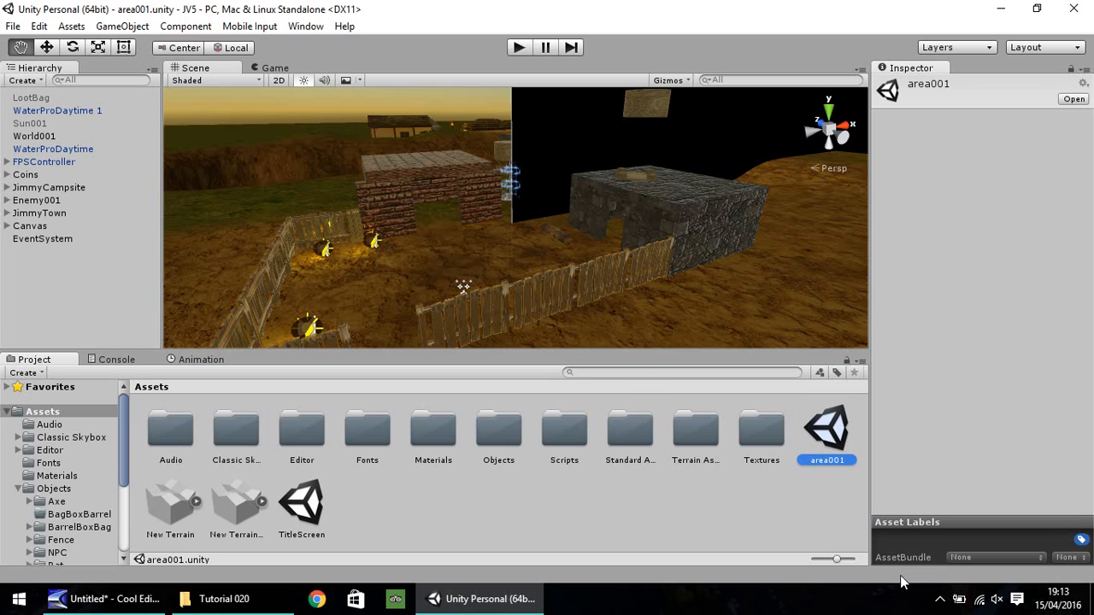